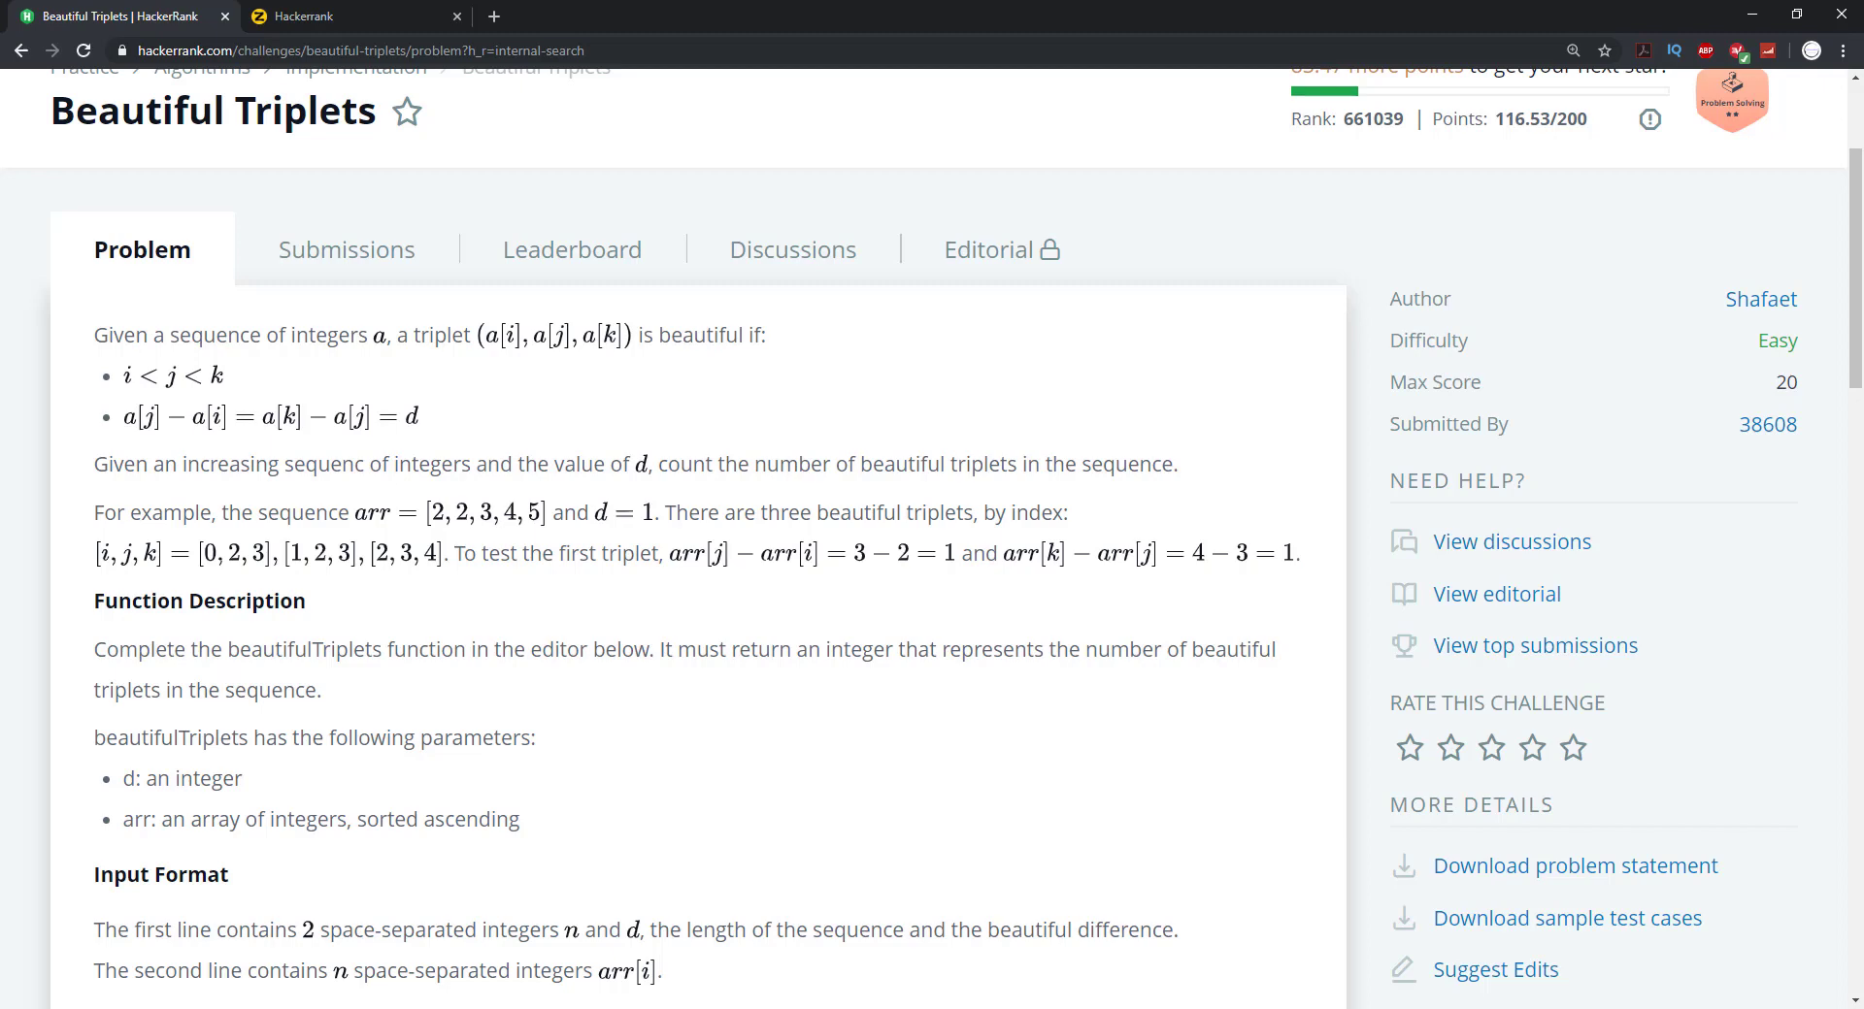
{"action": "mouse_move", "coordinate": [311, 531]}
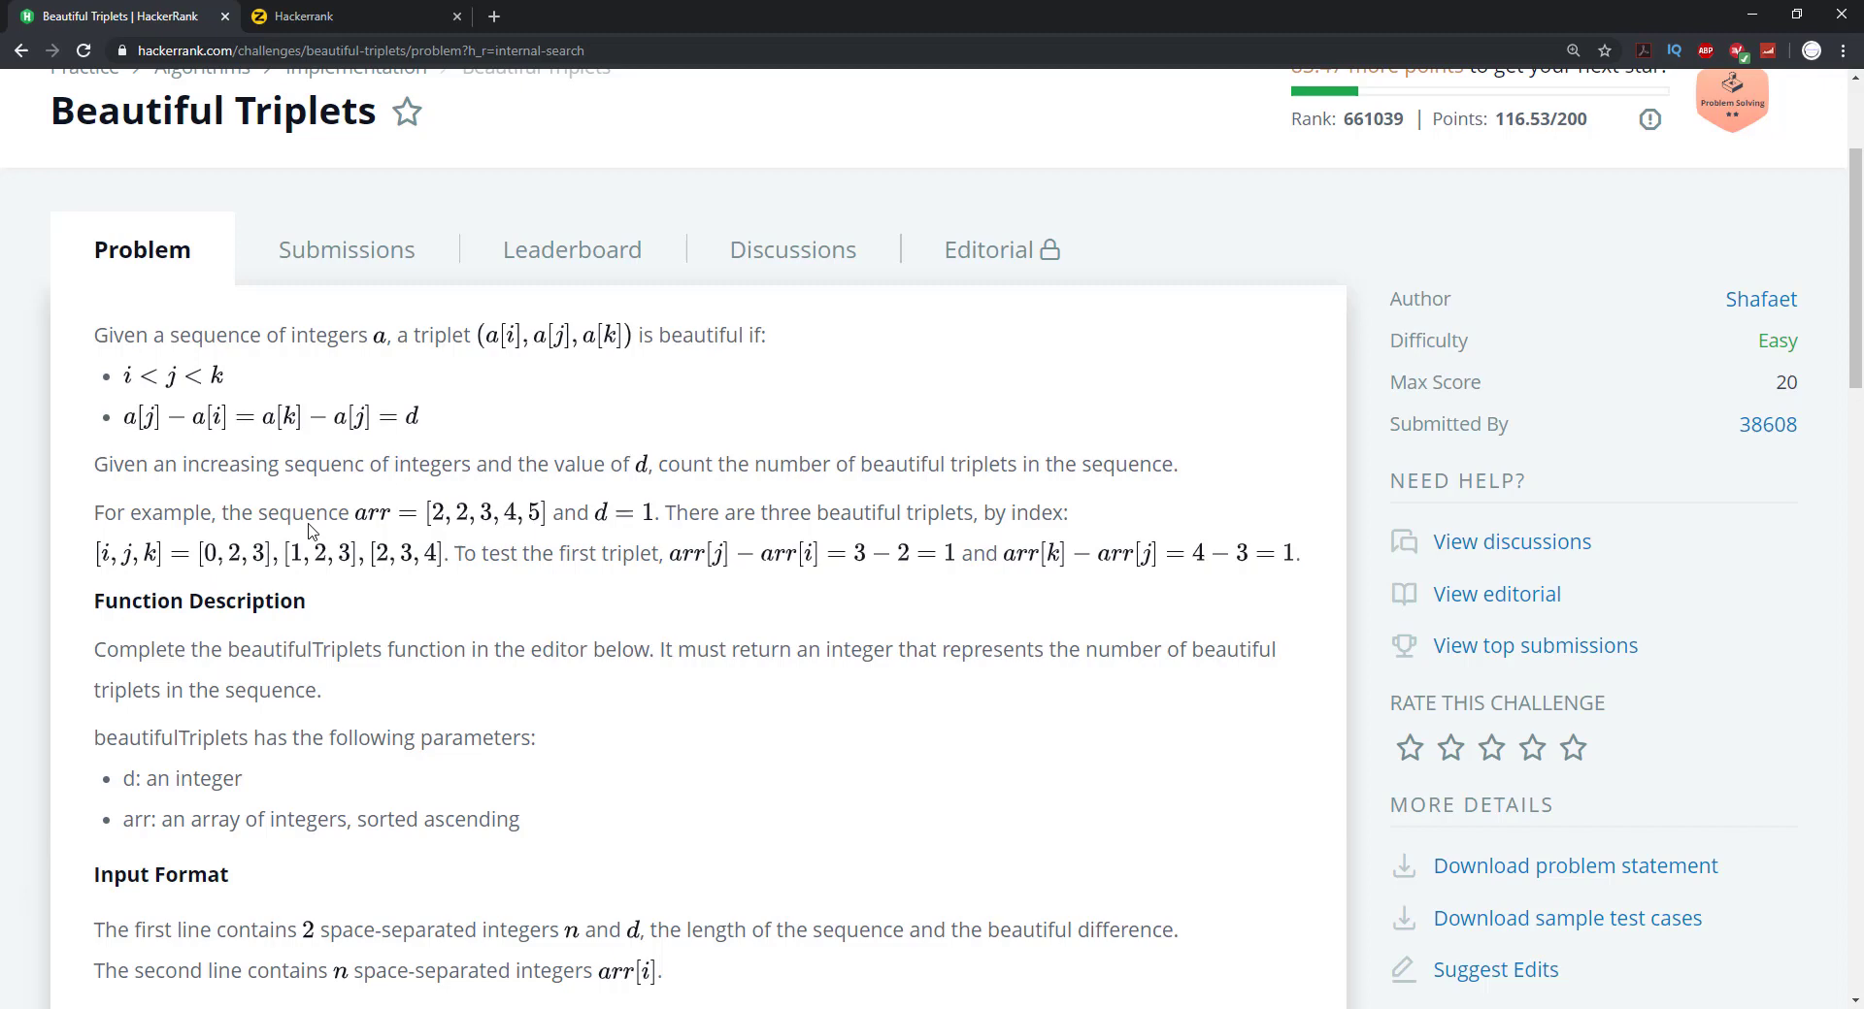
{"action": "mouse_move", "coordinate": [591, 469]}
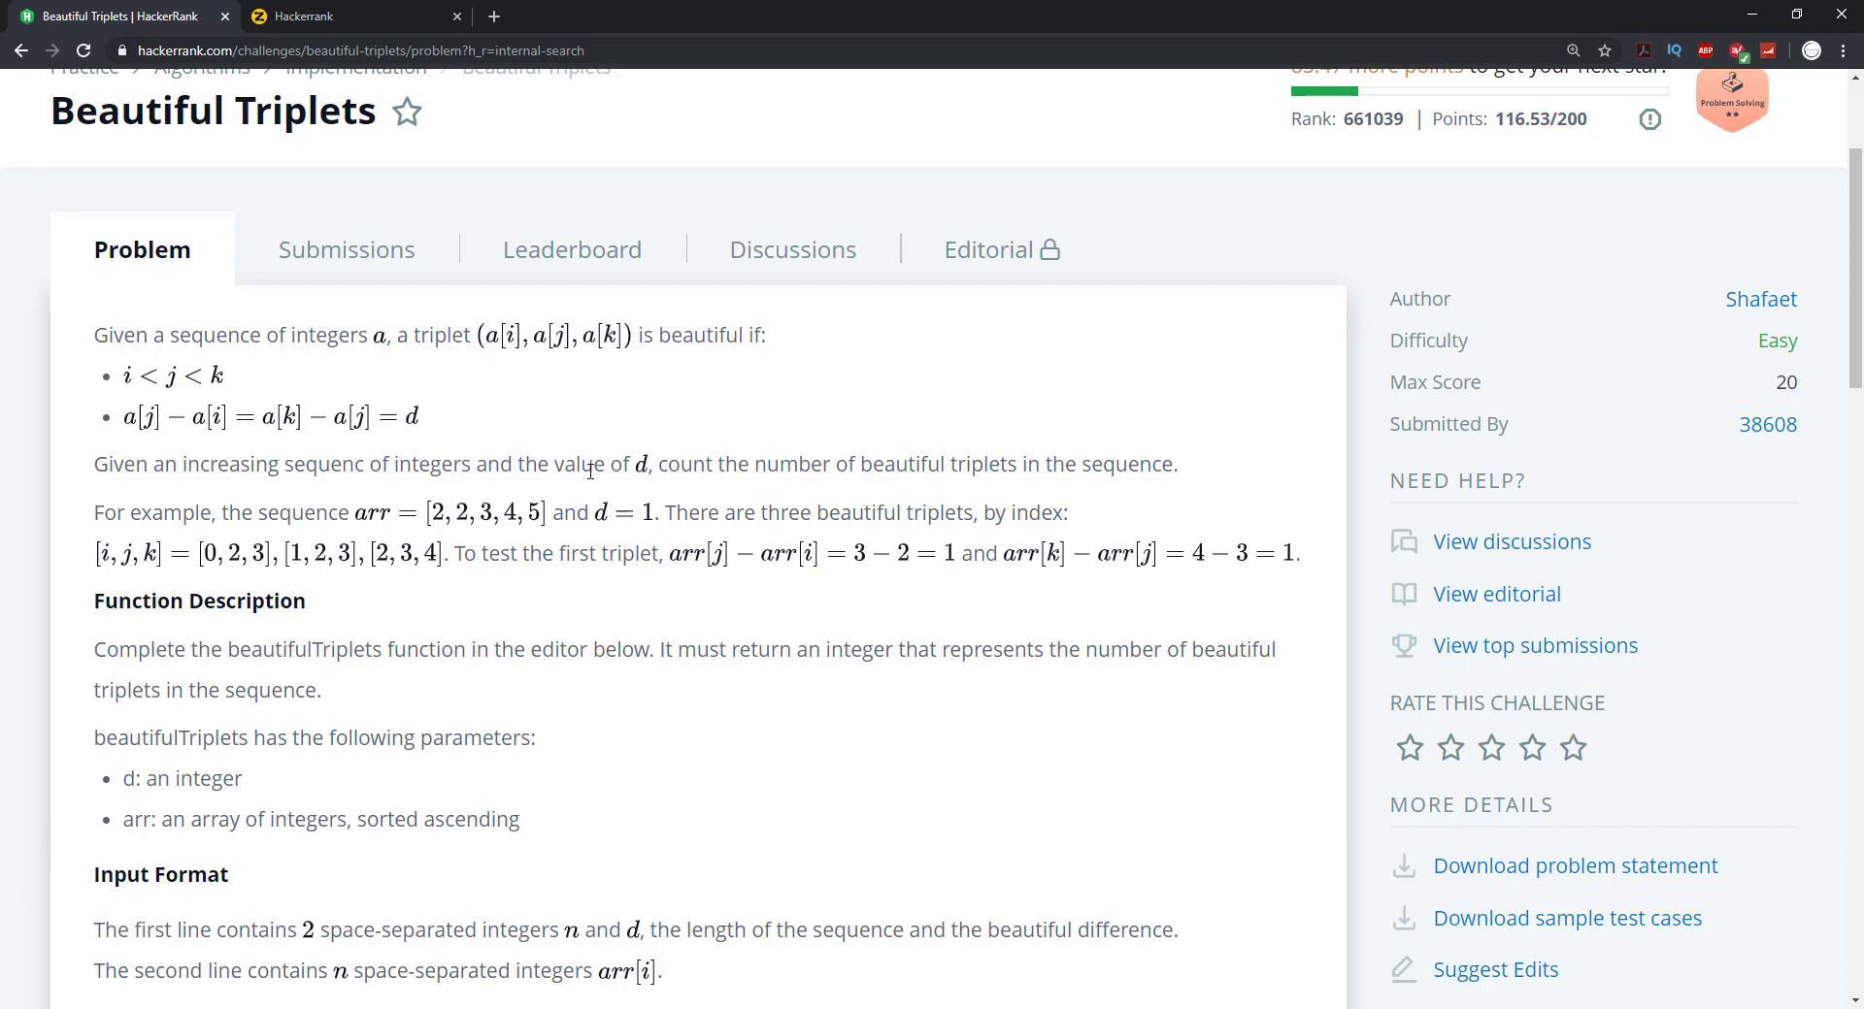
{"action": "mouse_move", "coordinate": [871, 490]}
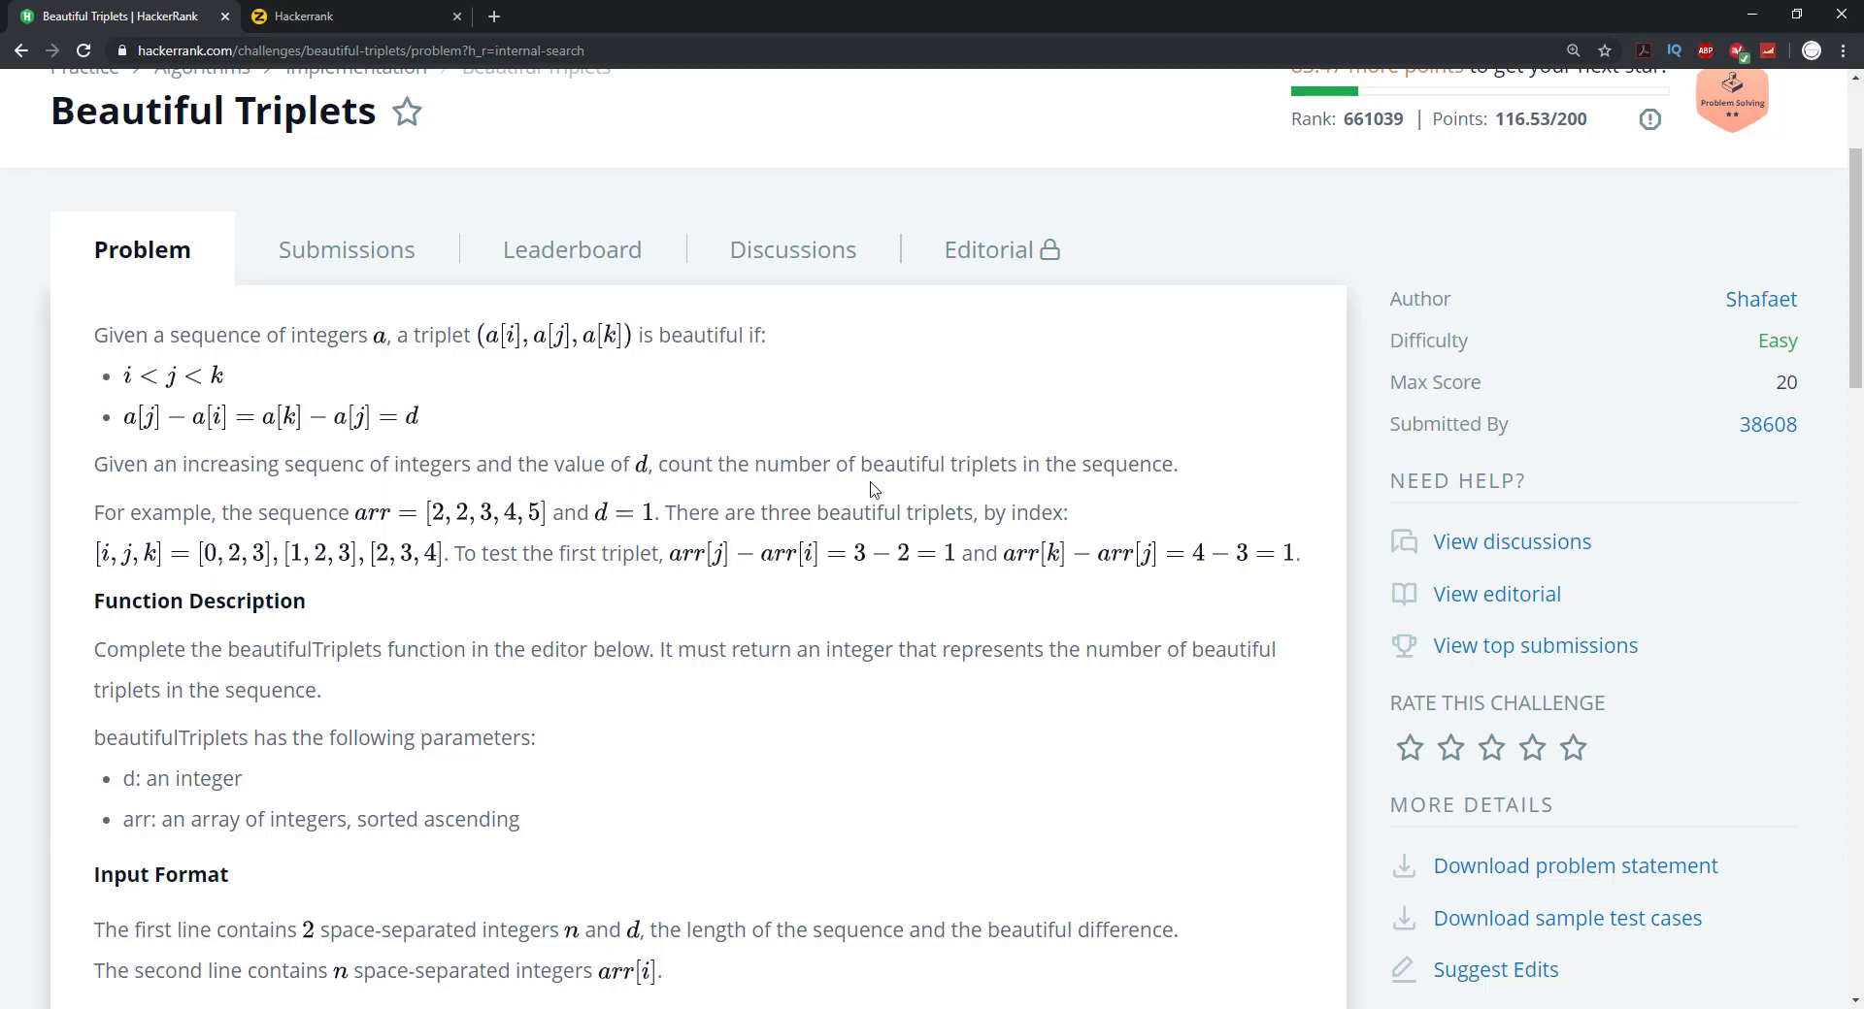
{"action": "mouse_move", "coordinate": [1130, 489]}
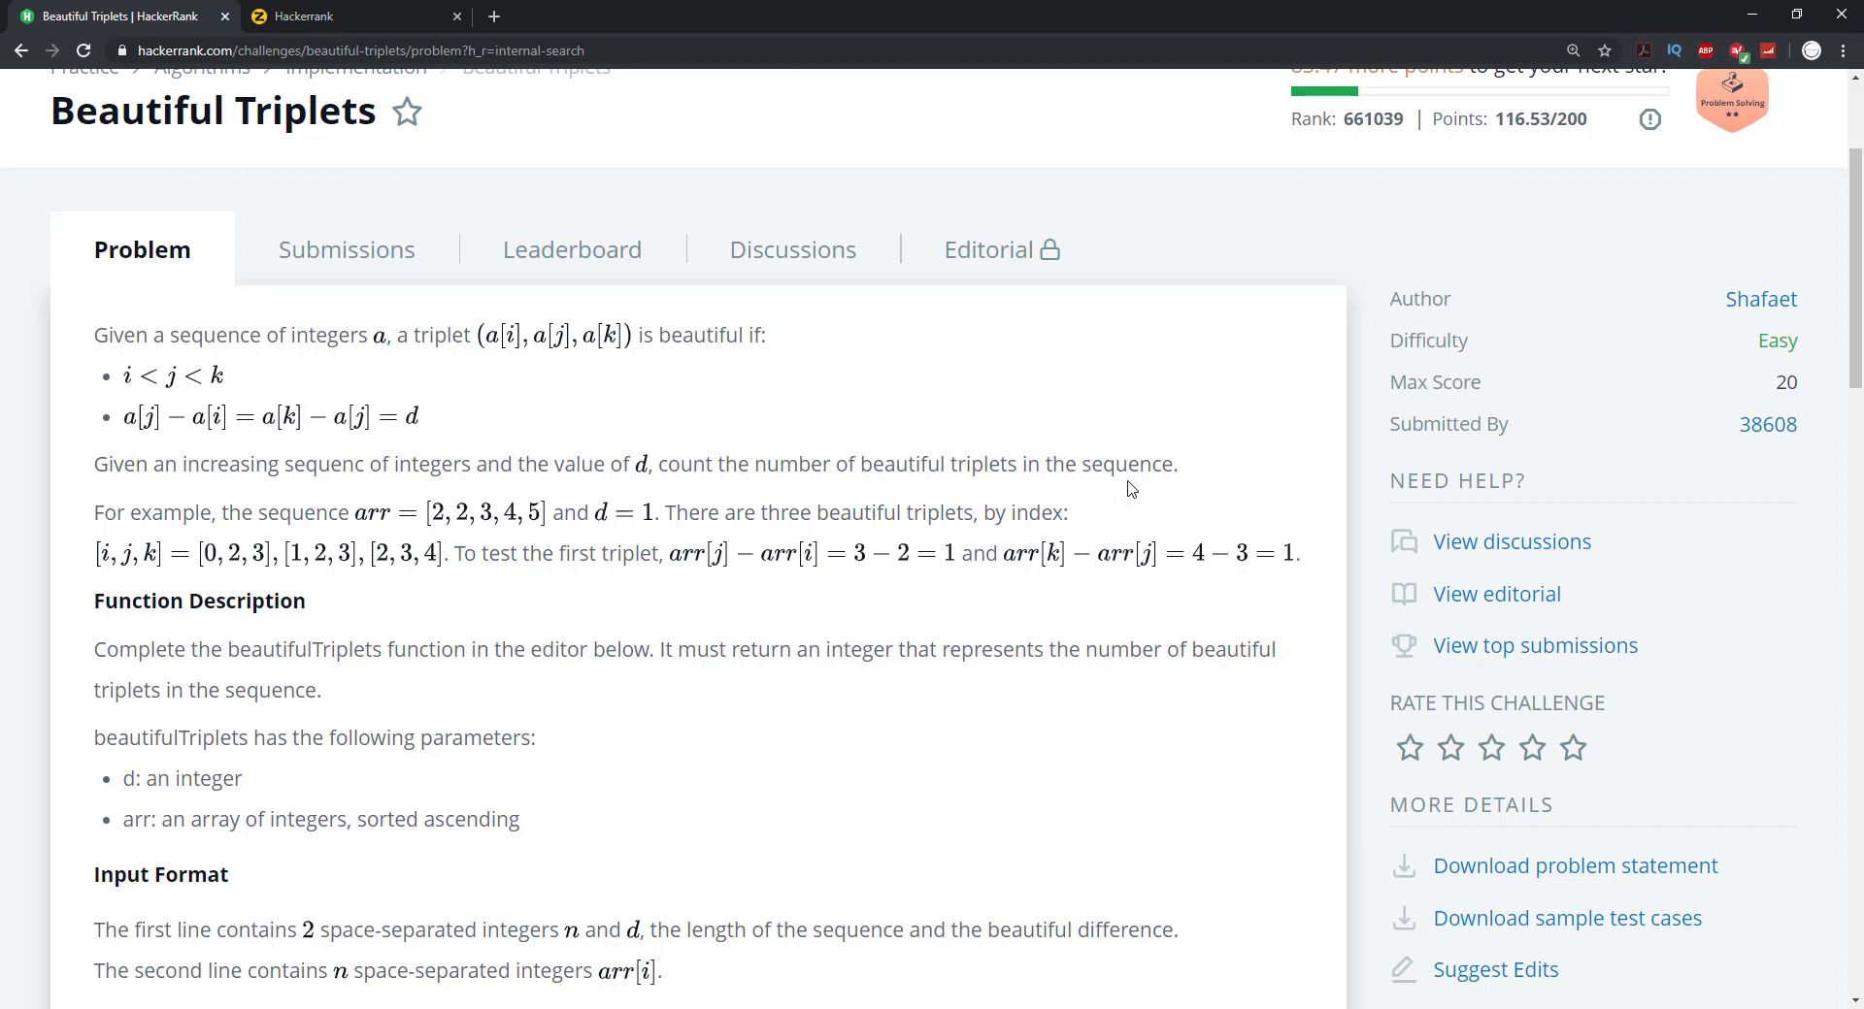
{"action": "mouse_move", "coordinate": [302, 547]}
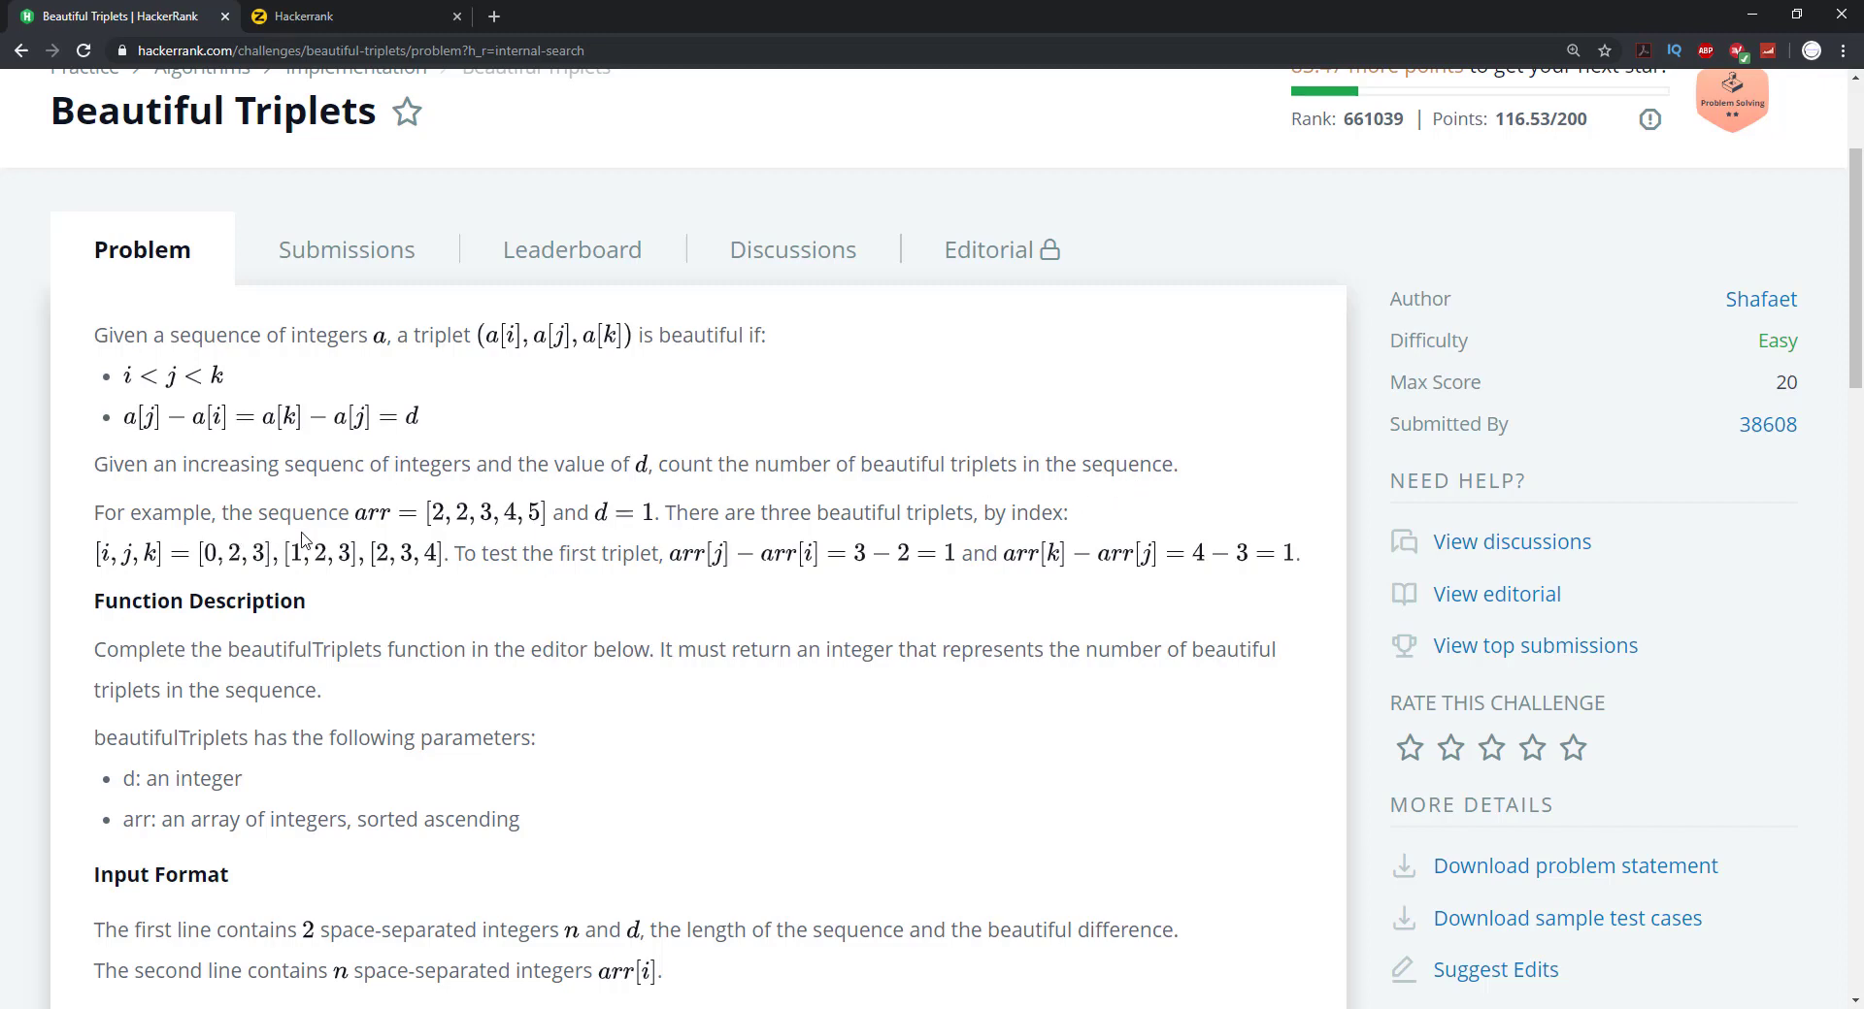
{"action": "mouse_move", "coordinate": [494, 528]}
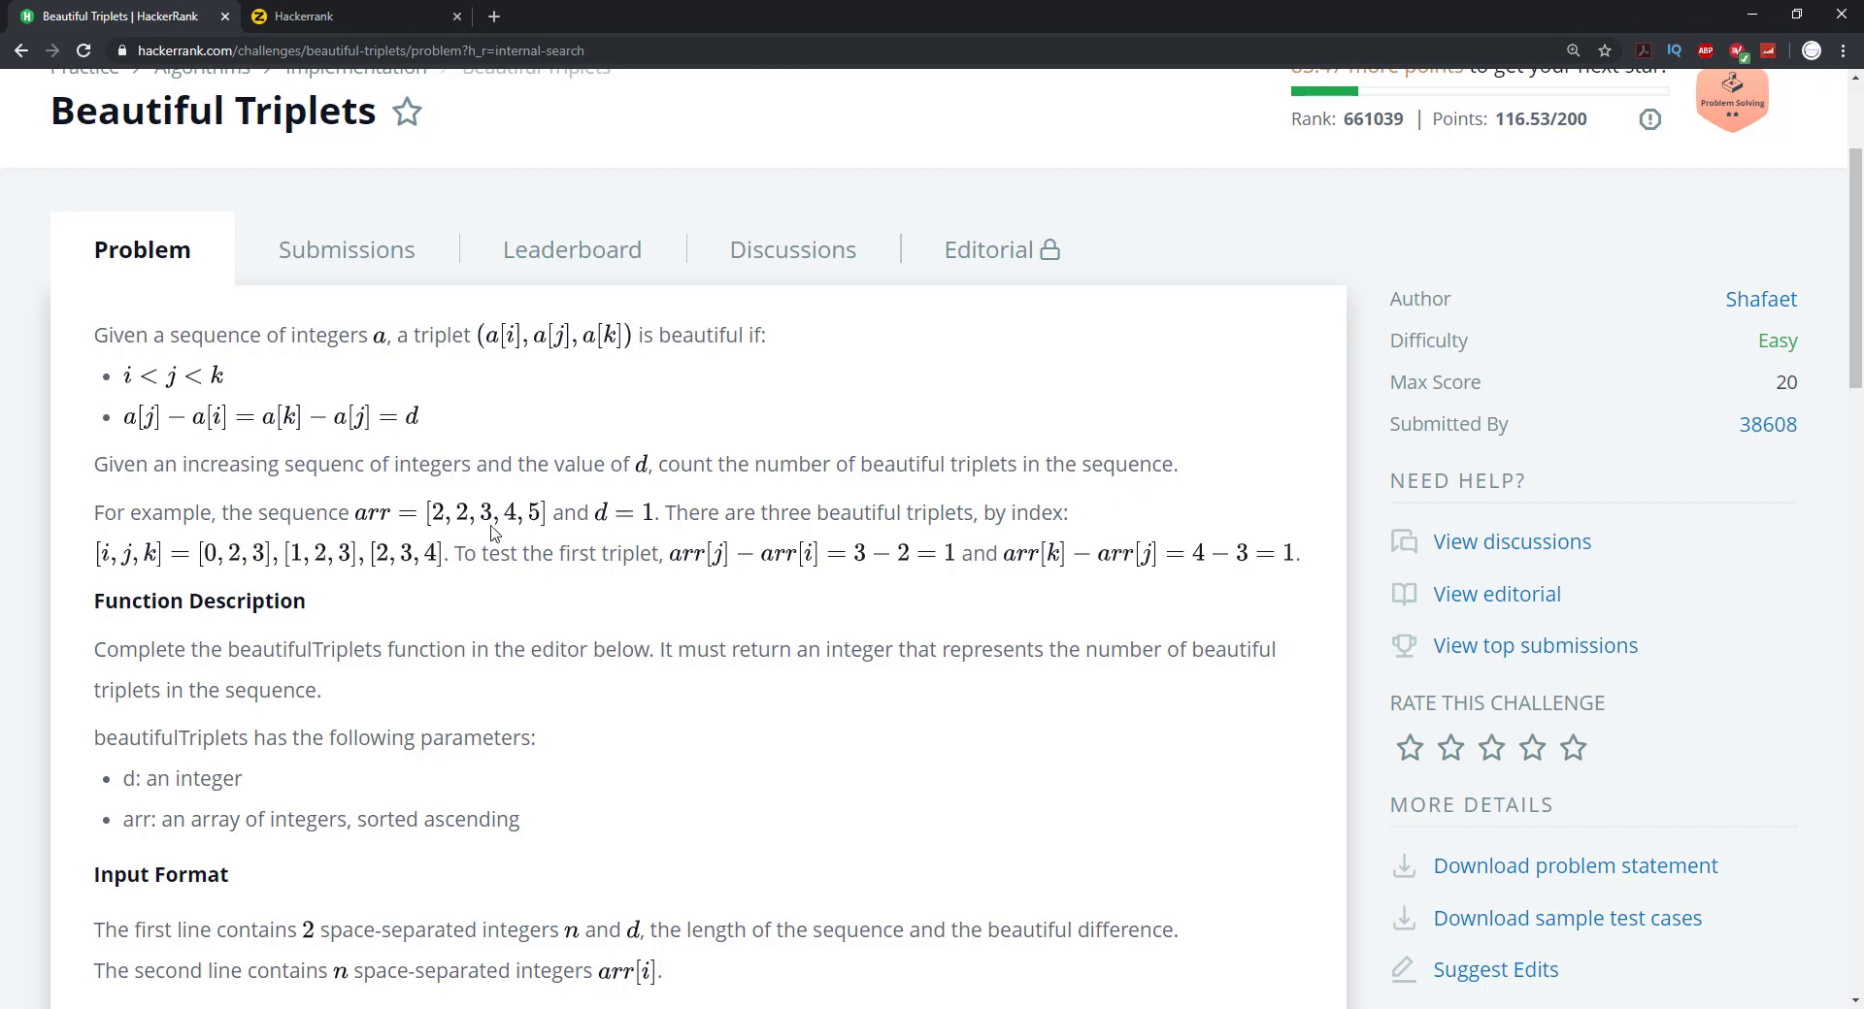
{"action": "mouse_move", "coordinate": [639, 533]}
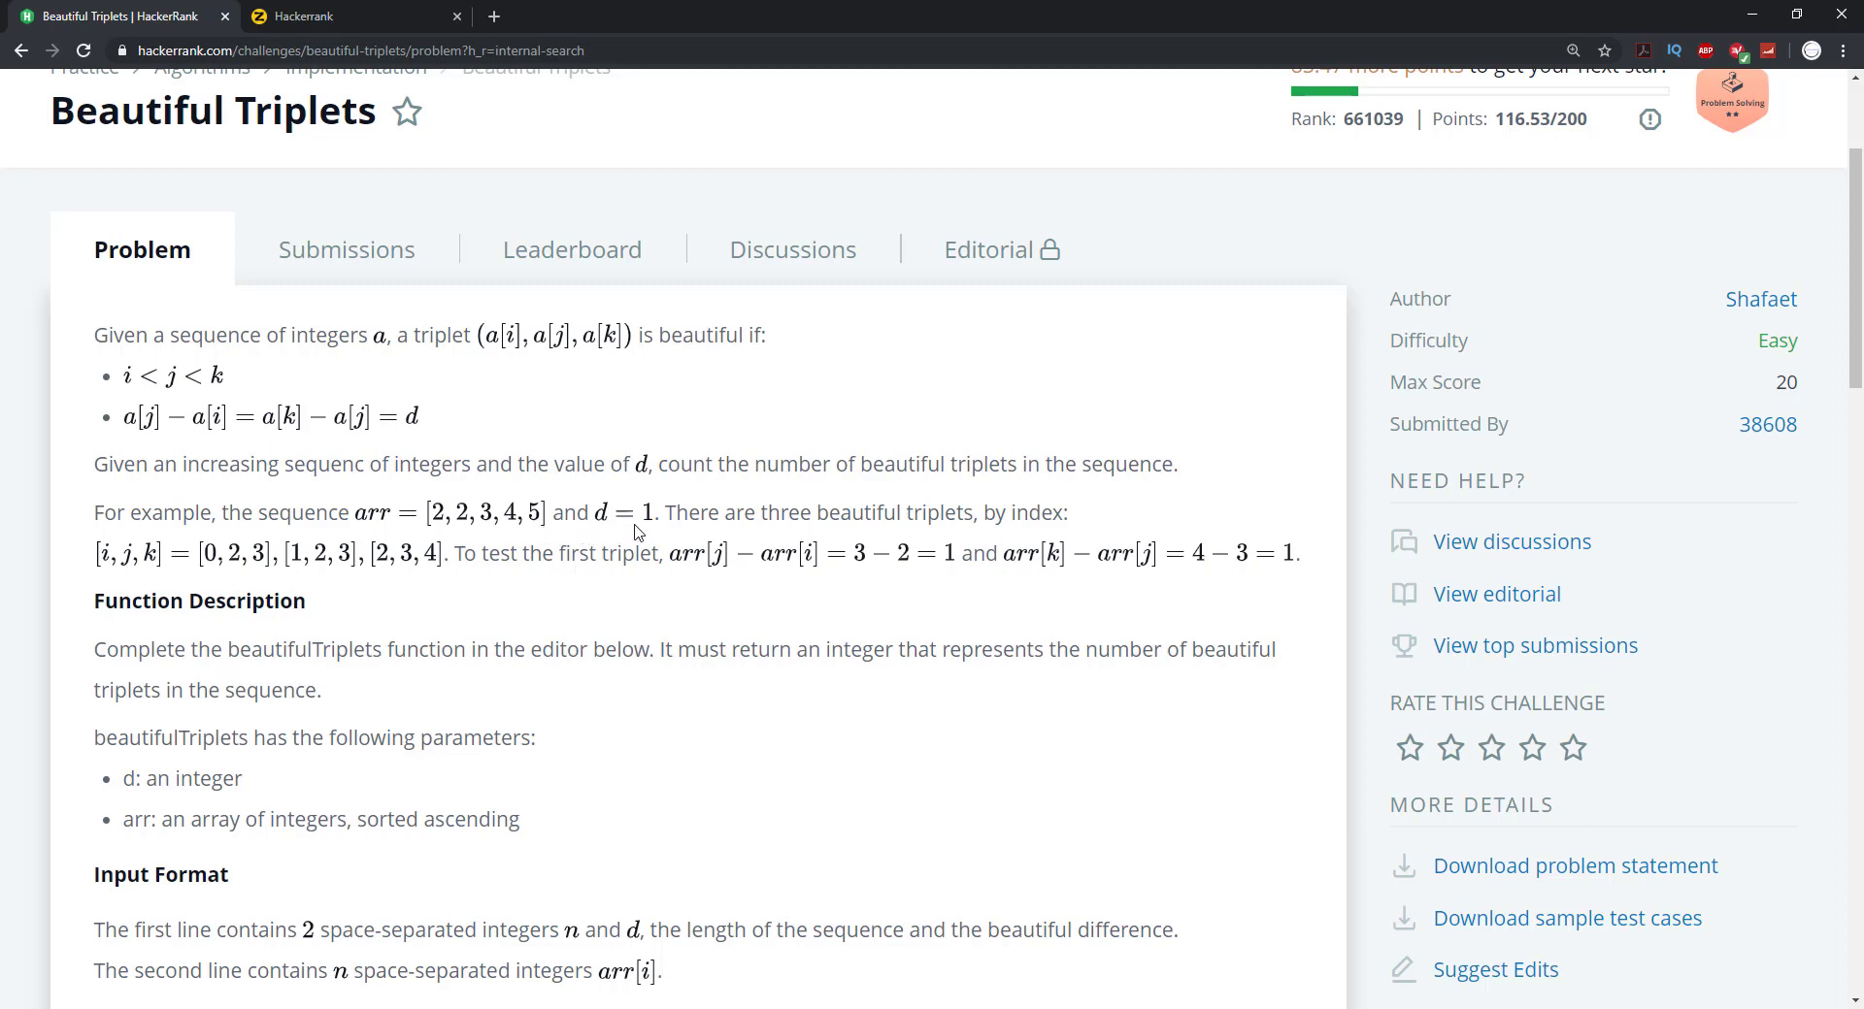
{"action": "mouse_move", "coordinate": [777, 536]}
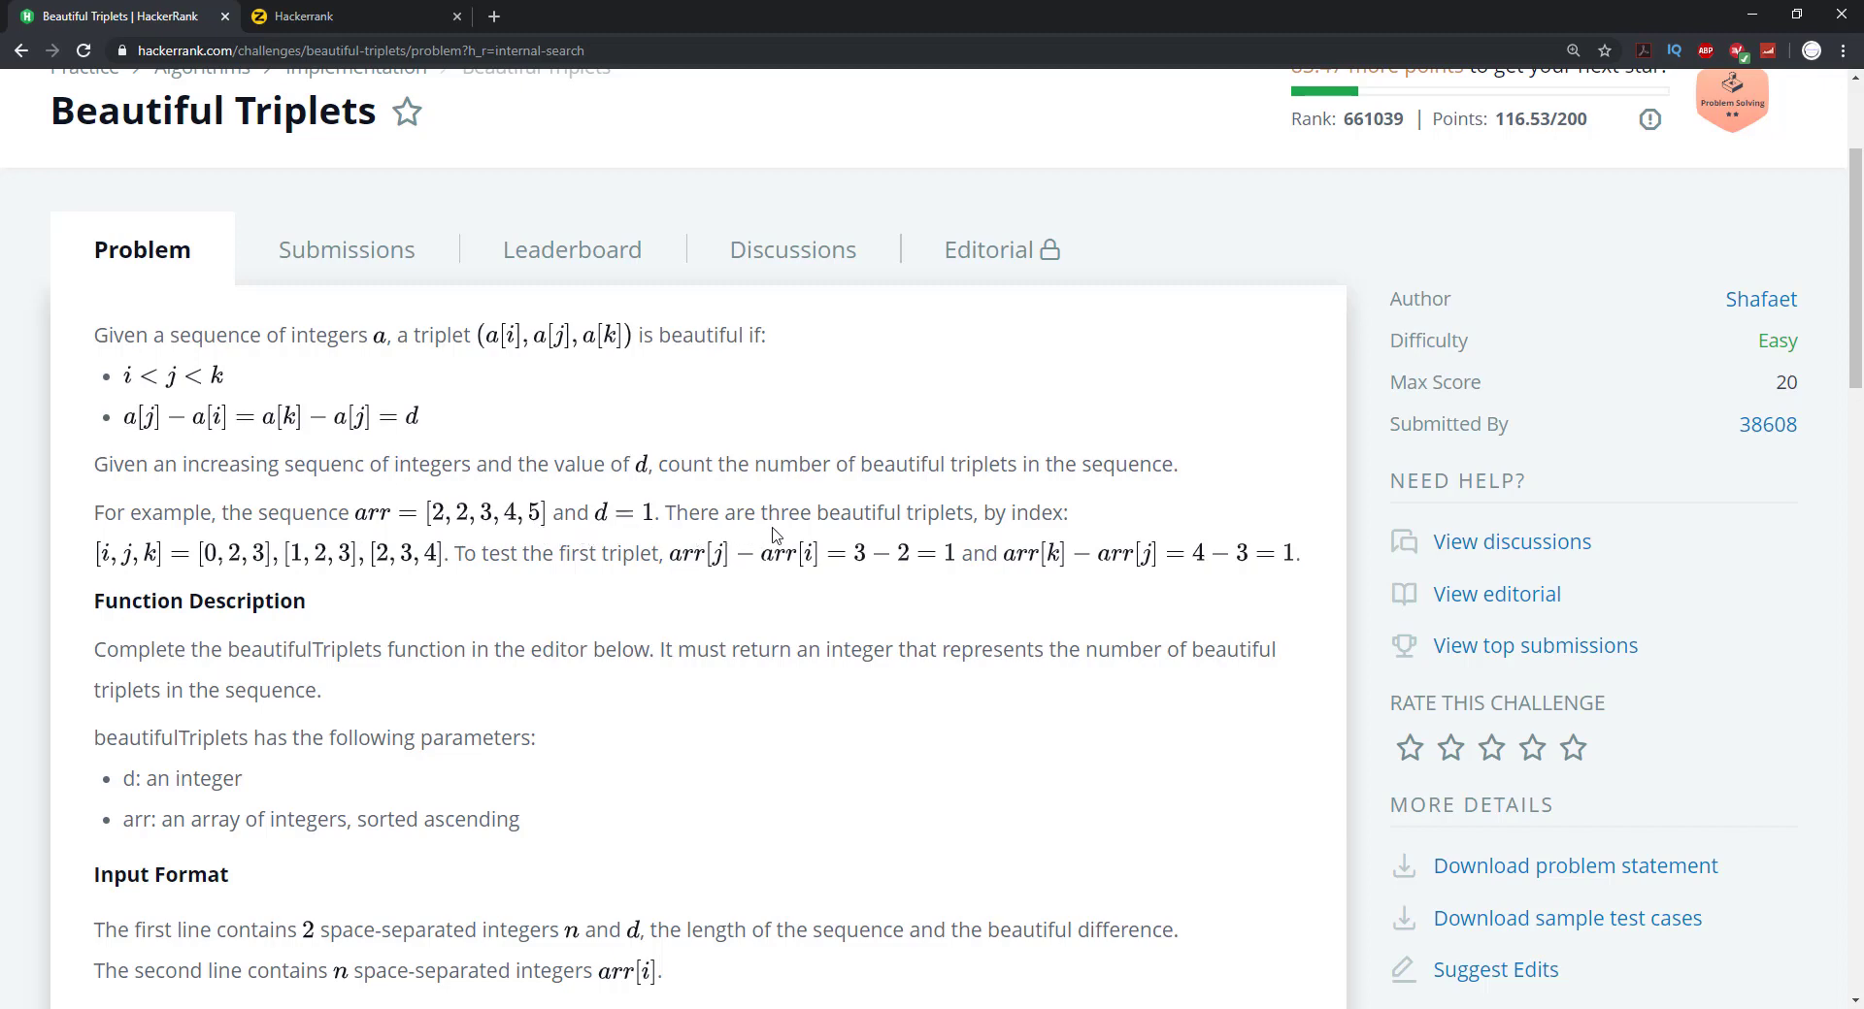
{"action": "mouse_move", "coordinate": [1054, 523]}
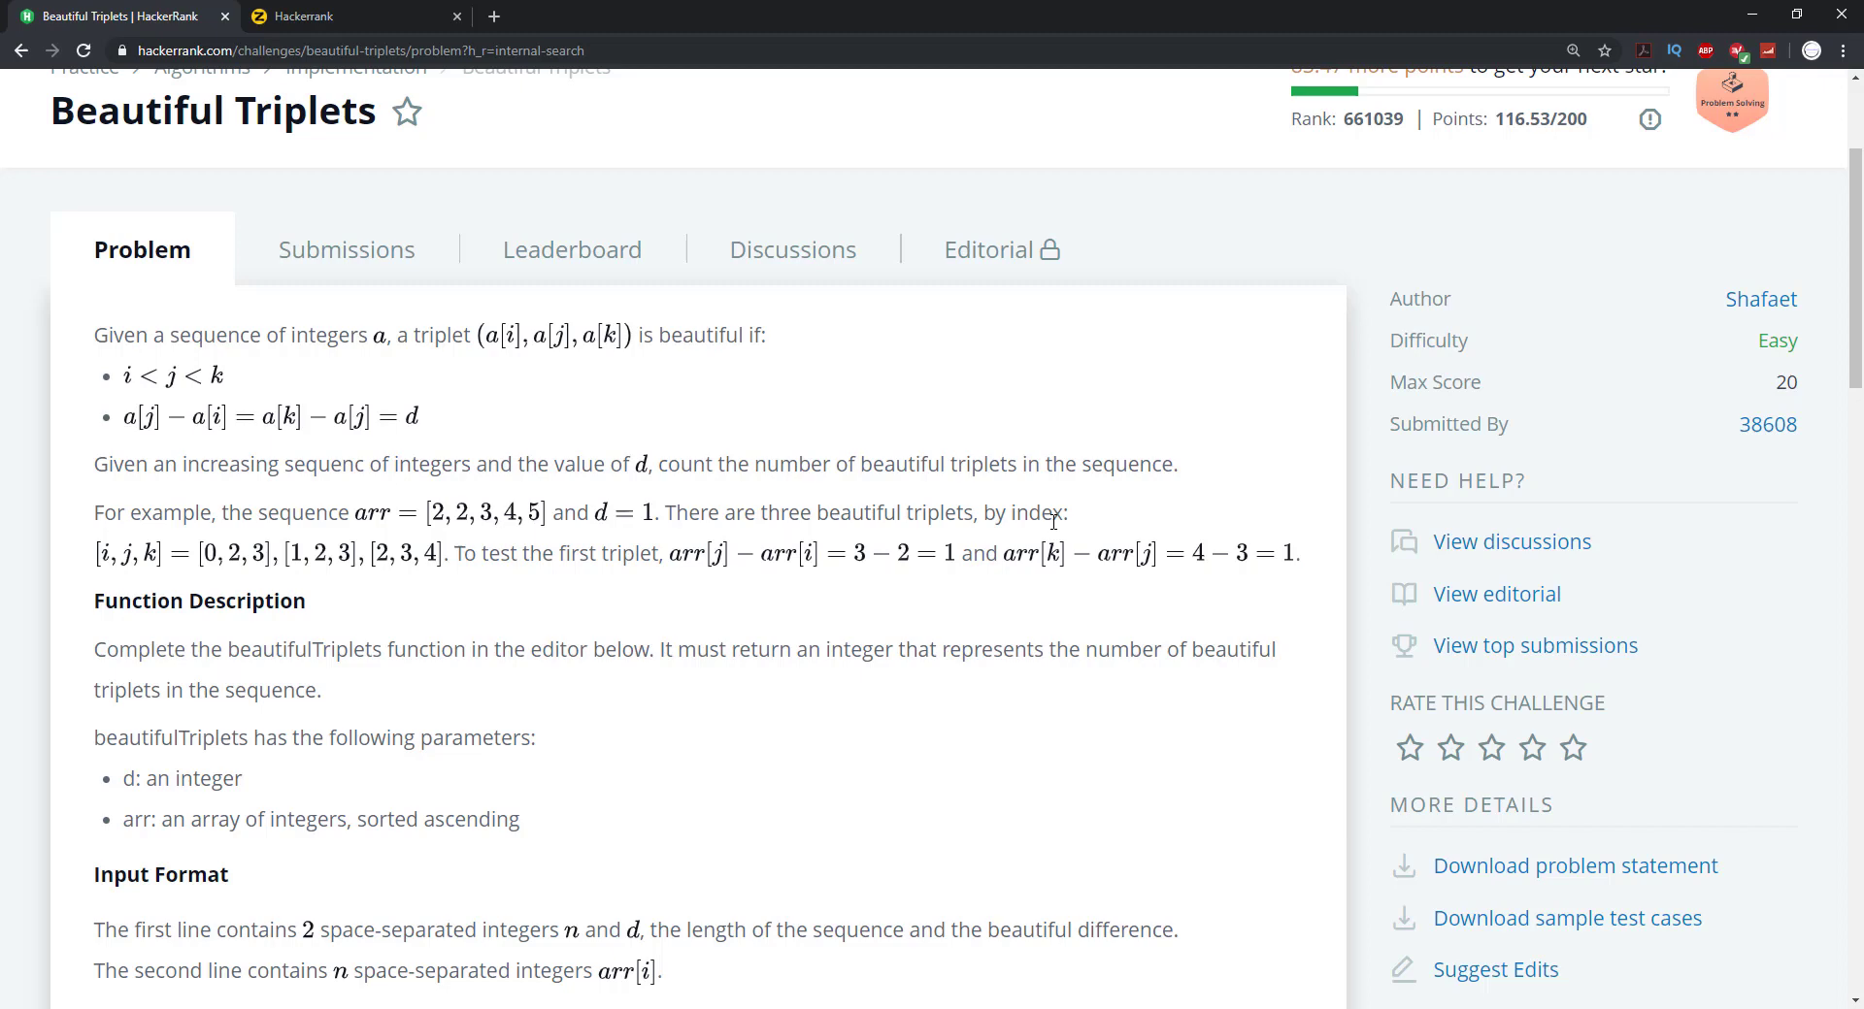
{"action": "mouse_move", "coordinate": [208, 612]}
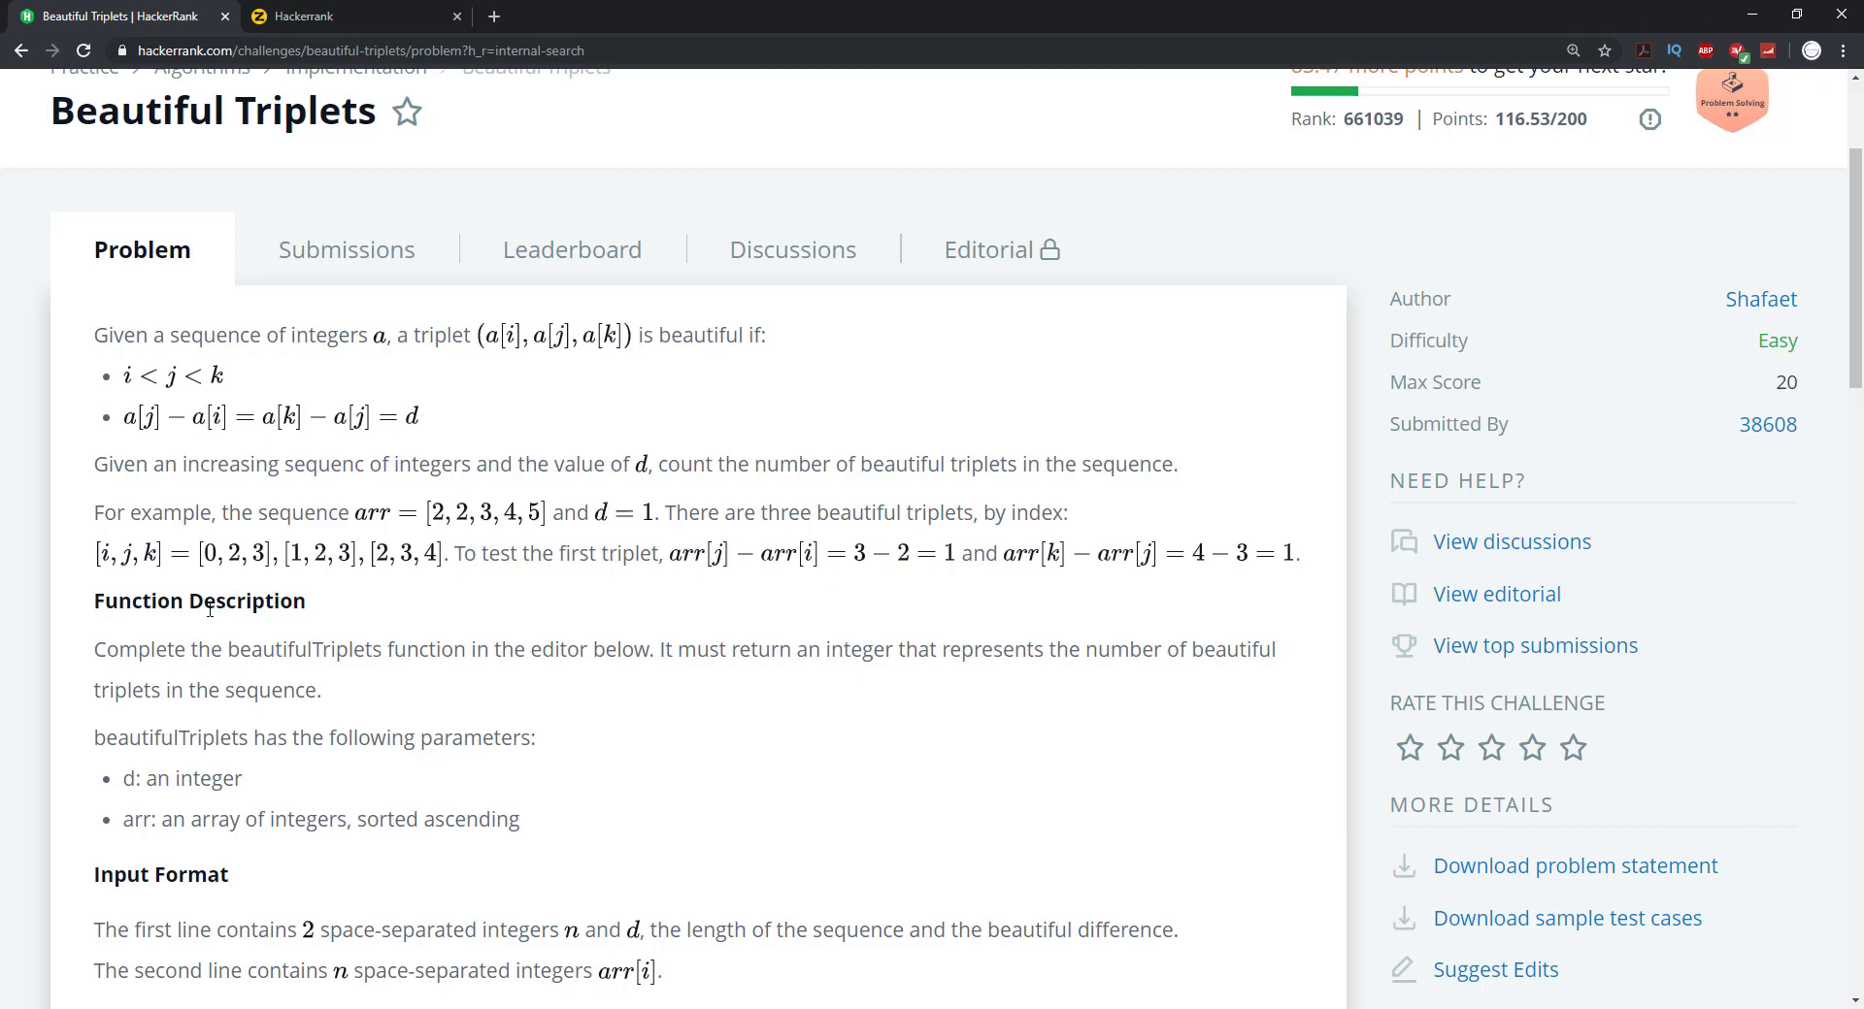
{"action": "mouse_move", "coordinate": [233, 579]}
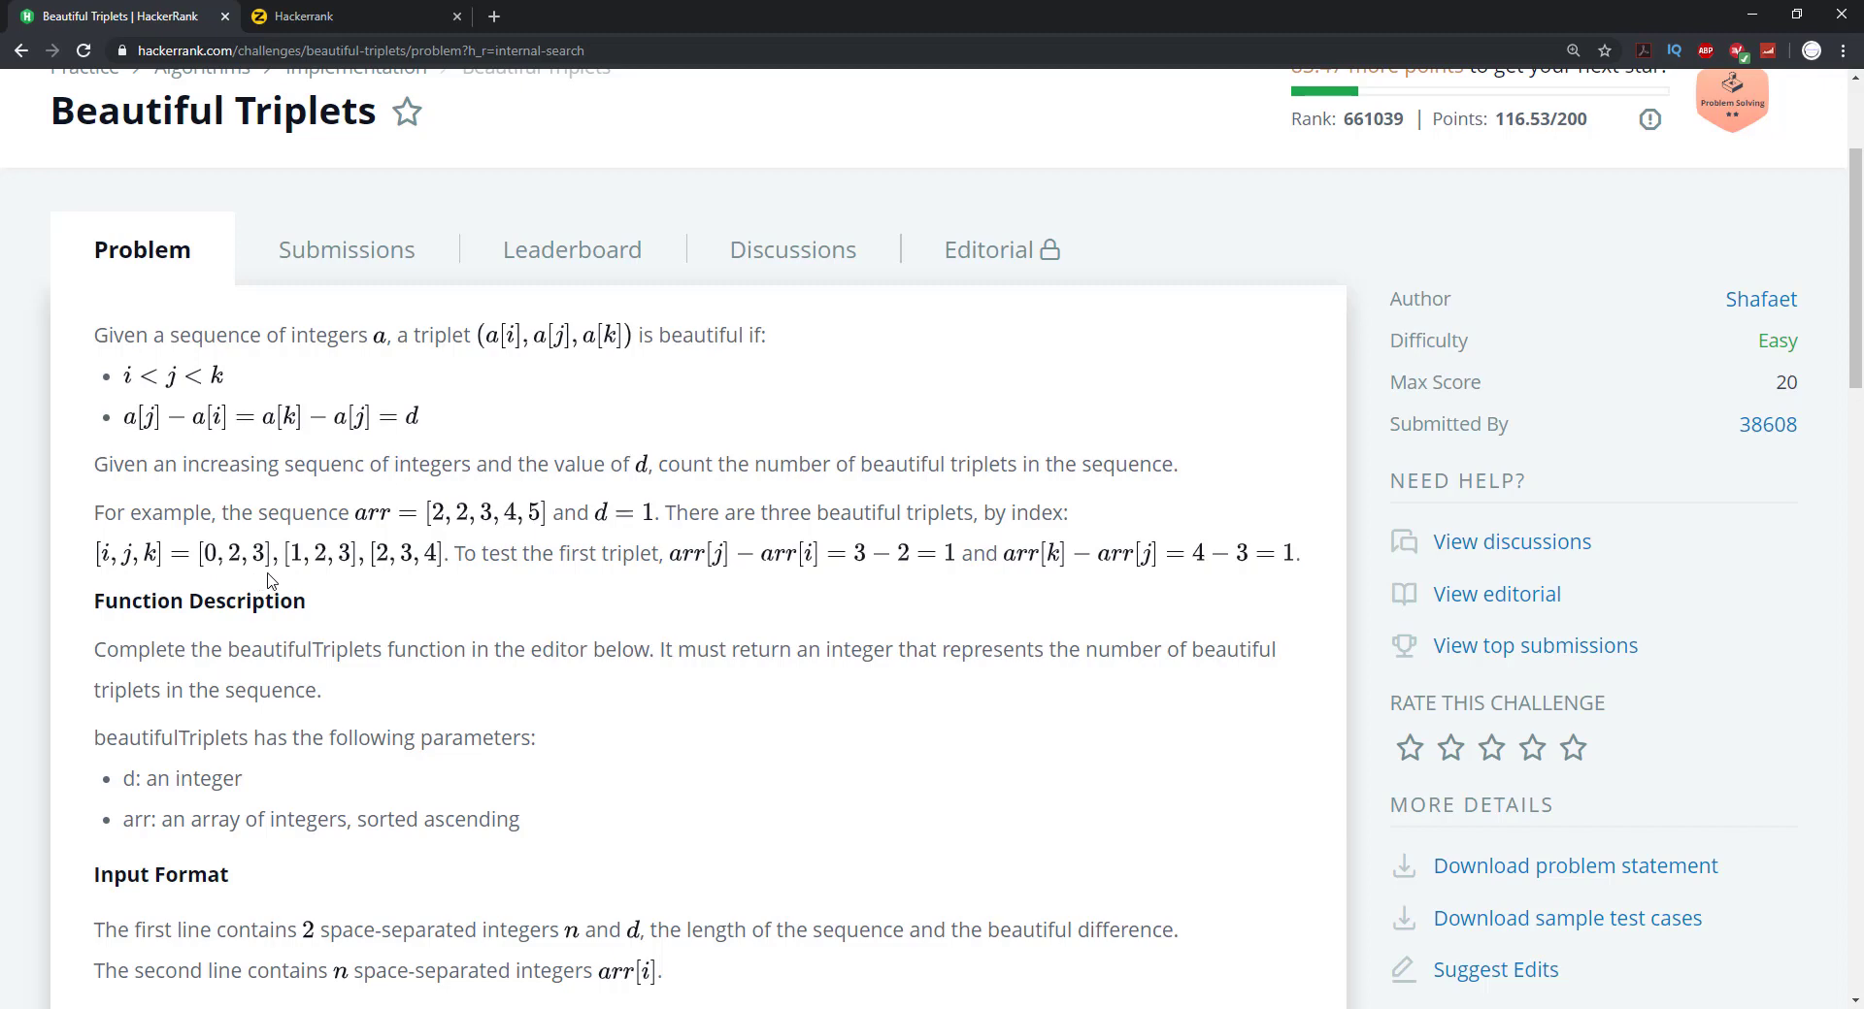
{"action": "mouse_move", "coordinate": [528, 581]}
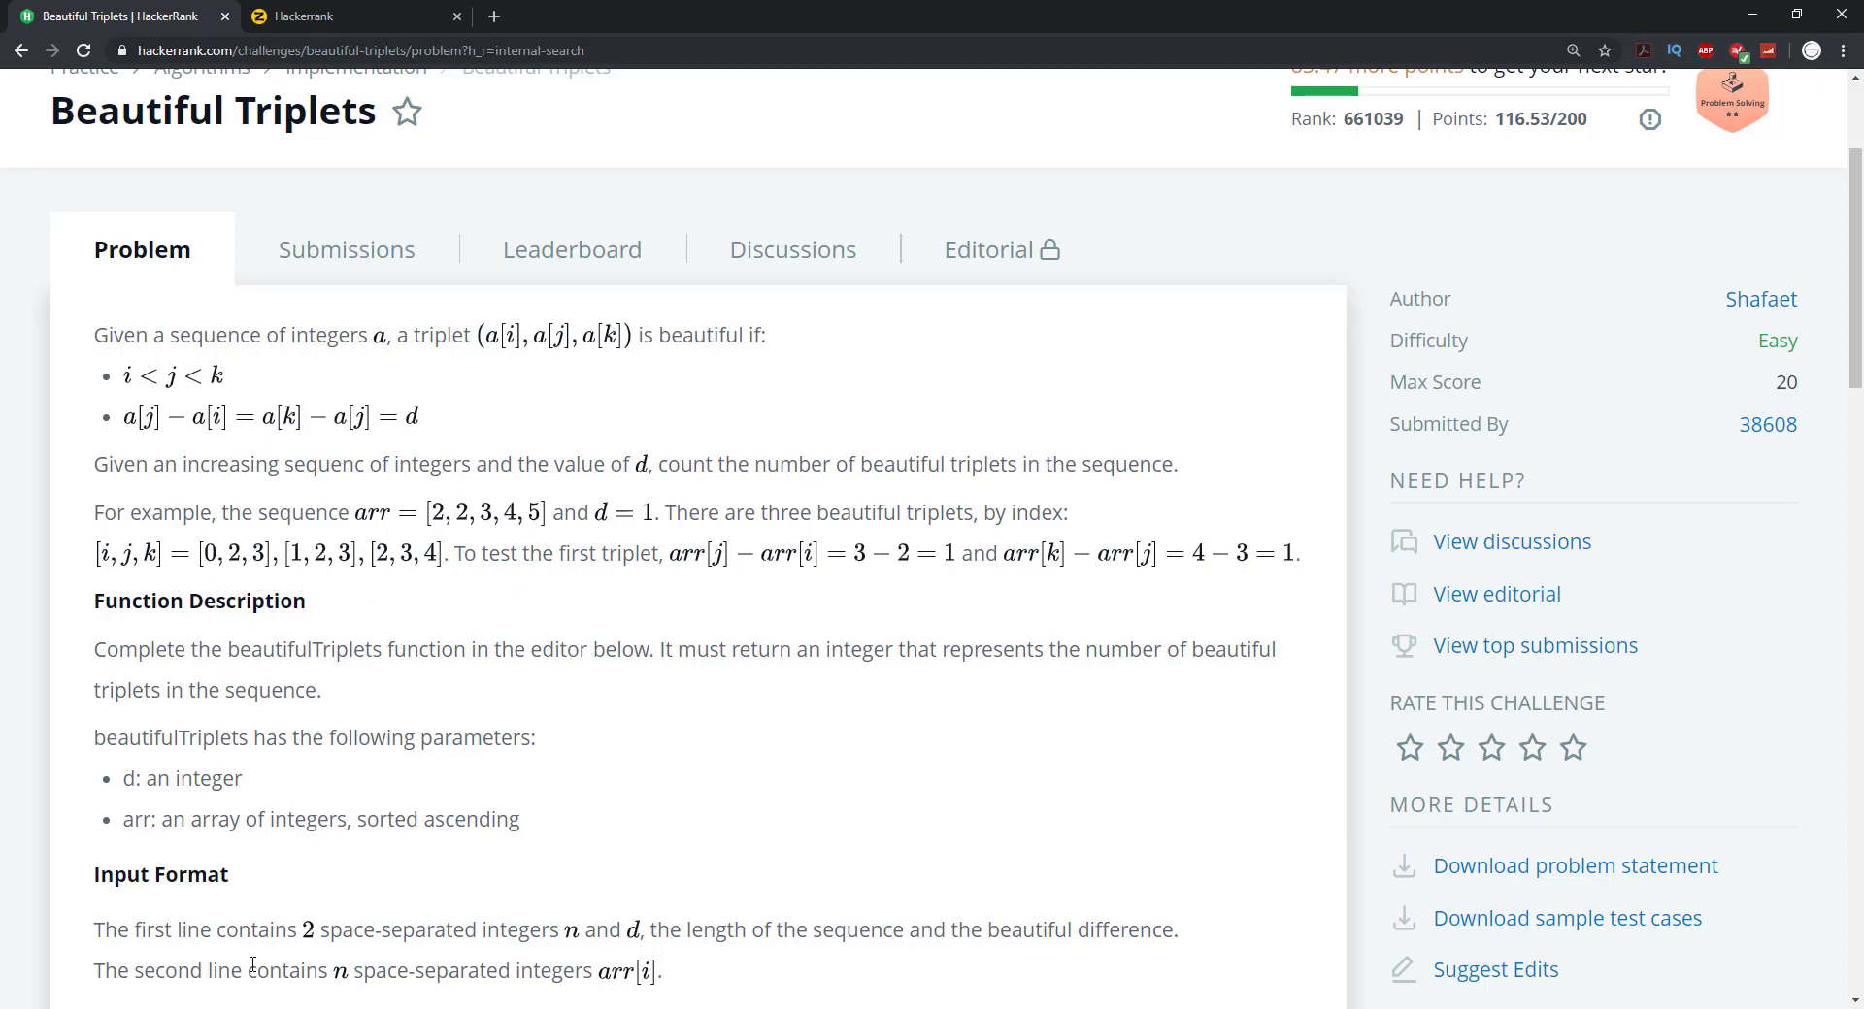
{"action": "mouse_move", "coordinate": [279, 914]}
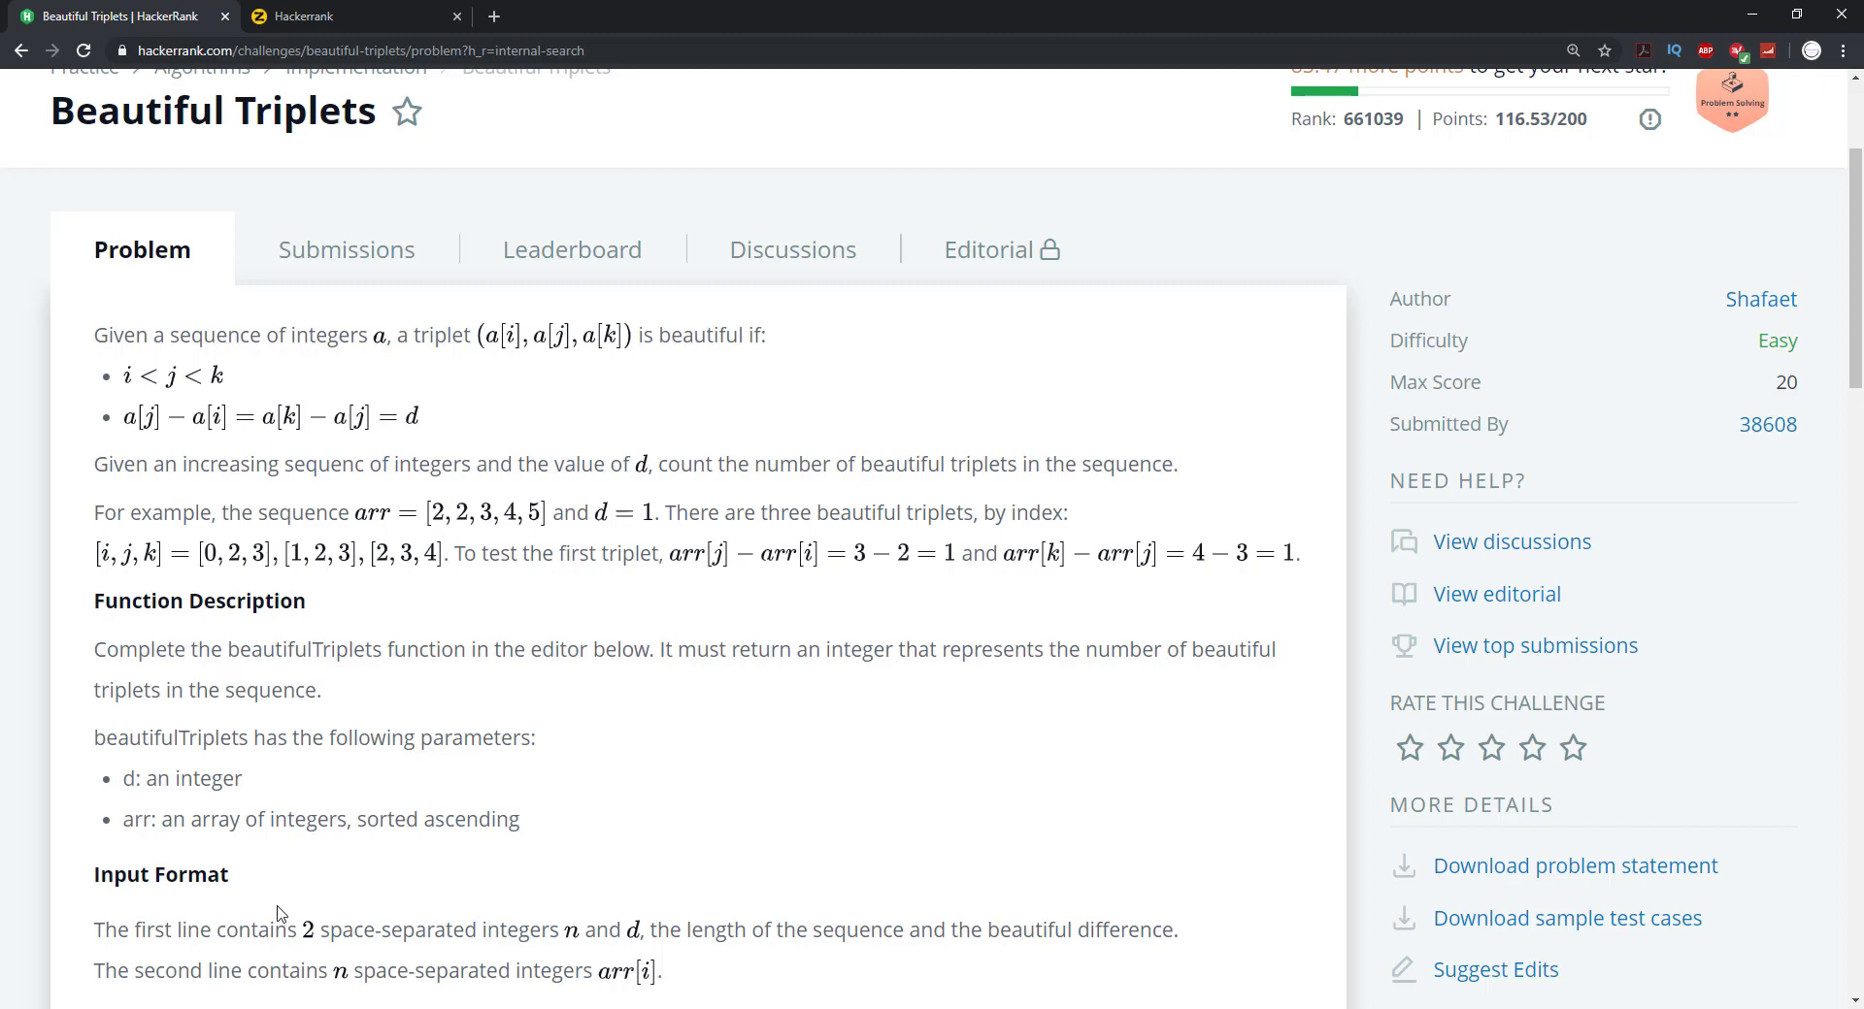
{"action": "mouse_move", "coordinate": [444, 367]}
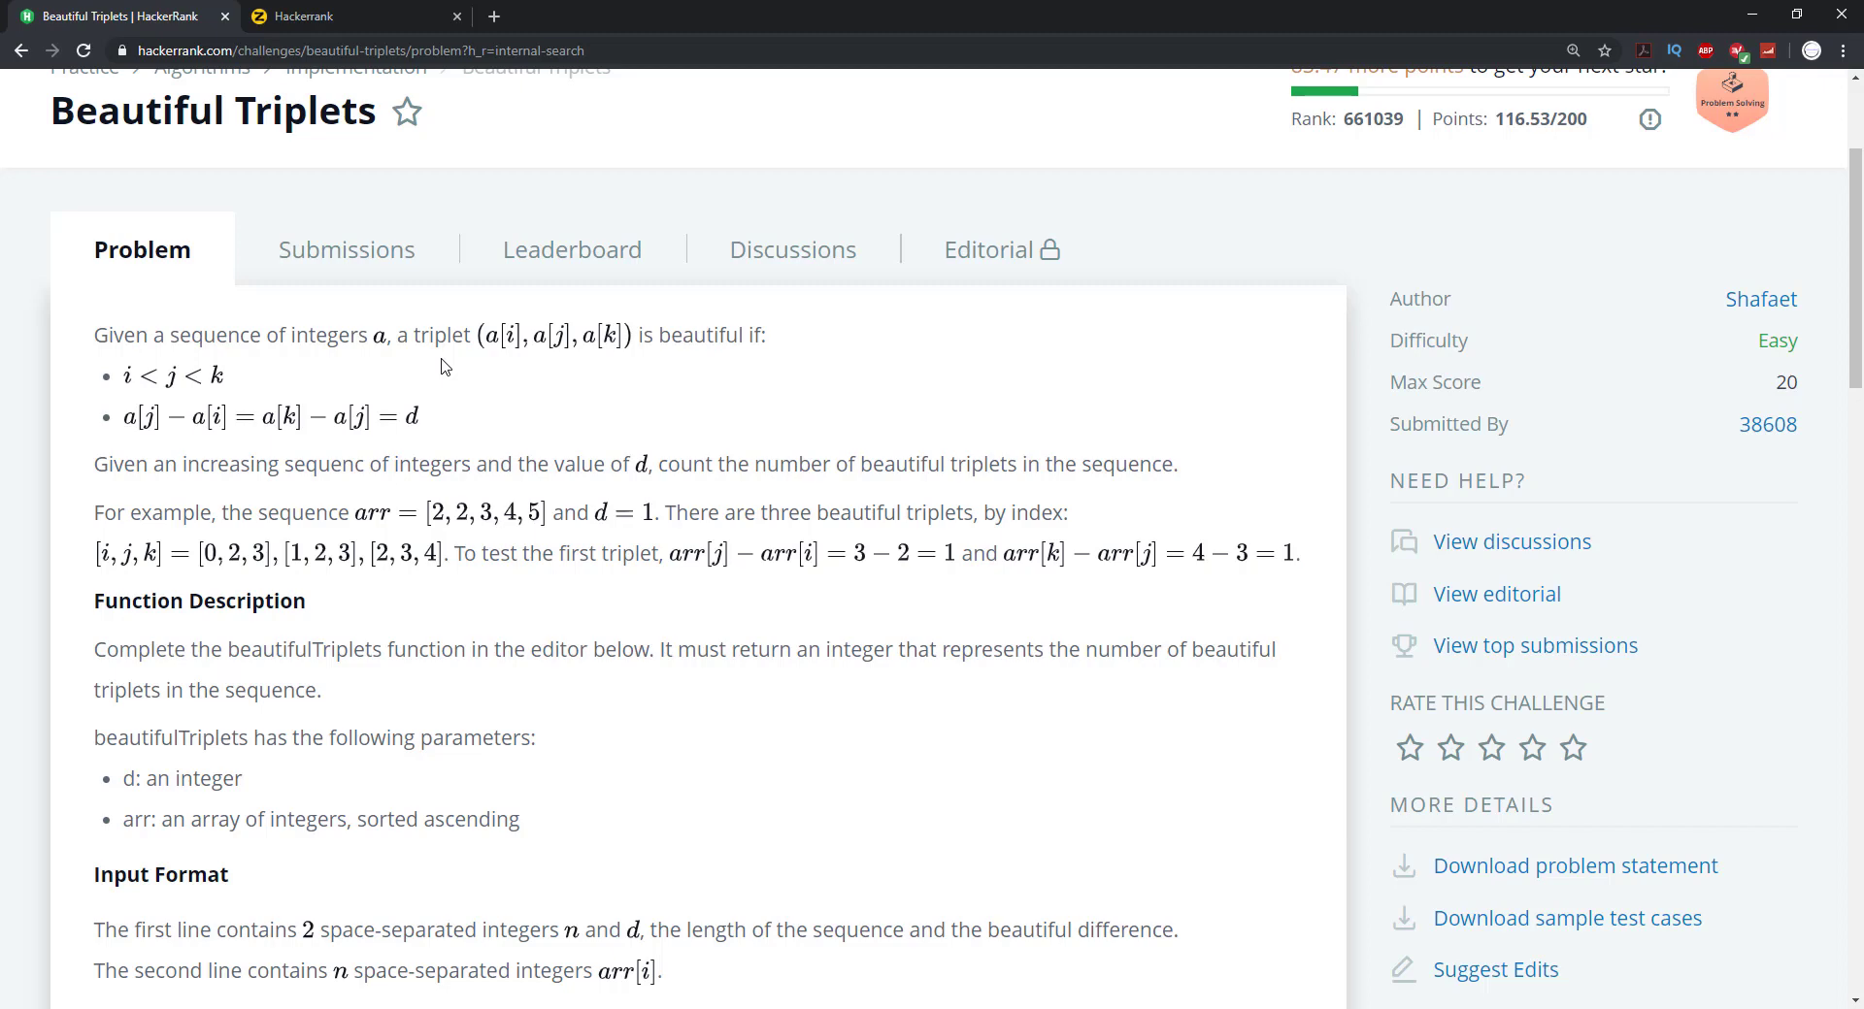
{"action": "mouse_move", "coordinate": [432, 375]}
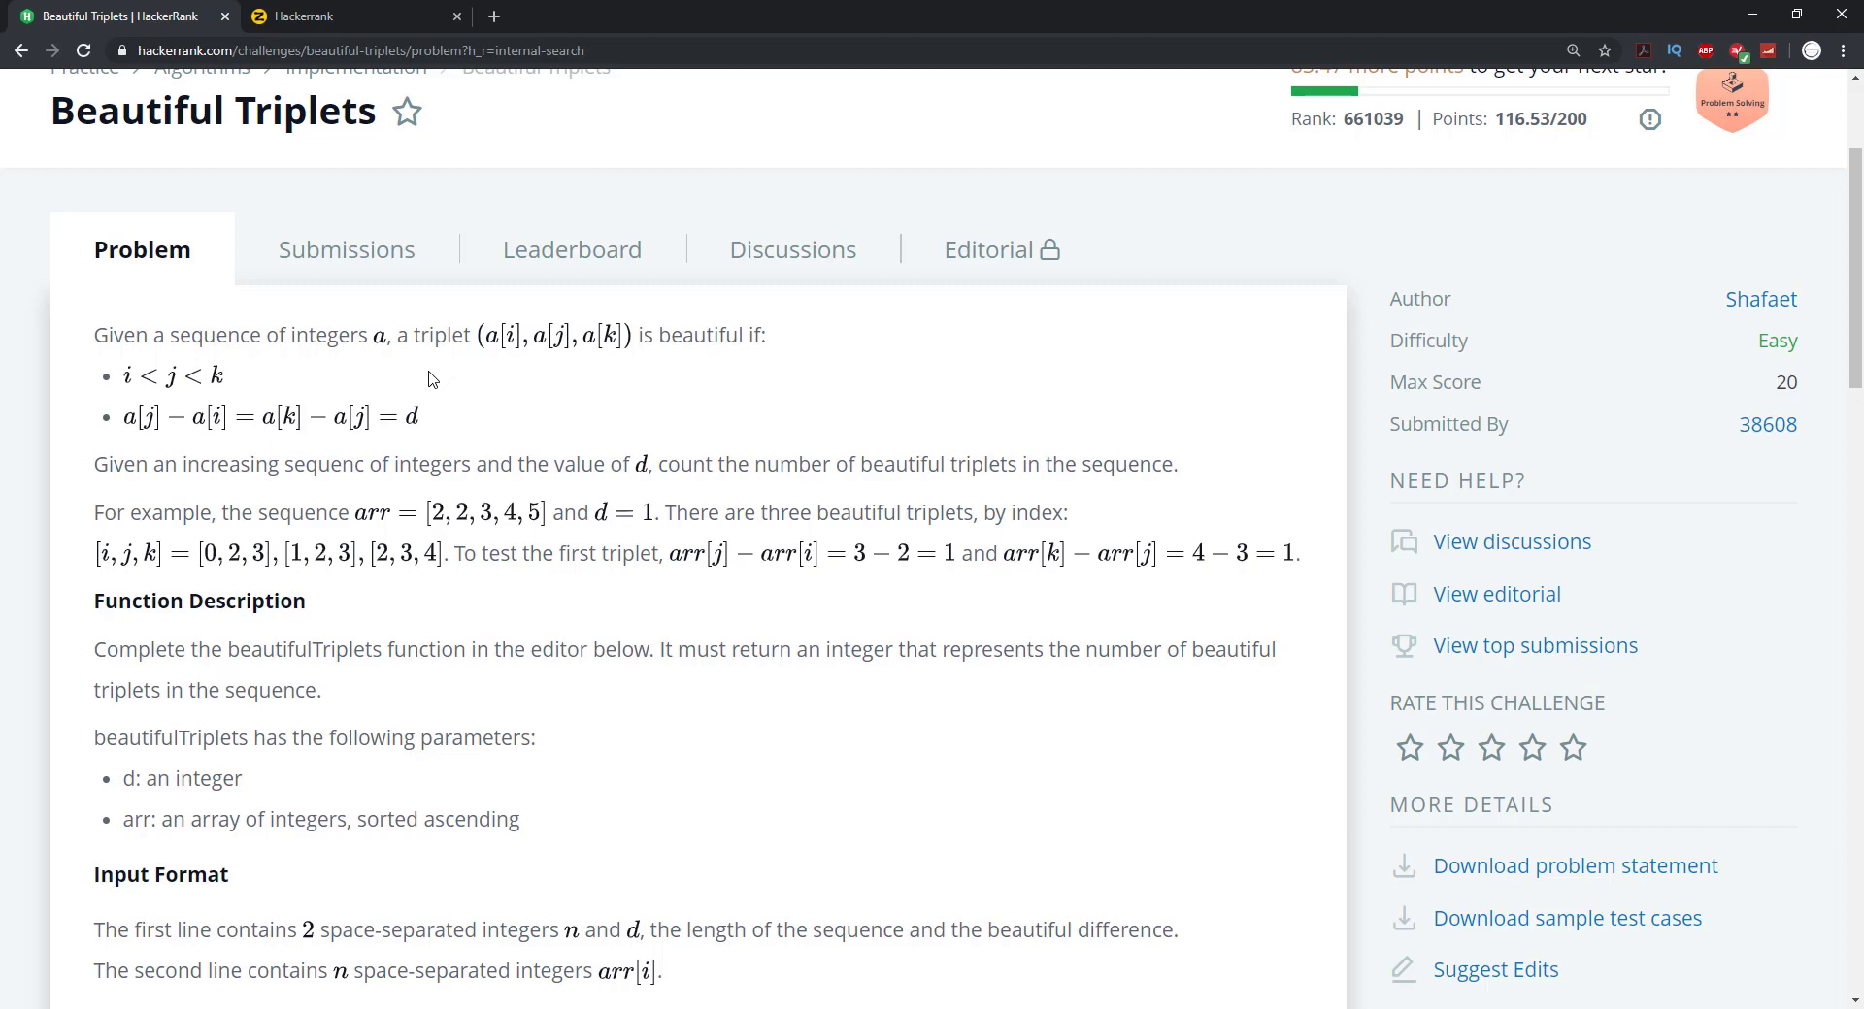
{"action": "mouse_move", "coordinate": [295, 513]}
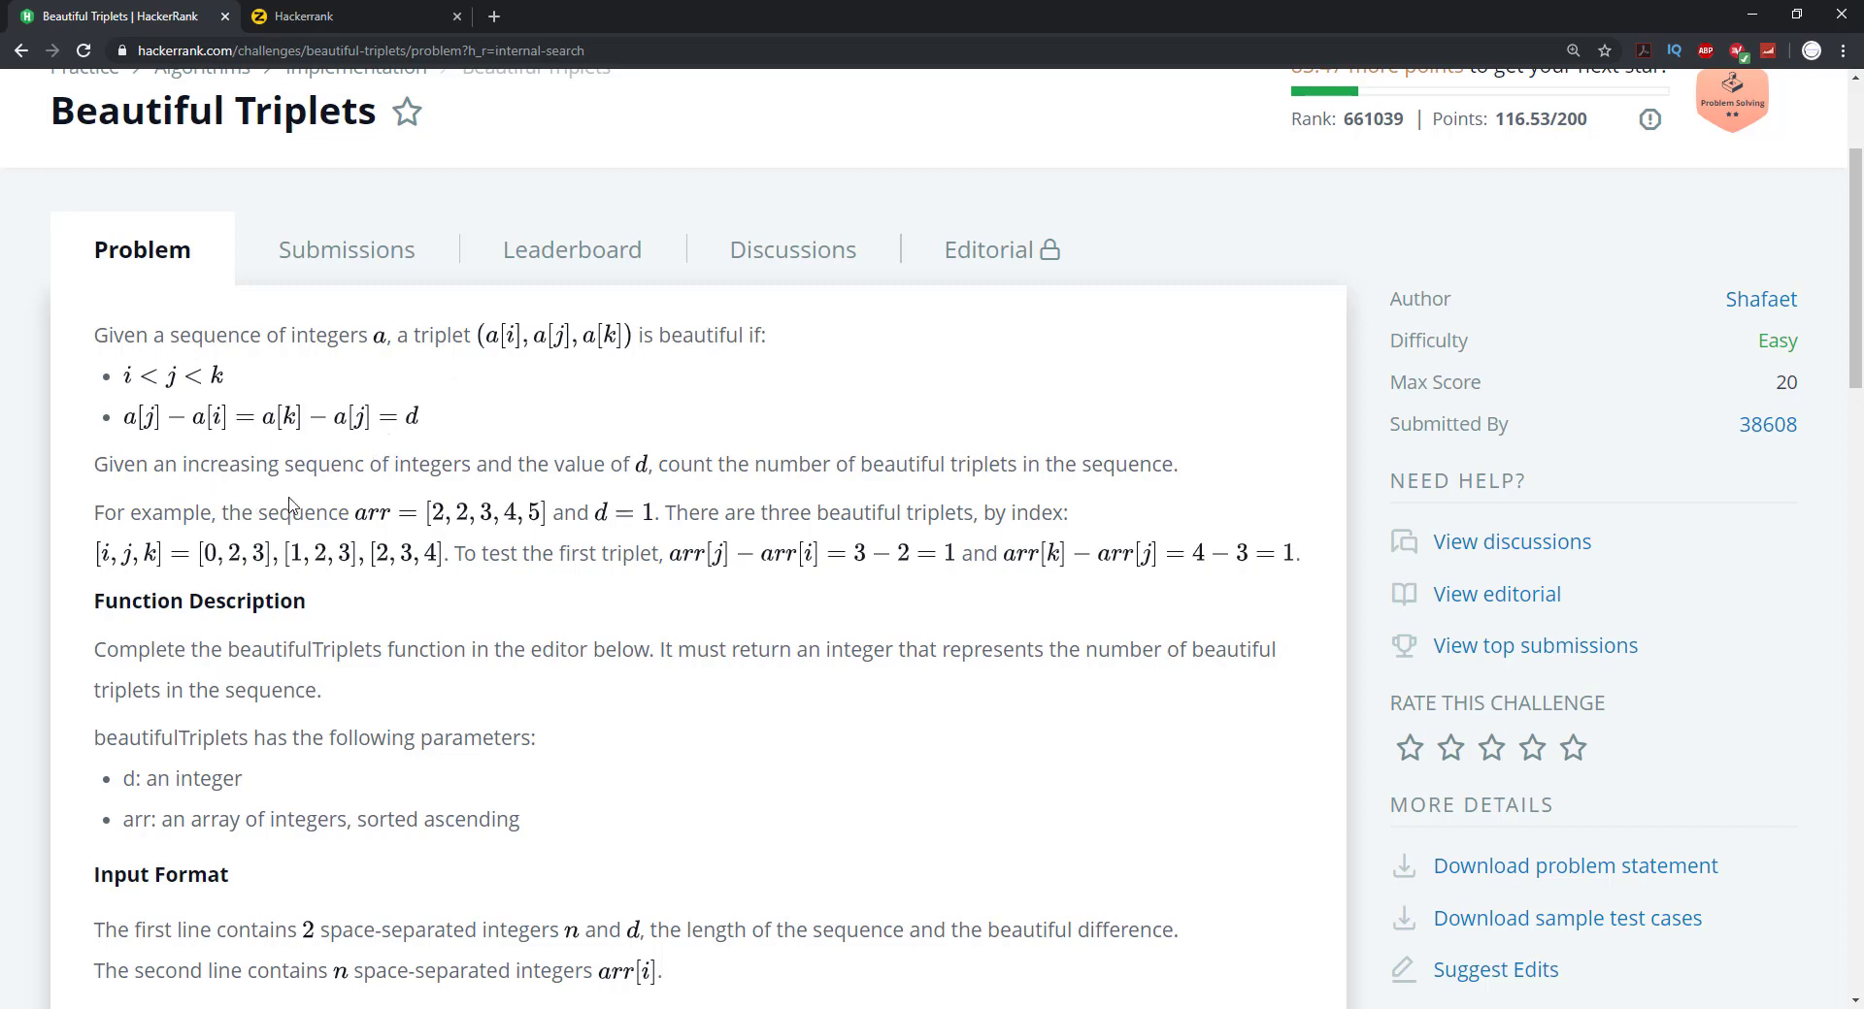
{"action": "mouse_move", "coordinate": [404, 495]}
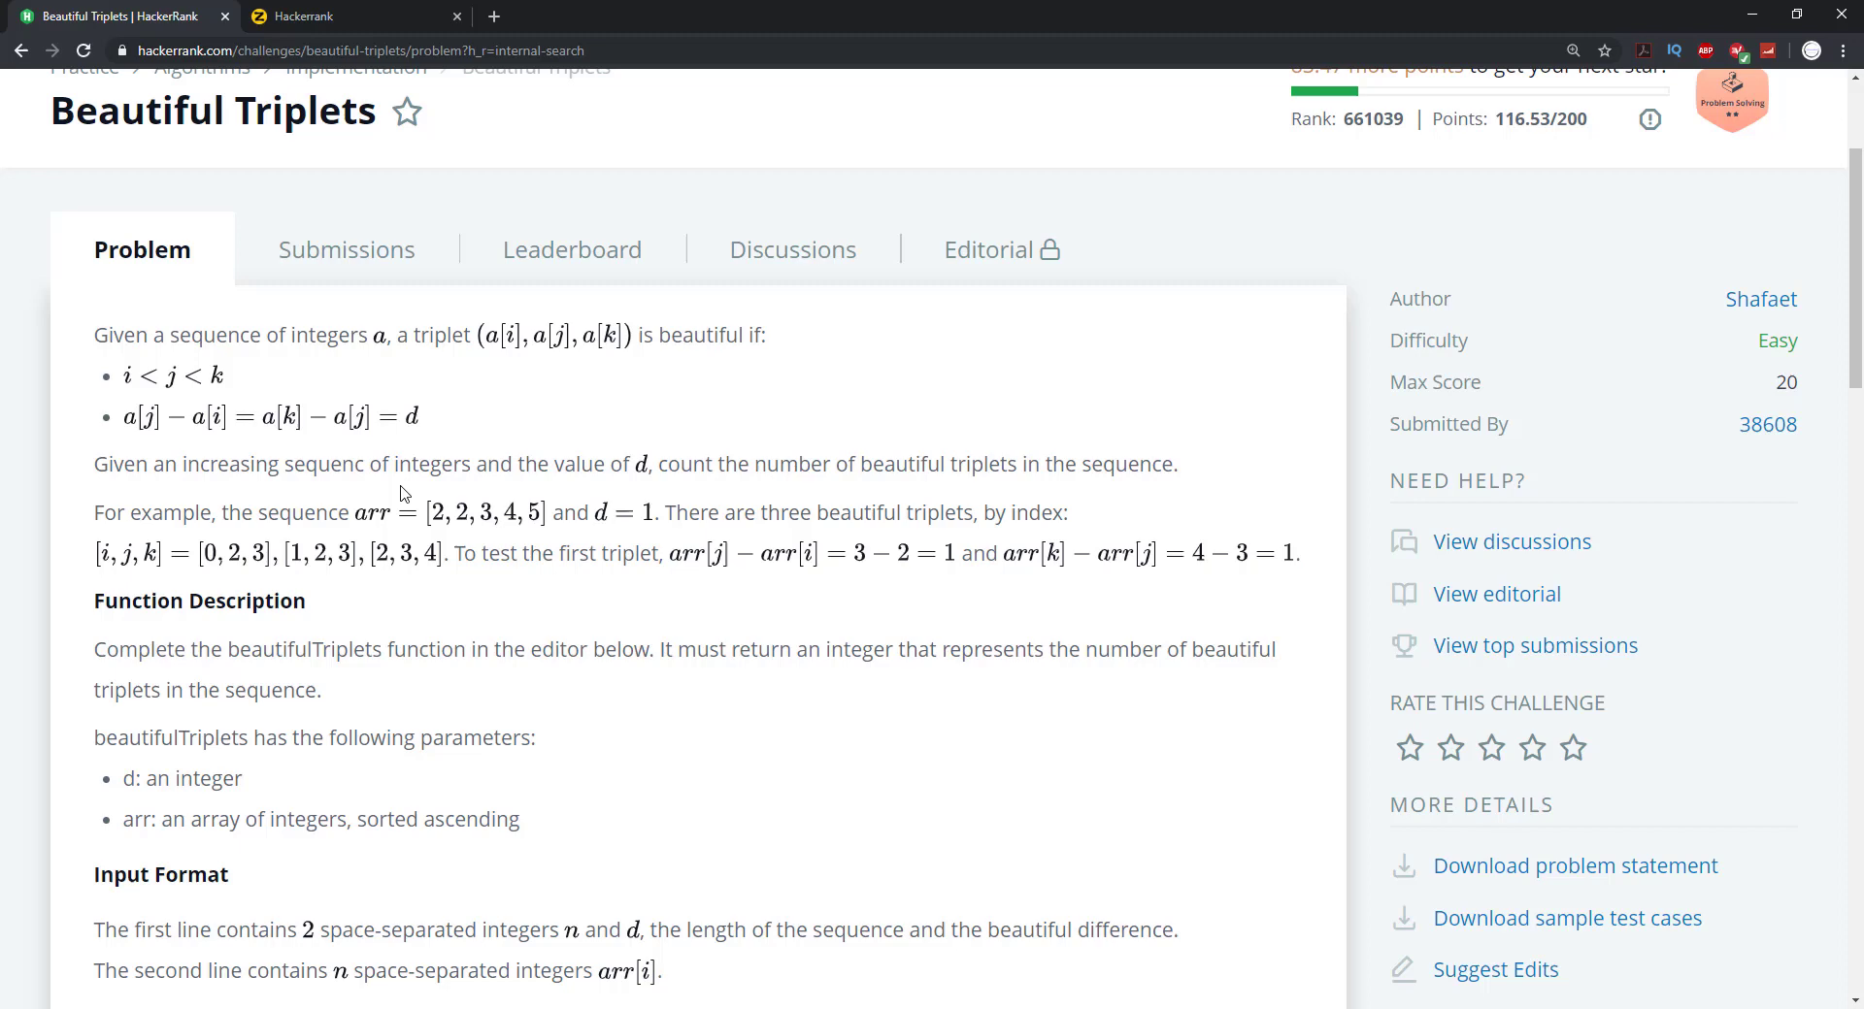
{"action": "mouse_move", "coordinate": [435, 522]}
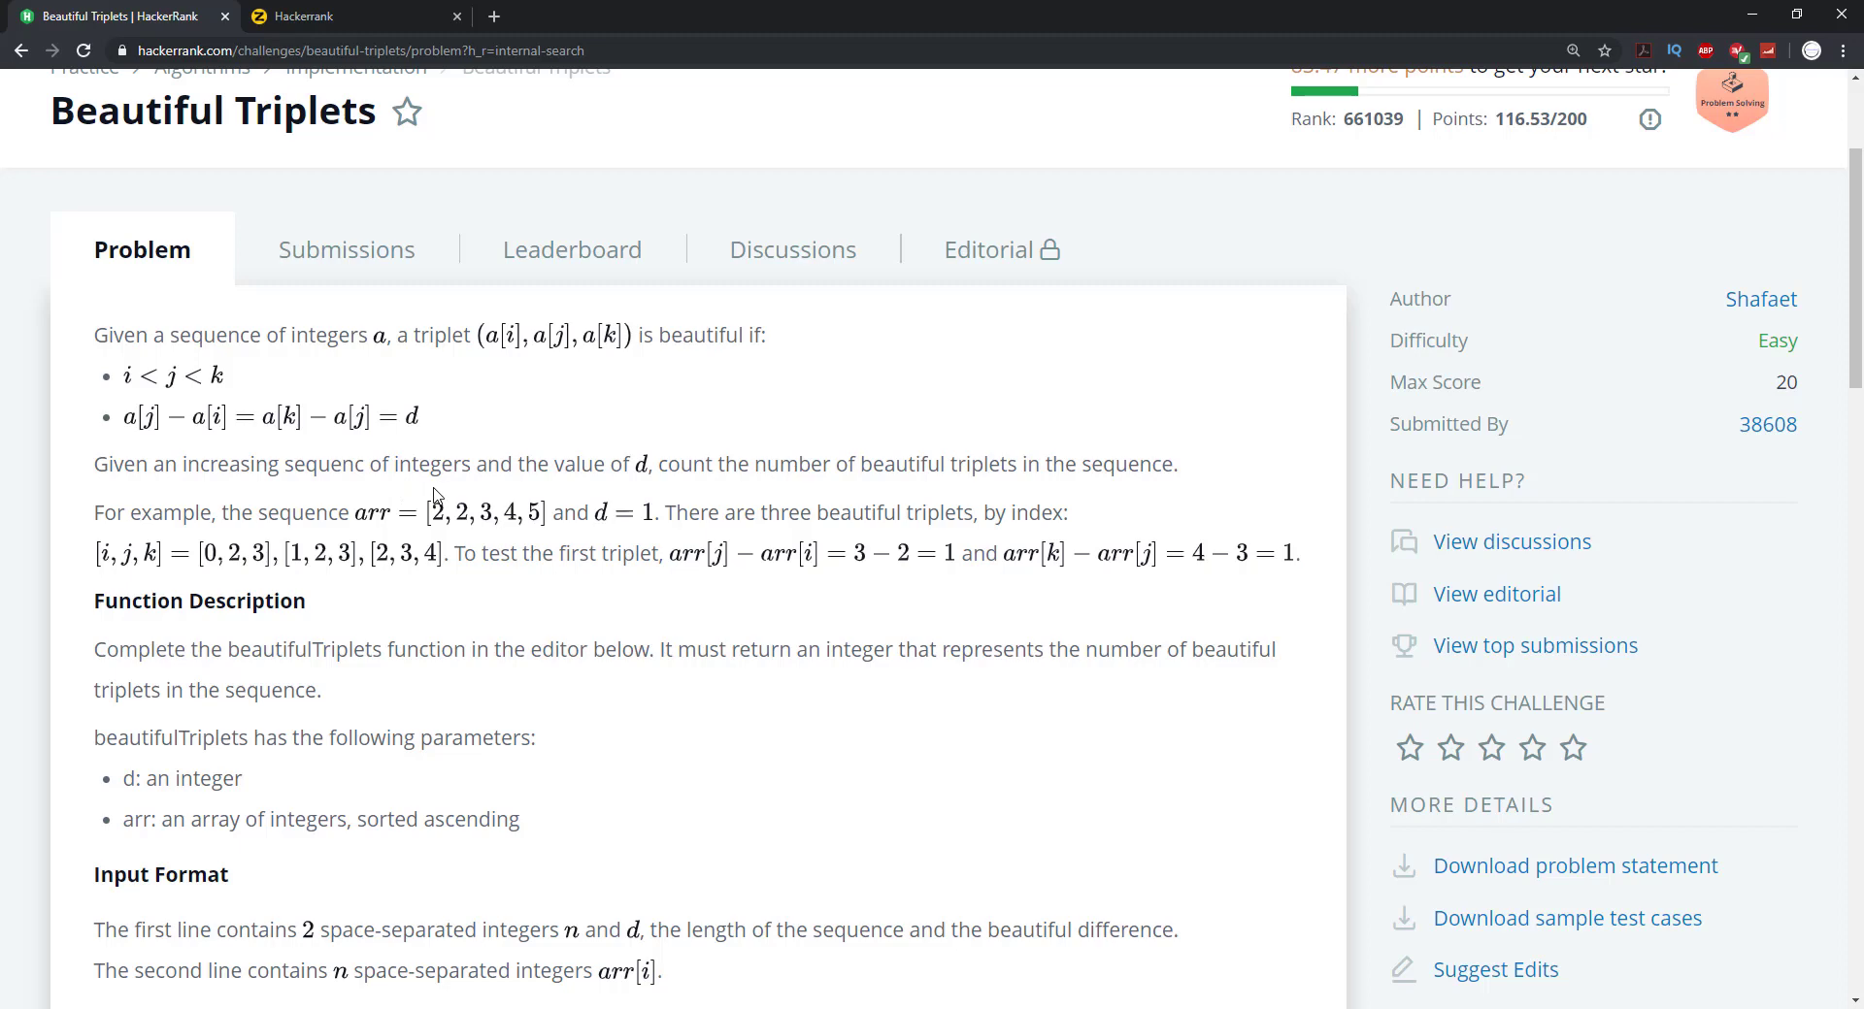
{"action": "mouse_move", "coordinate": [440, 486]}
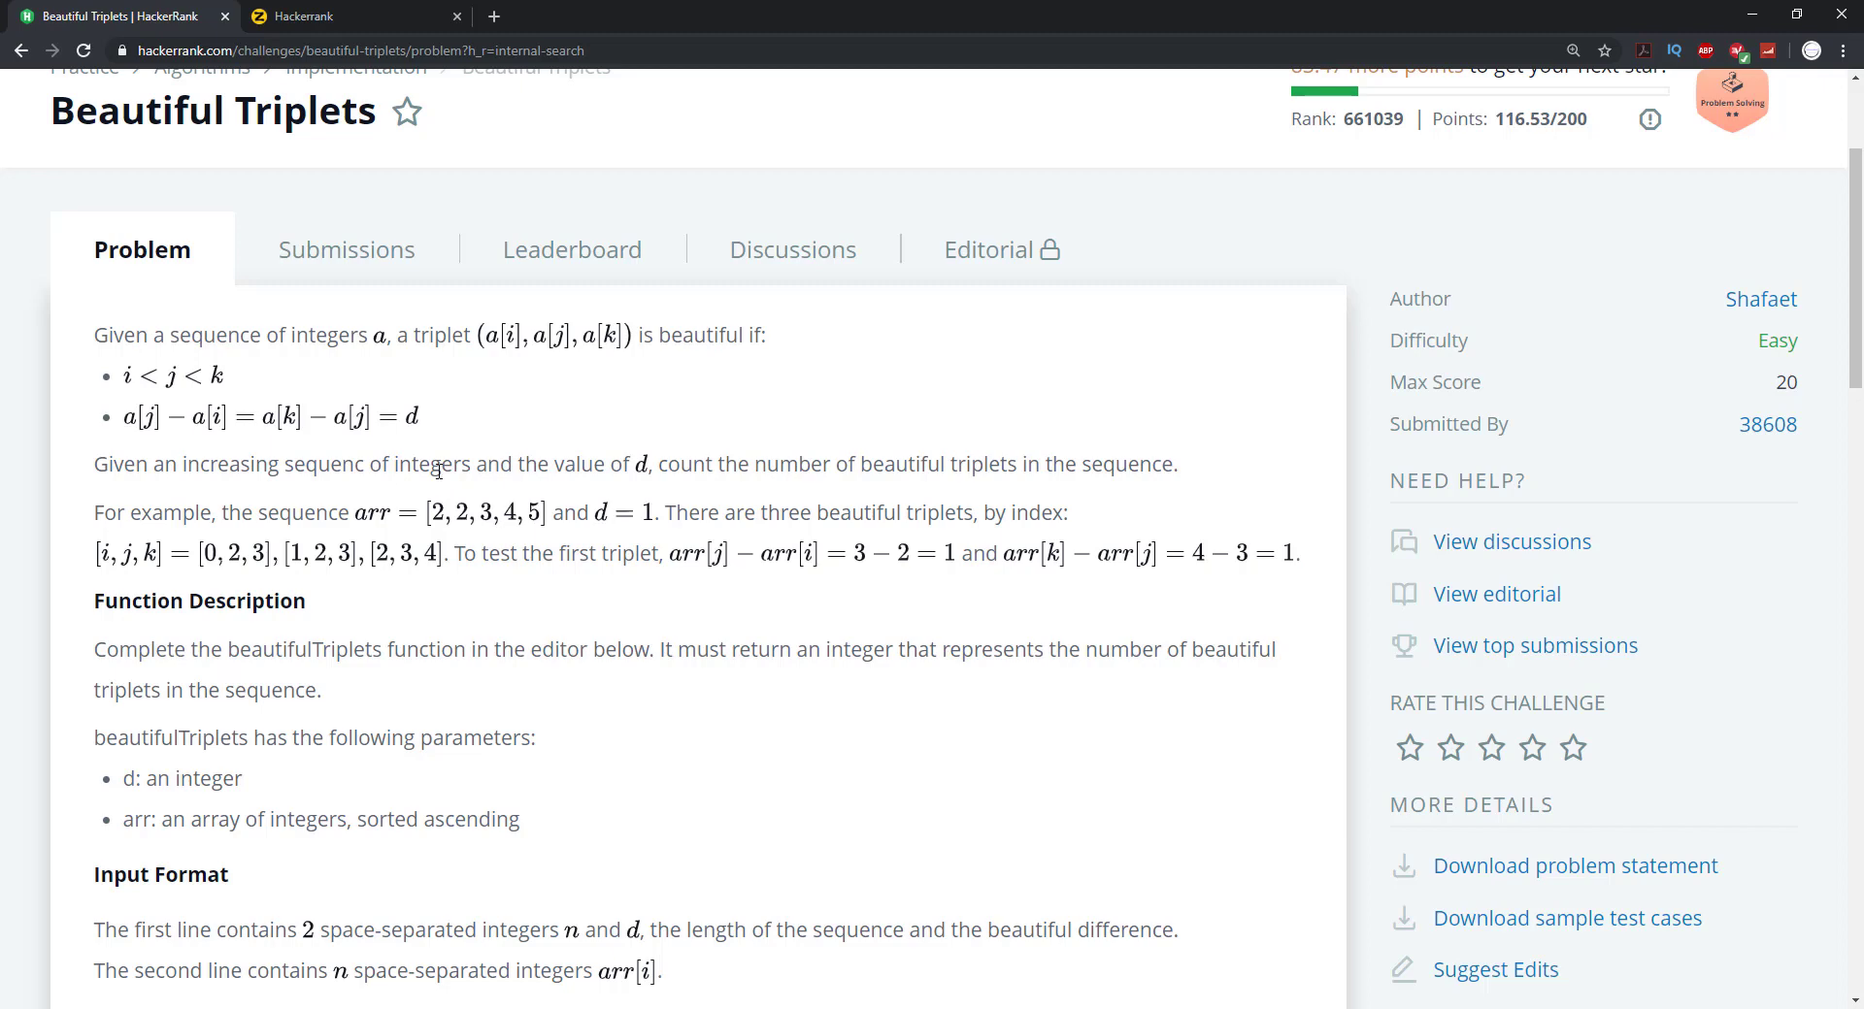
{"action": "mouse_move", "coordinate": [473, 533]}
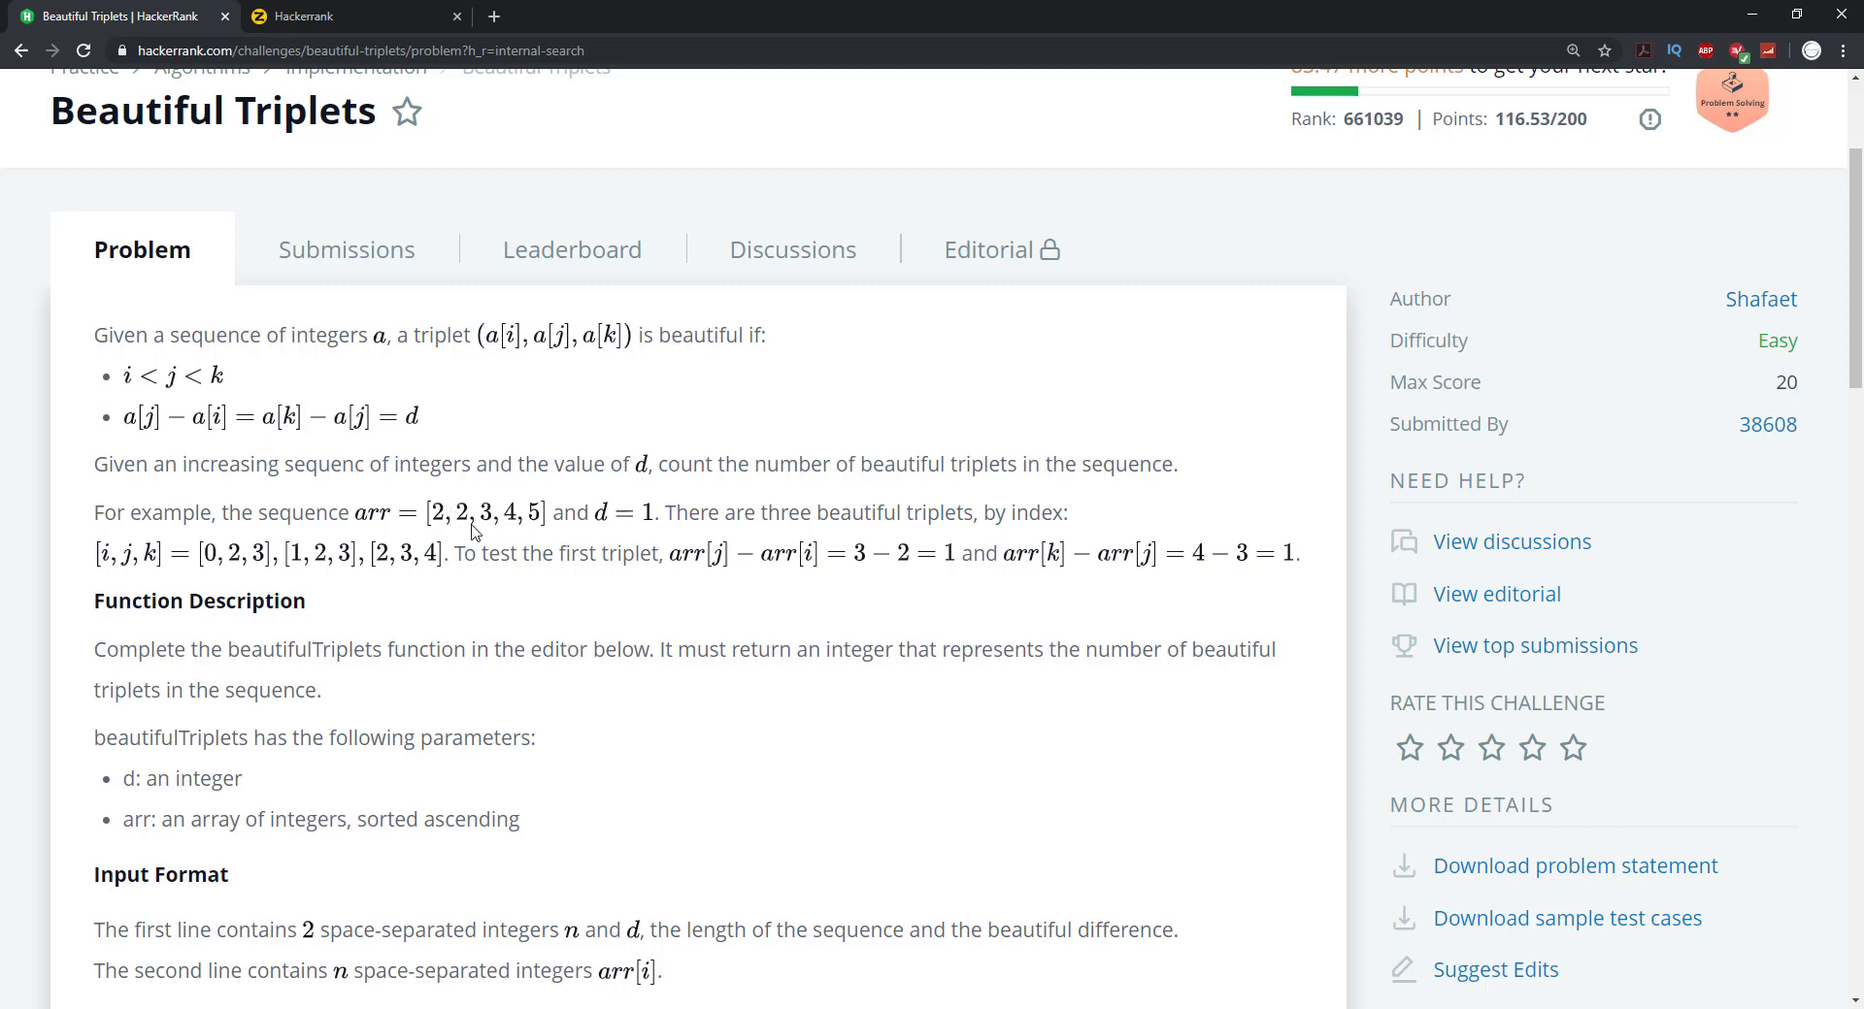
{"action": "mouse_move", "coordinate": [523, 531]}
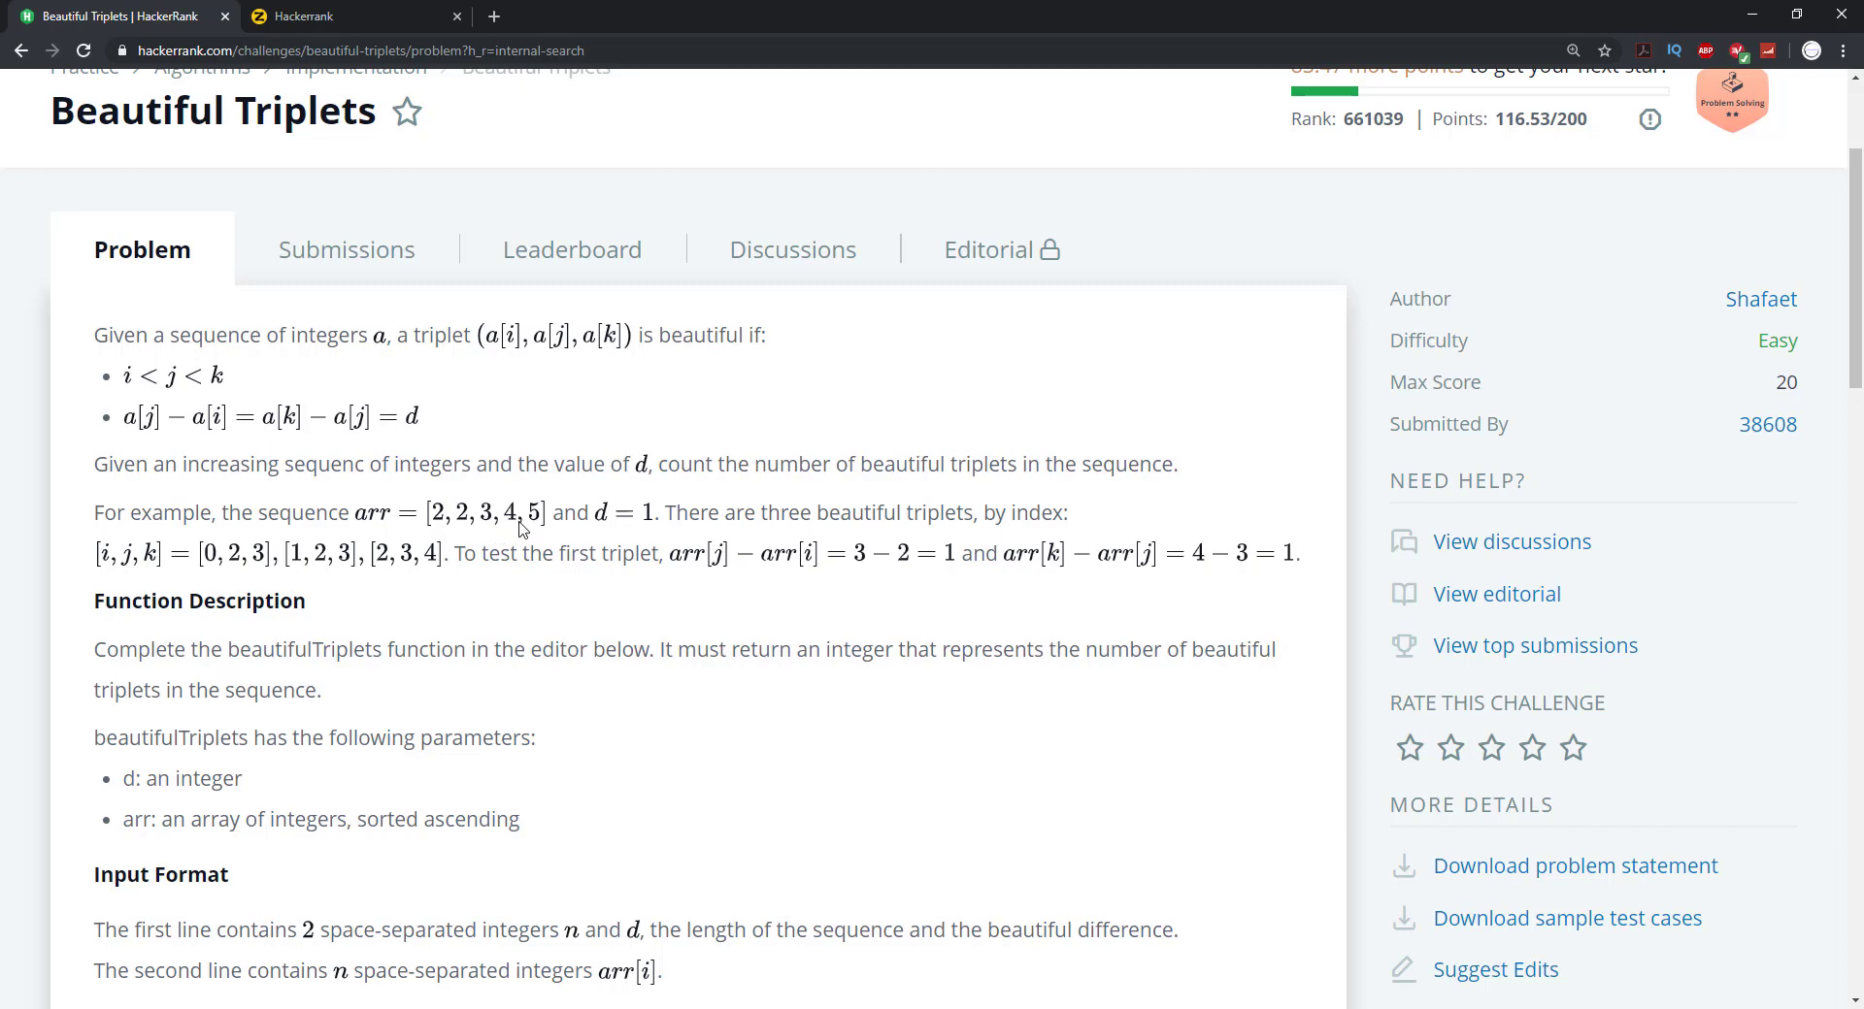
{"action": "mouse_move", "coordinate": [514, 540]}
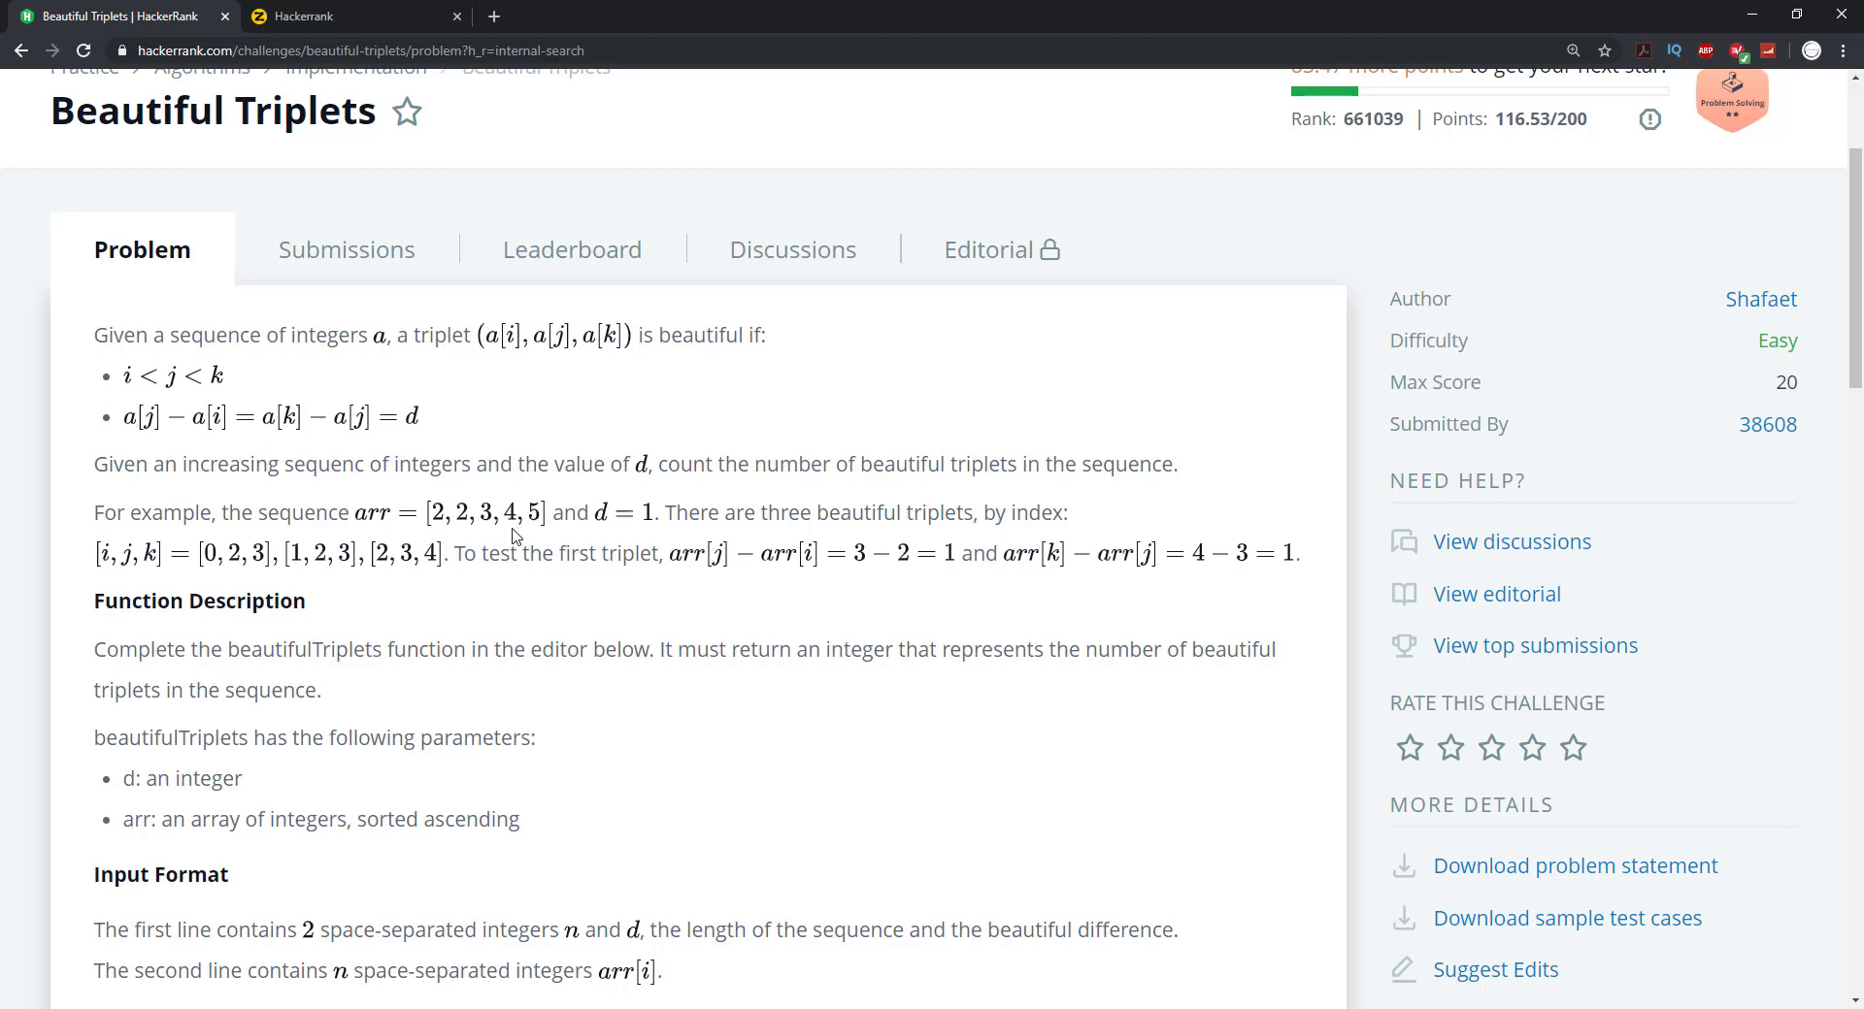
{"action": "mouse_move", "coordinate": [529, 531]}
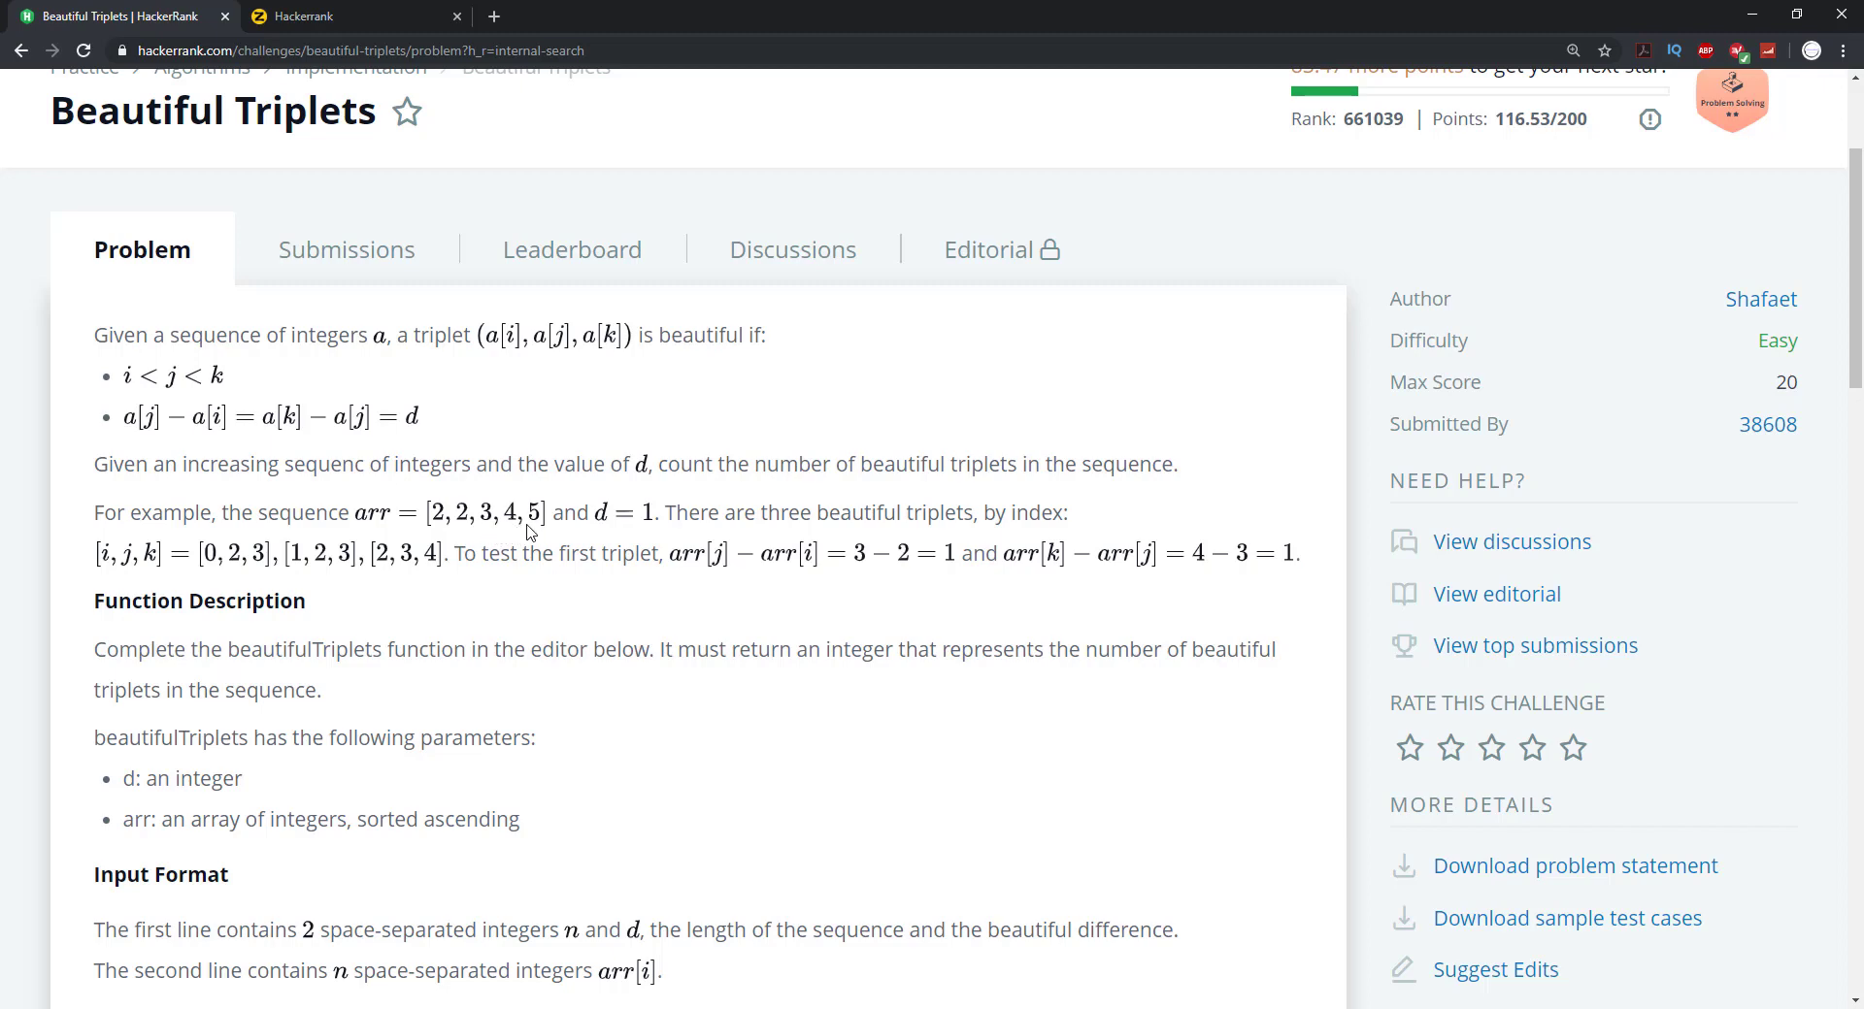
{"action": "mouse_move", "coordinate": [537, 535]}
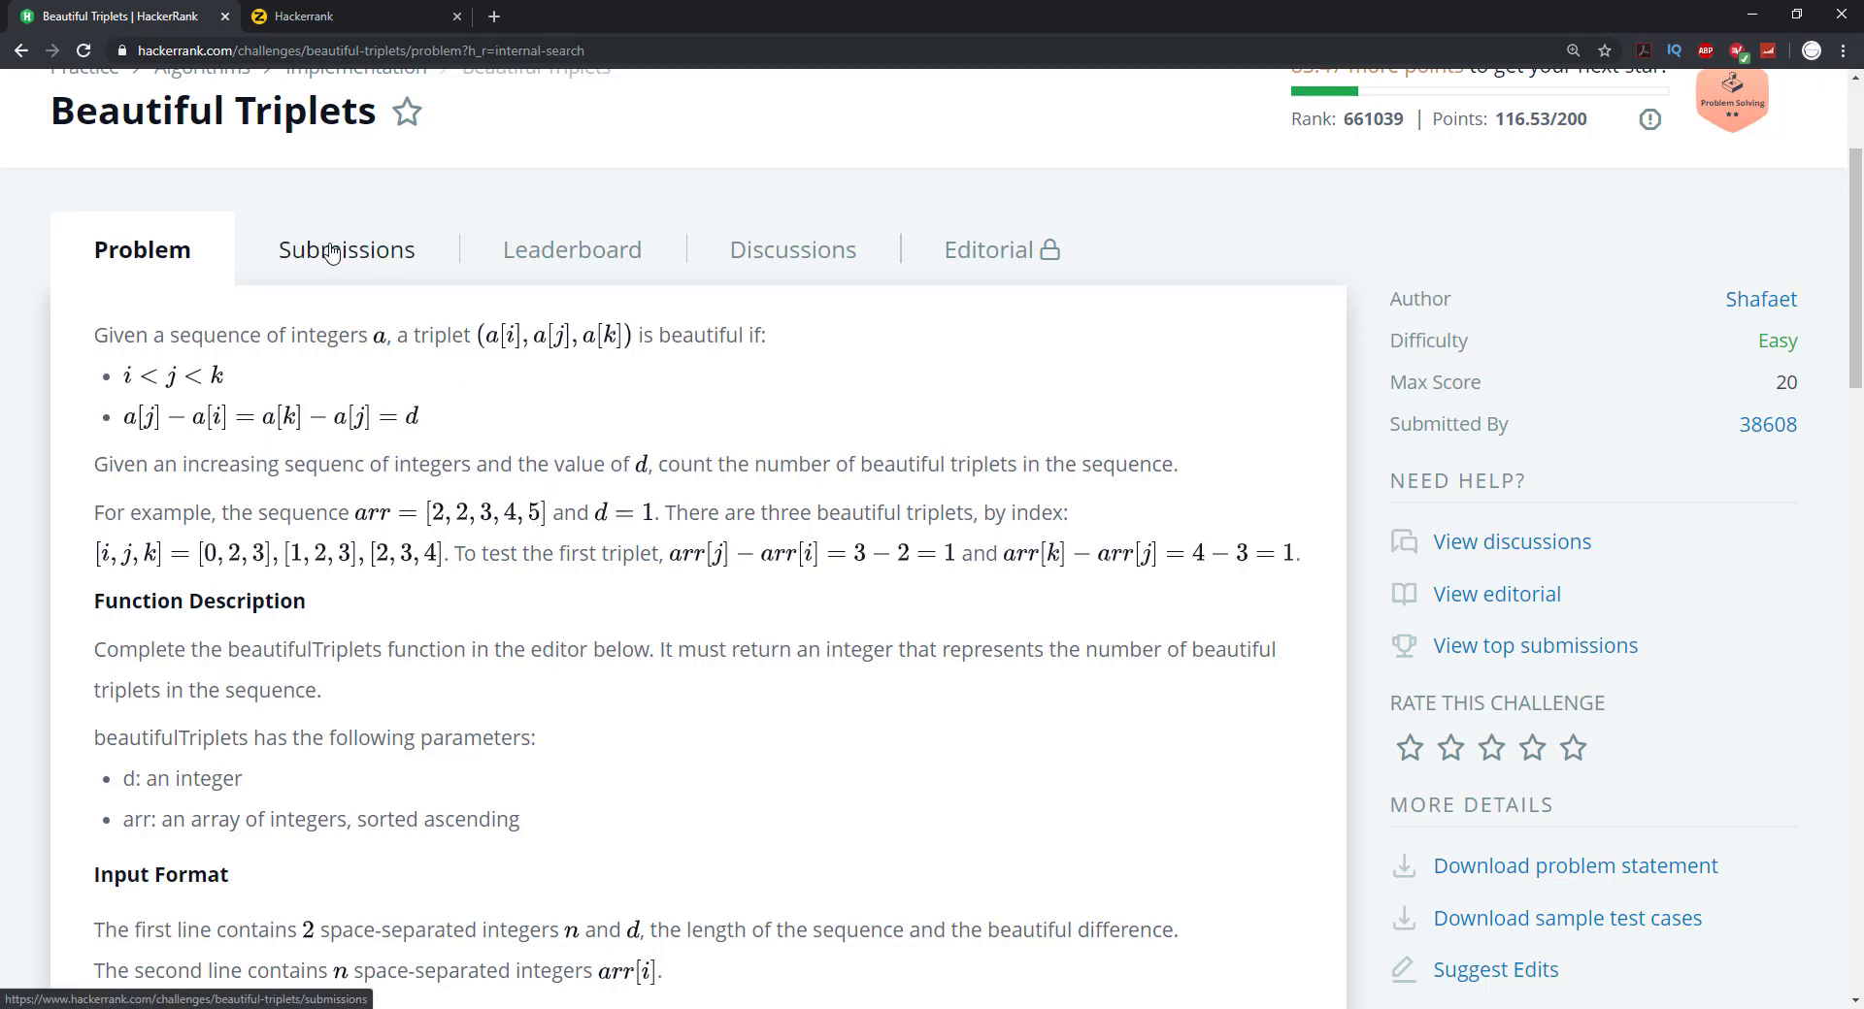
On the whiteboard, draw an arrow under the 3 and write 3 + d = 4
{"action": "left_click", "coordinate": [347, 250]}
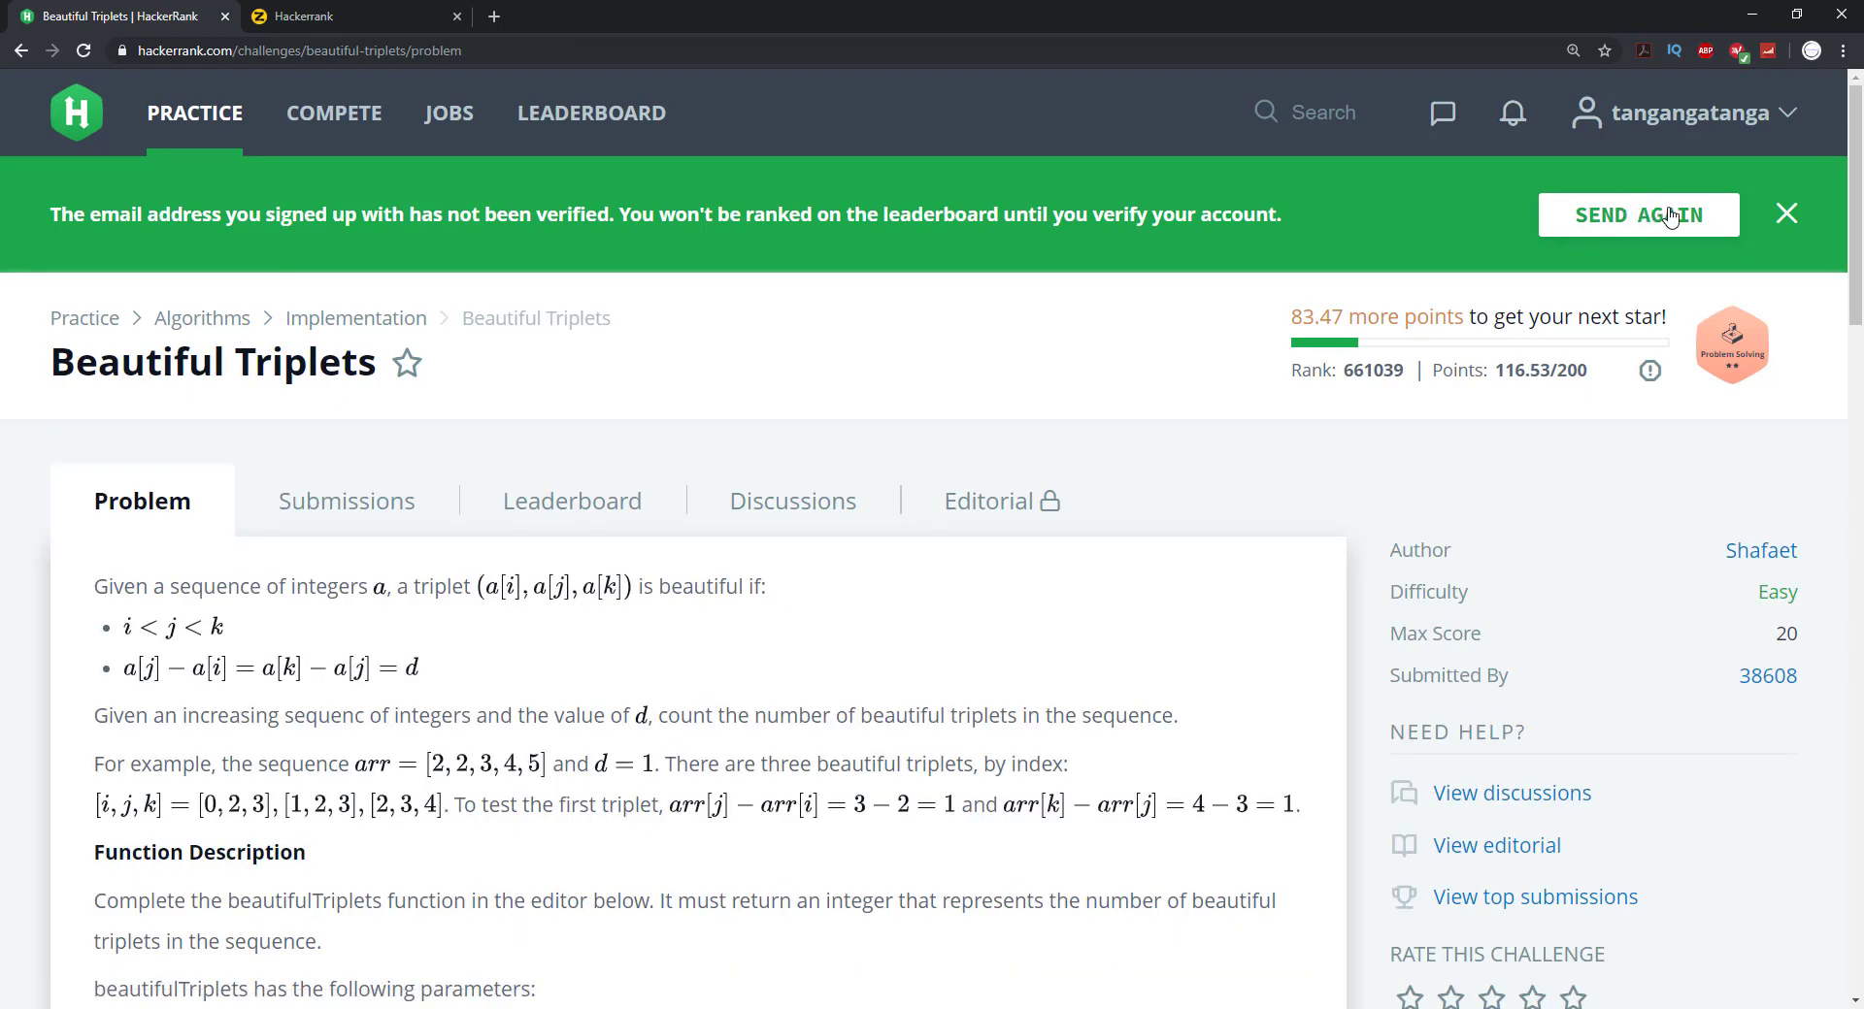
{"action": "left_click", "coordinate": [1786, 213]}
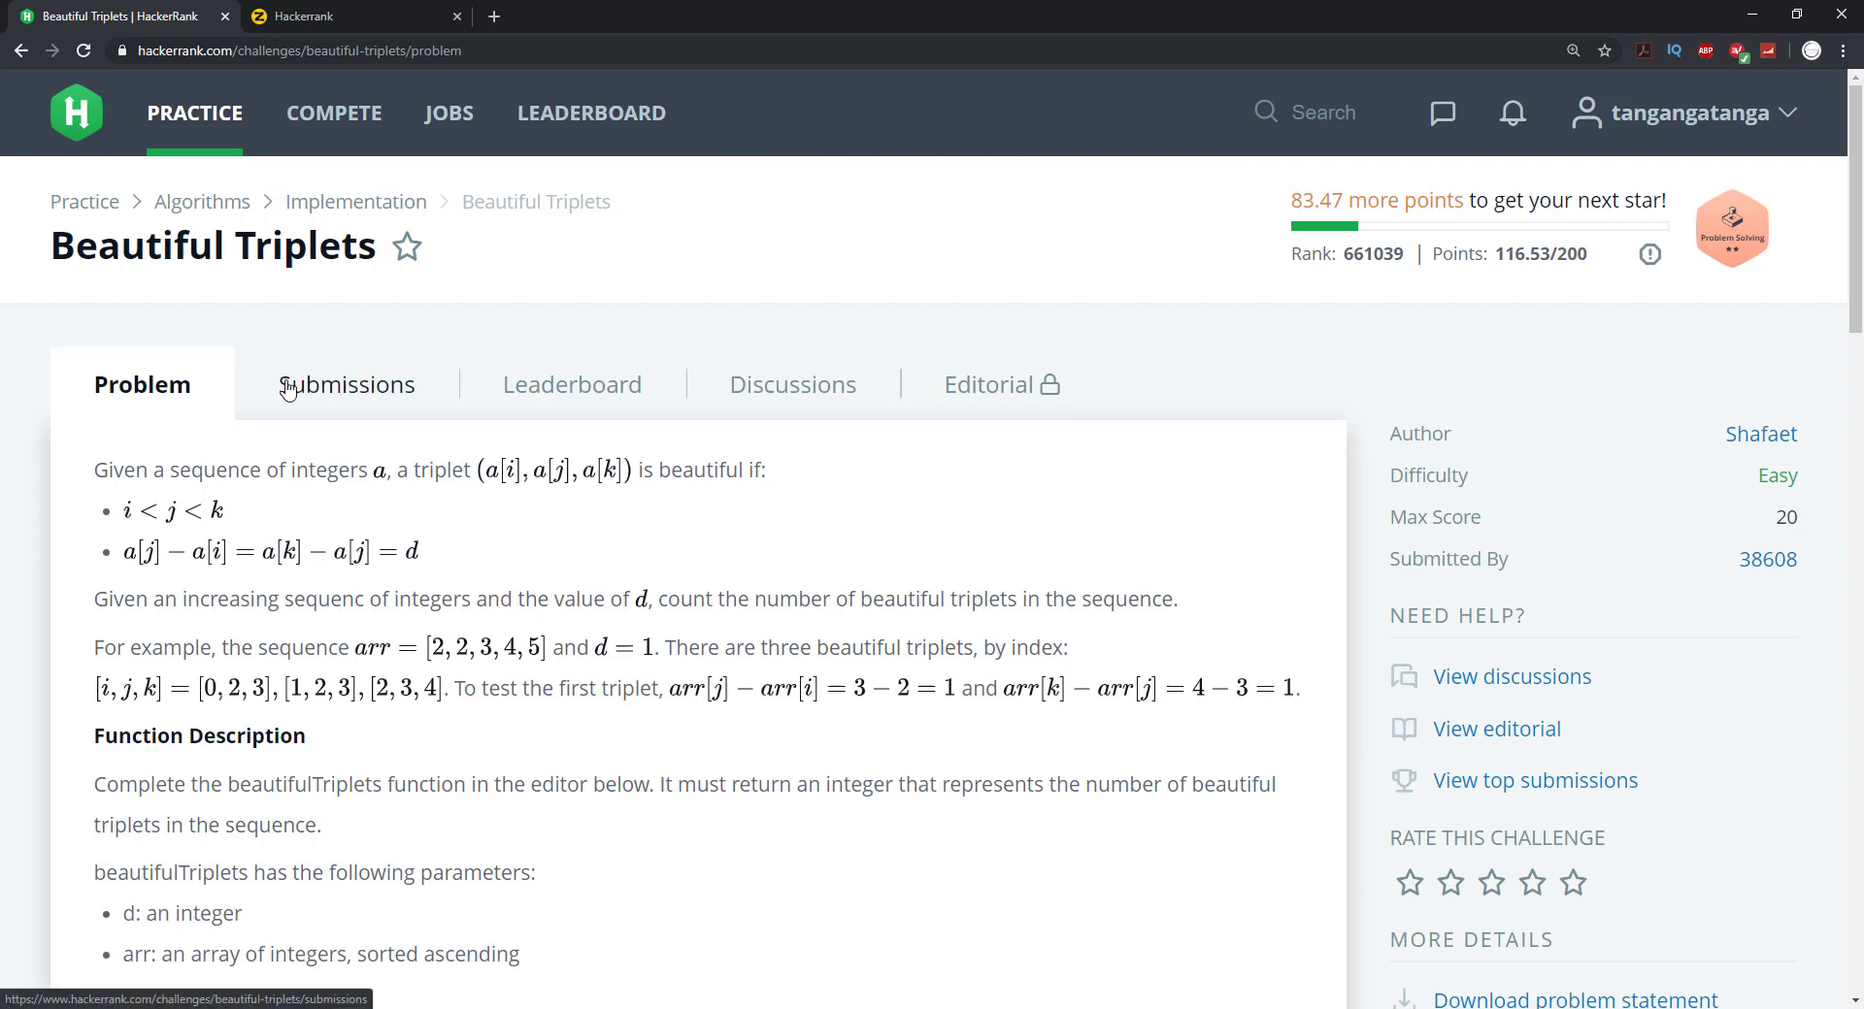
{"action": "scroll", "scroll_direction": "down", "scroll_amount": 3}
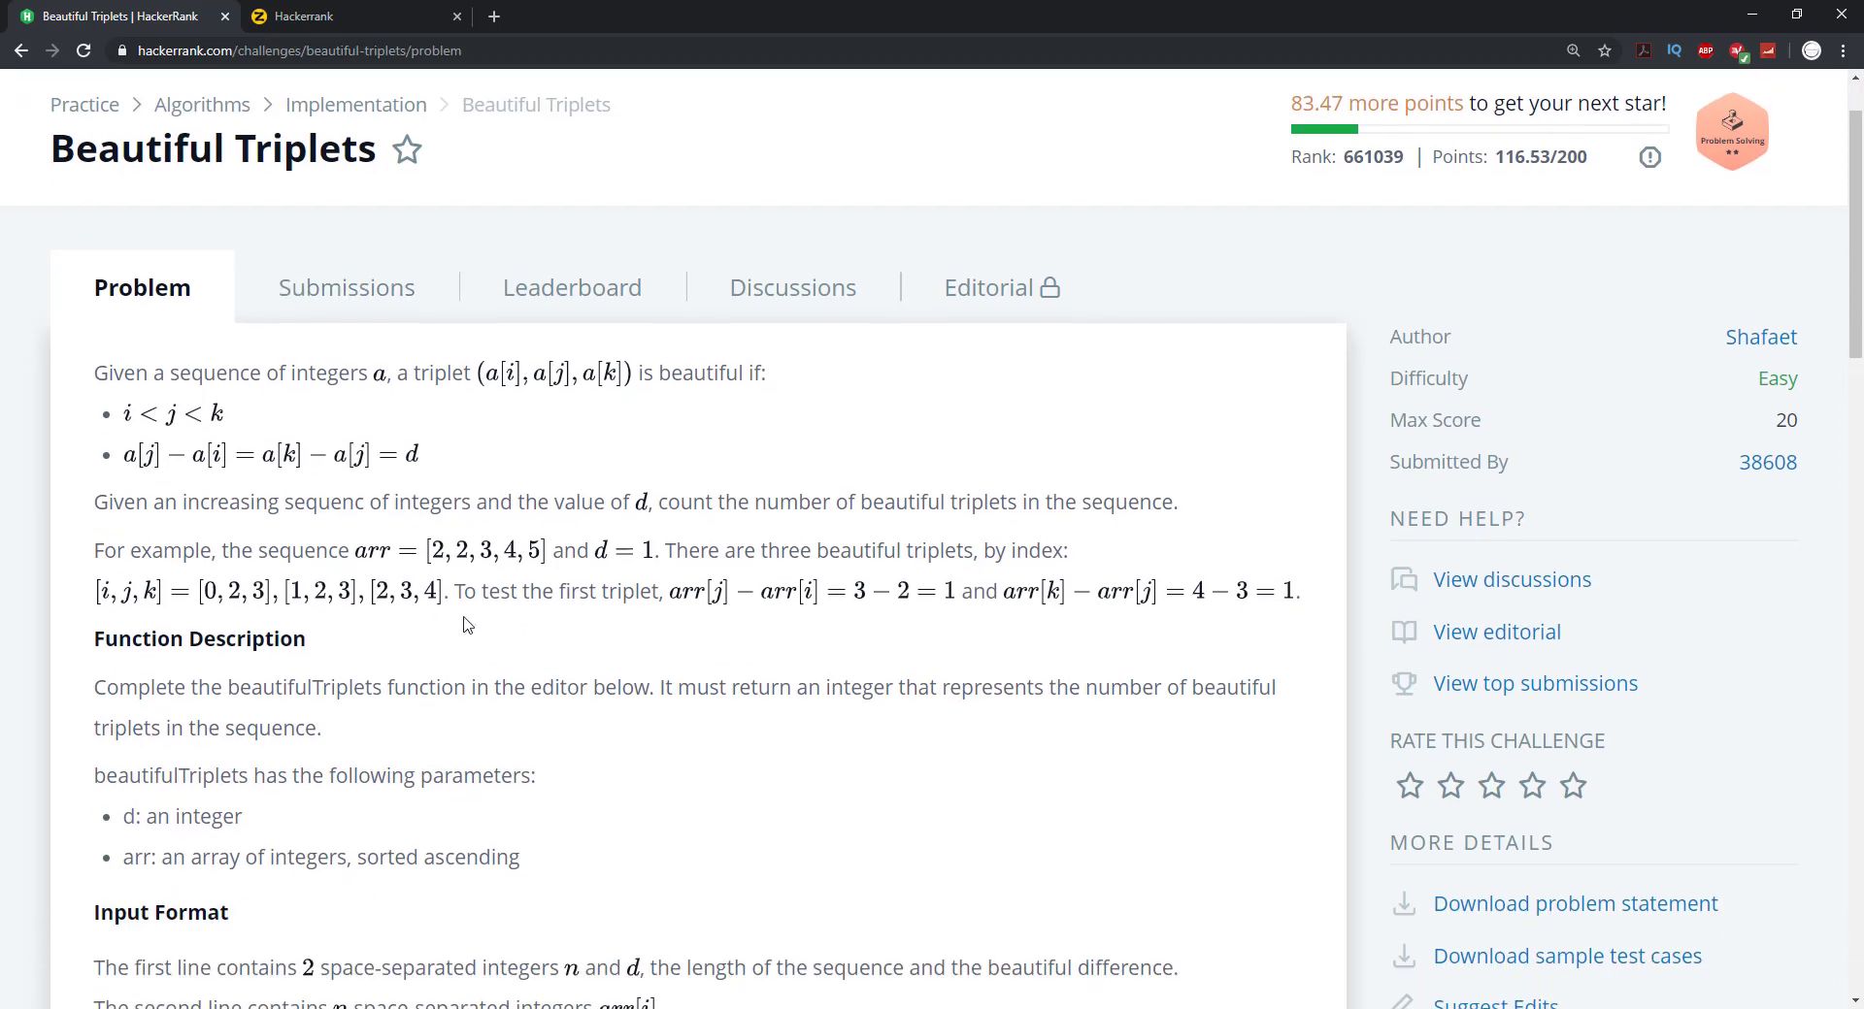
{"action": "scroll", "scroll_direction": "down", "scroll_amount": 3}
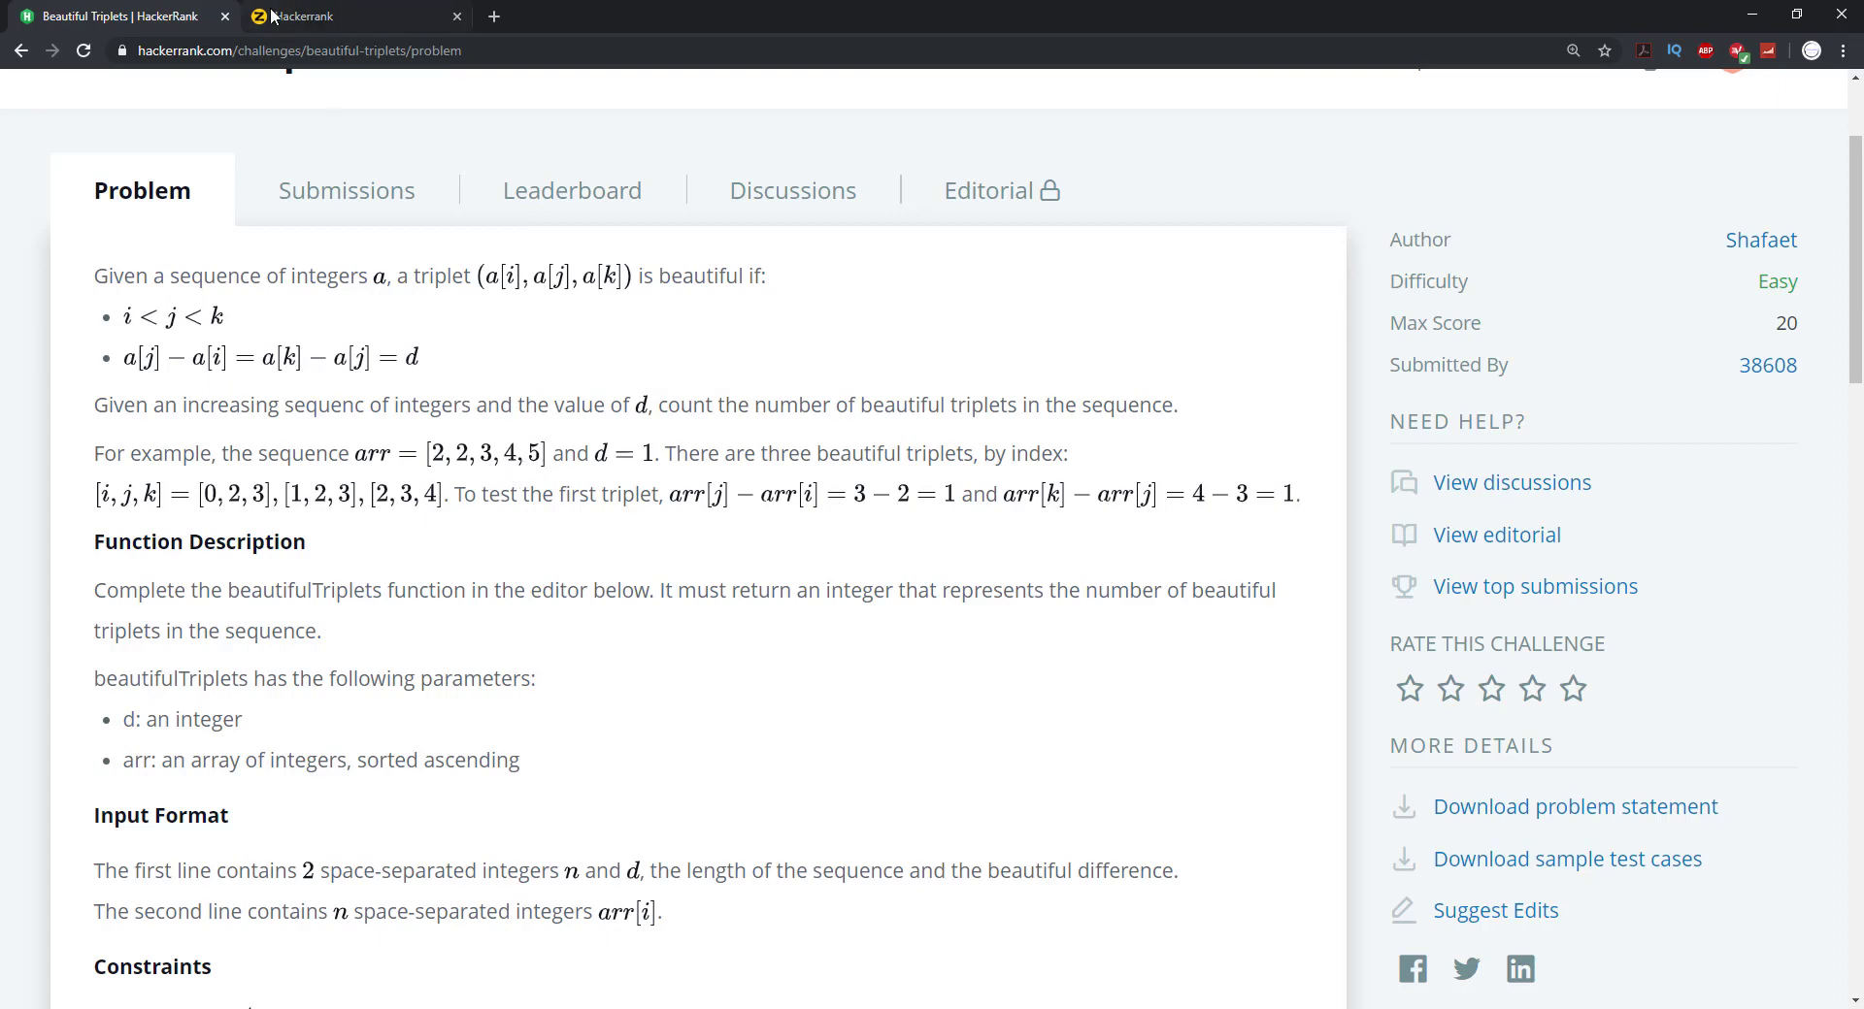
{"action": "left_click", "coordinate": [310, 16]}
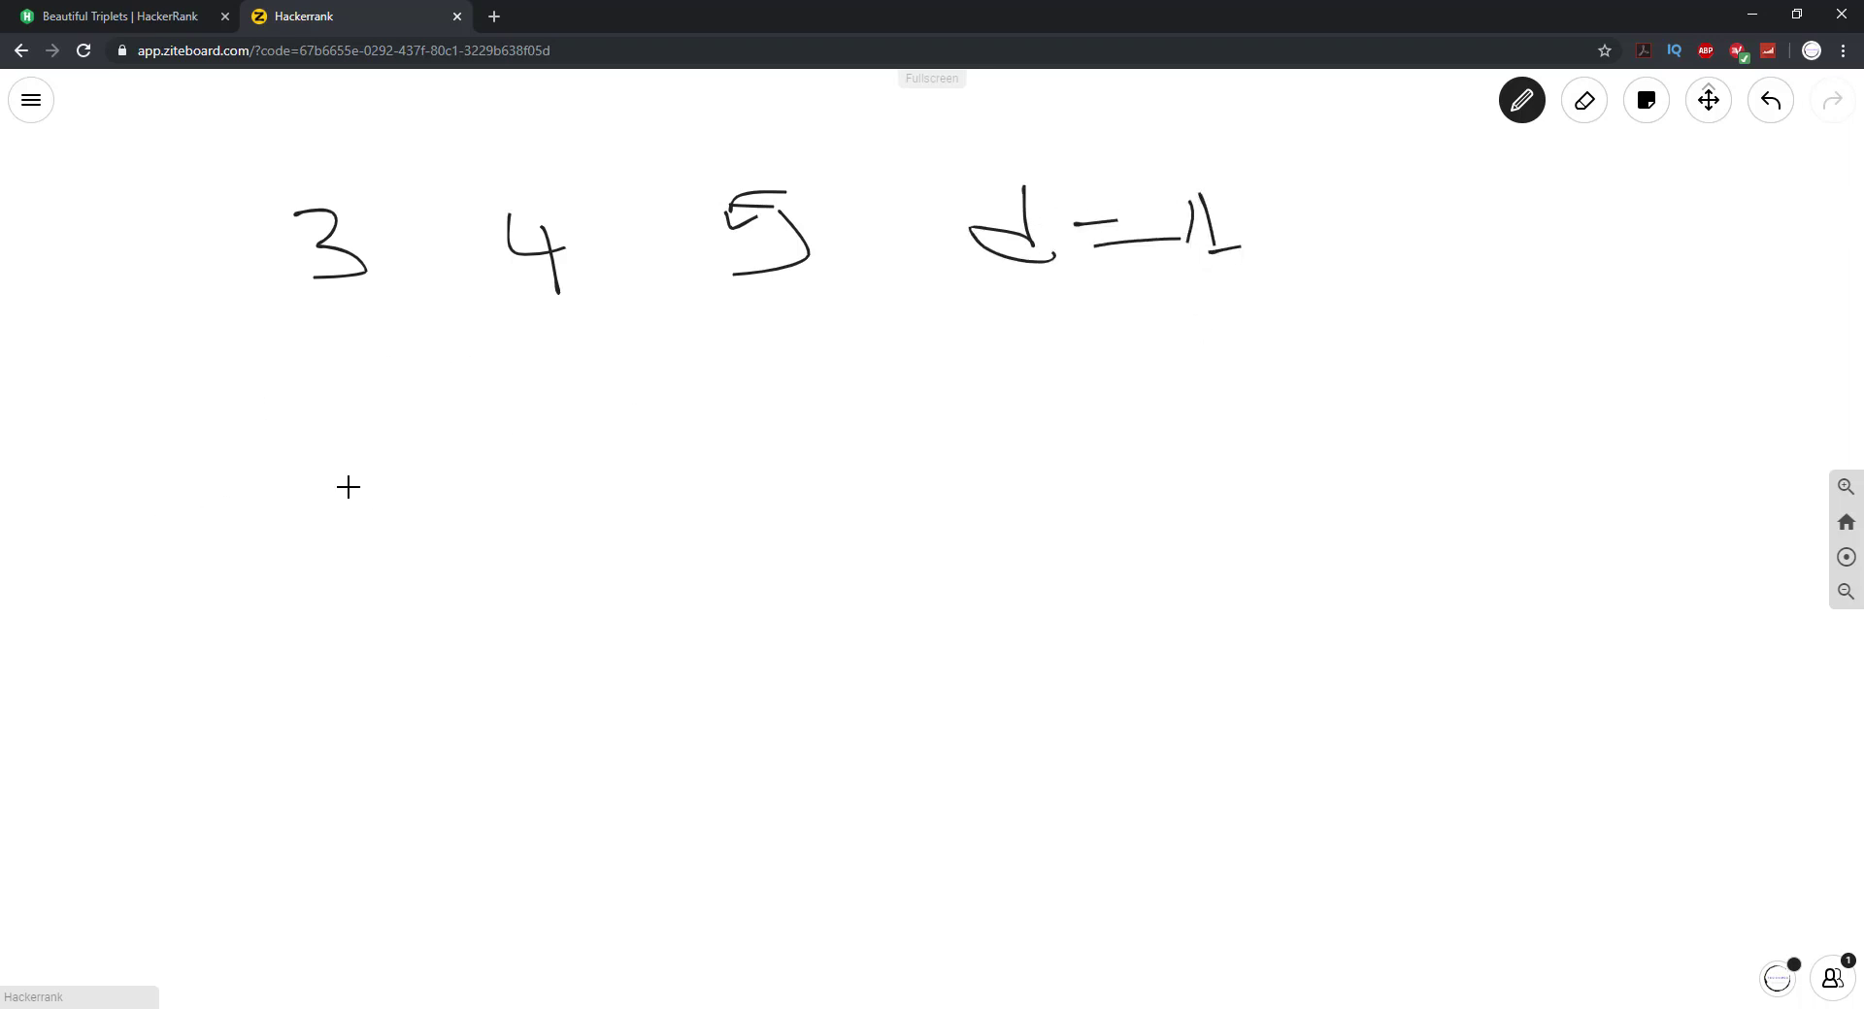
{"action": "mouse_move", "coordinate": [319, 326]}
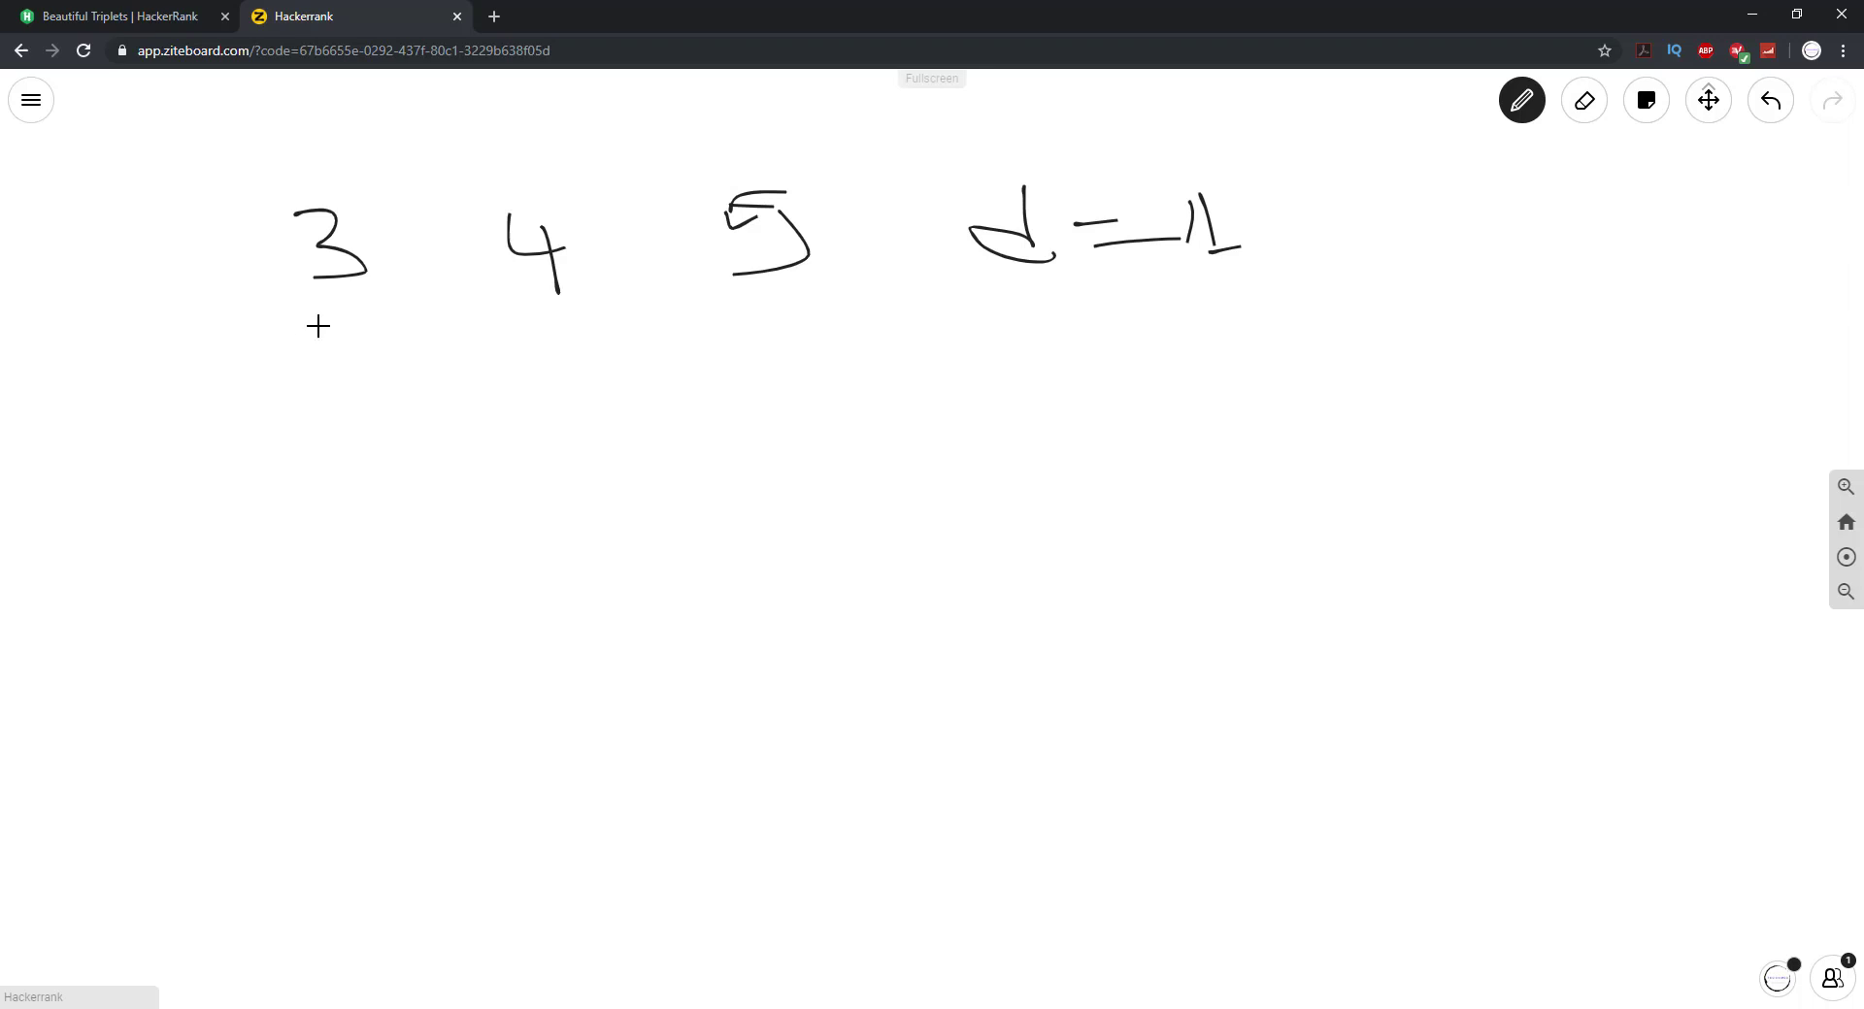
{"action": "left_click_drag", "start_coordinate": [318, 322], "coordinate": [311, 464]}
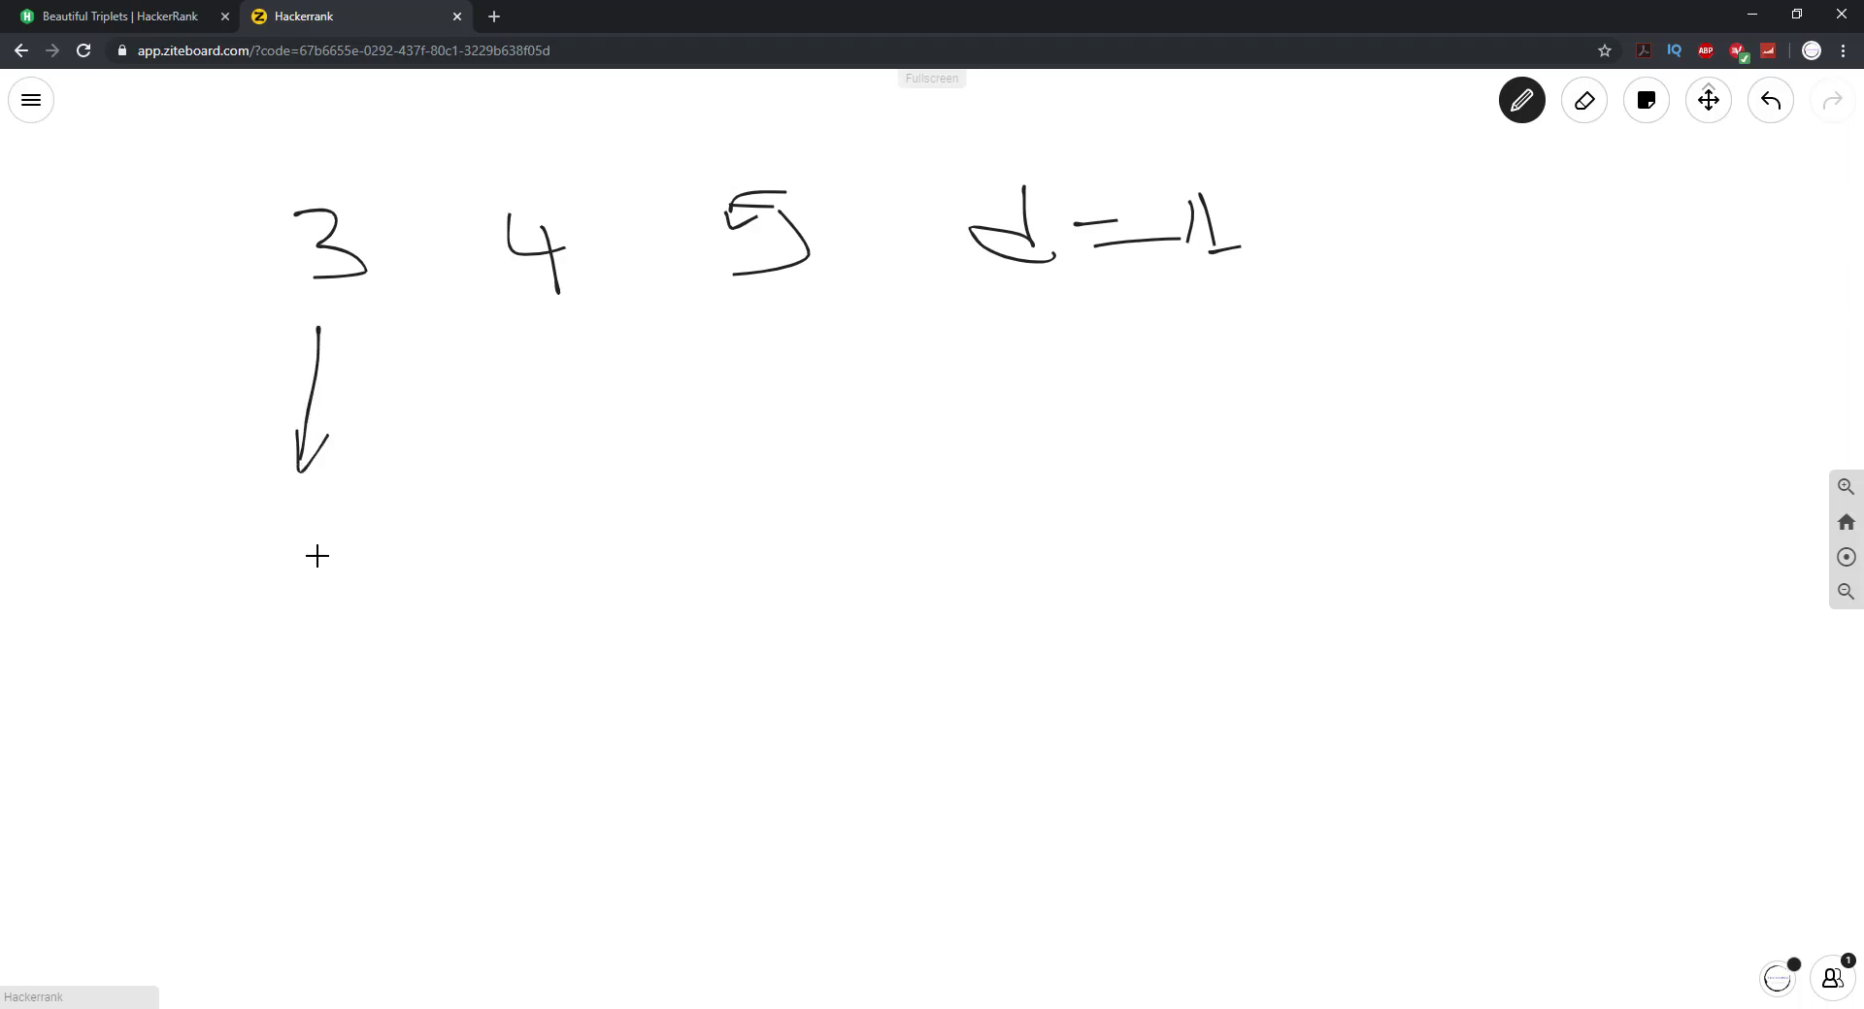
{"action": "left_click_drag", "start_coordinate": [274, 559], "coordinate": [314, 606]}
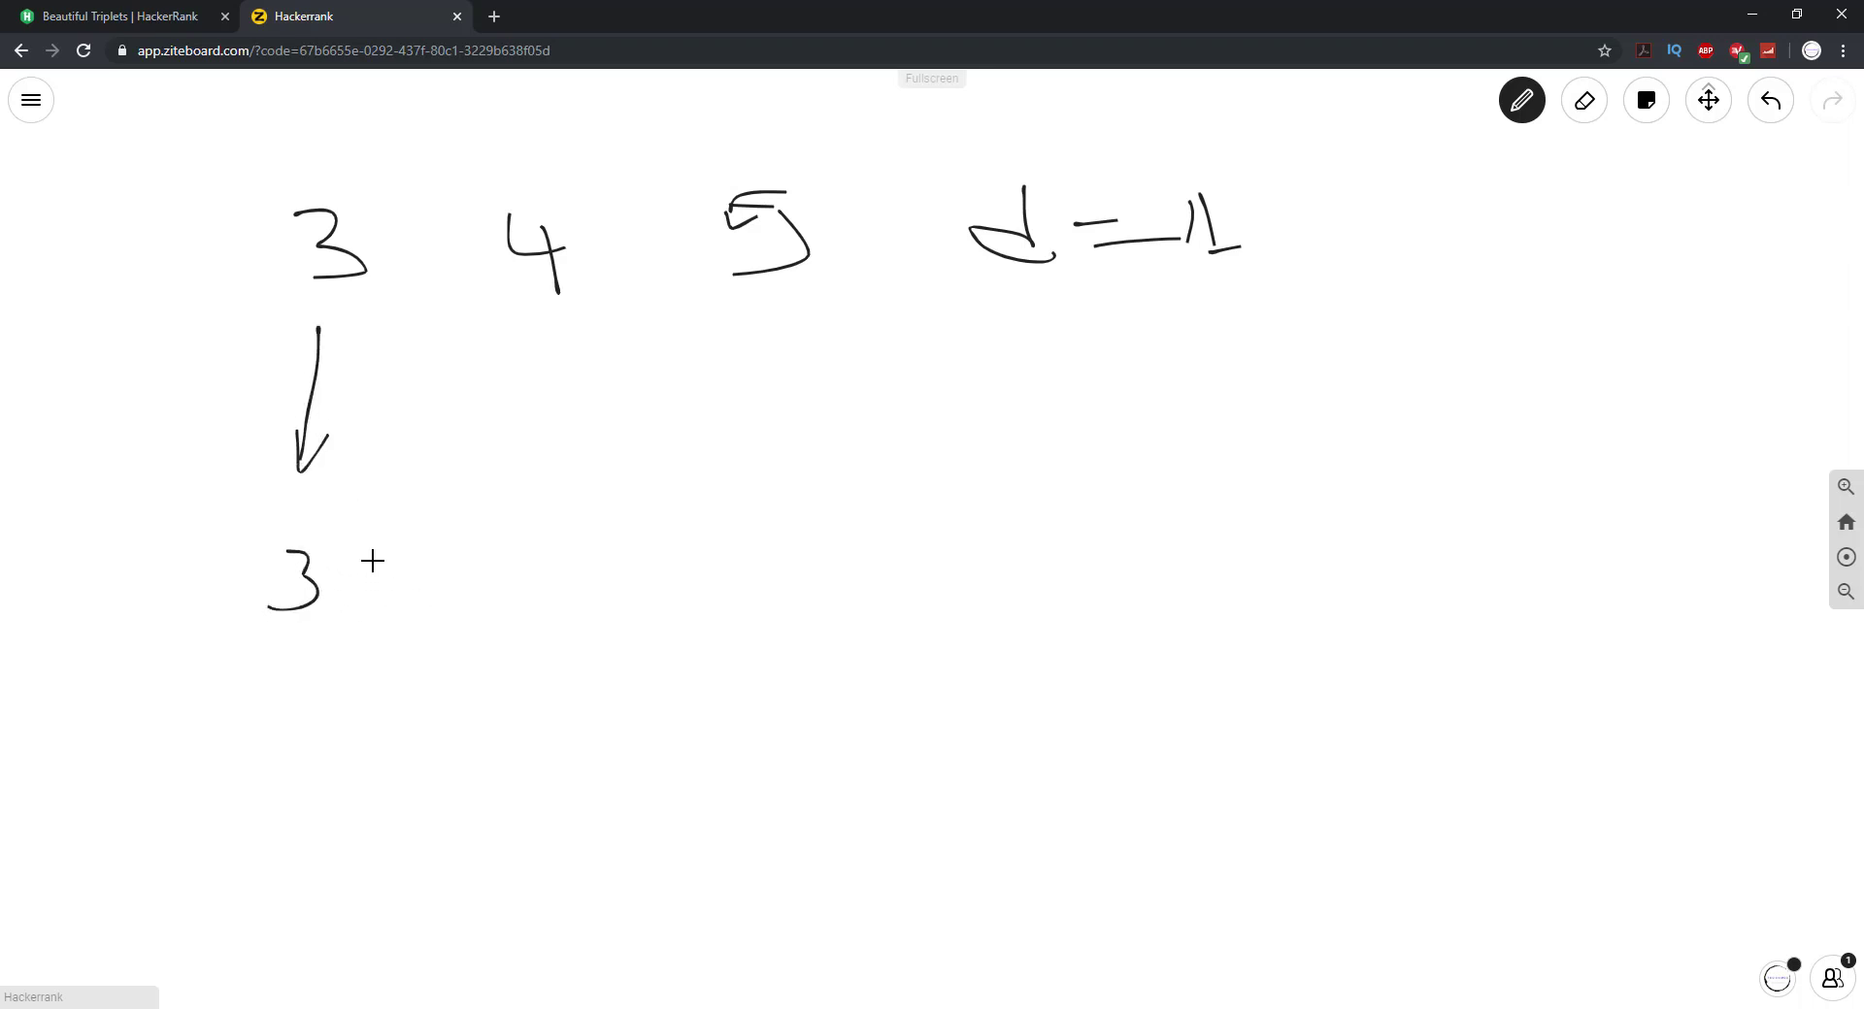
{"action": "left_click_drag", "start_coordinate": [356, 577], "coordinate": [476, 582]}
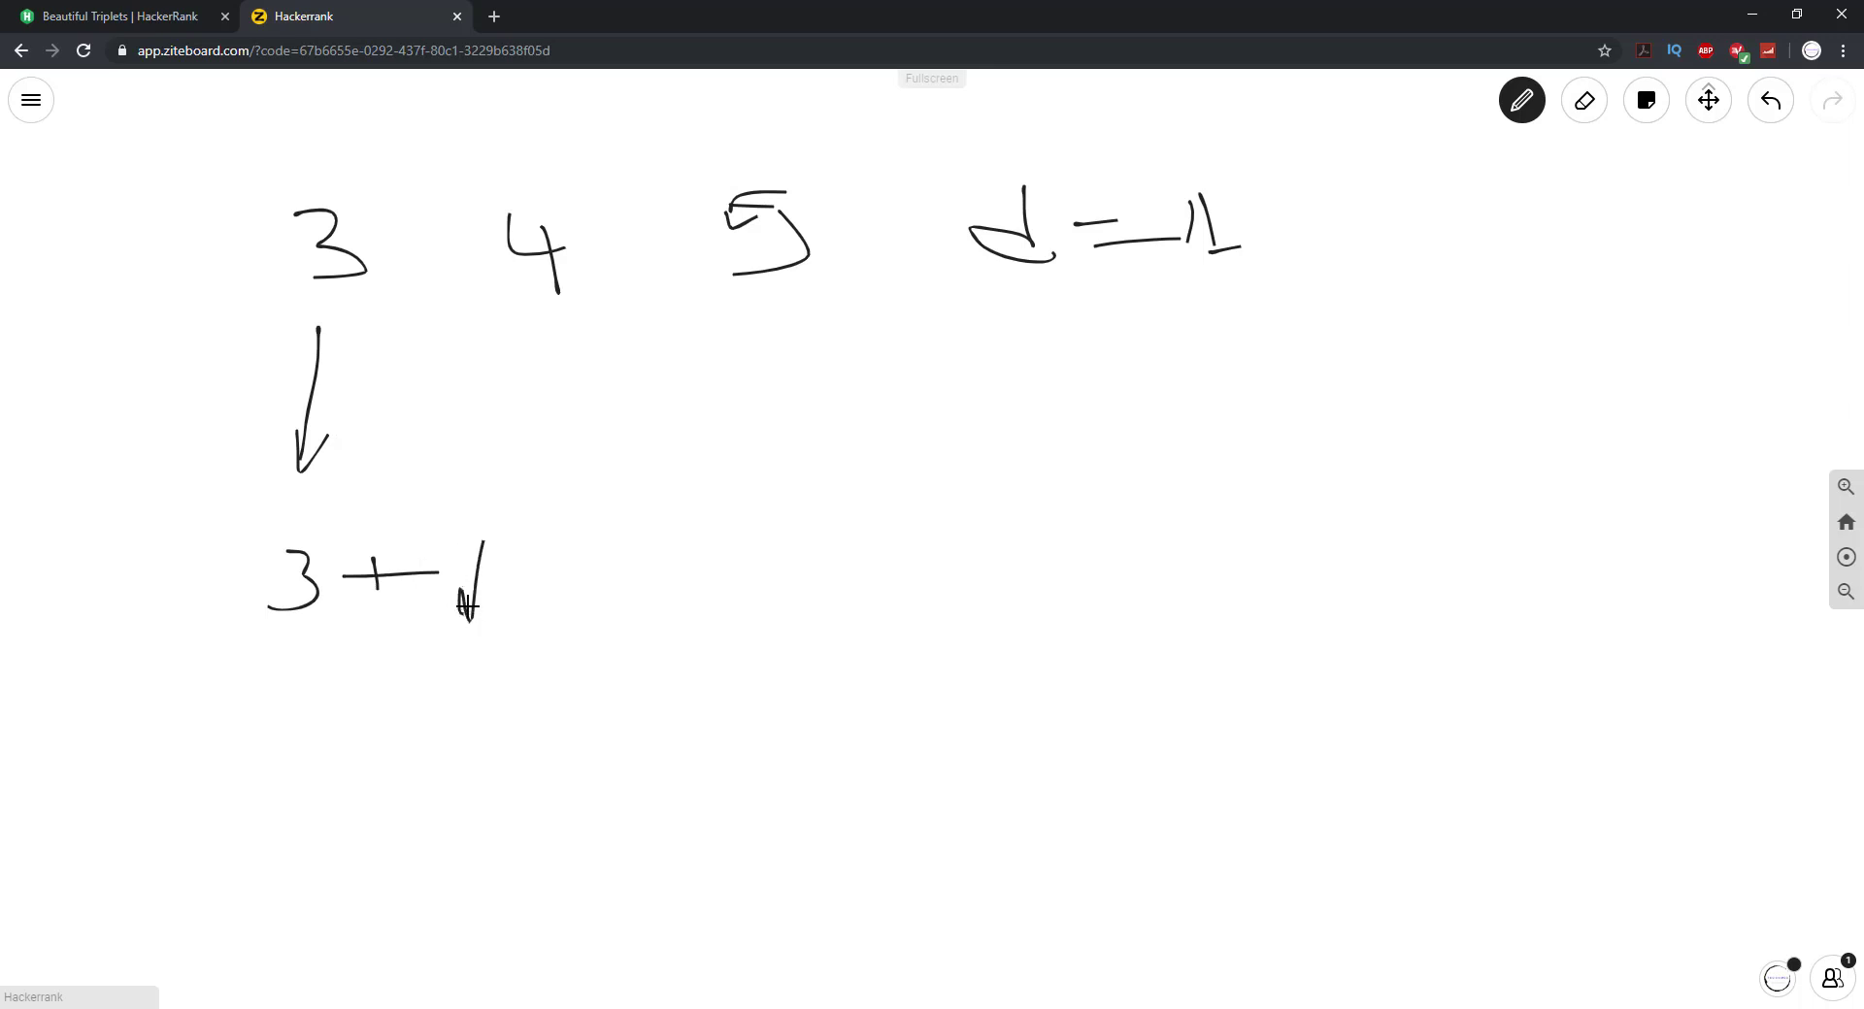
{"action": "left_click_drag", "start_coordinate": [560, 571], "coordinate": [600, 582]}
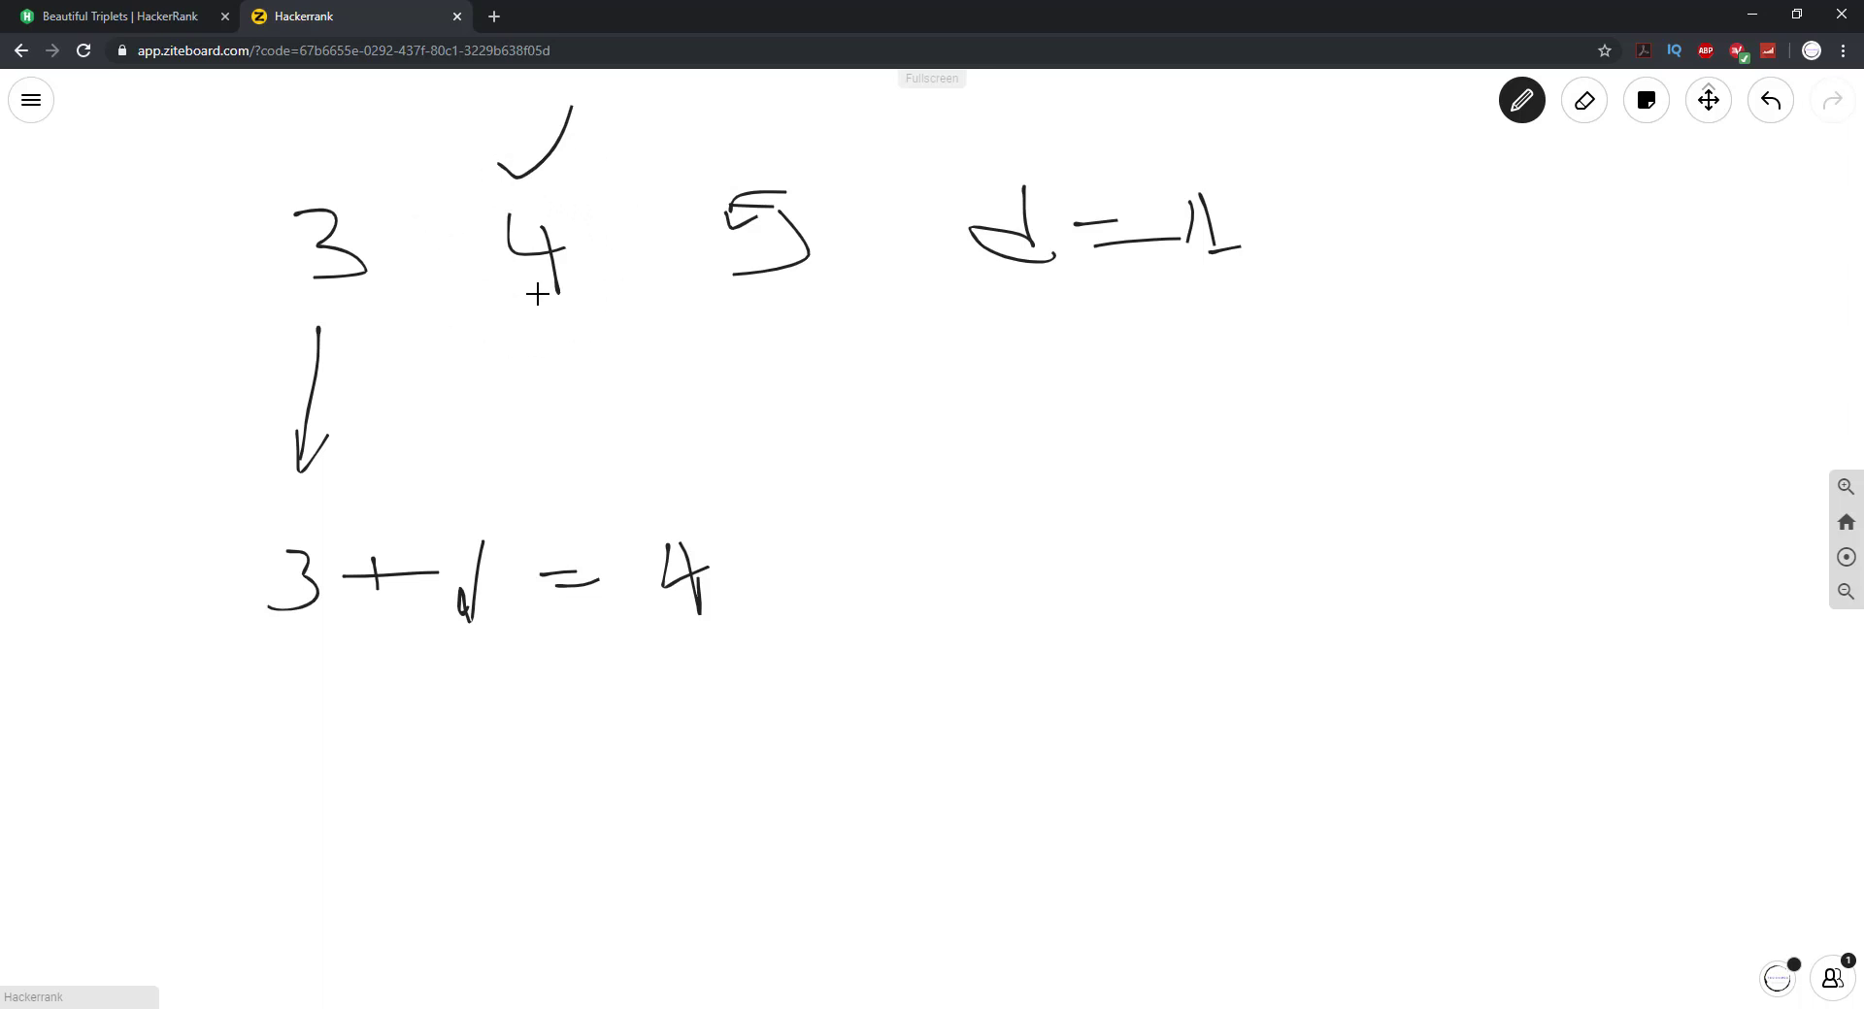
Write the second equation 3 + d × 2 = 5 beneath the first one
{"action": "left_click", "coordinate": [449, 213]}
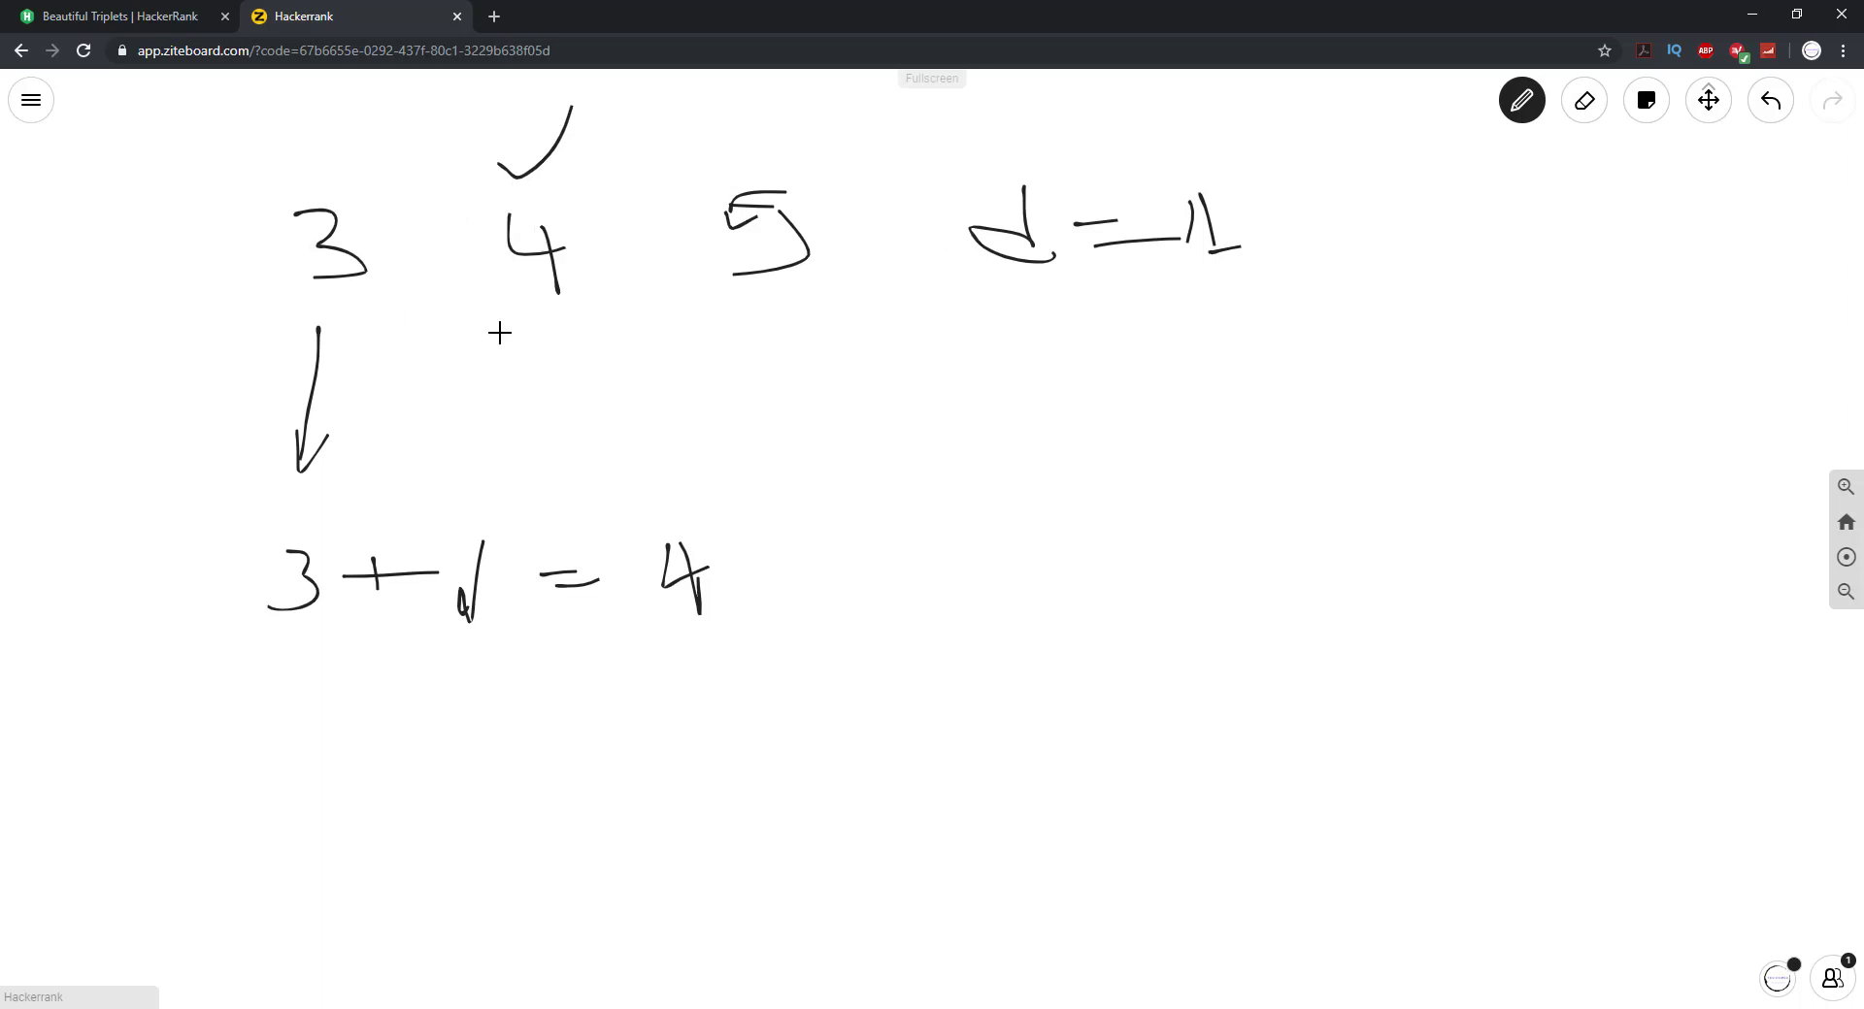
{"action": "mouse_move", "coordinate": [464, 320]}
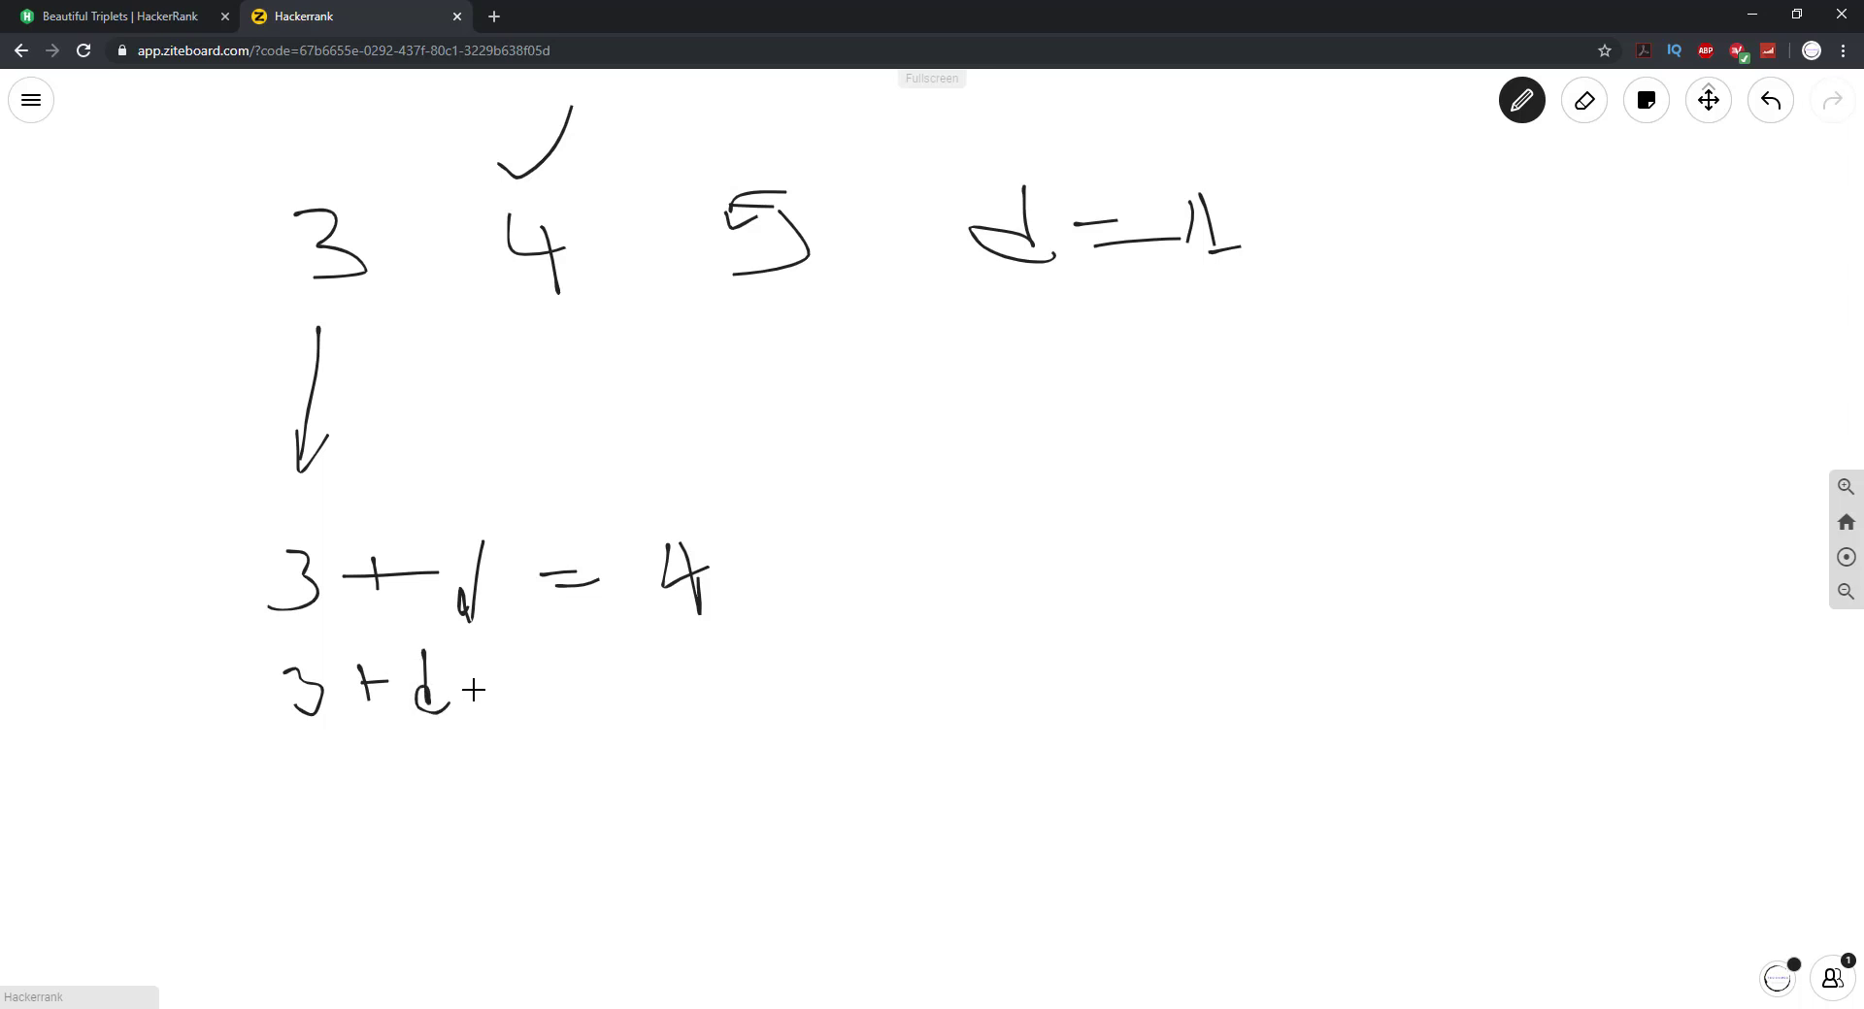
{"action": "left_click_drag", "start_coordinate": [481, 666], "coordinate": [511, 696]}
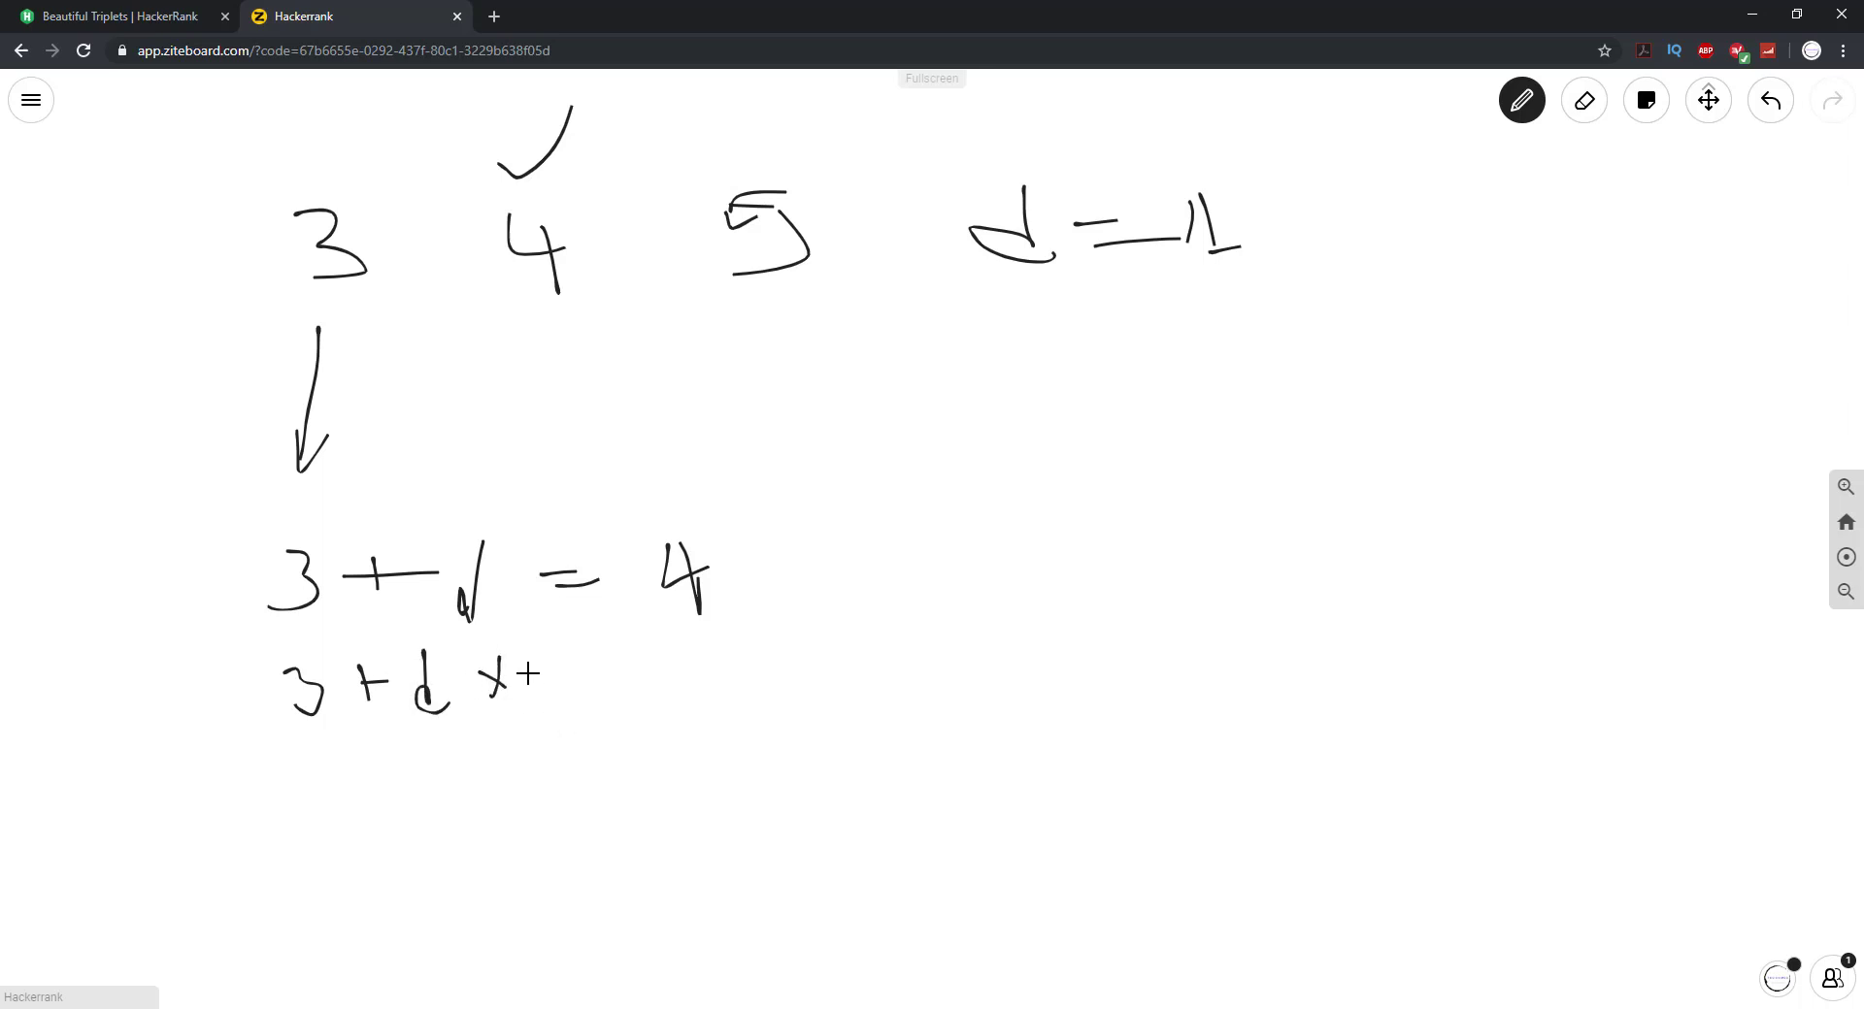
{"action": "left_click_drag", "start_coordinate": [571, 665], "coordinate": [594, 707]}
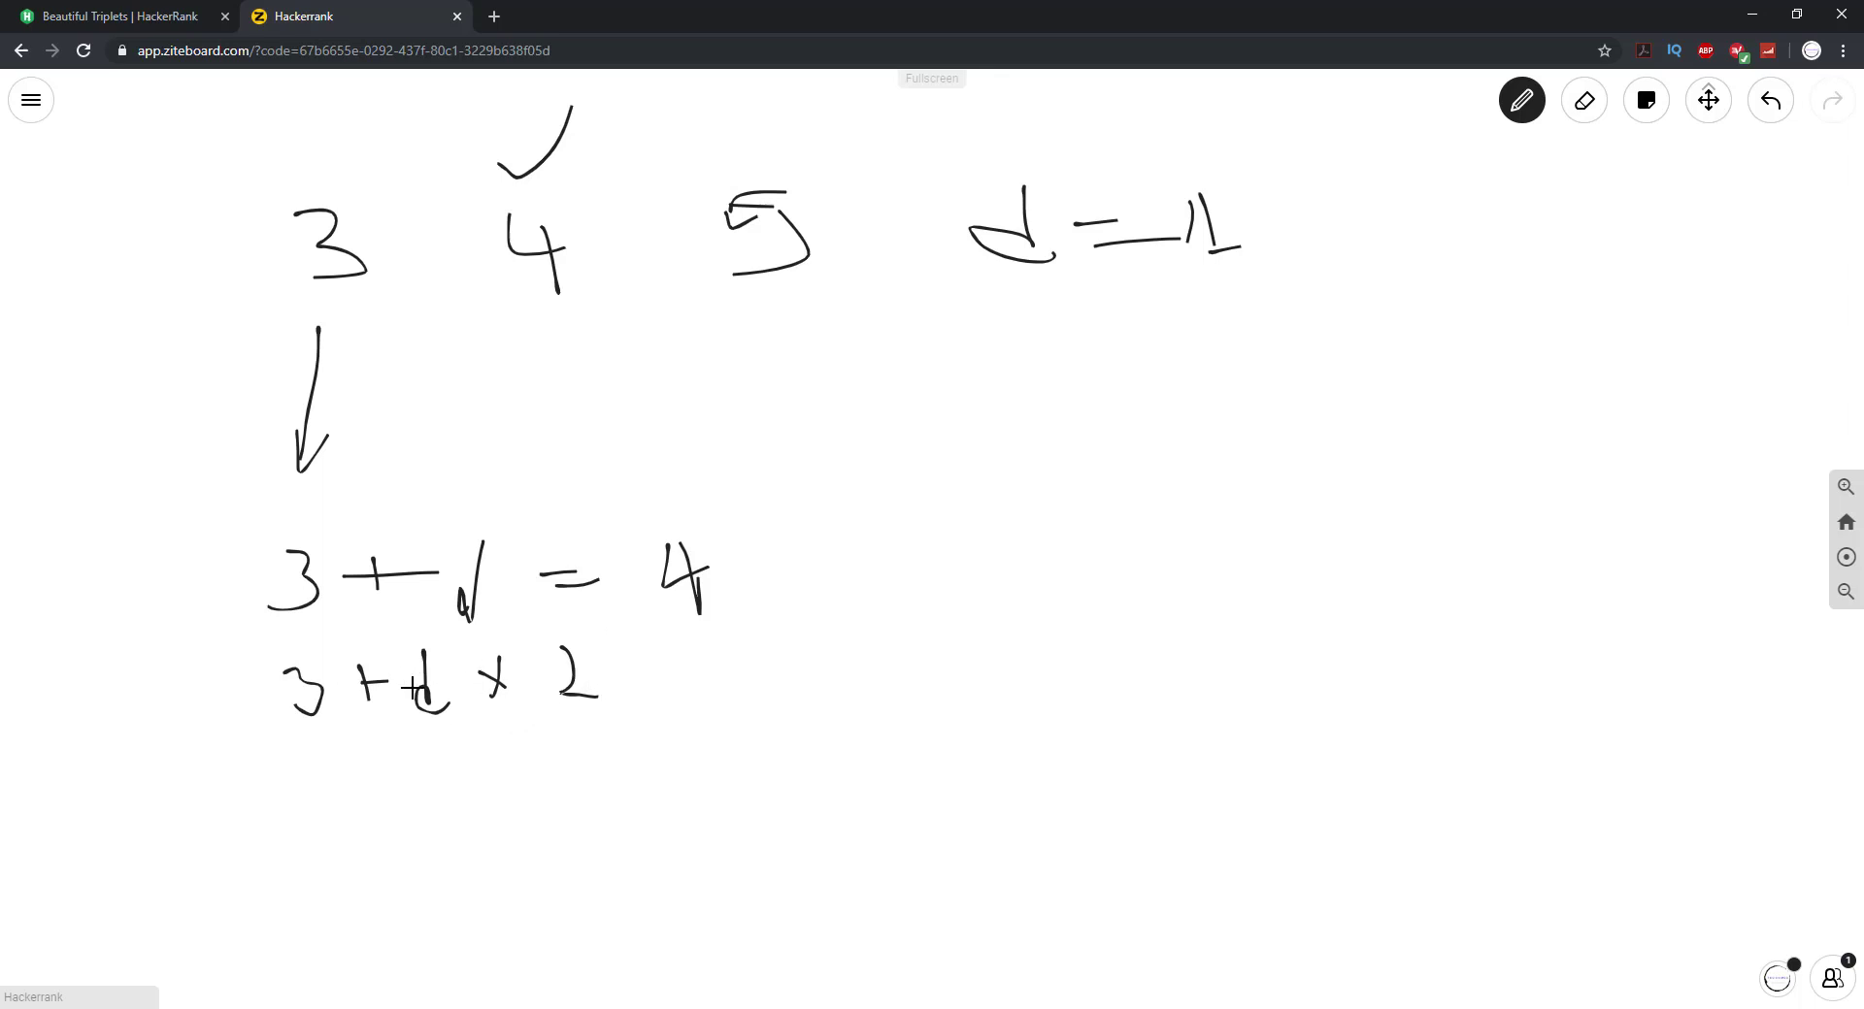
{"action": "left_click_drag", "start_coordinate": [647, 666], "coordinate": [677, 672]}
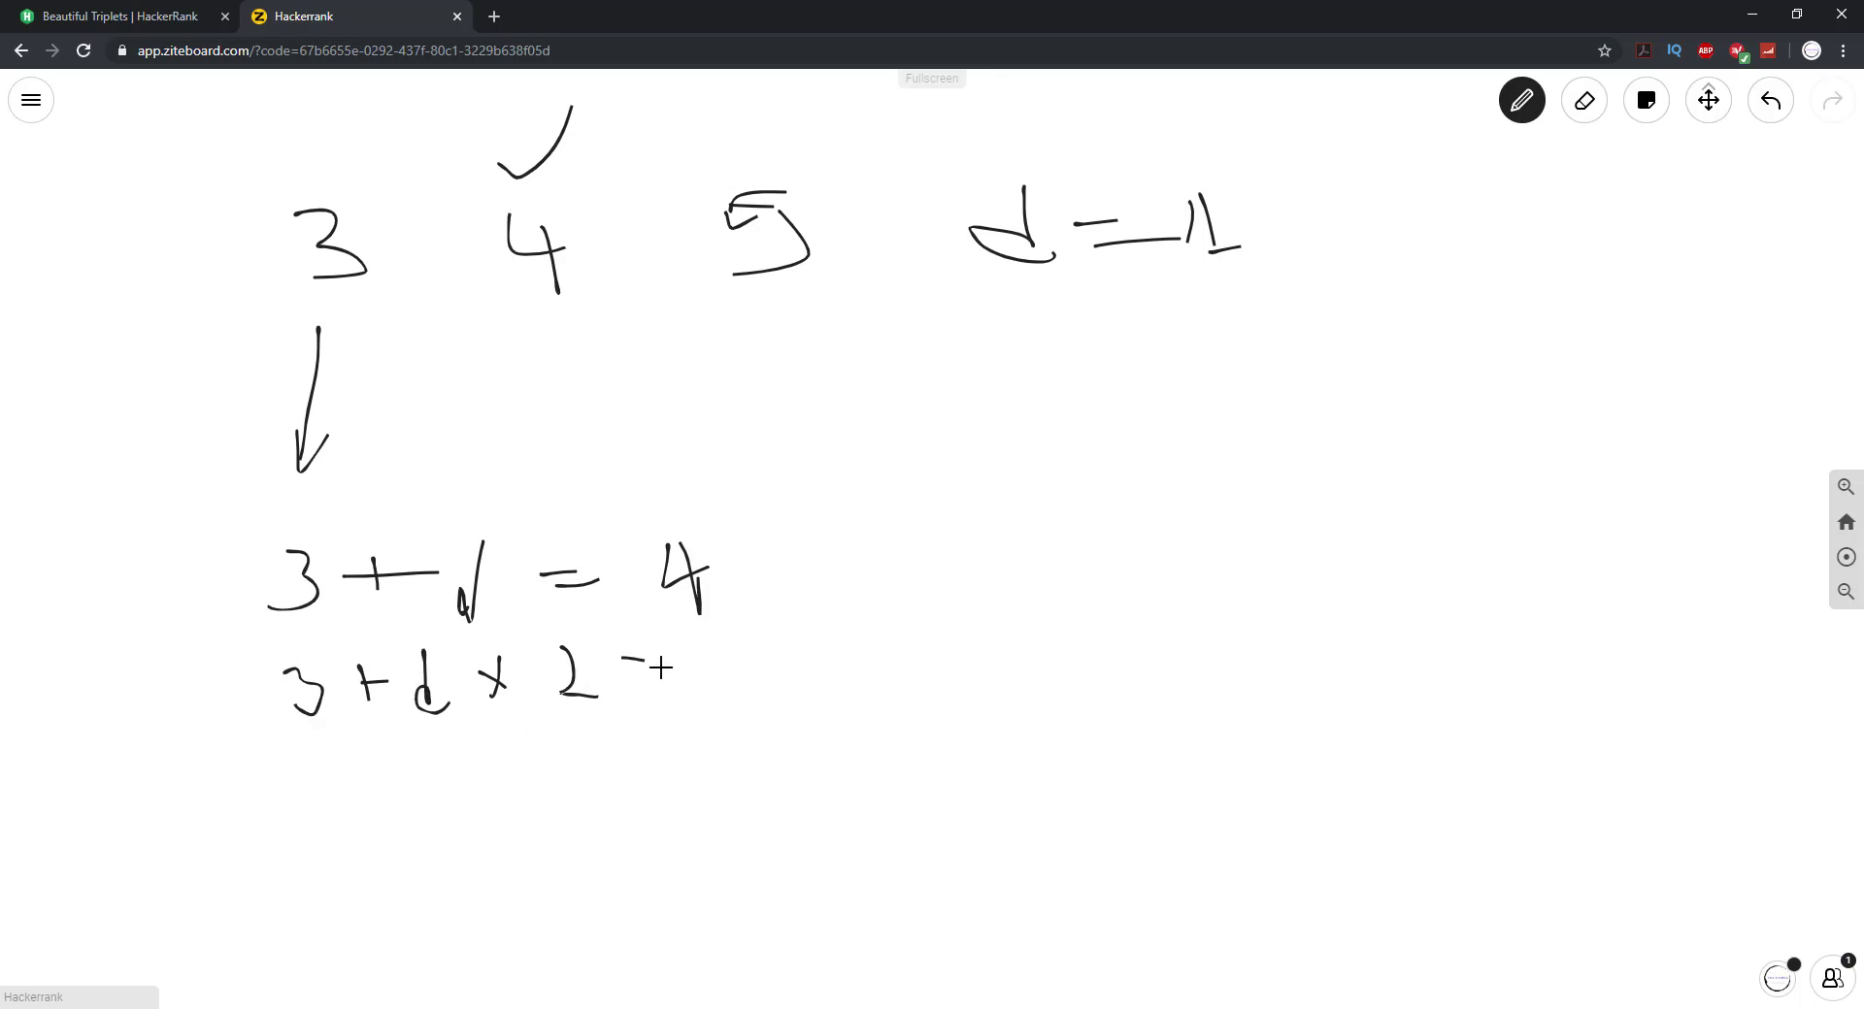
{"action": "left_click_drag", "start_coordinate": [641, 671], "coordinate": [743, 677]}
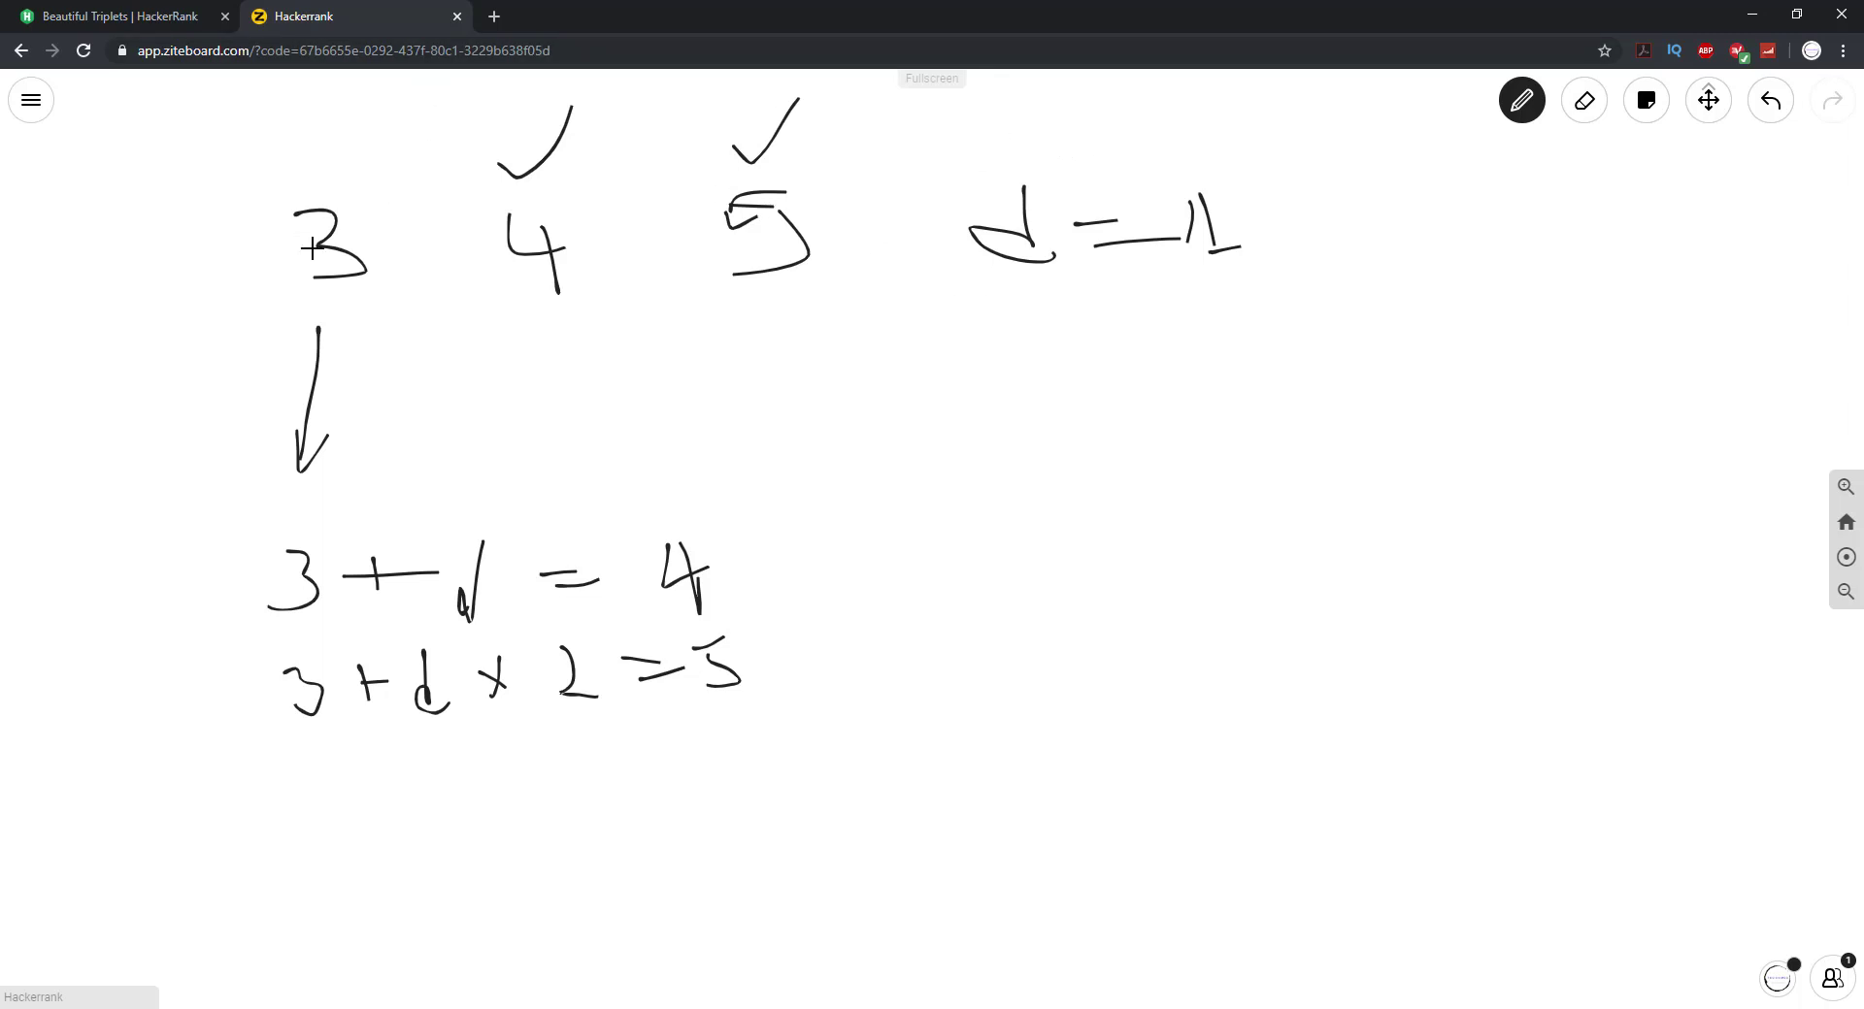
{"action": "mouse_move", "coordinate": [747, 309]}
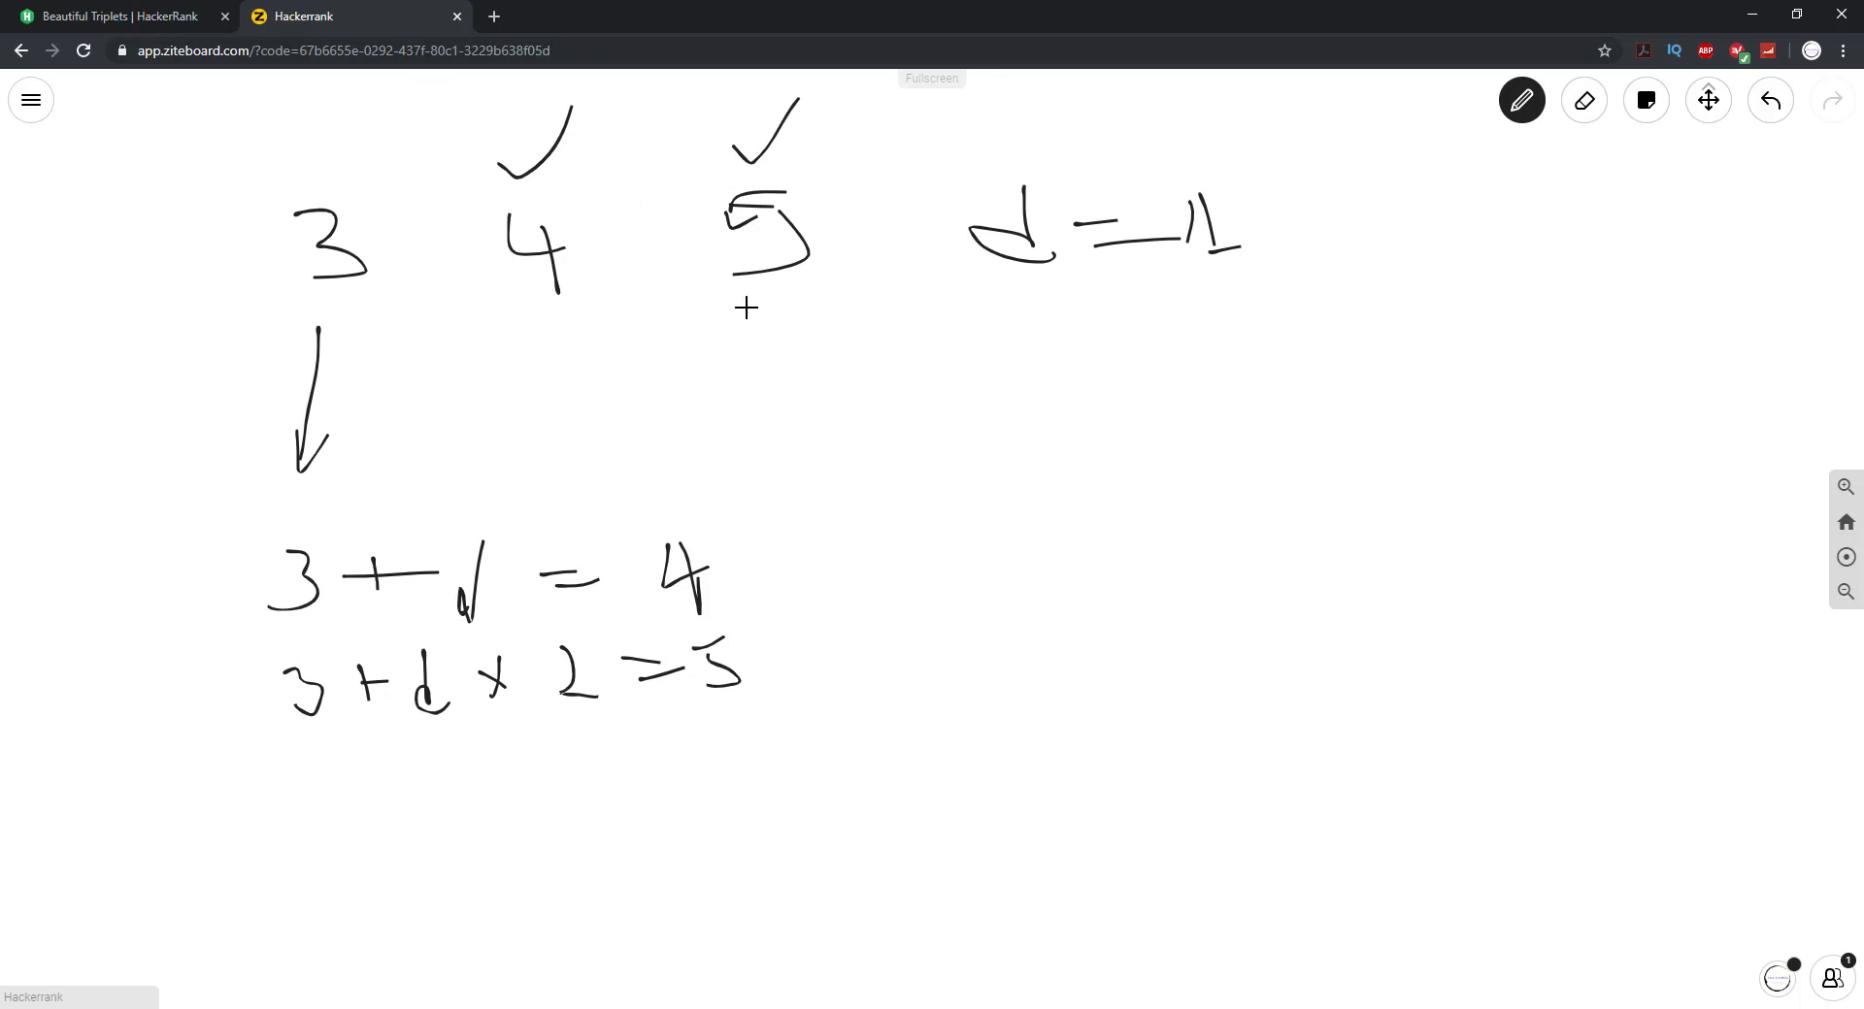
{"action": "mouse_move", "coordinate": [730, 379]}
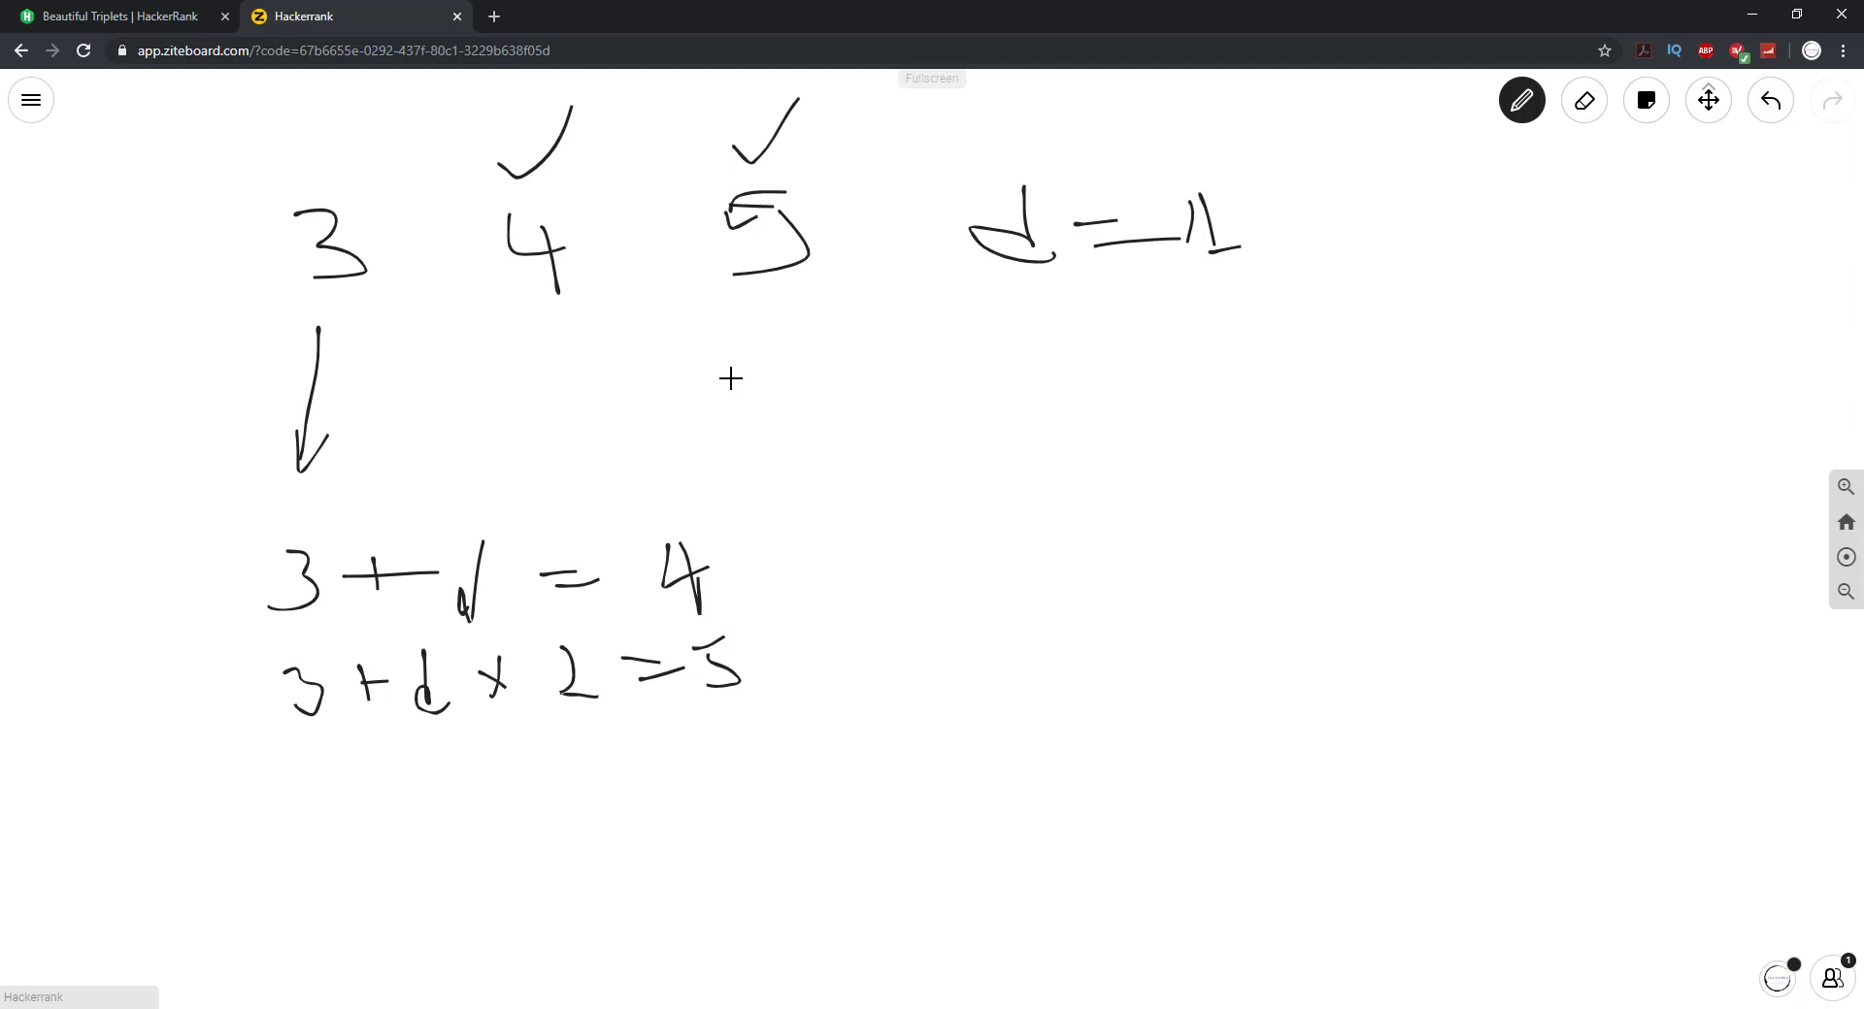
{"action": "mouse_move", "coordinate": [837, 270]}
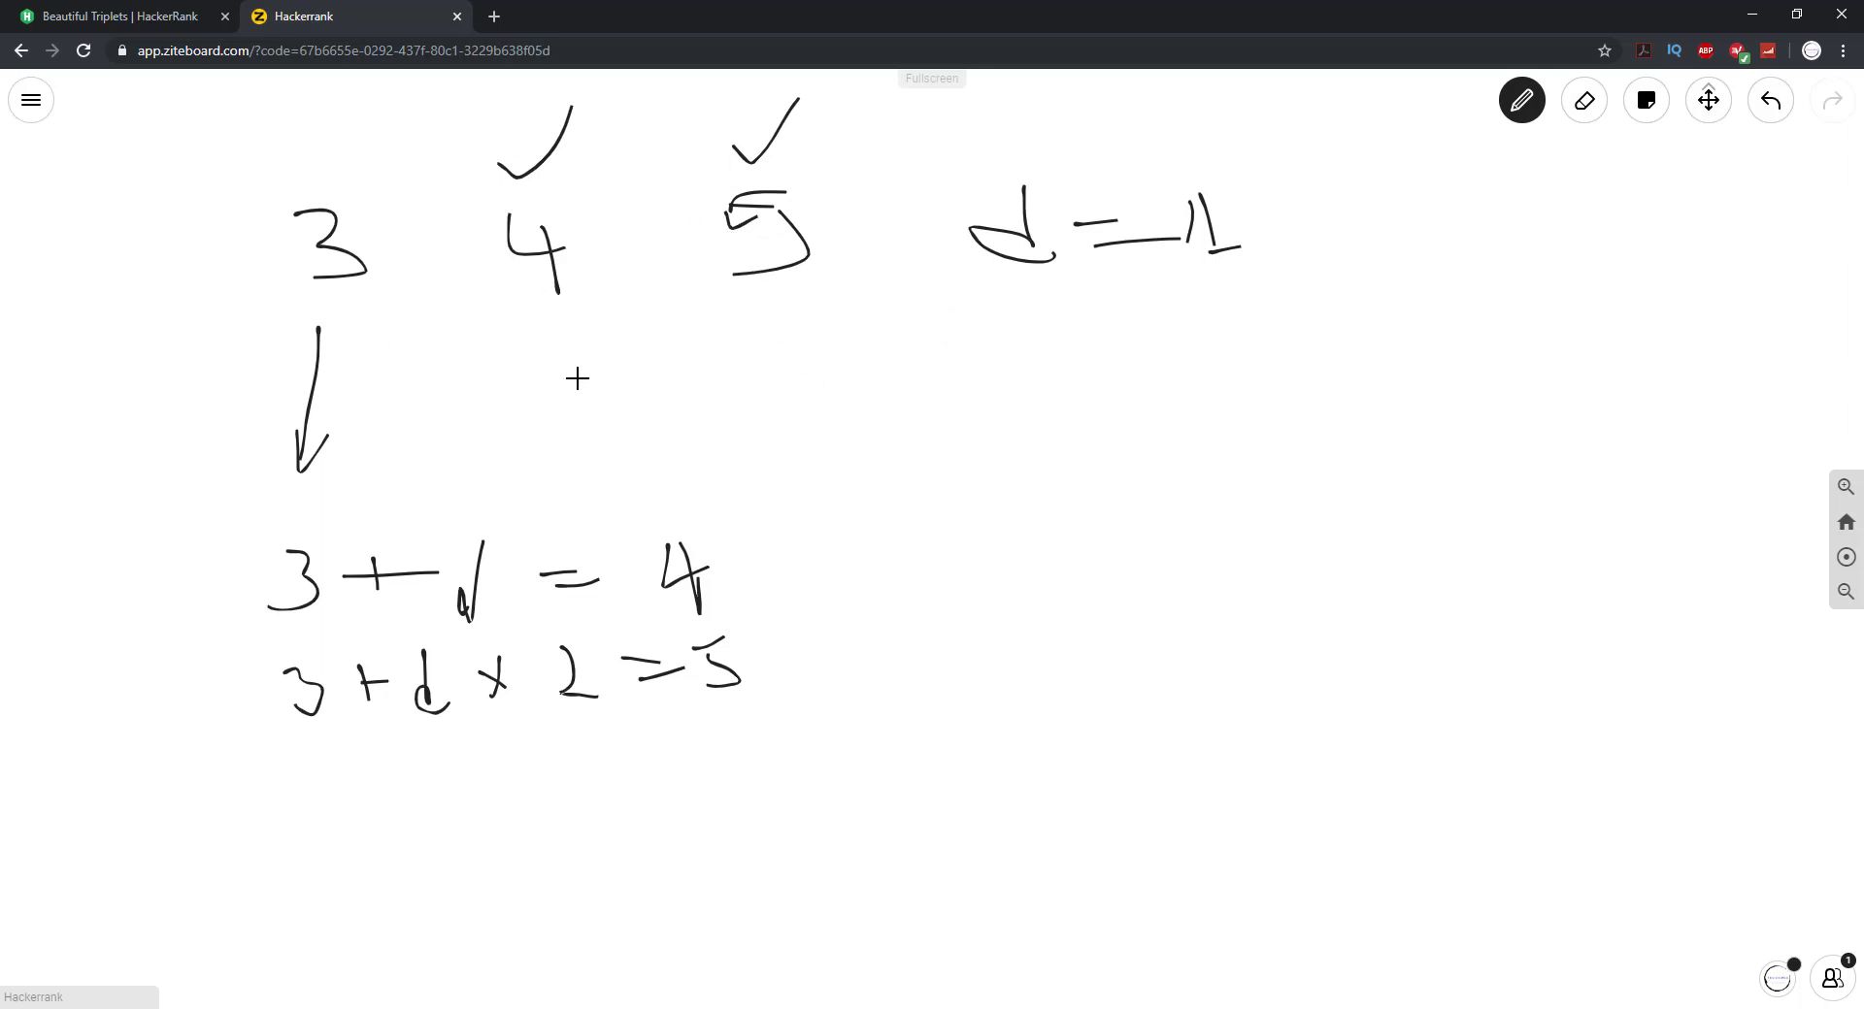
{"action": "mouse_move", "coordinate": [648, 277]}
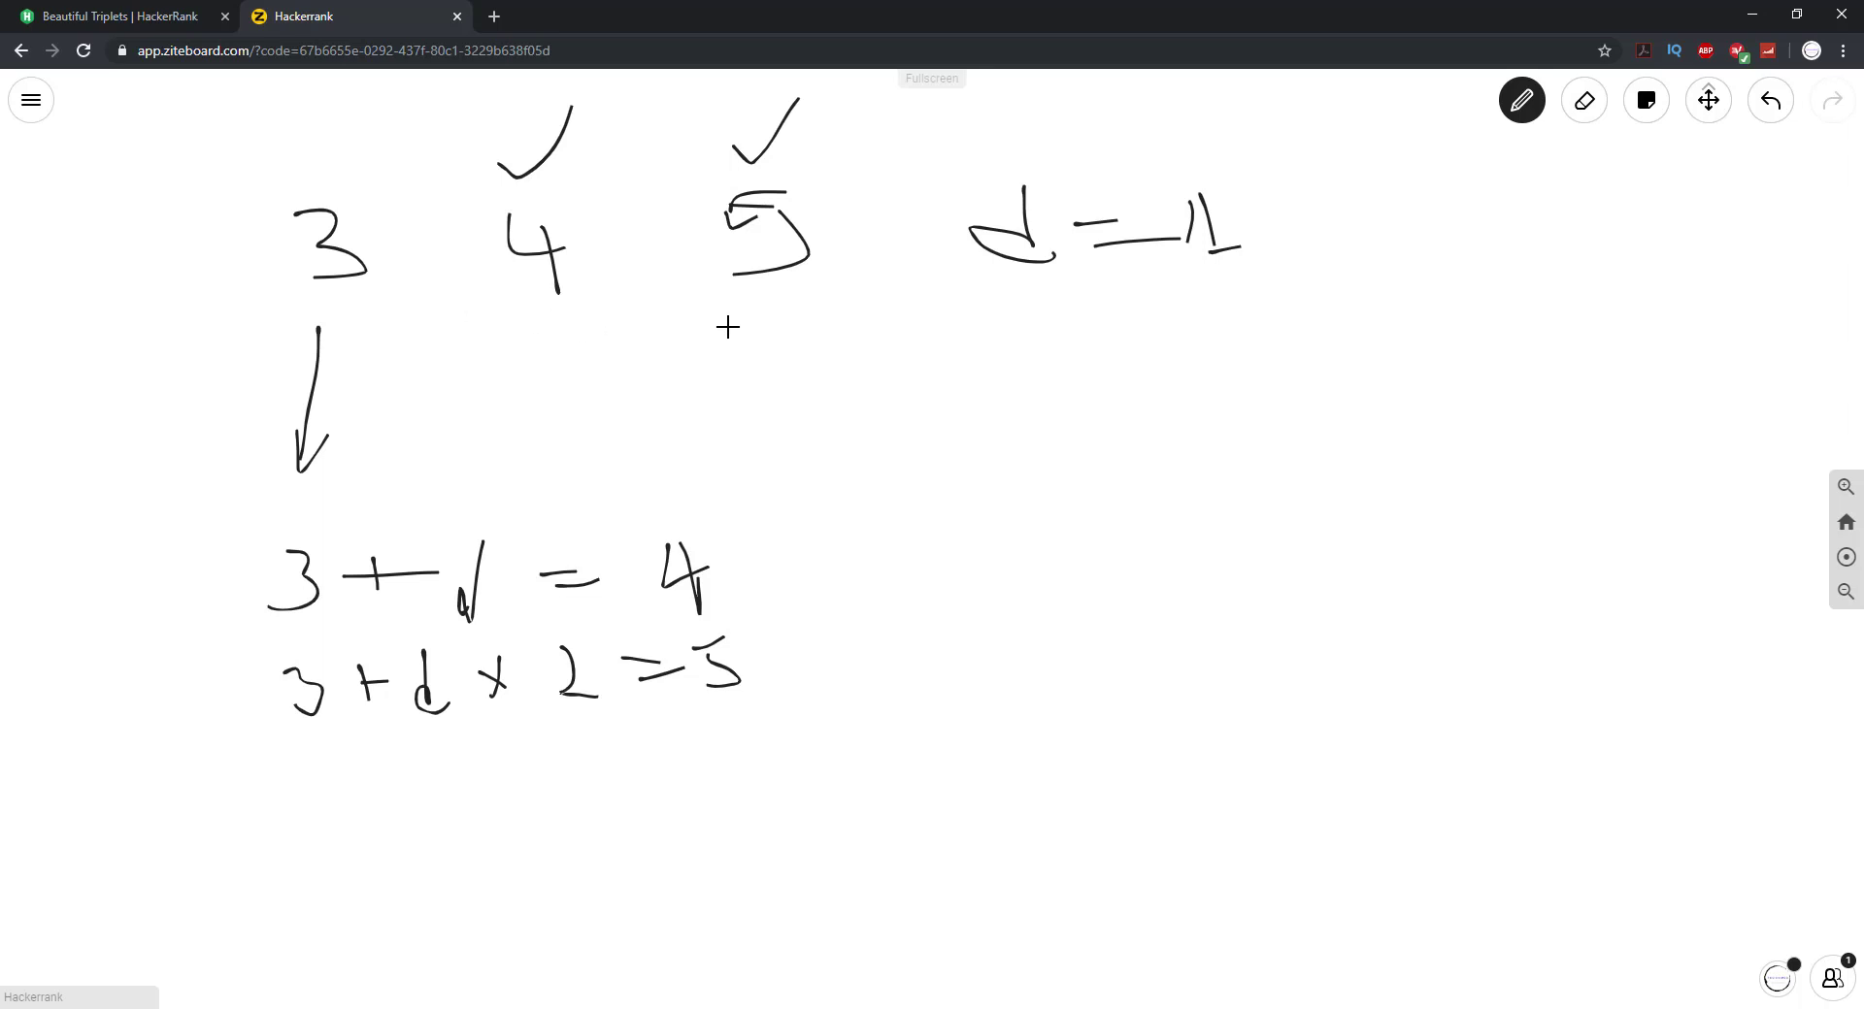
{"action": "mouse_move", "coordinate": [593, 326]}
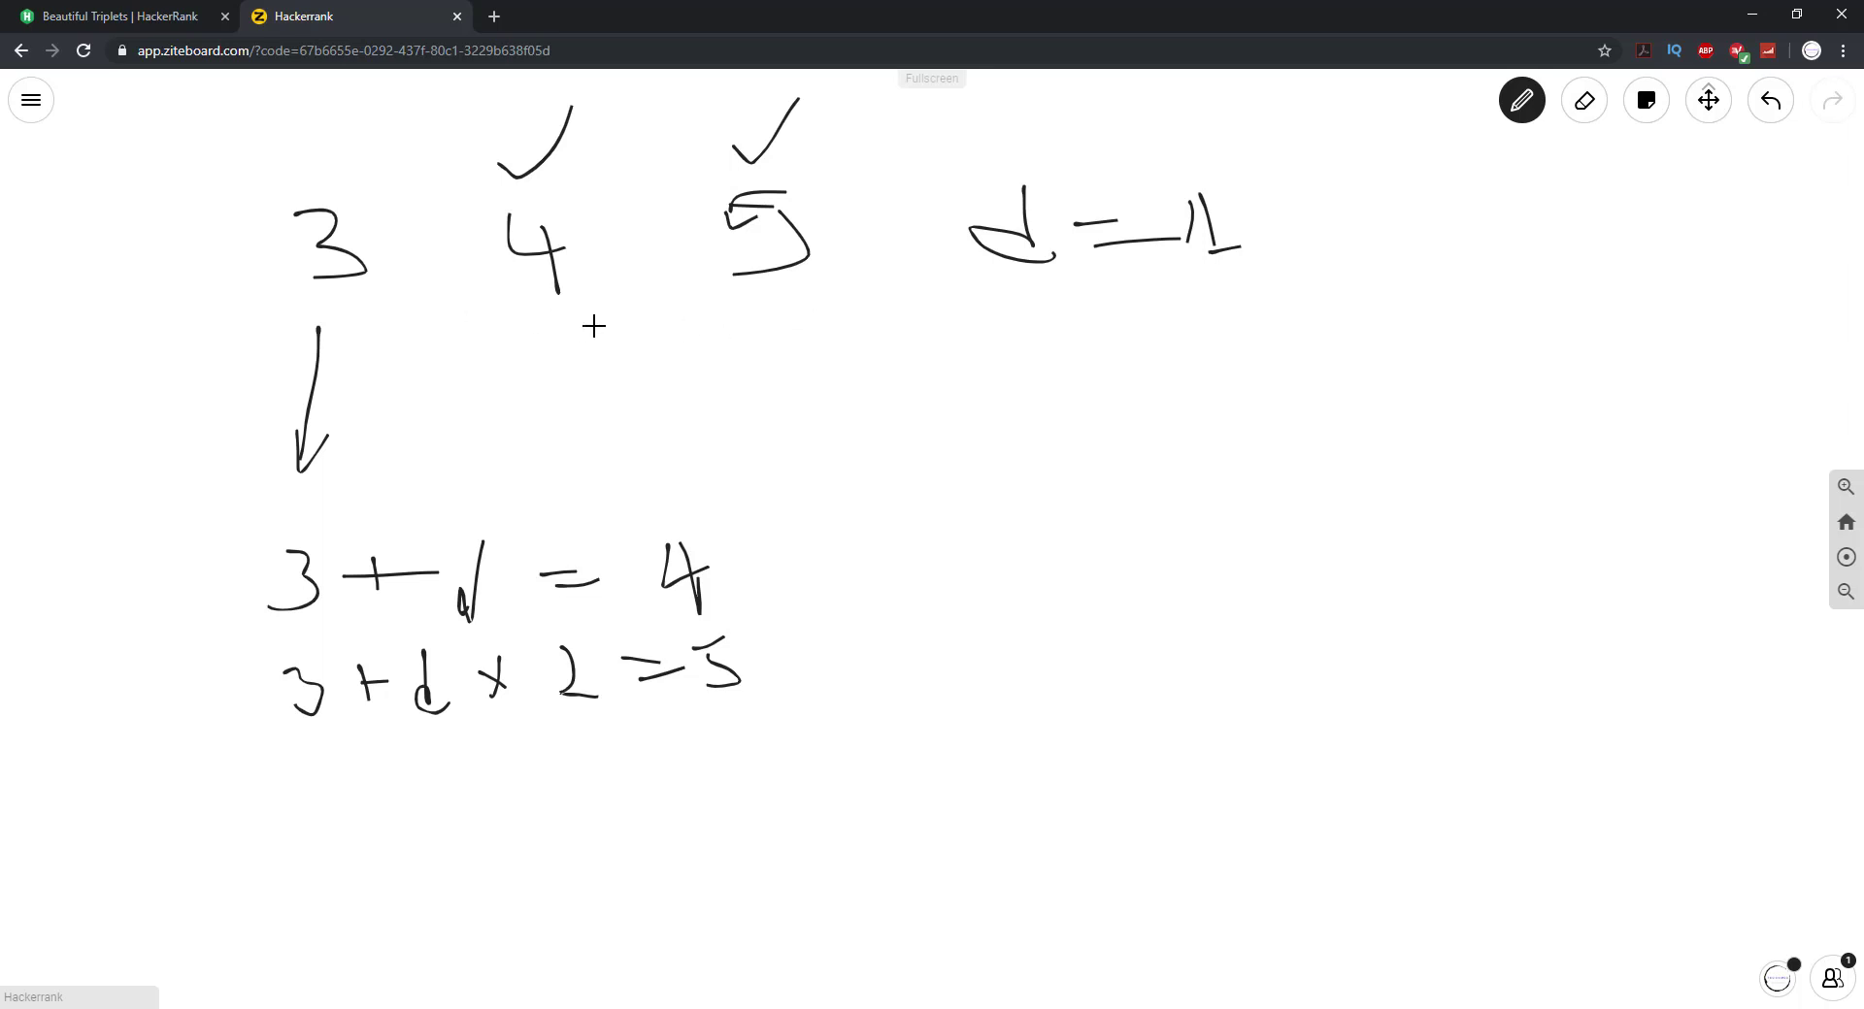
{"action": "mouse_move", "coordinate": [738, 312]}
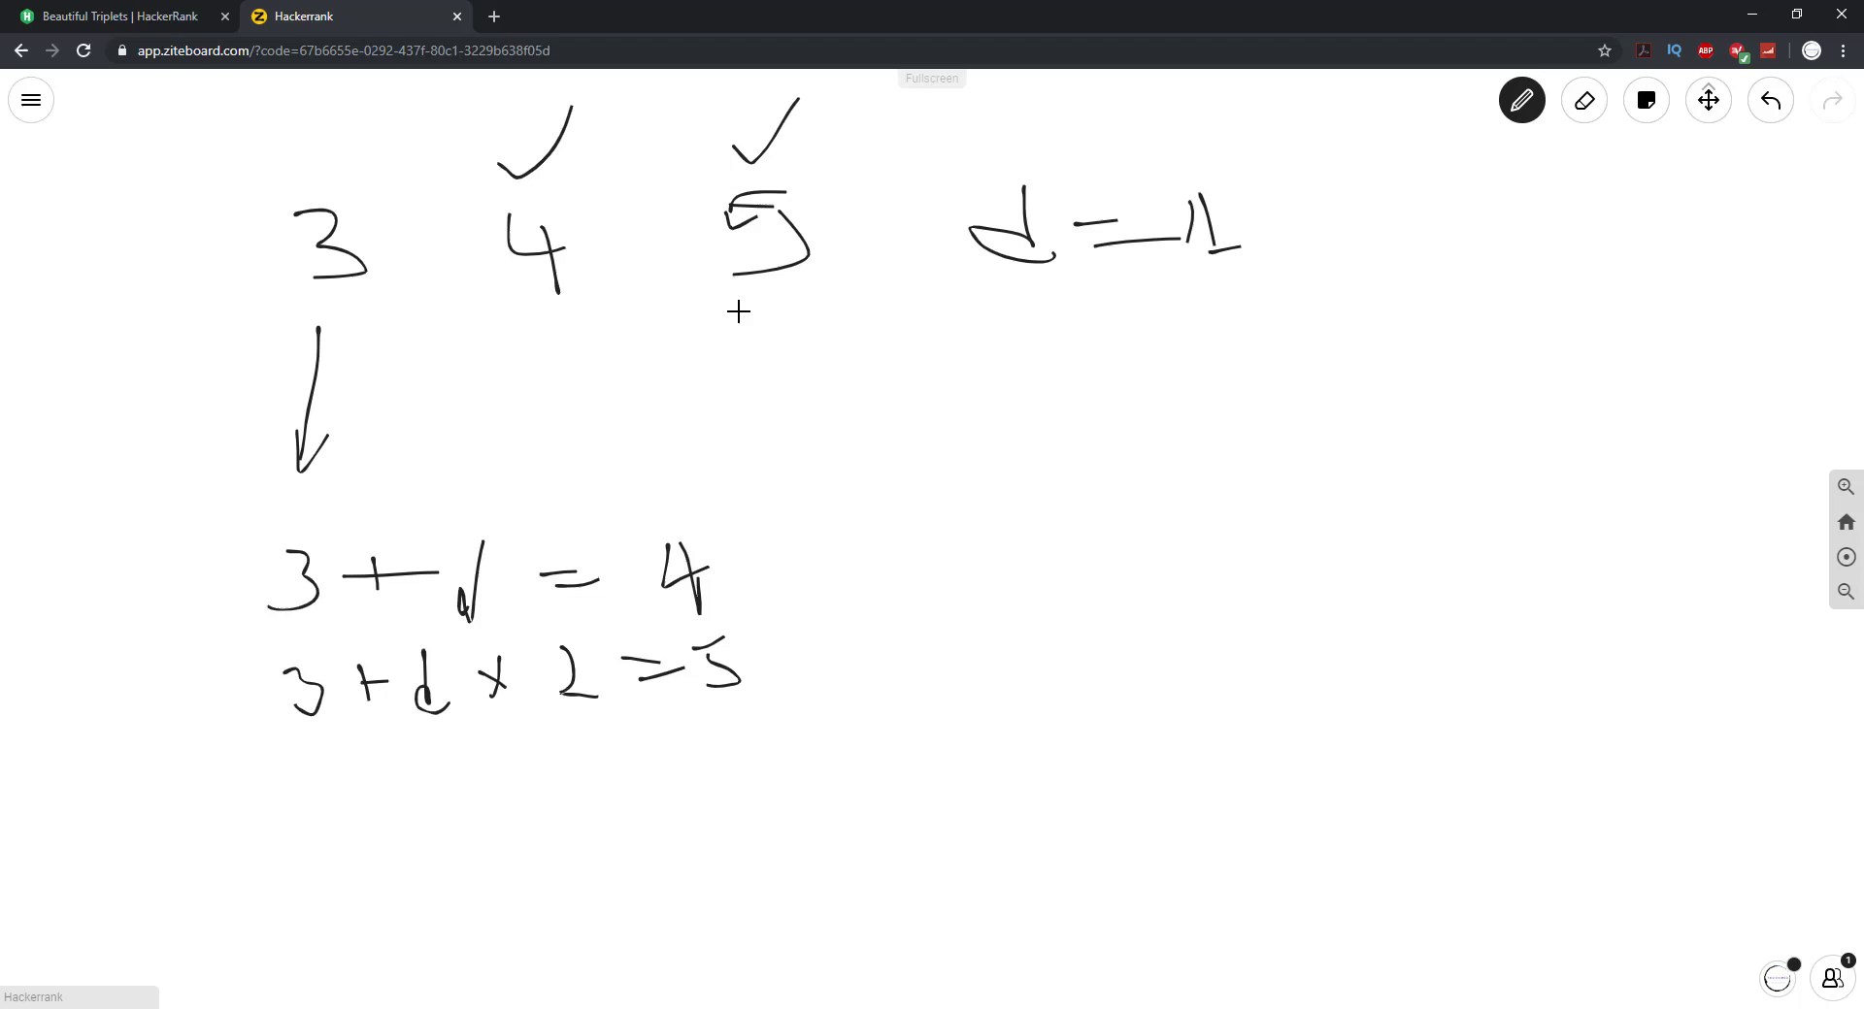
{"action": "mouse_move", "coordinate": [557, 275]}
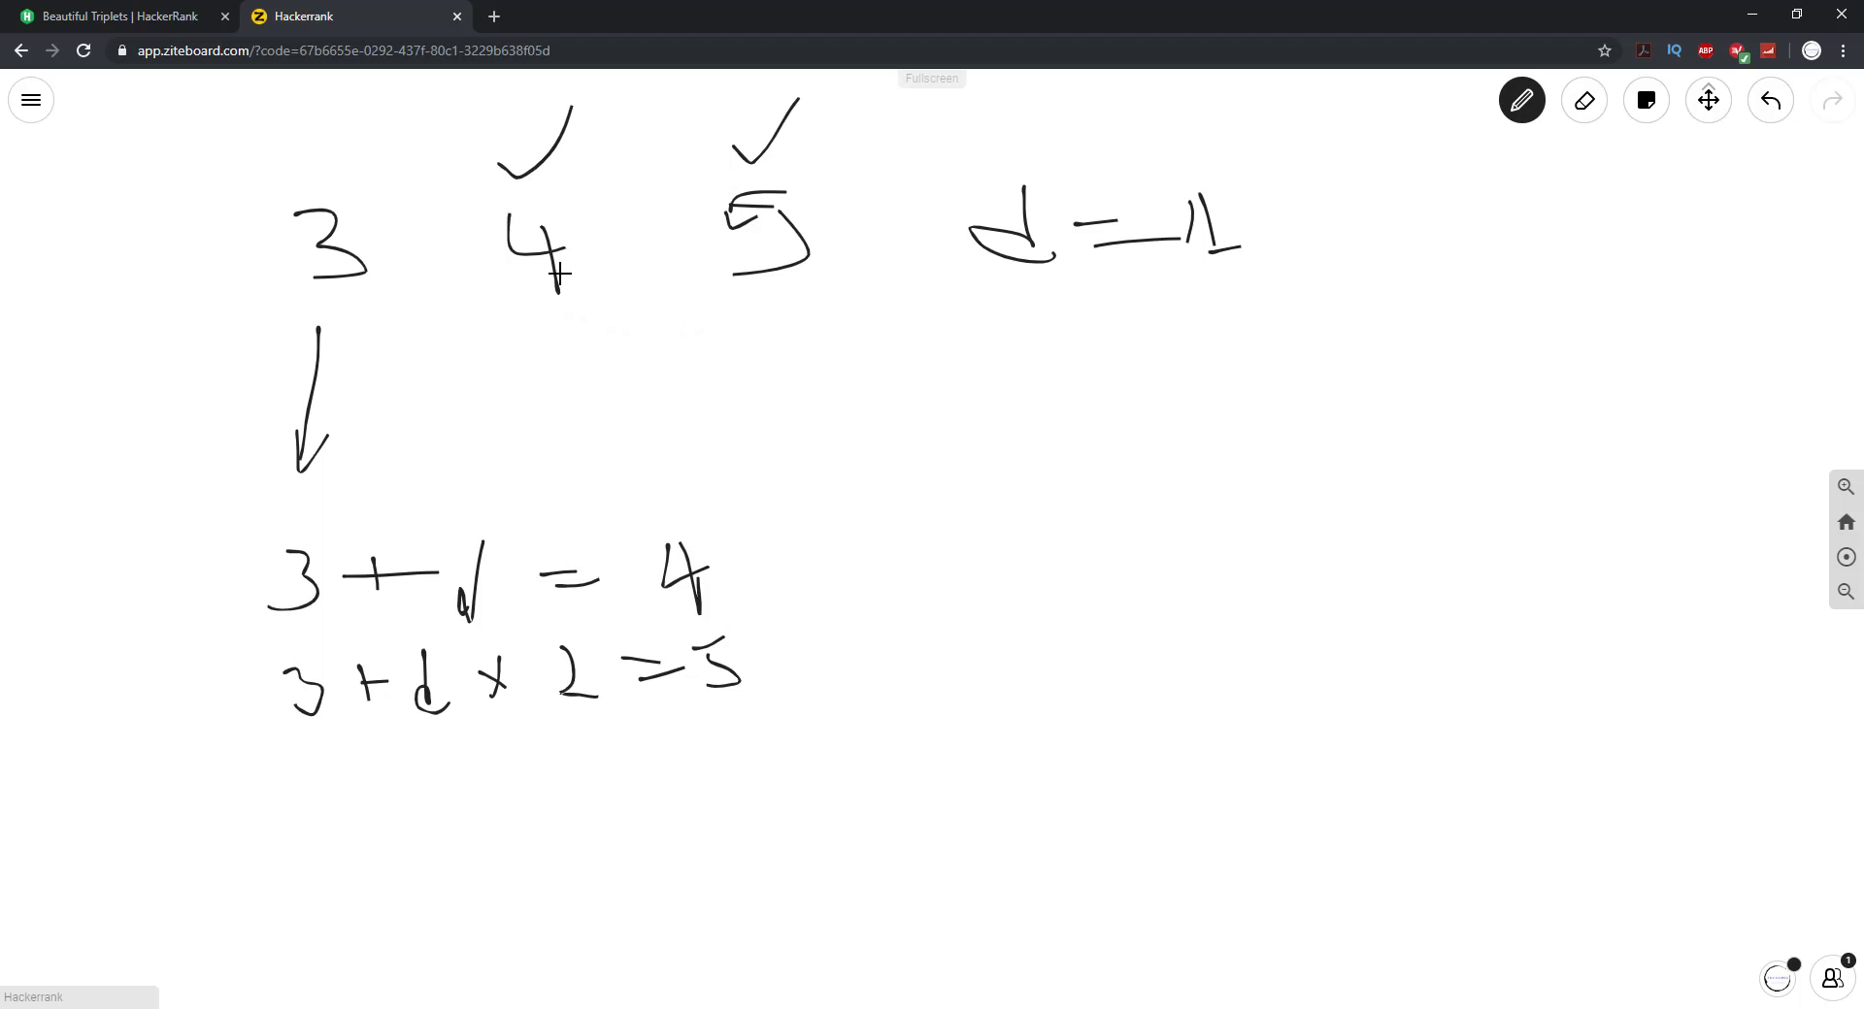
{"action": "mouse_move", "coordinate": [934, 477]}
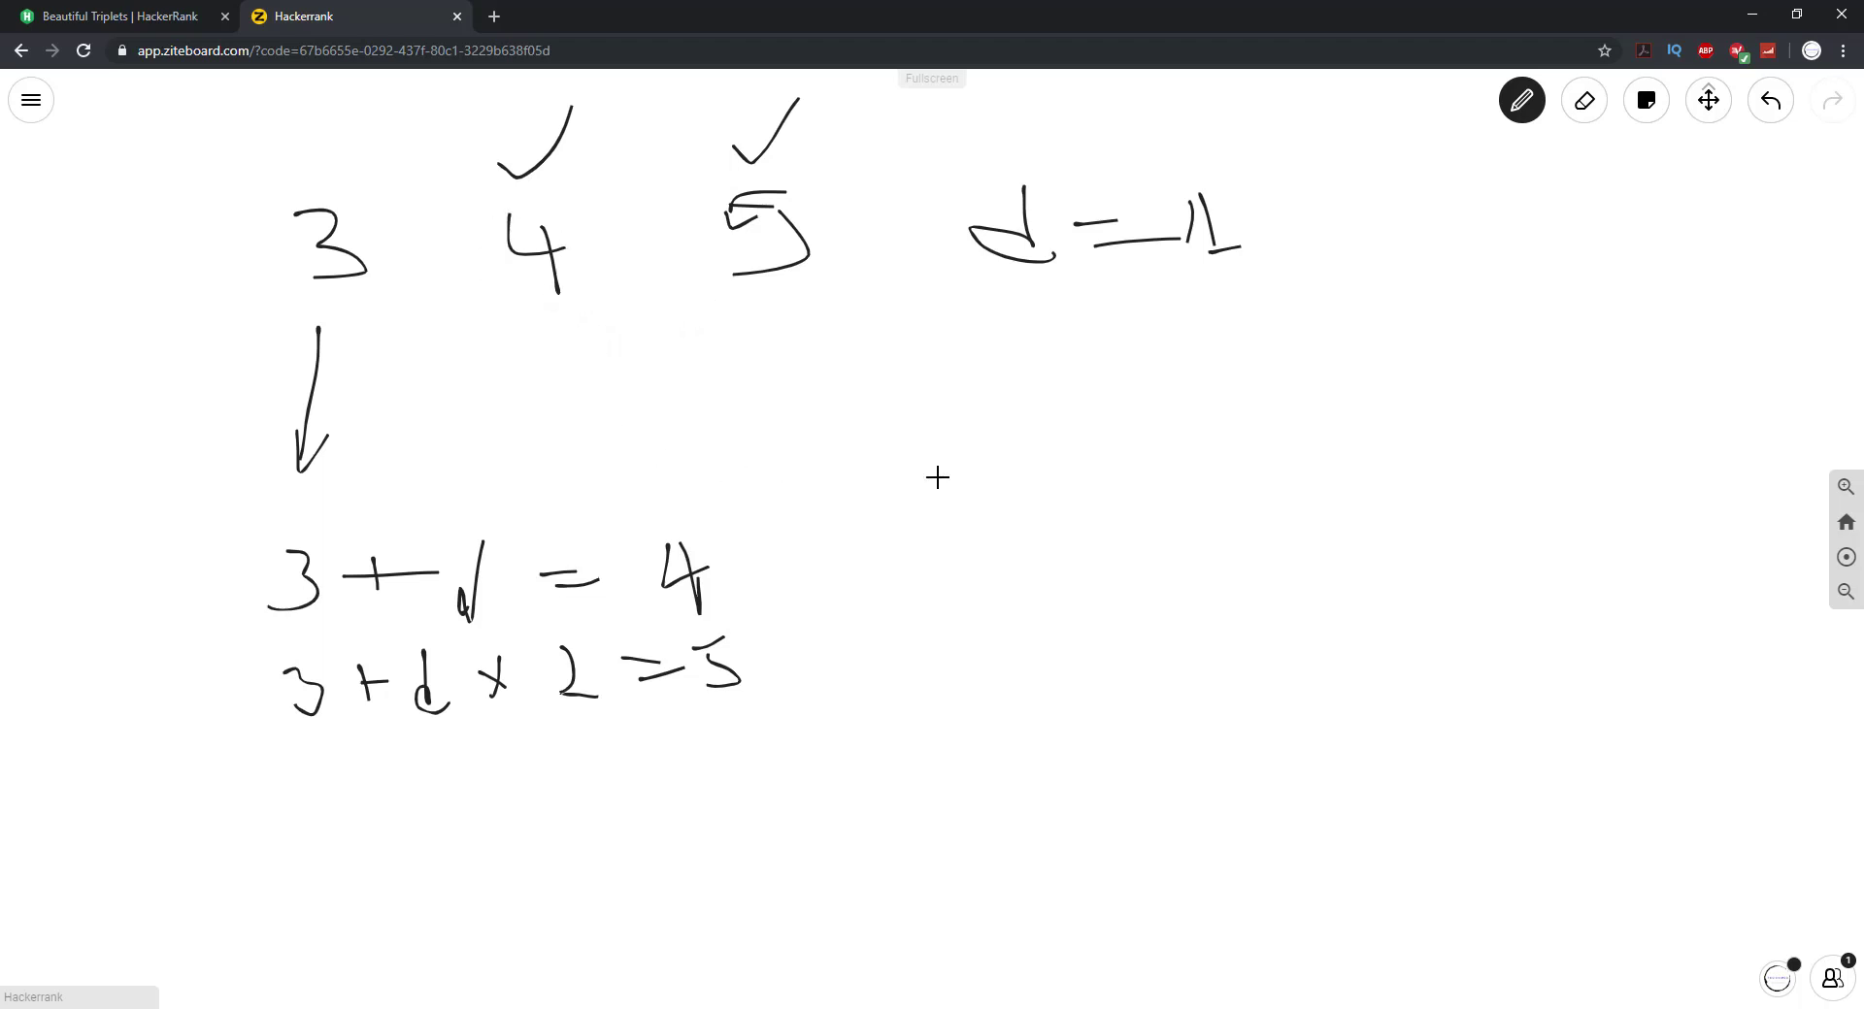
{"action": "mouse_move", "coordinate": [512, 386]}
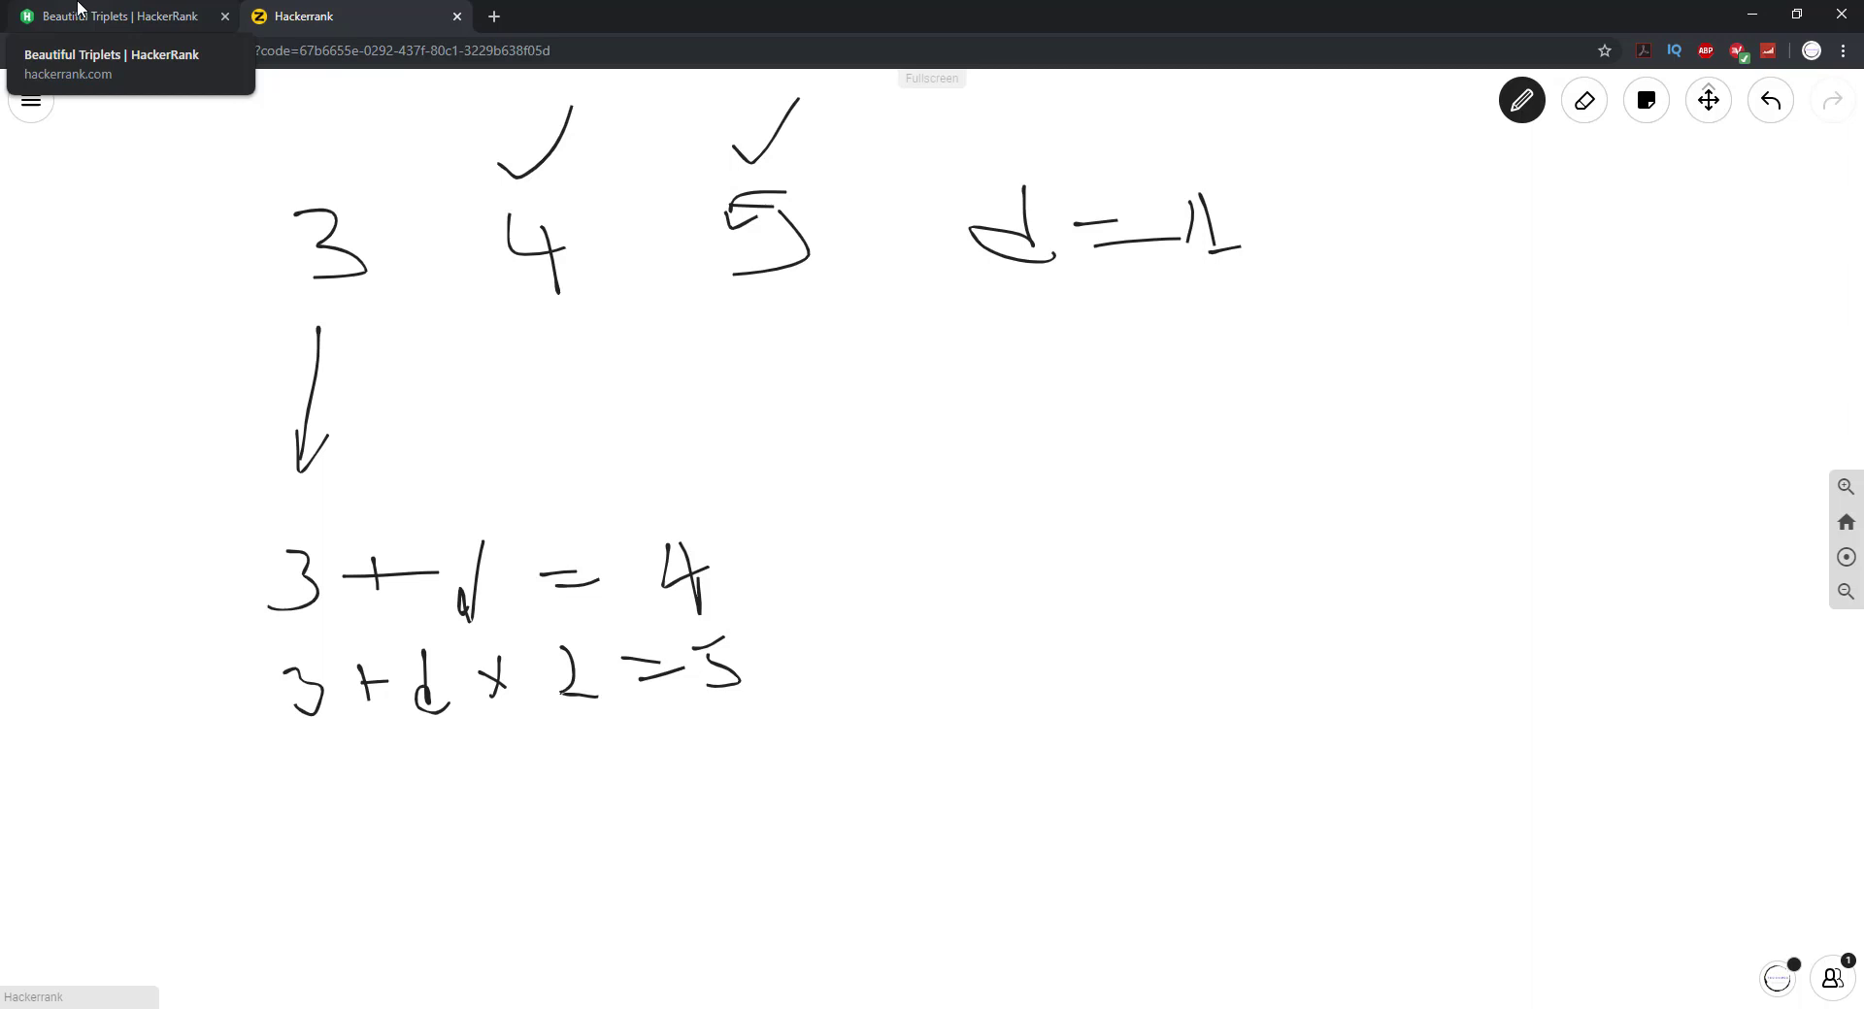
Start beautifulTriplets with 'int triplets = 0;' and a 'for(int a : arr)' loop header
{"action": "left_click", "coordinate": [117, 16]}
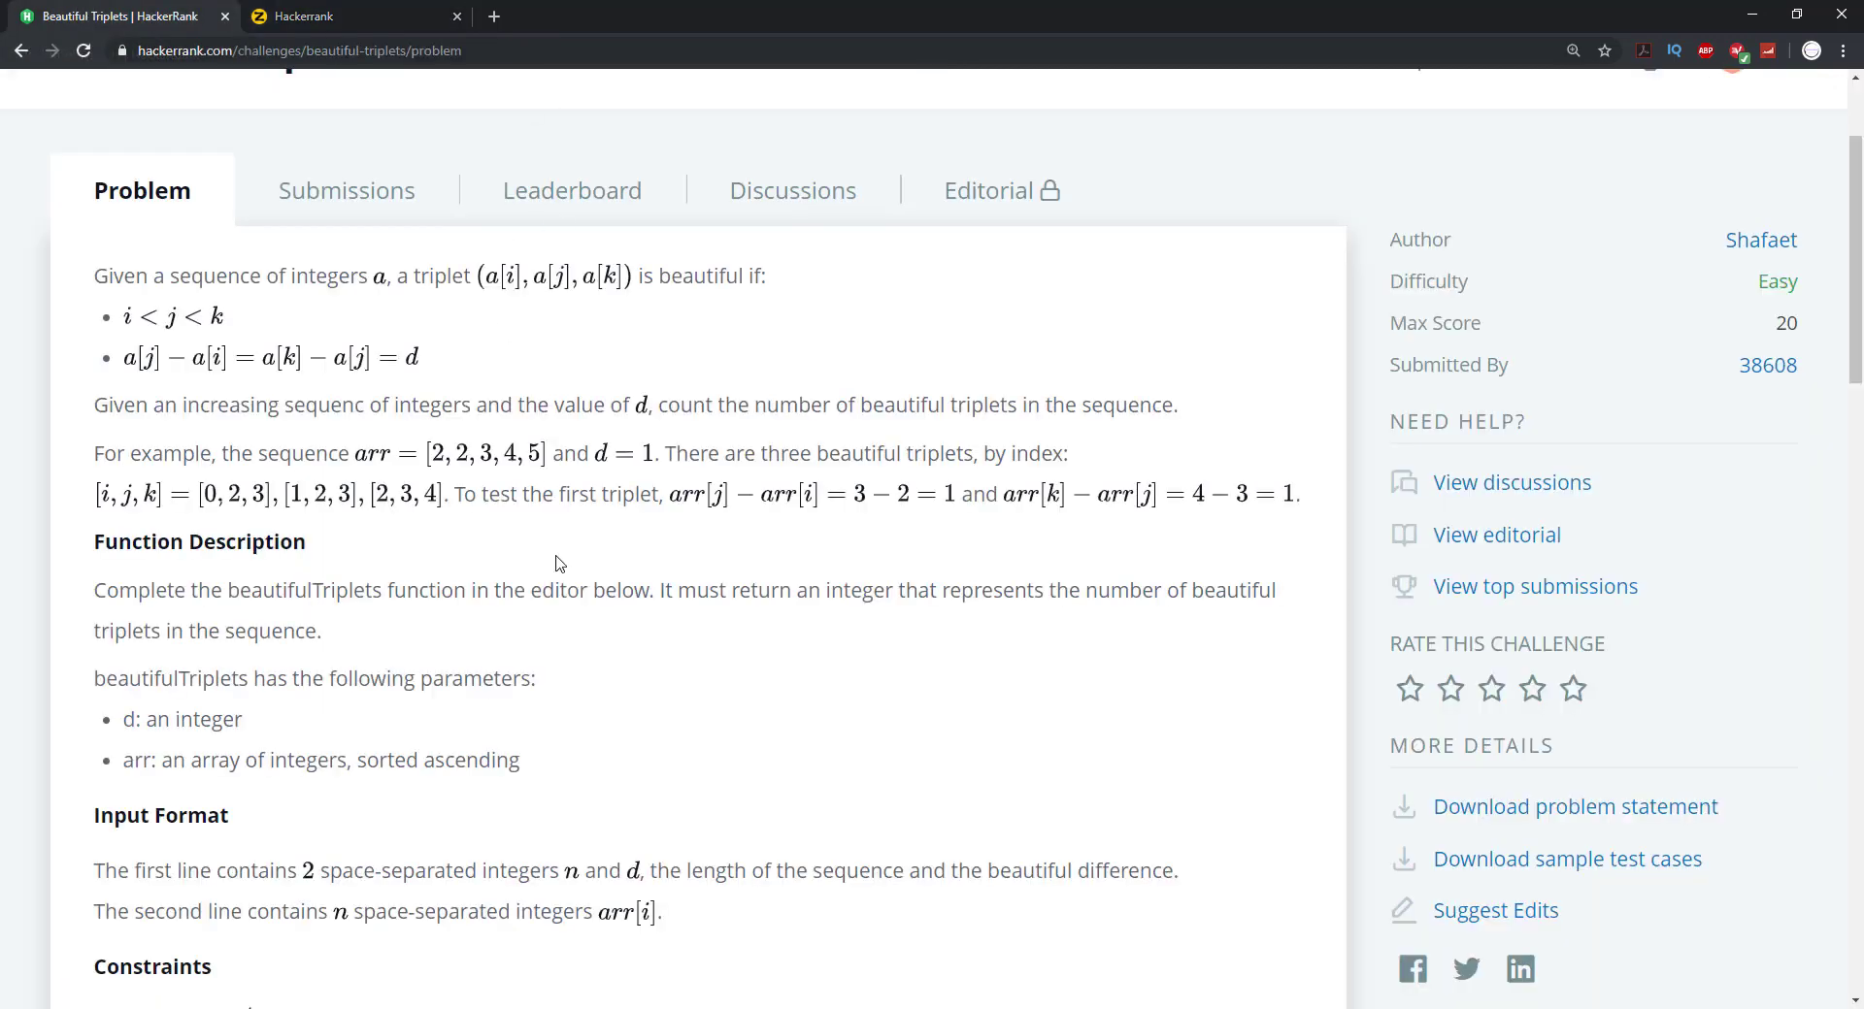
{"action": "scroll", "scroll_direction": "down", "scroll_amount": 3}
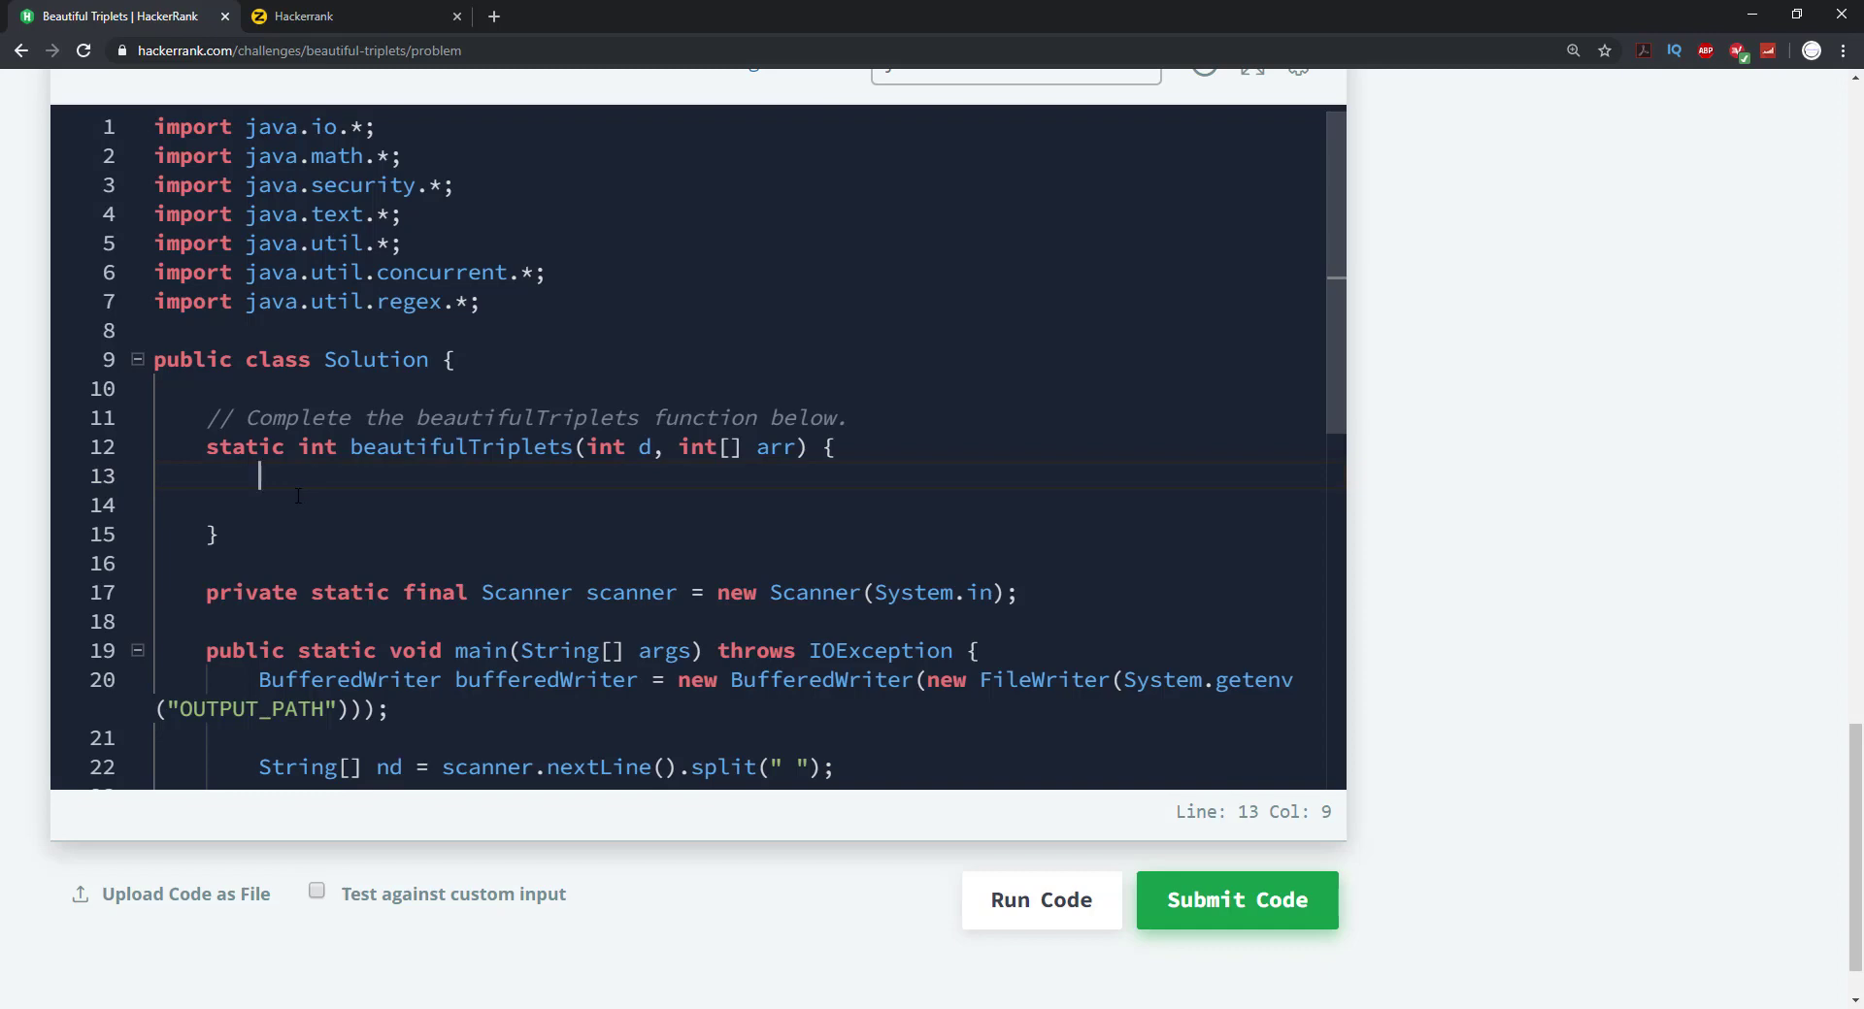
{"action": "type", "text": "i"}
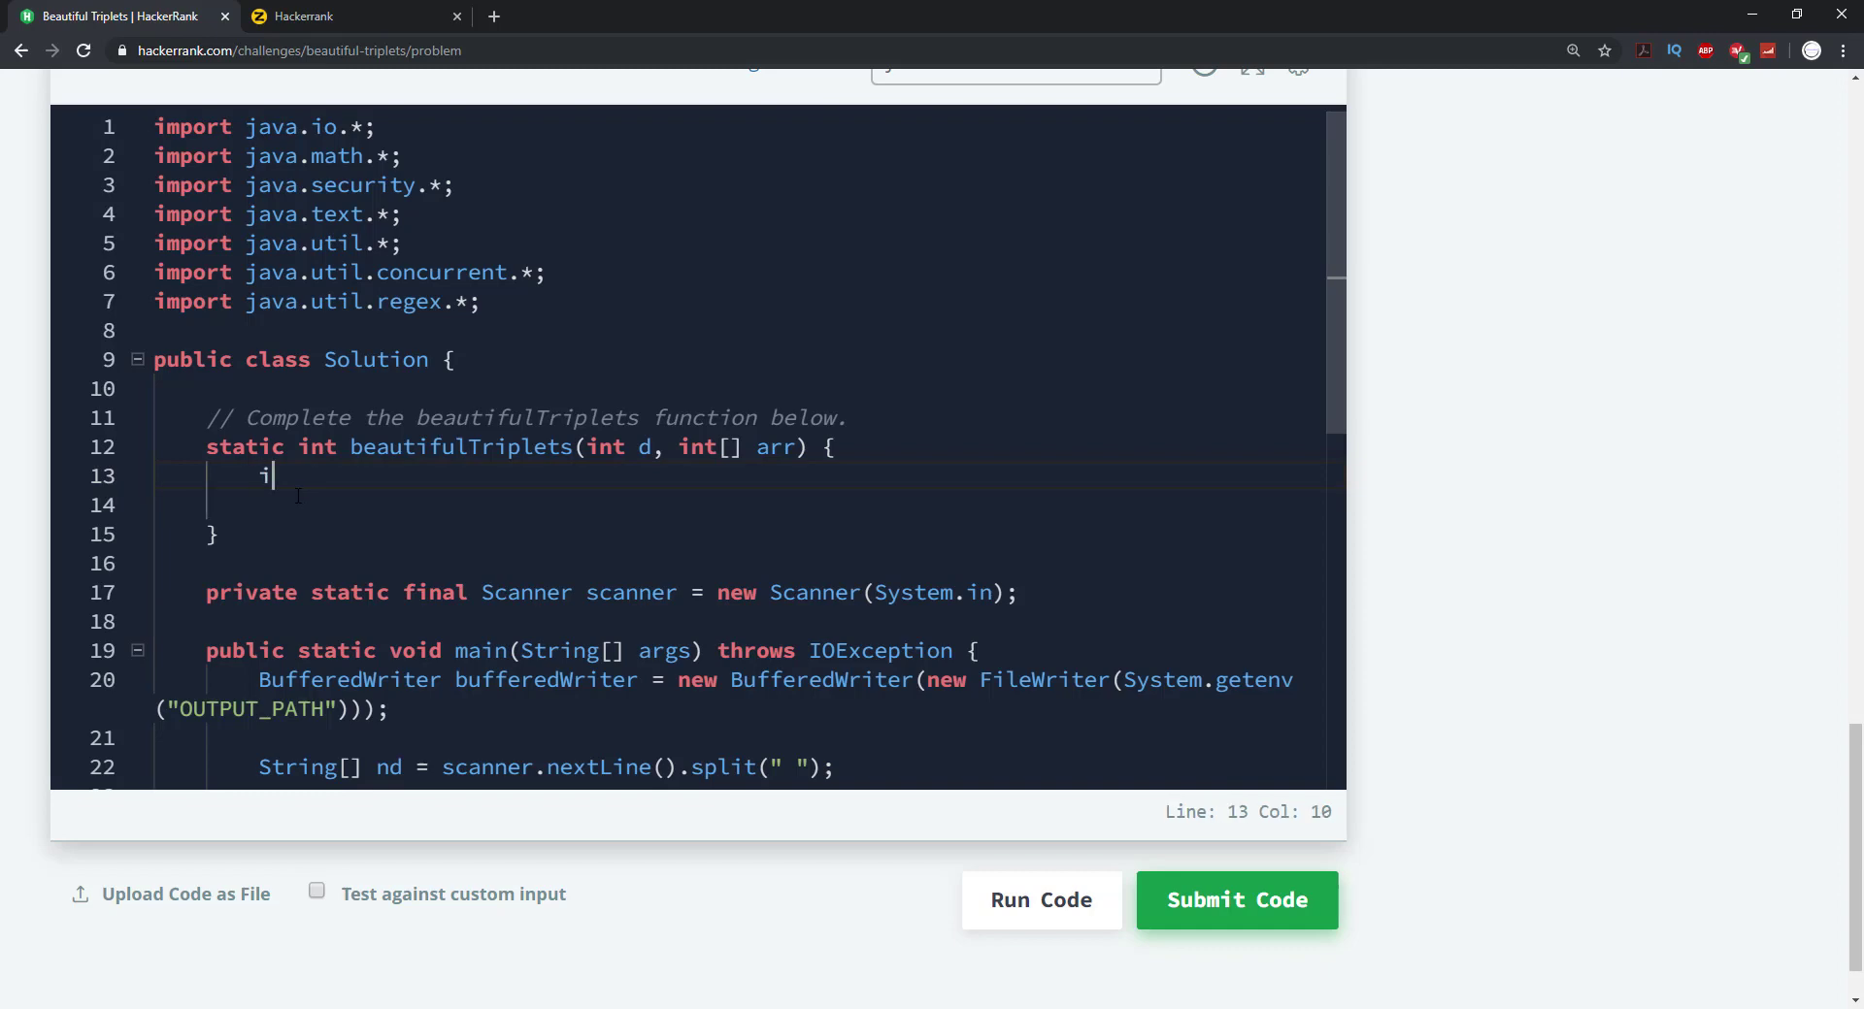
{"action": "type", "text": "nt"}
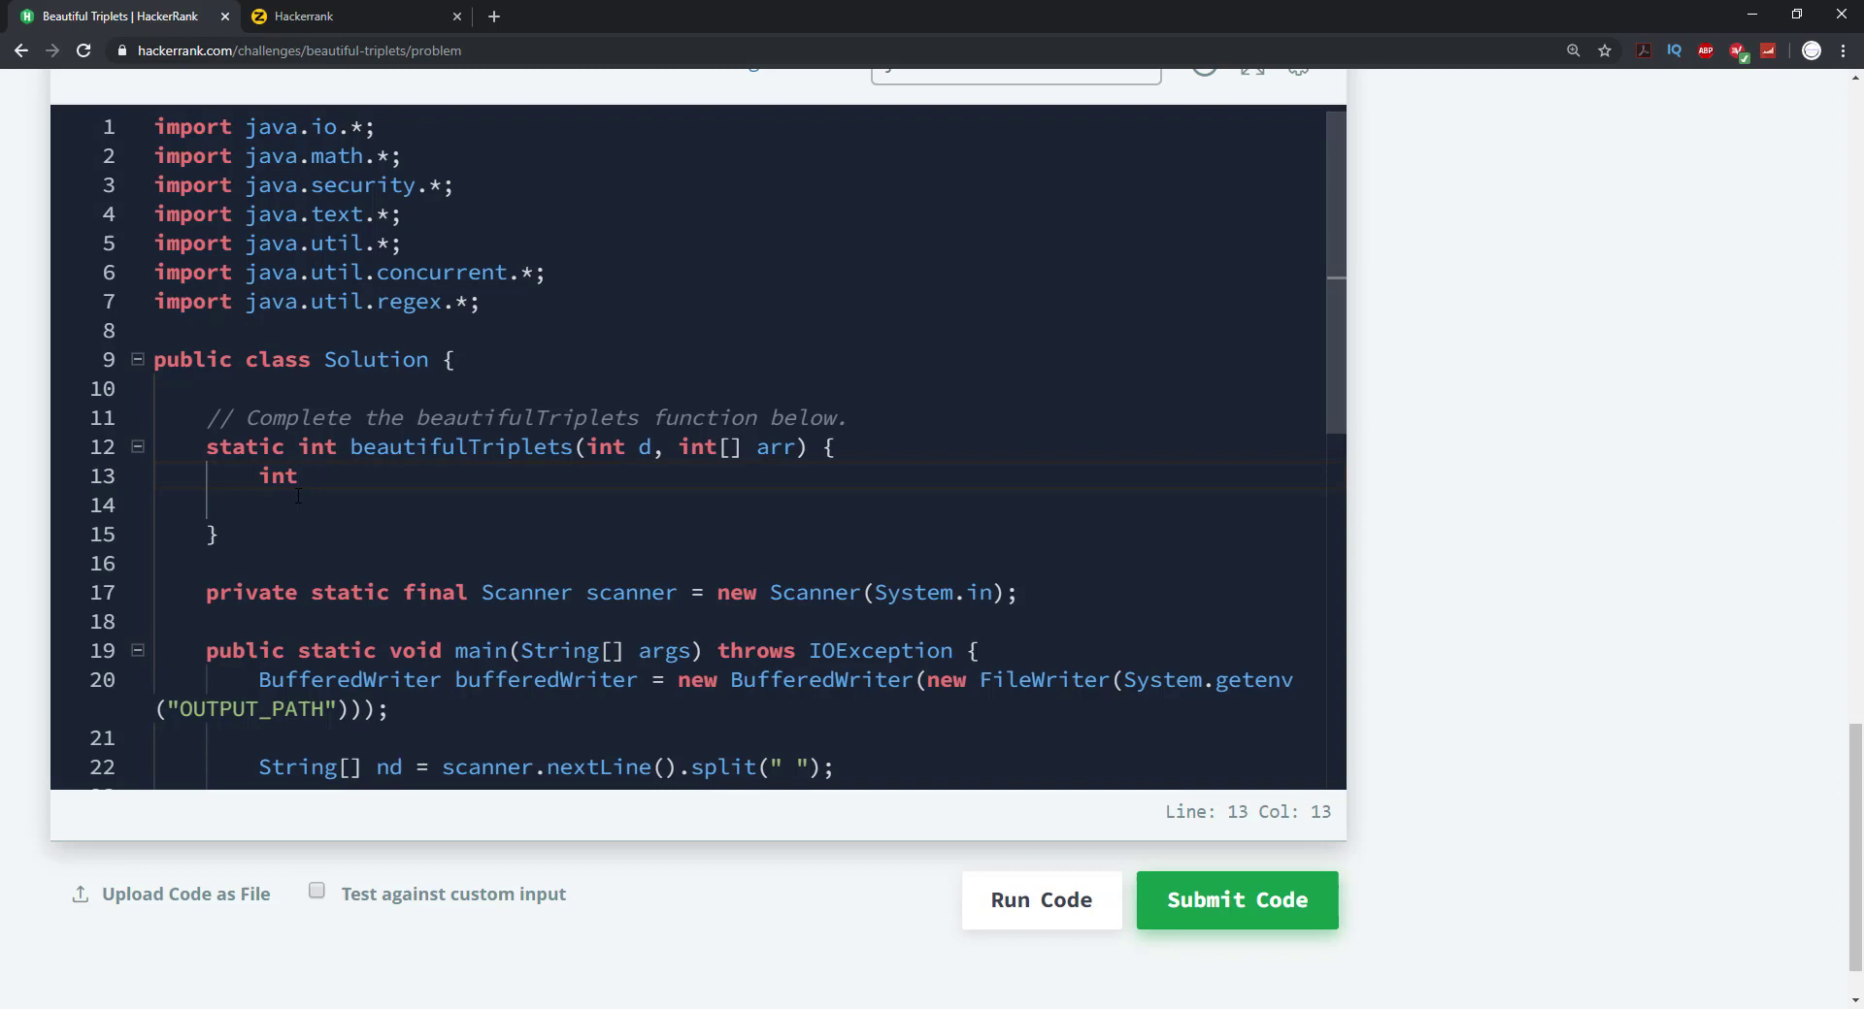
{"action": "type", "text": "tripl"}
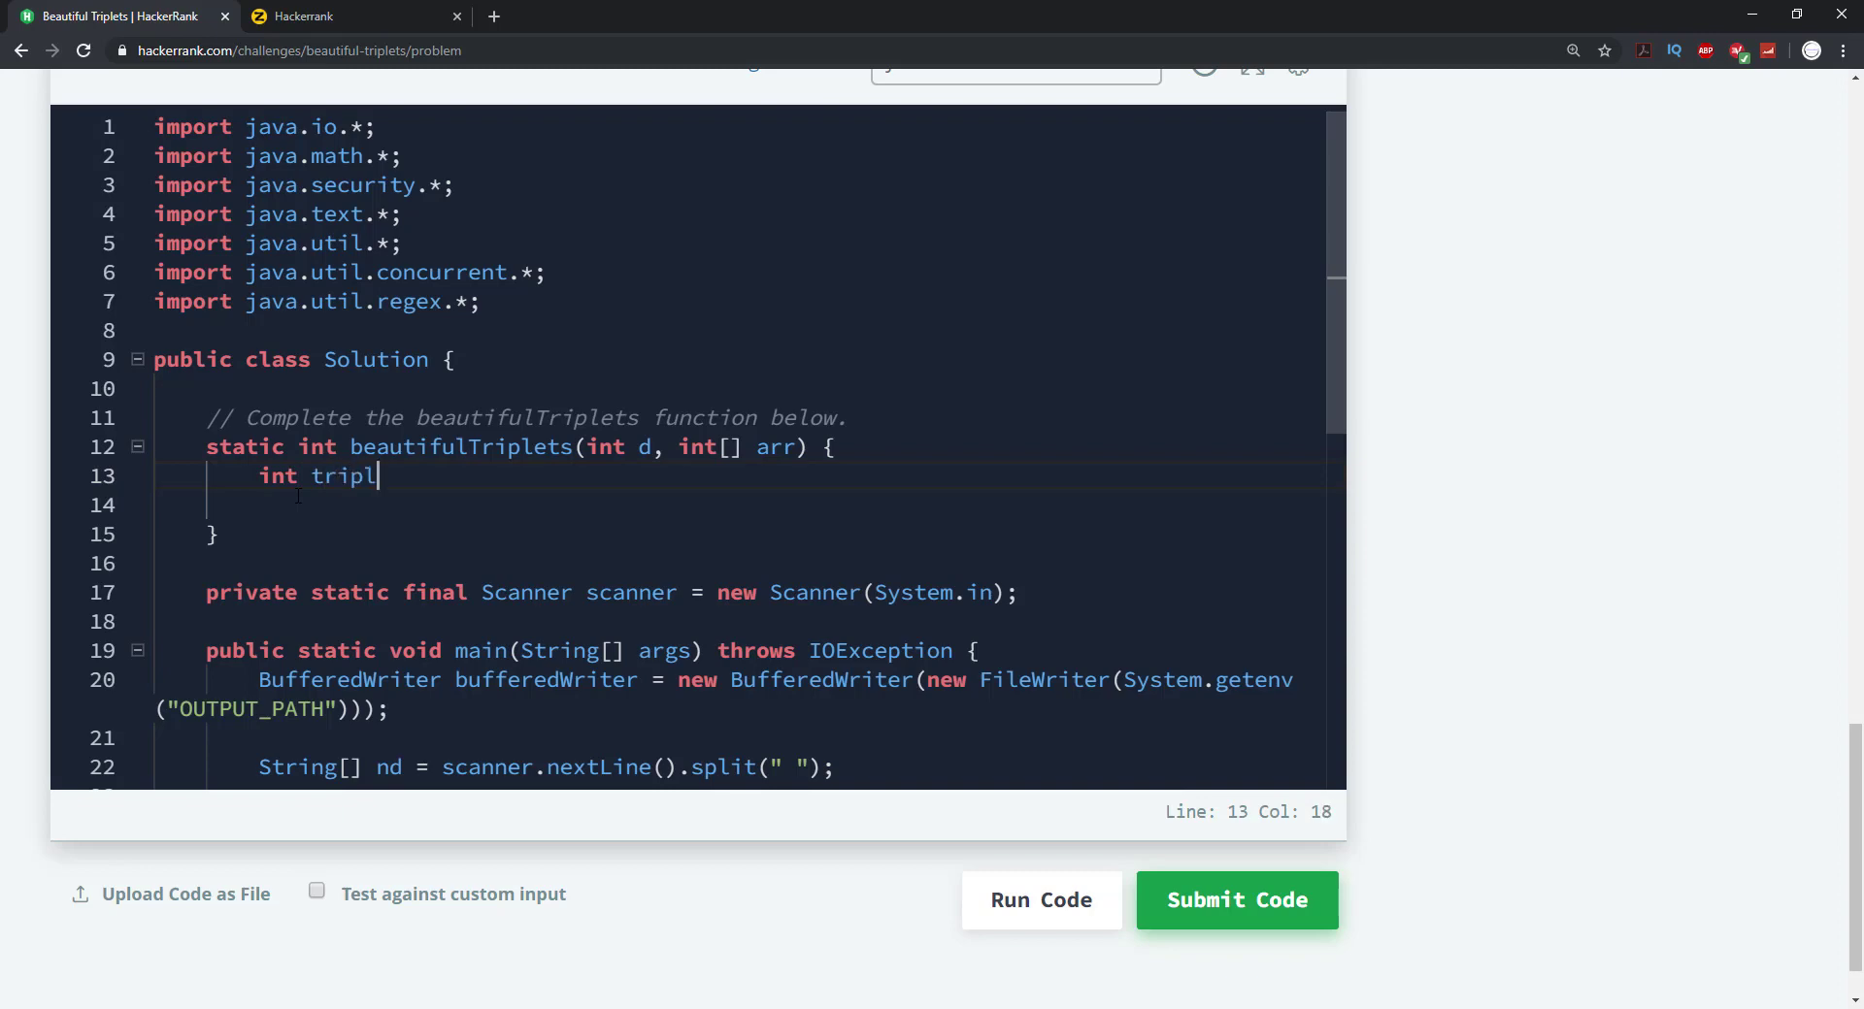
{"action": "type", "text": "ets ="}
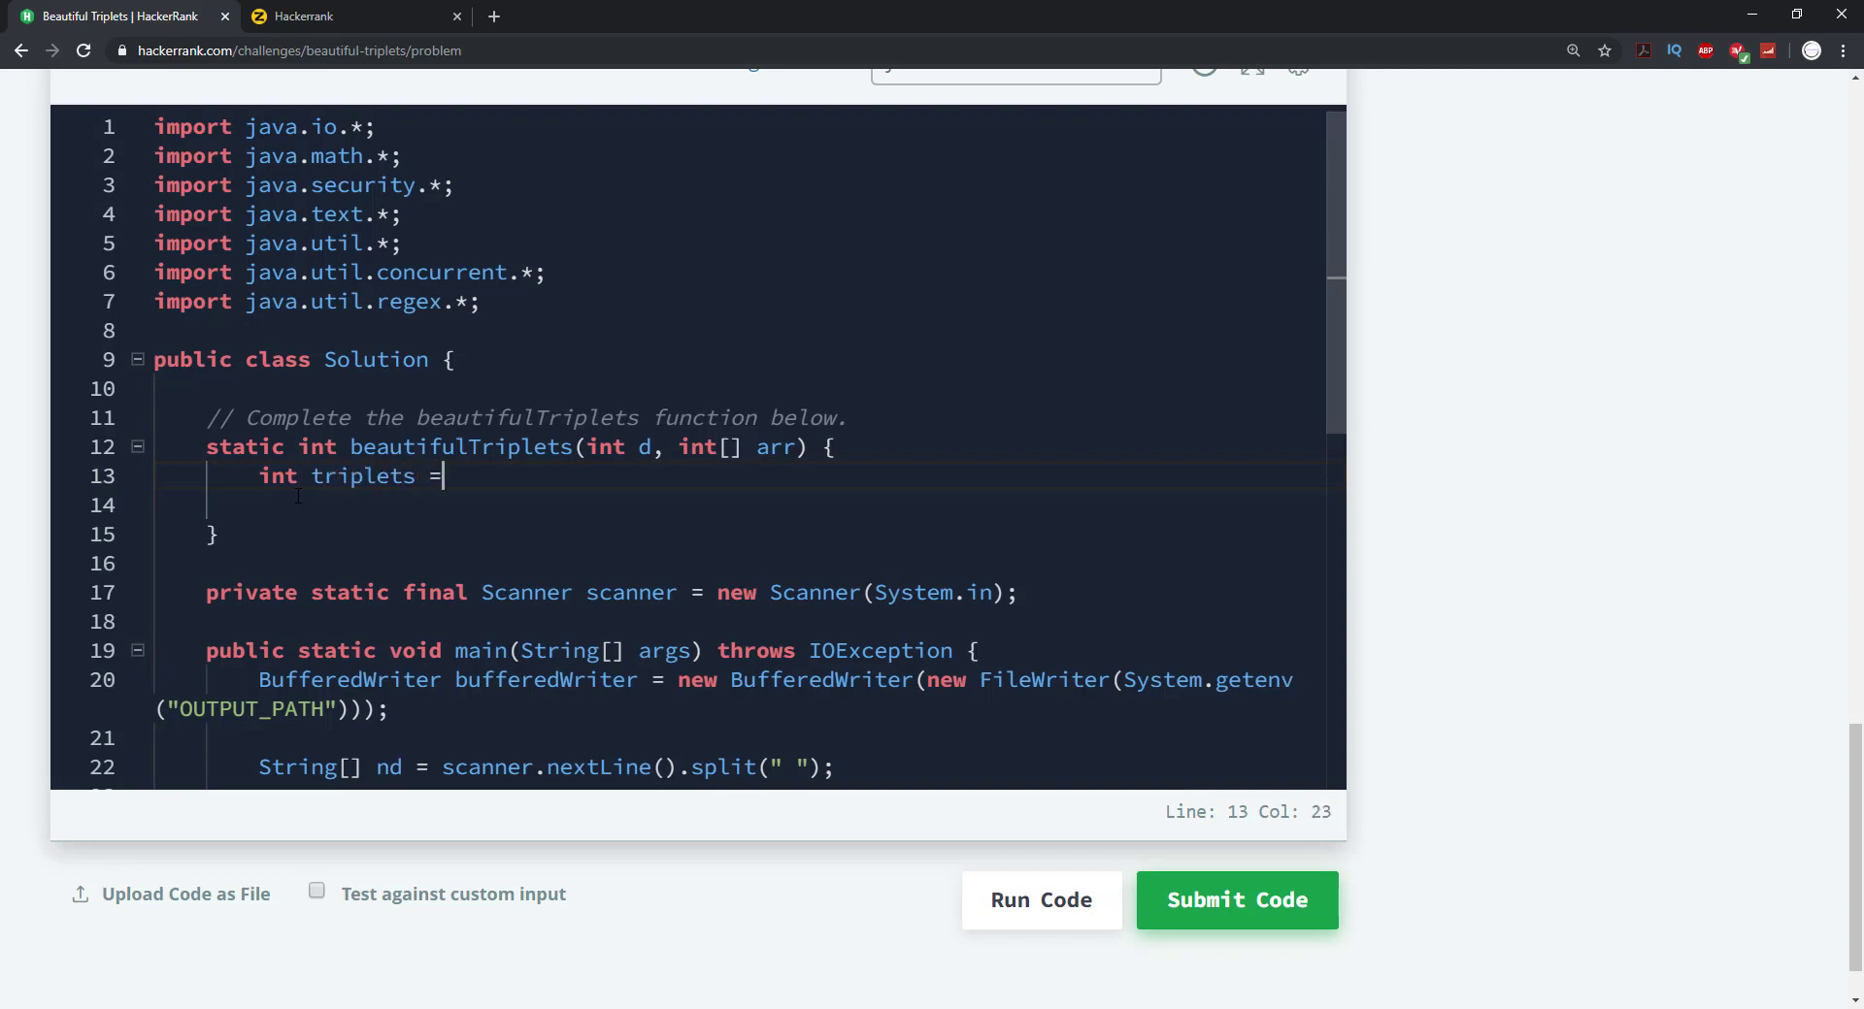
{"action": "type", "text": "0;"}
{"action": "left_click", "coordinate": [738, 505]}
{"action": "type", "text": "fo"}
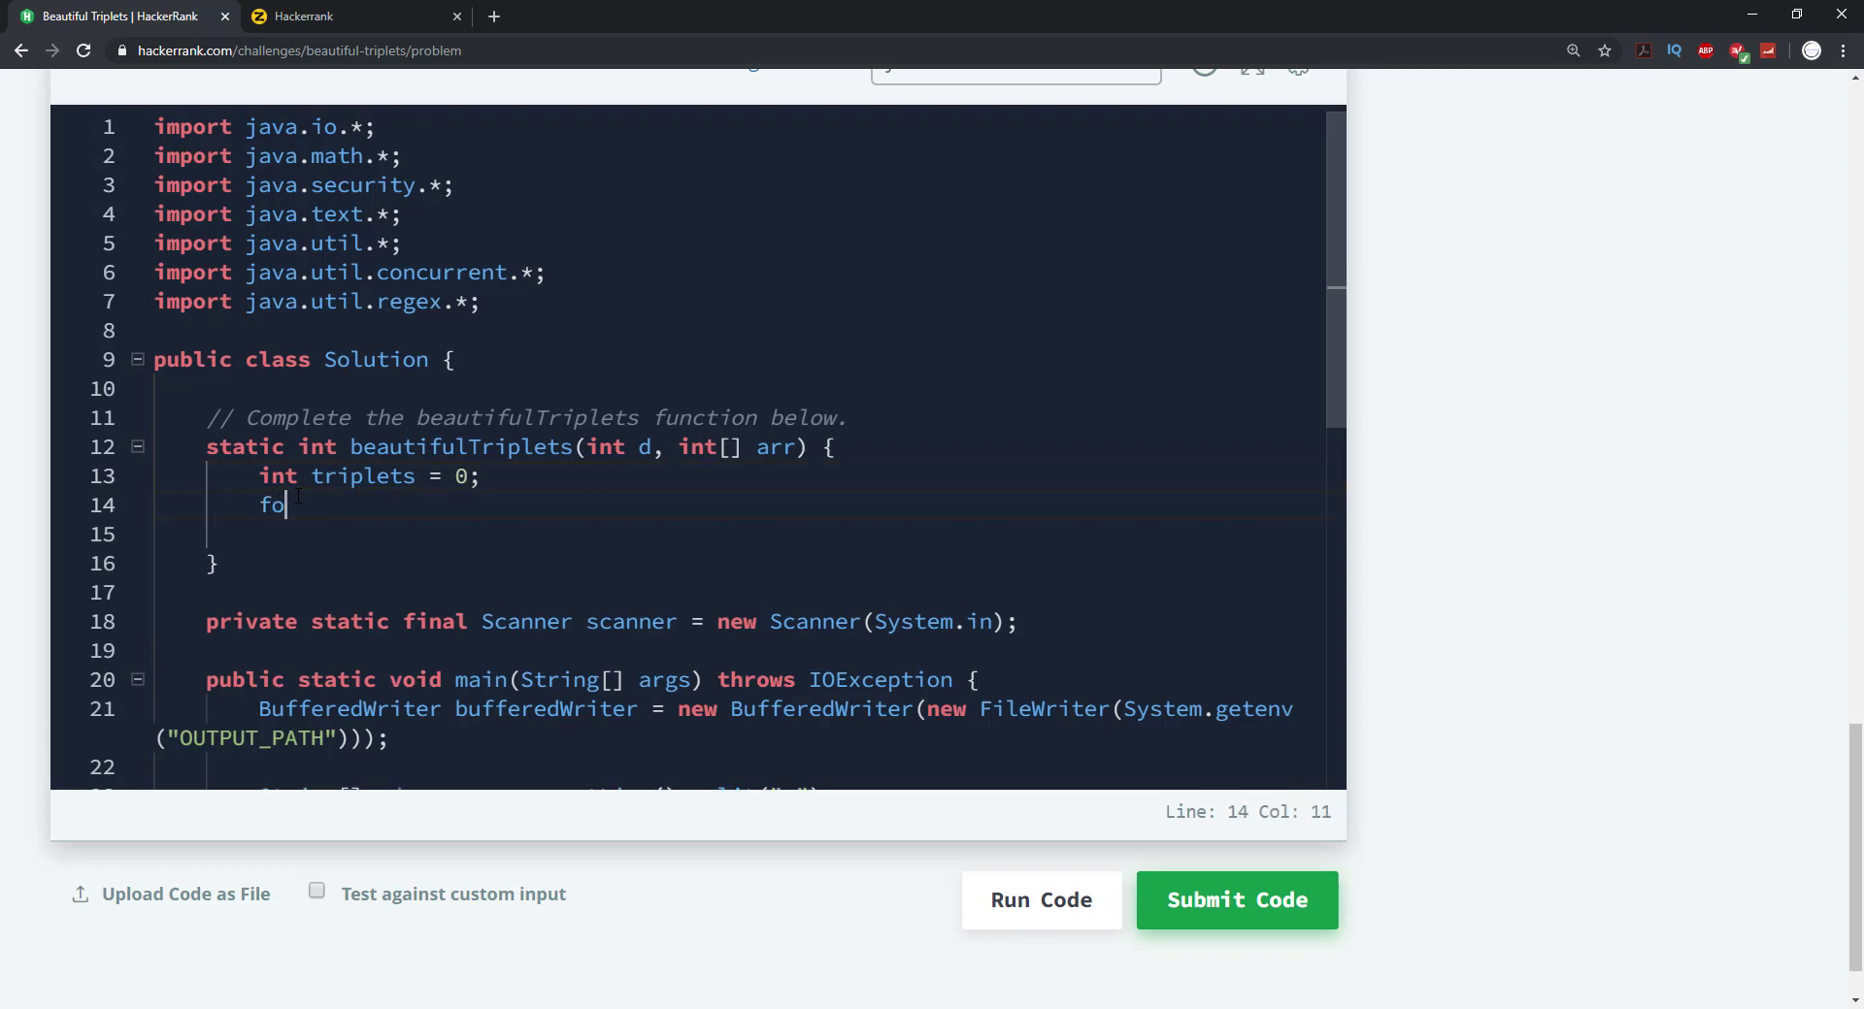
{"action": "type", "text": "r(int a :"}
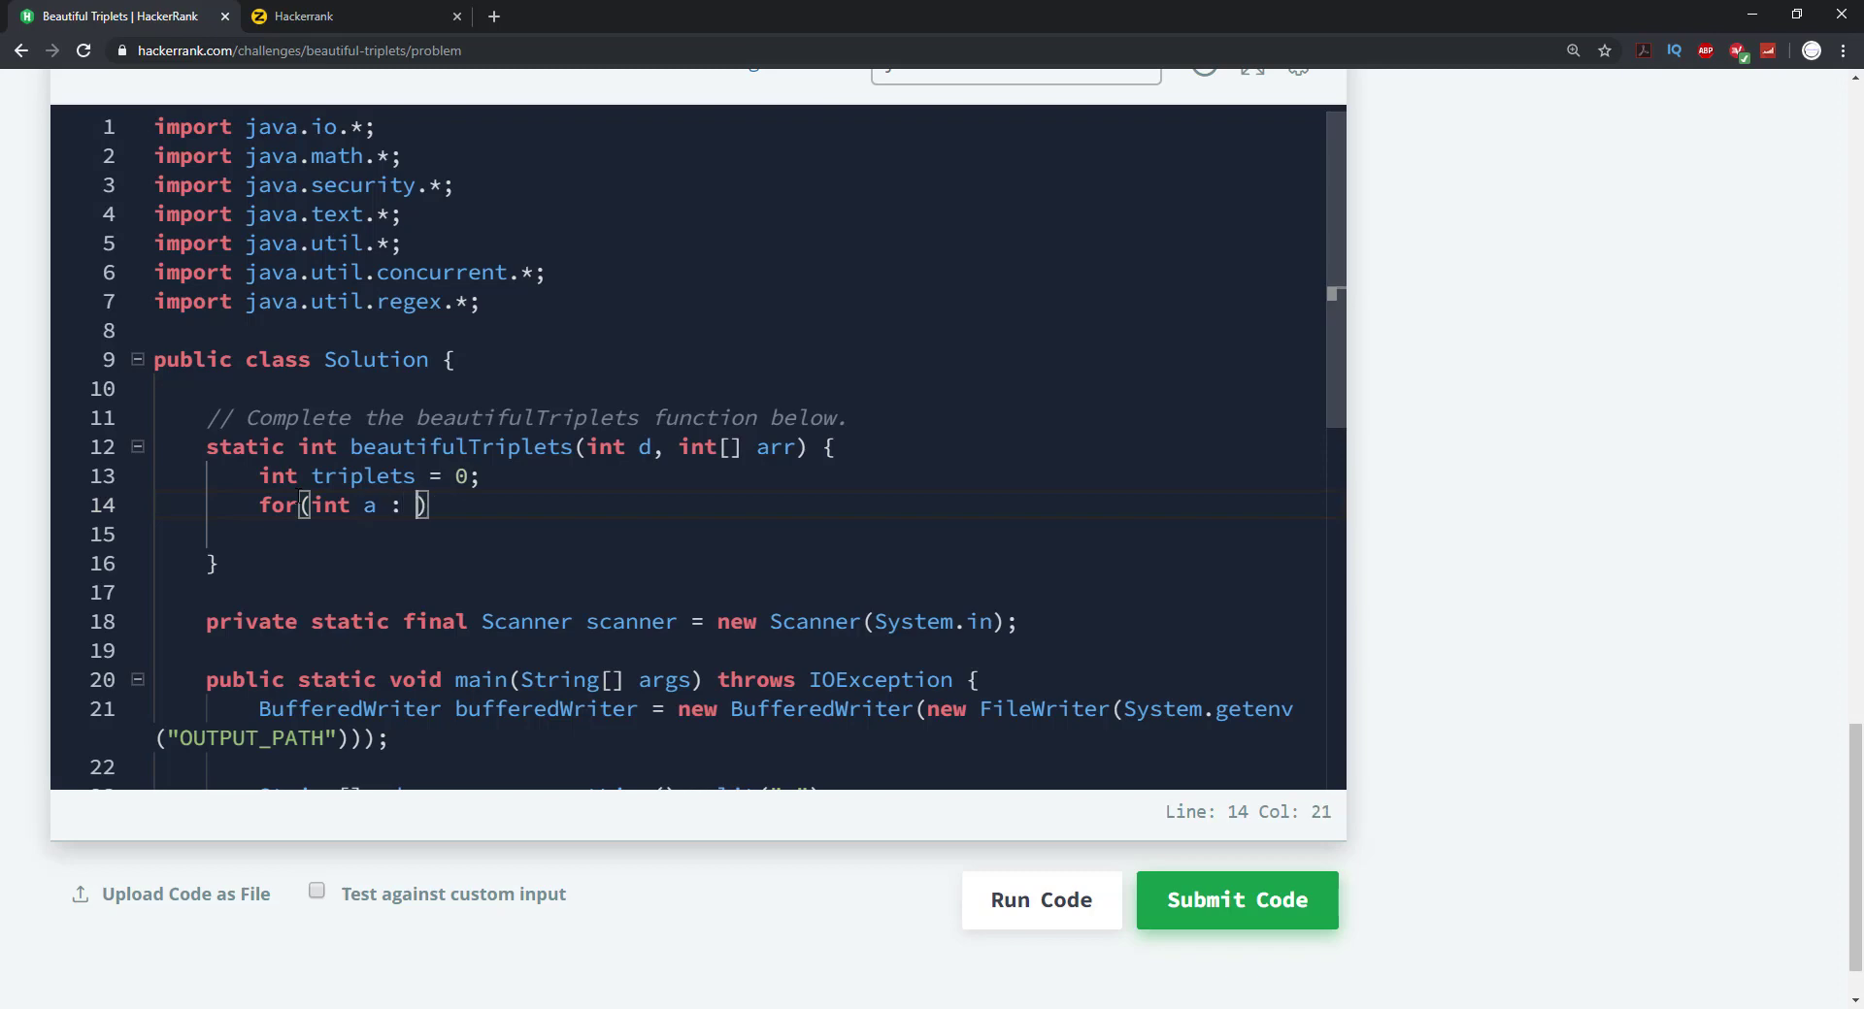
{"action": "type", "text": "arr"}
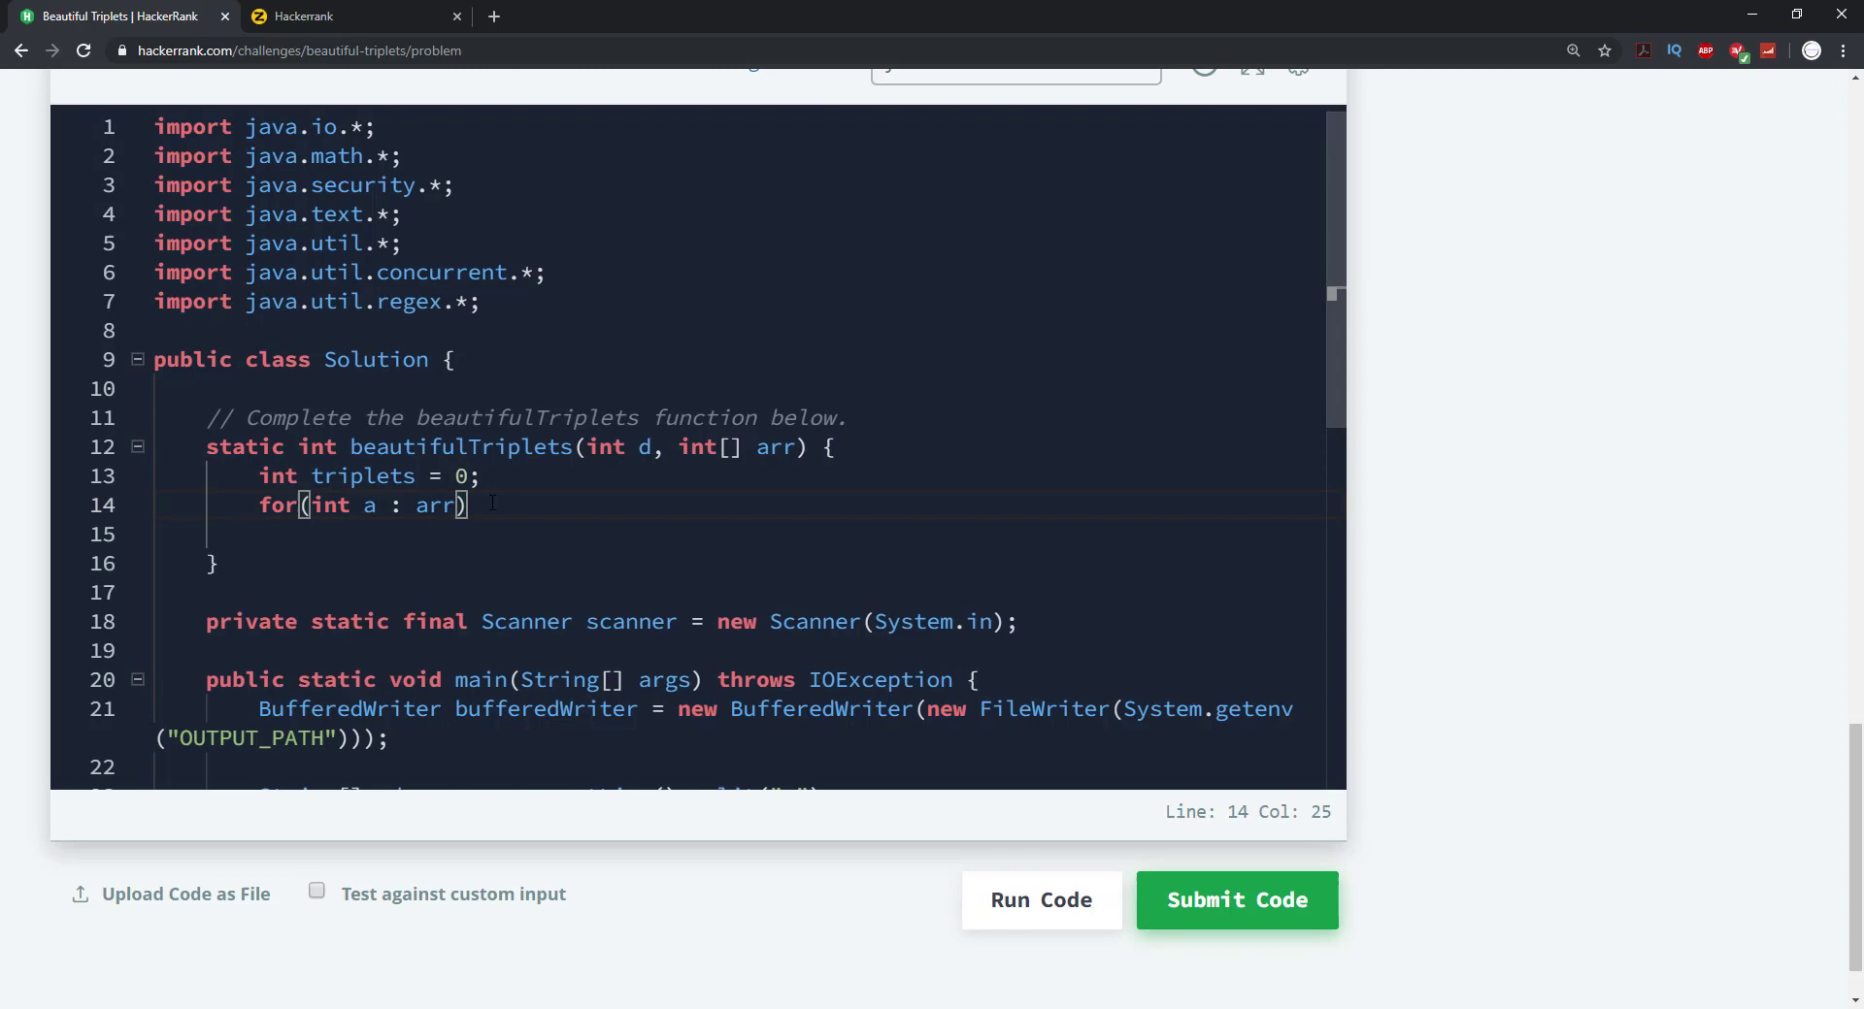
{"action": "key", "text": "Enter"}
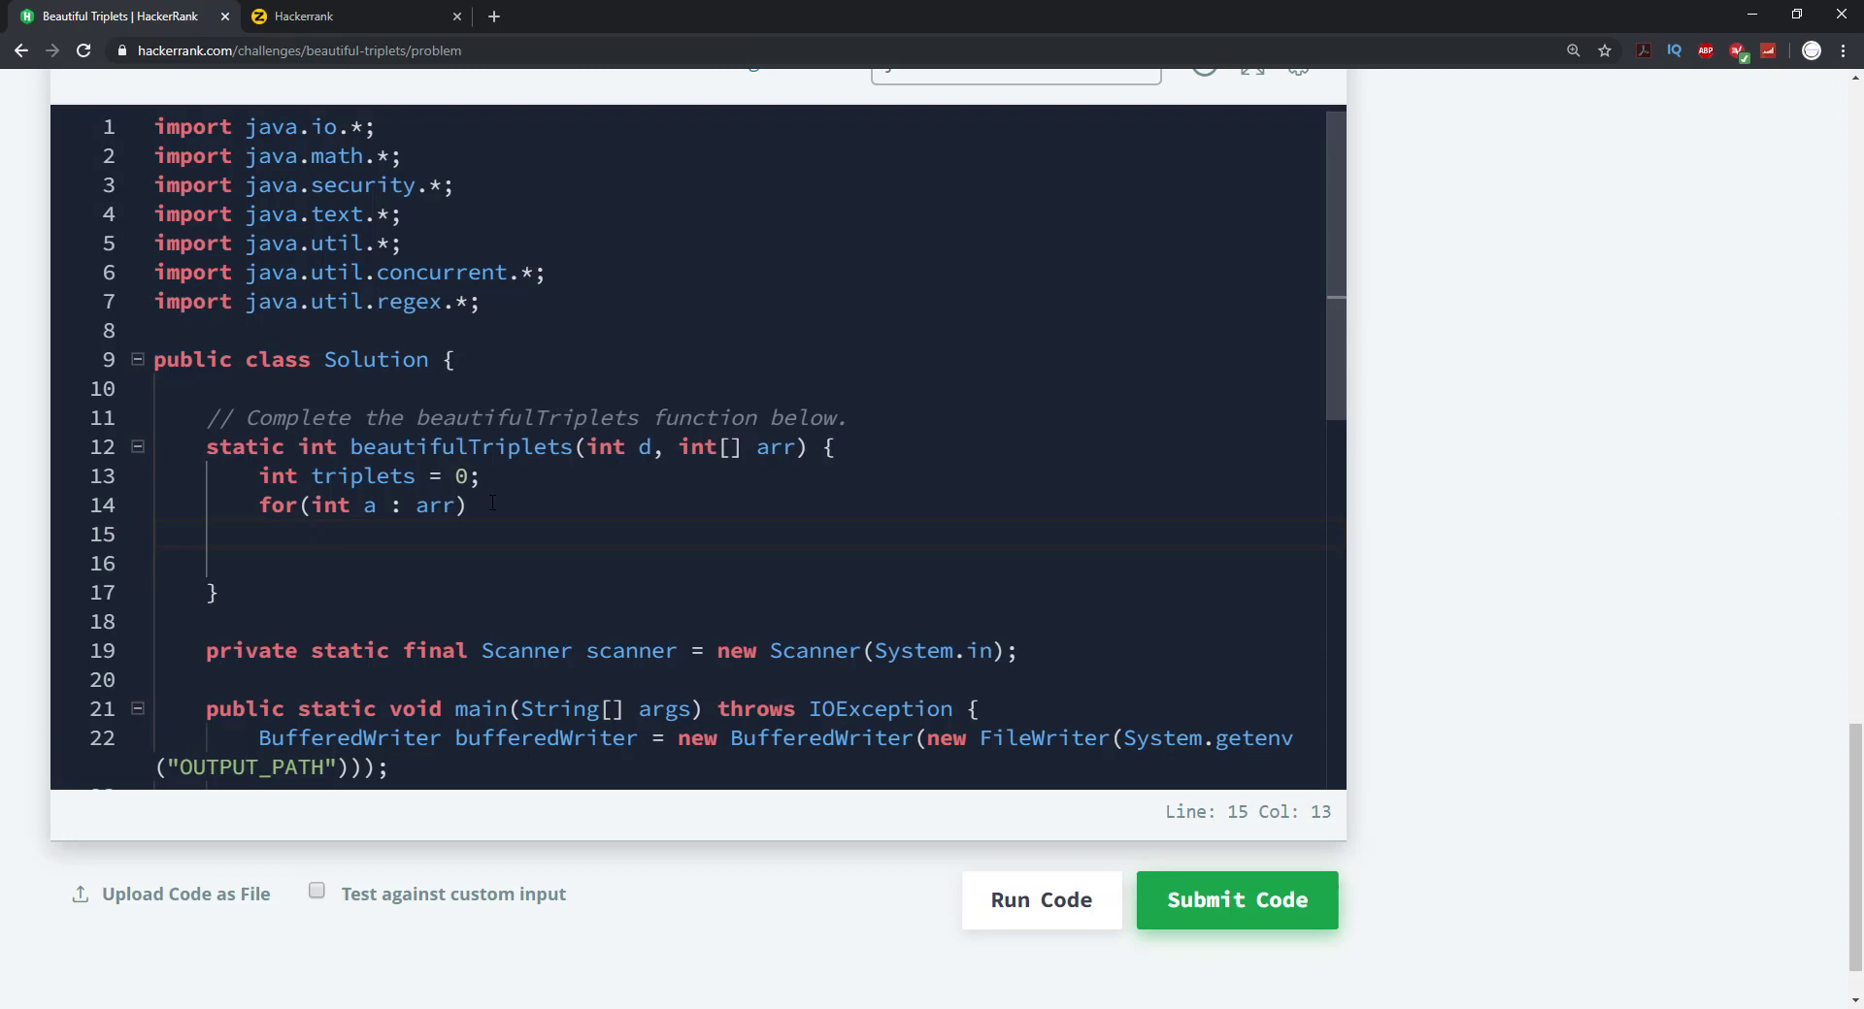
Type the loop condition 'if(Arrays.binarySearch(arr, a + d) >= 0 &&'
{"action": "type", "text": "if(A"}
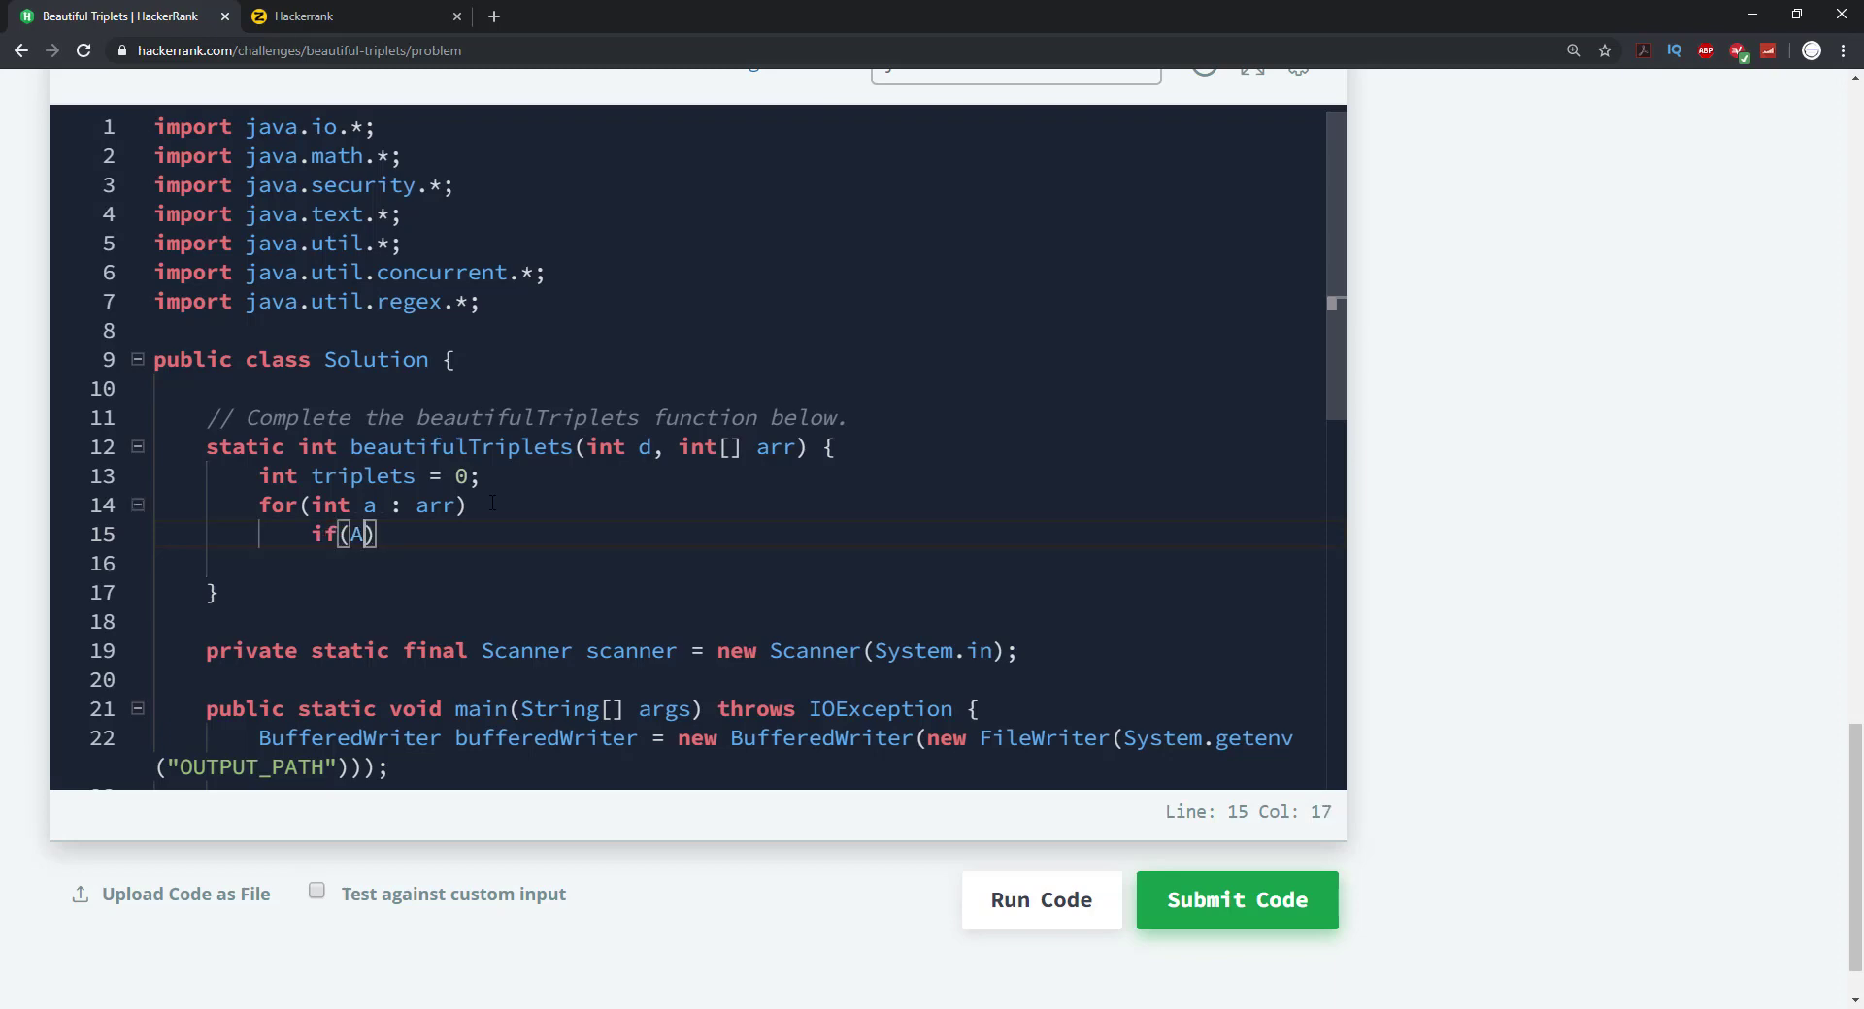
{"action": "type", "text": "rrays"}
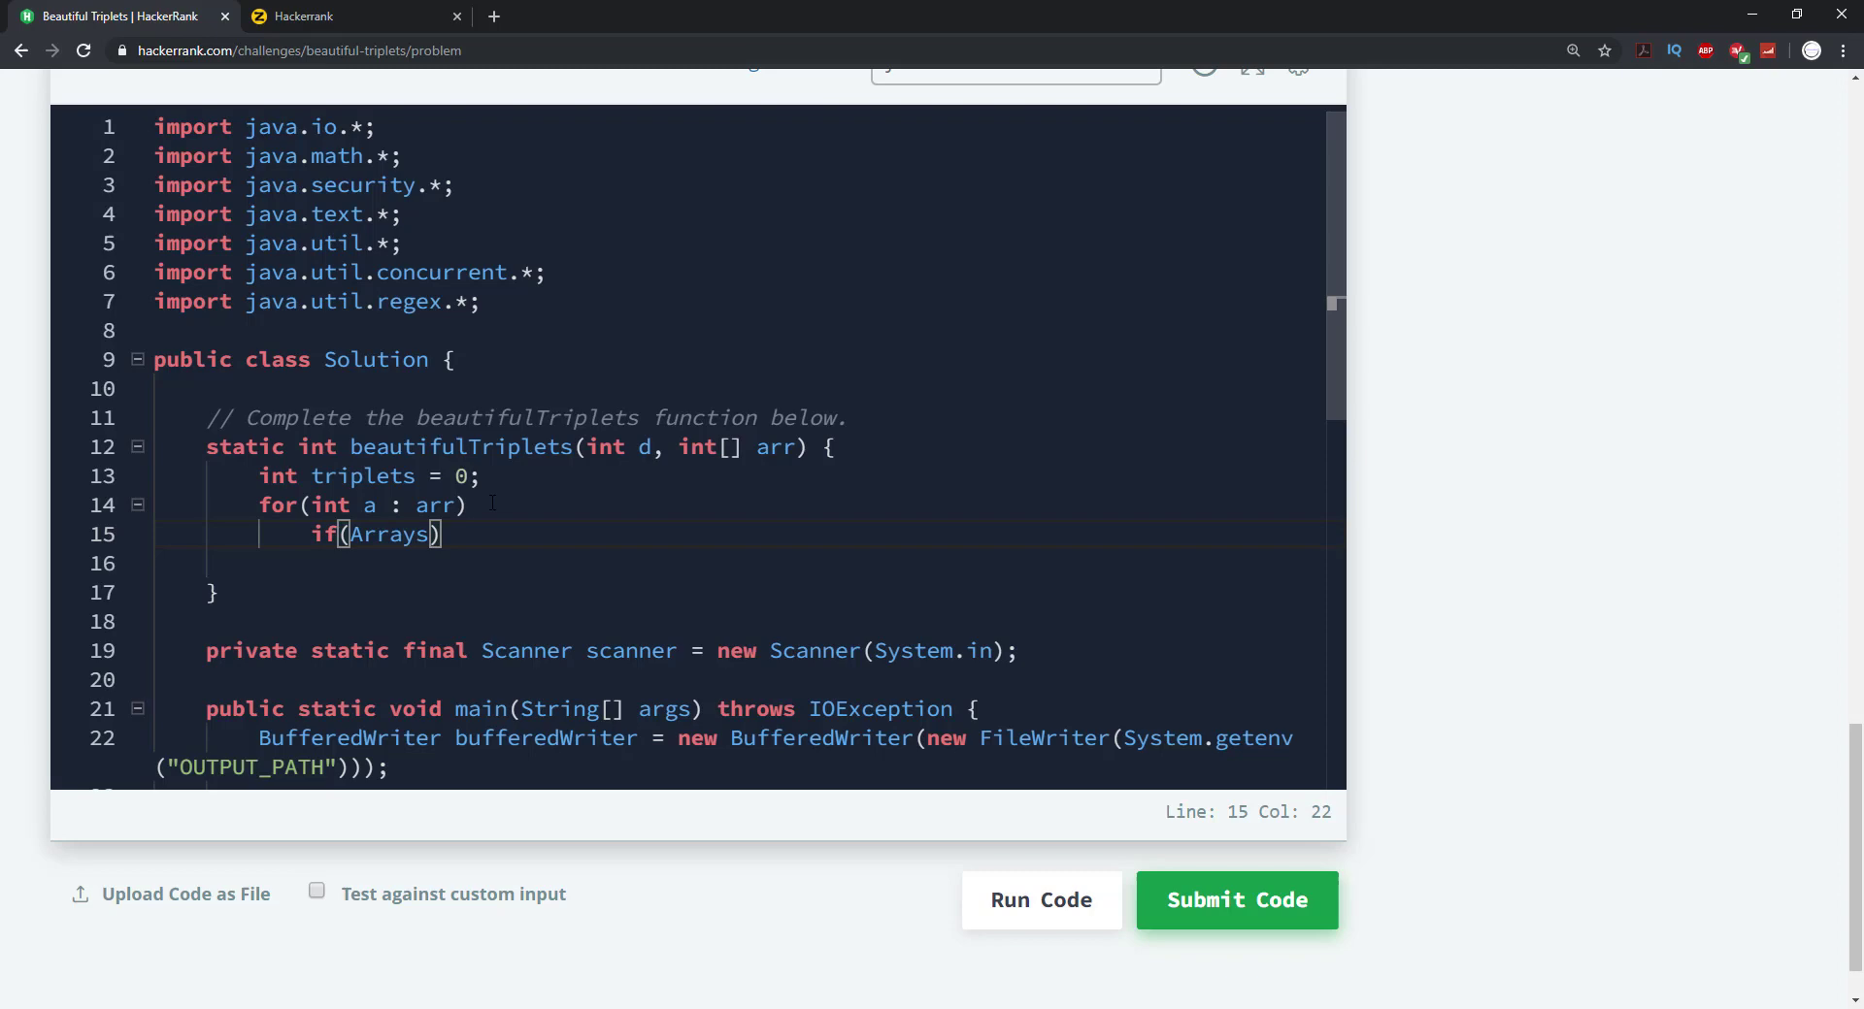
{"action": "type", "text": ".b"}
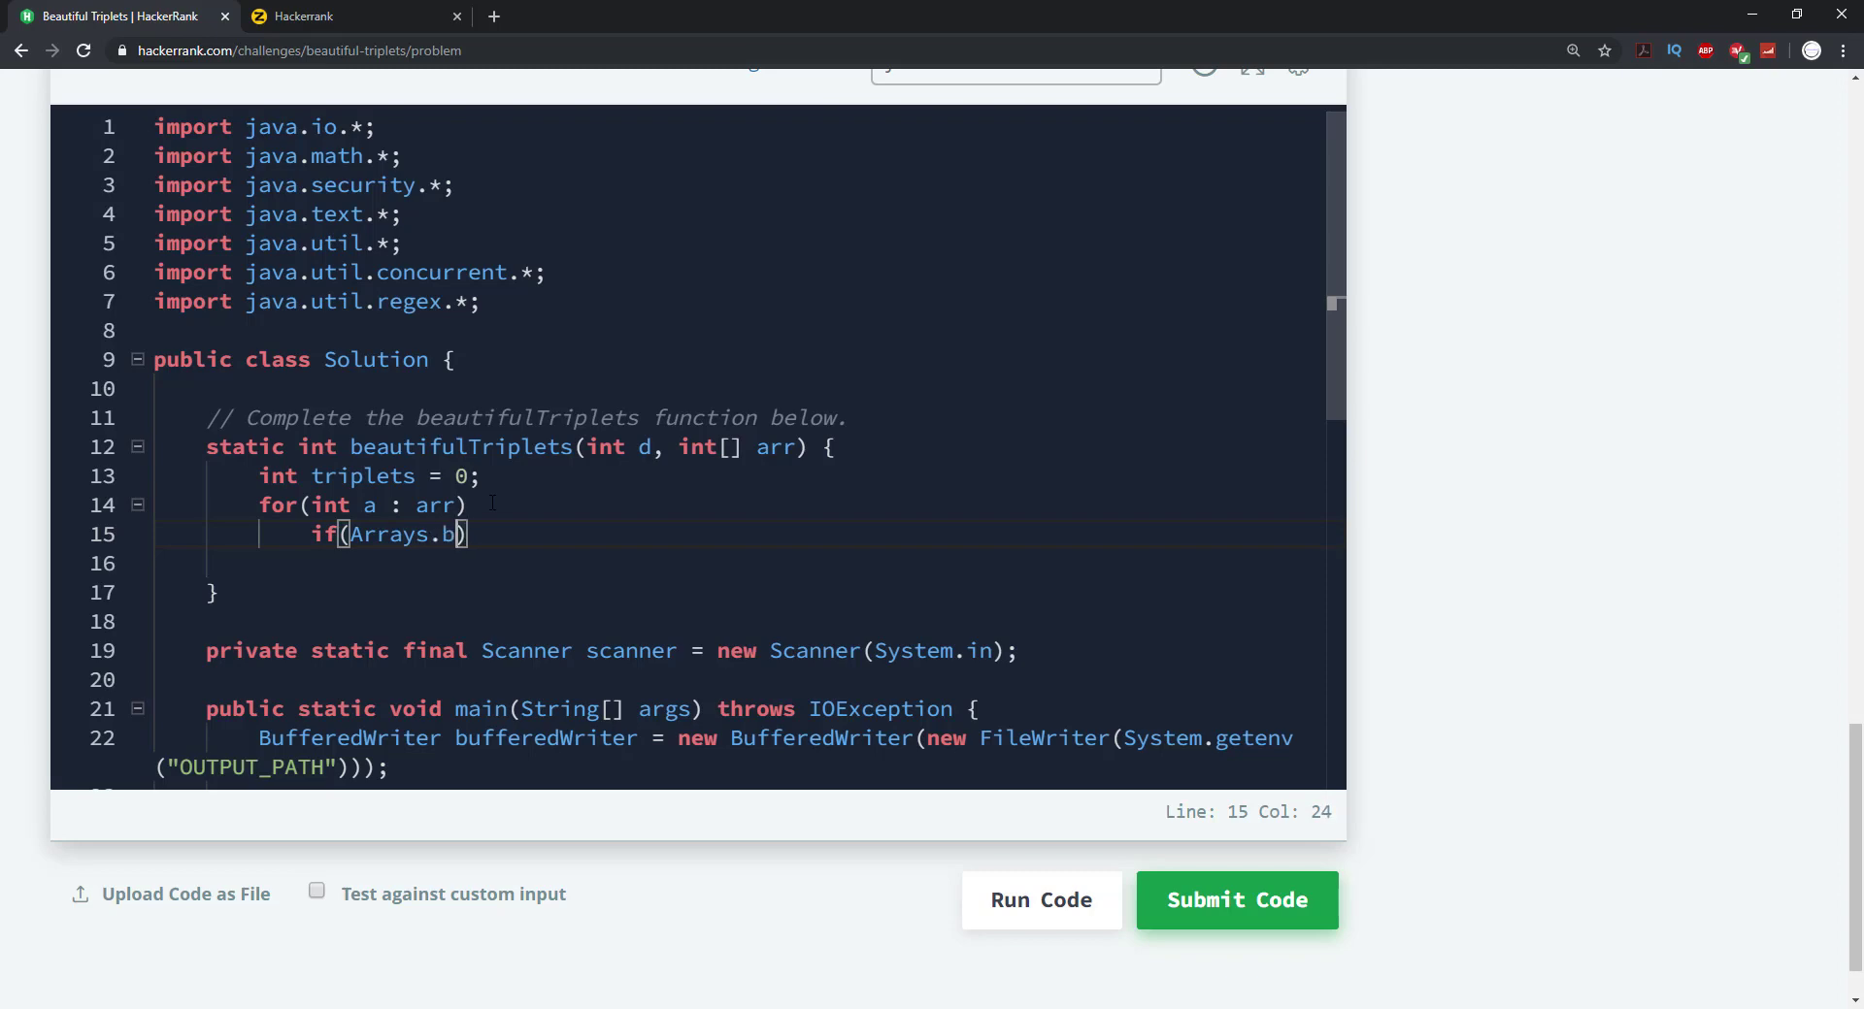
{"action": "type", "text": "ina"}
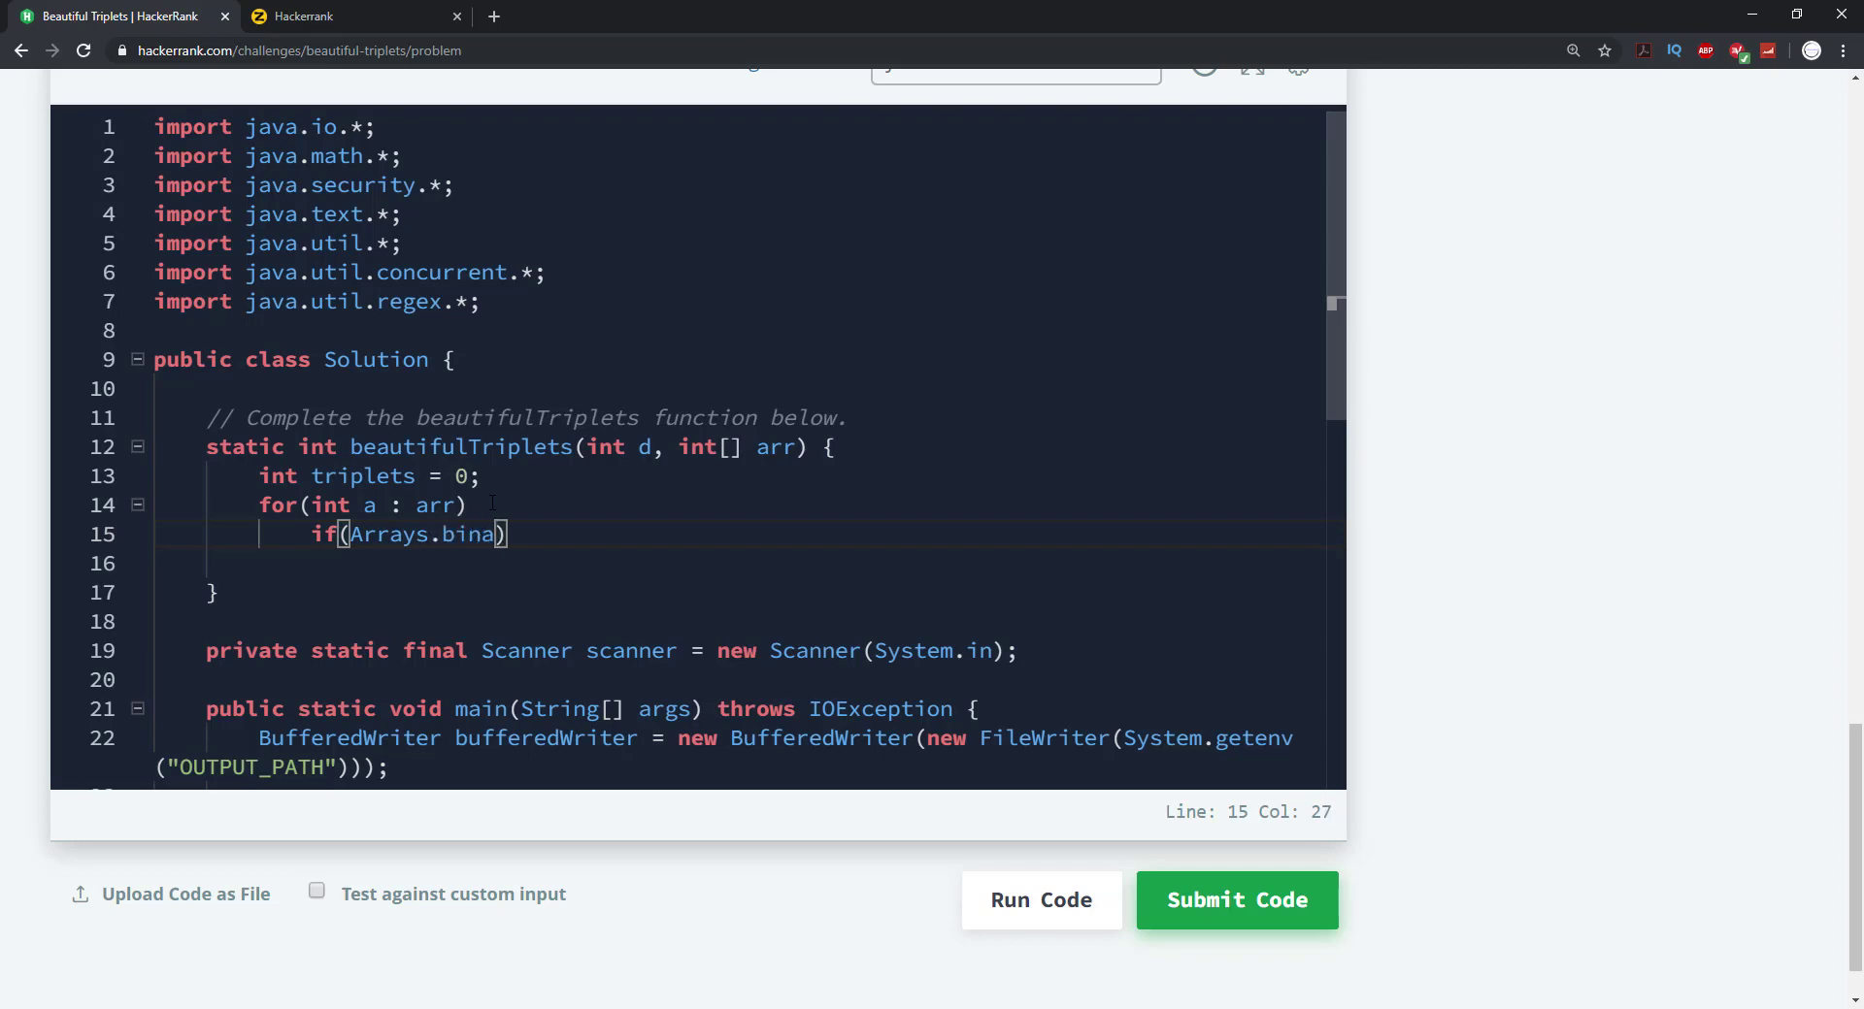
{"action": "type", "text": "rySea"}
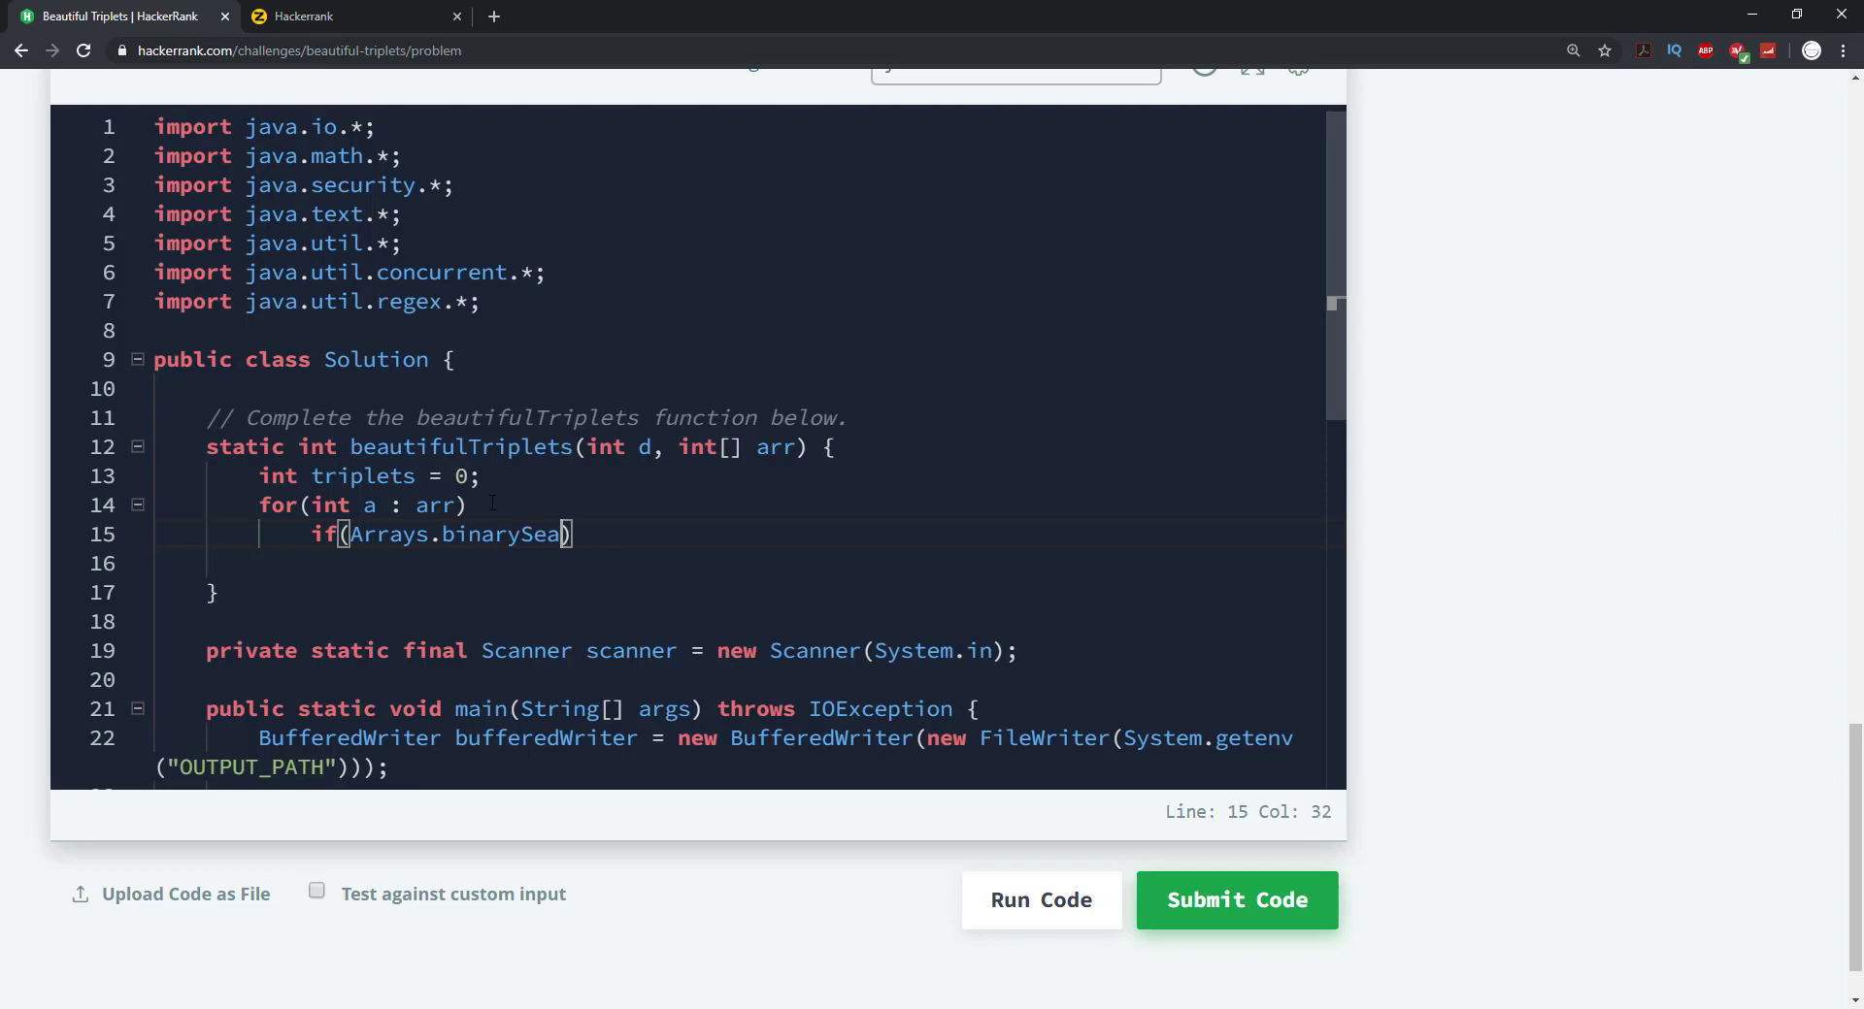
{"action": "type", "text": "rch()"}
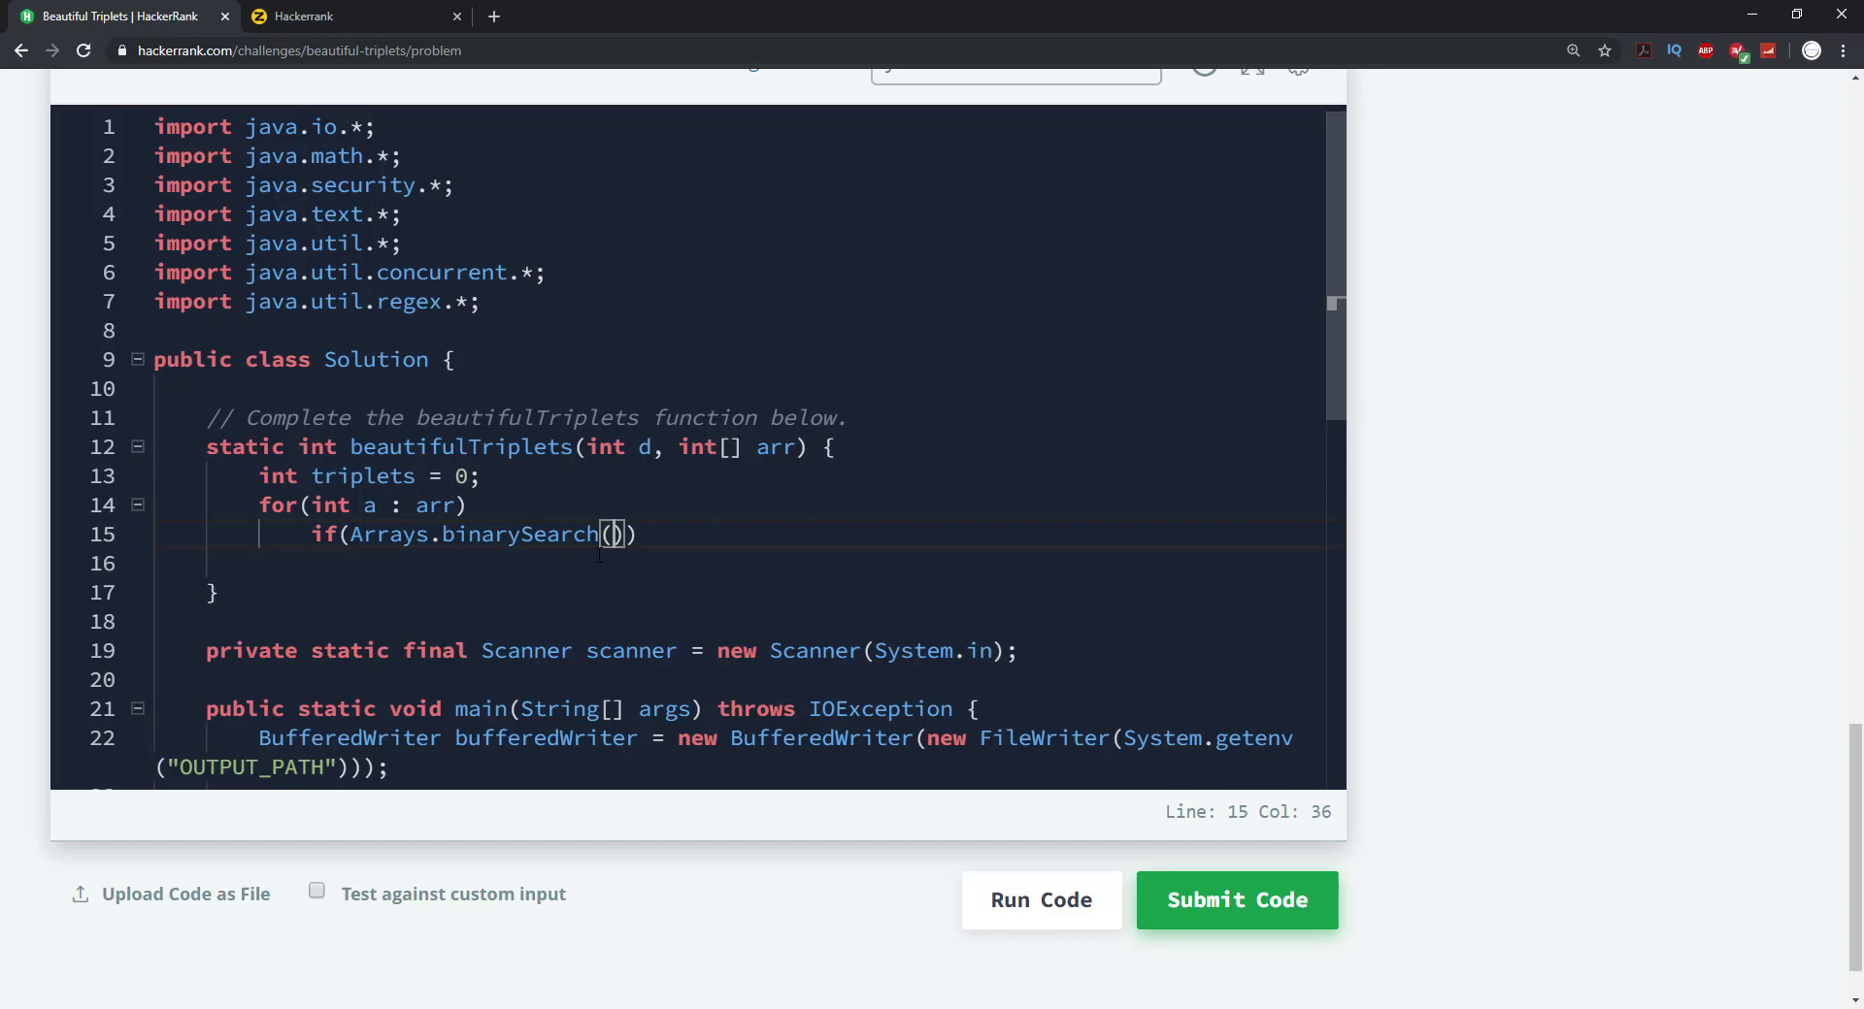
{"action": "type", "text": "arr,"}
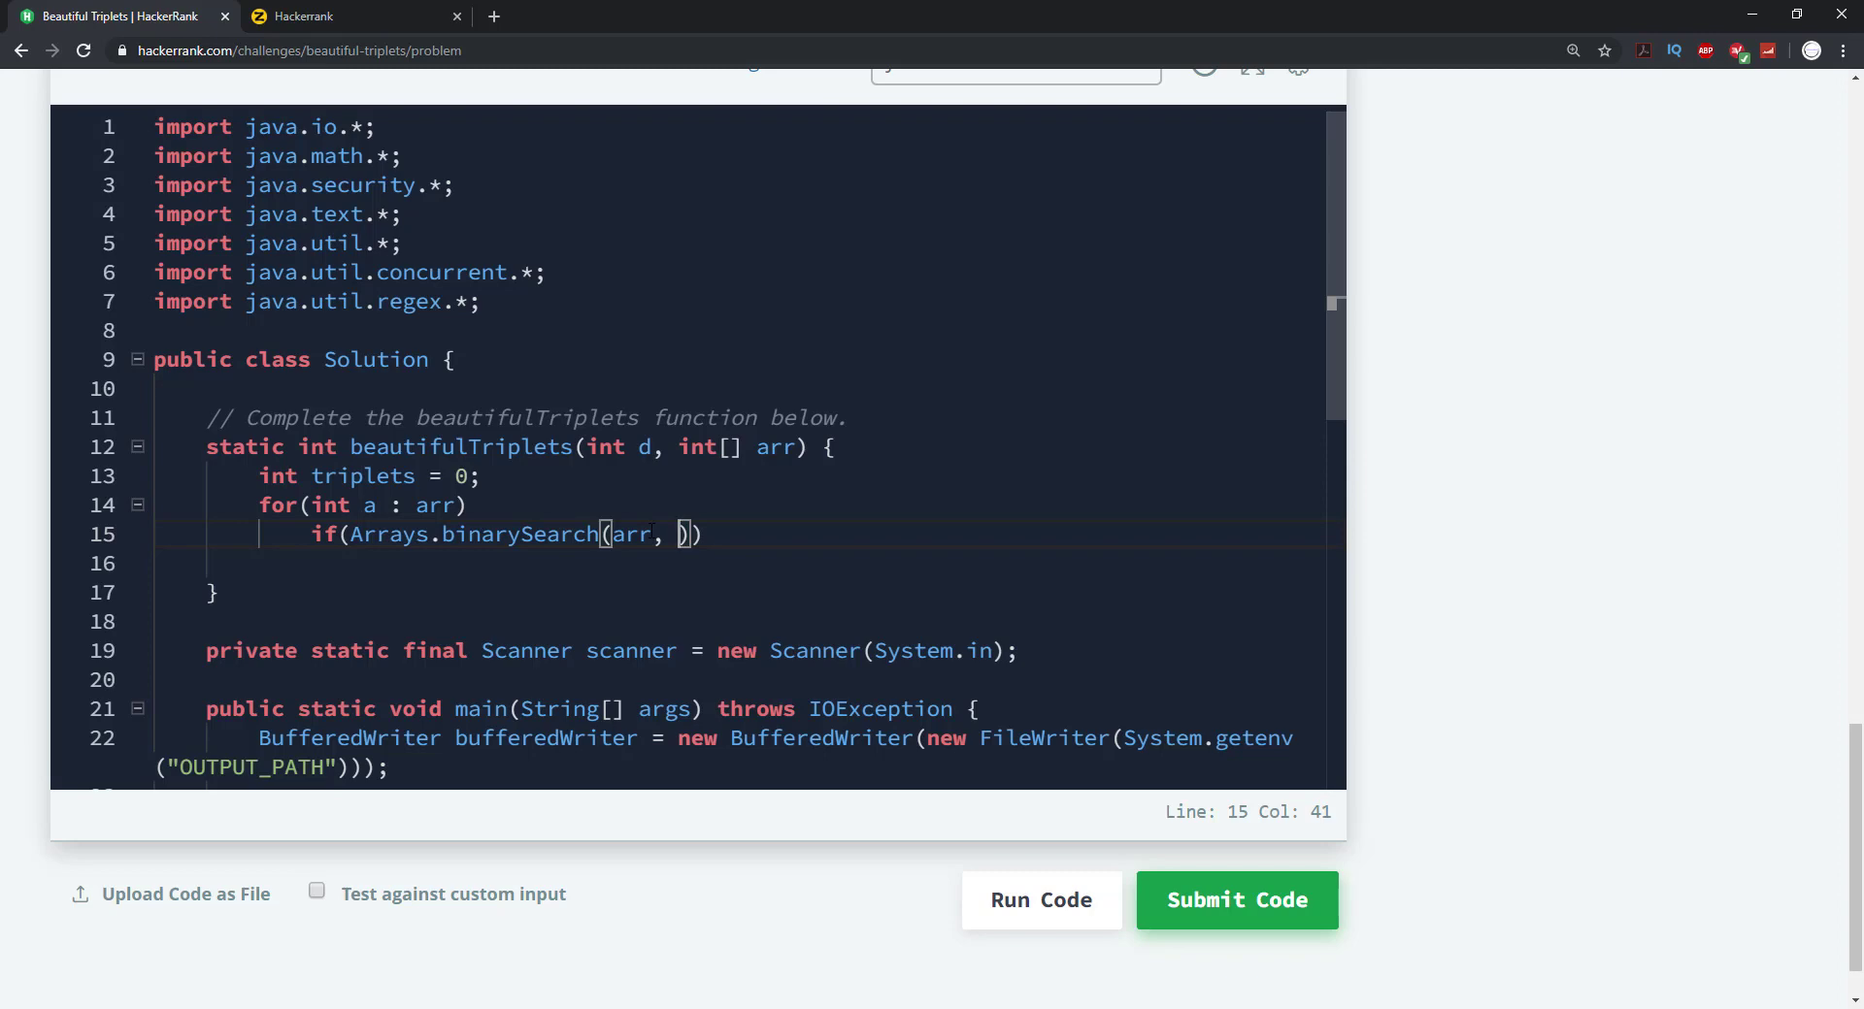
{"action": "type", "text": "a"}
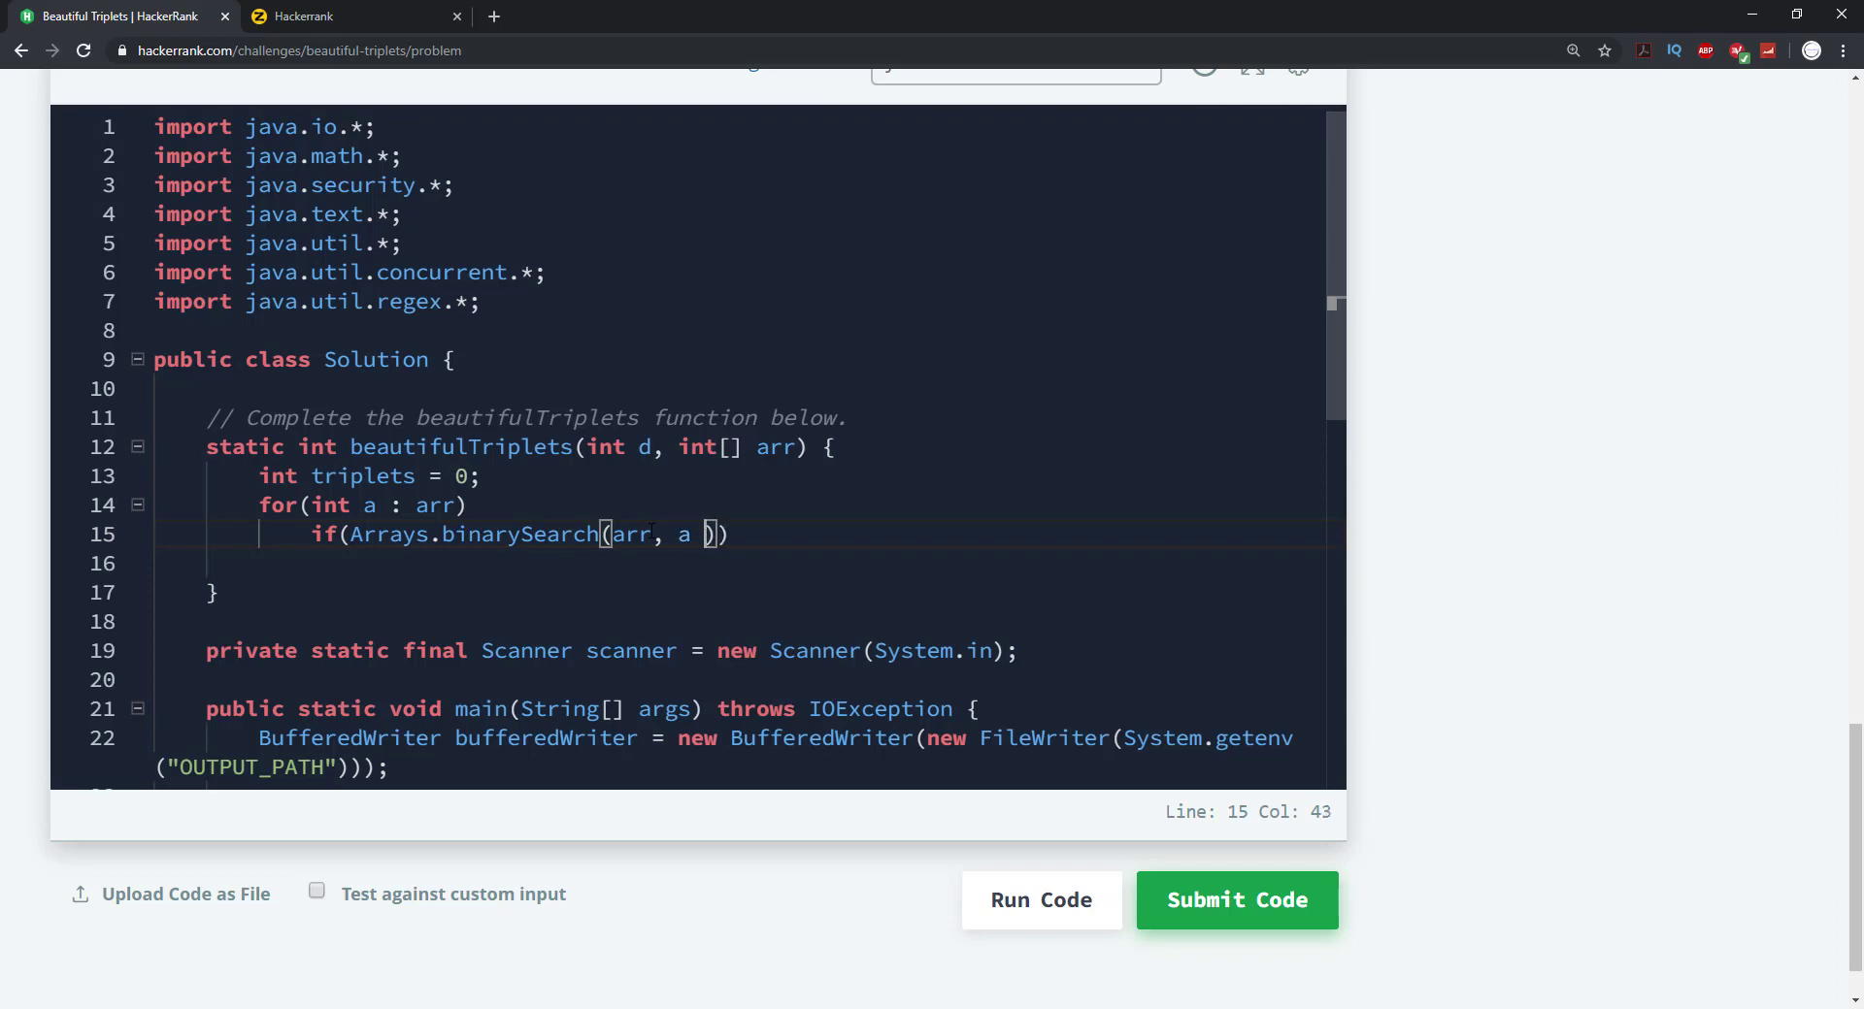
{"action": "type", "text": "+ d"}
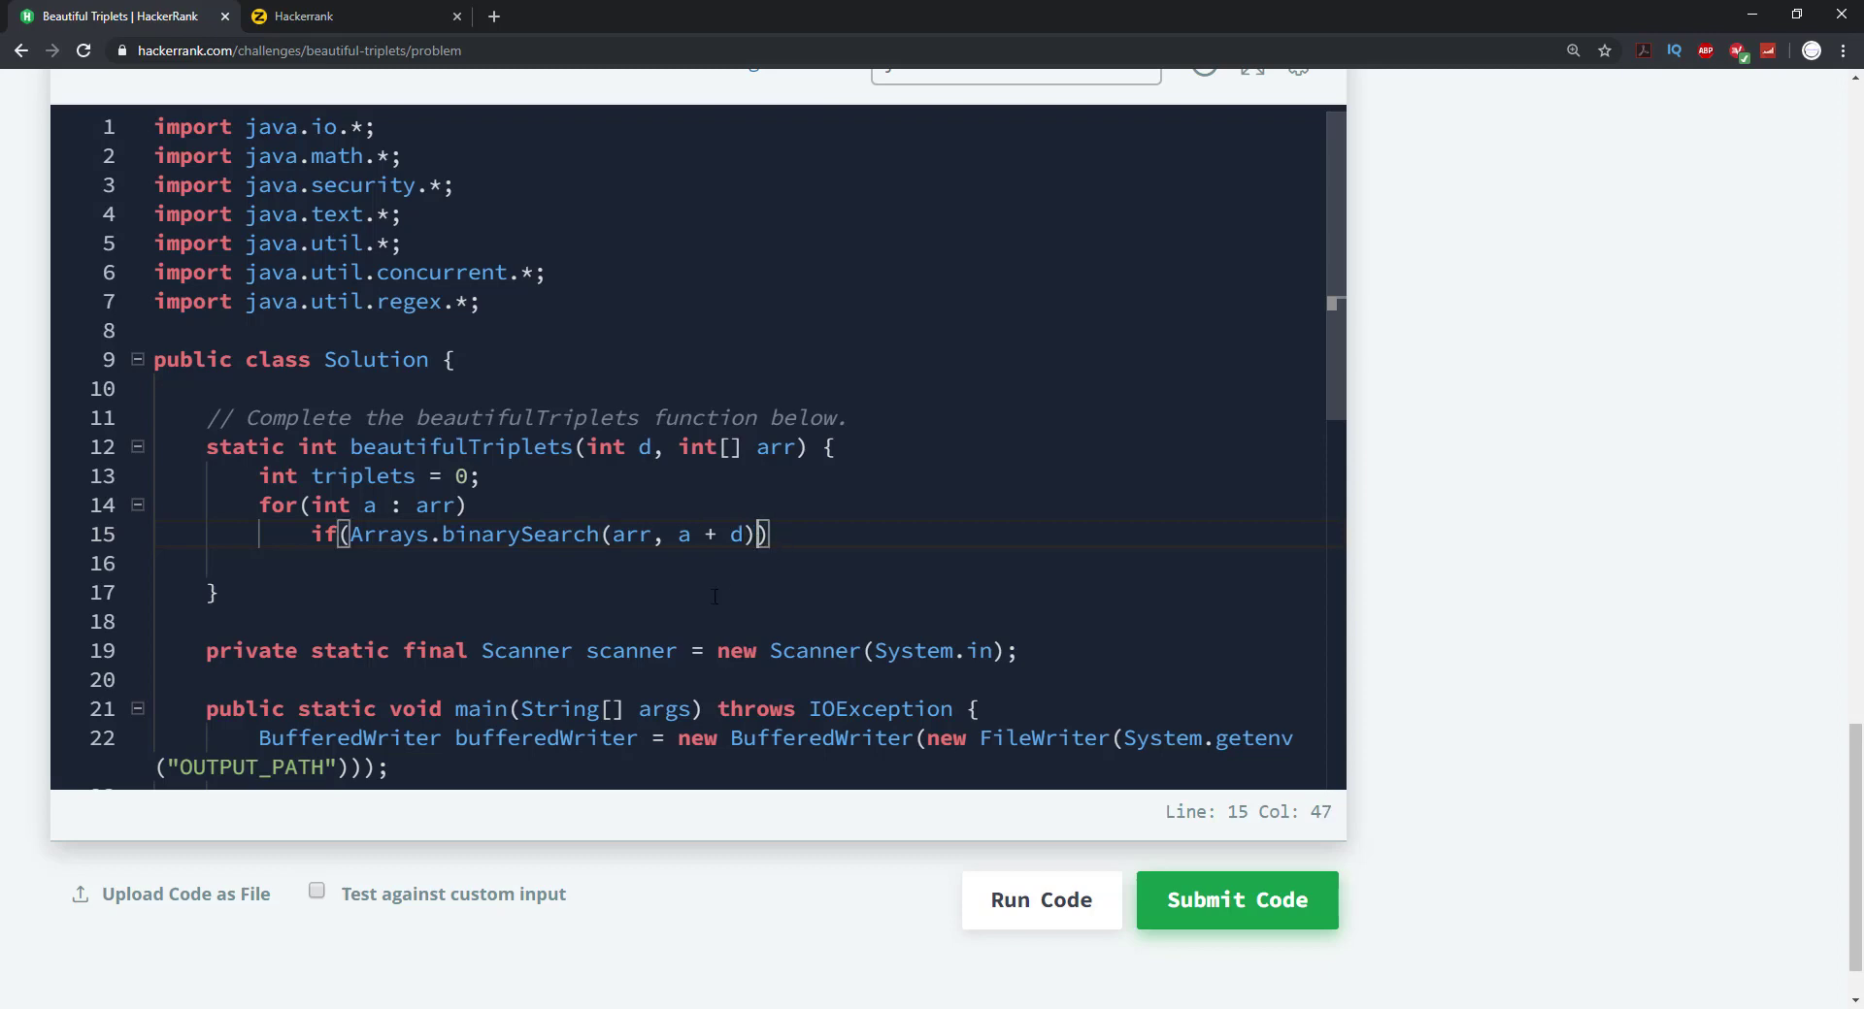
{"action": "type", "text": ">="}
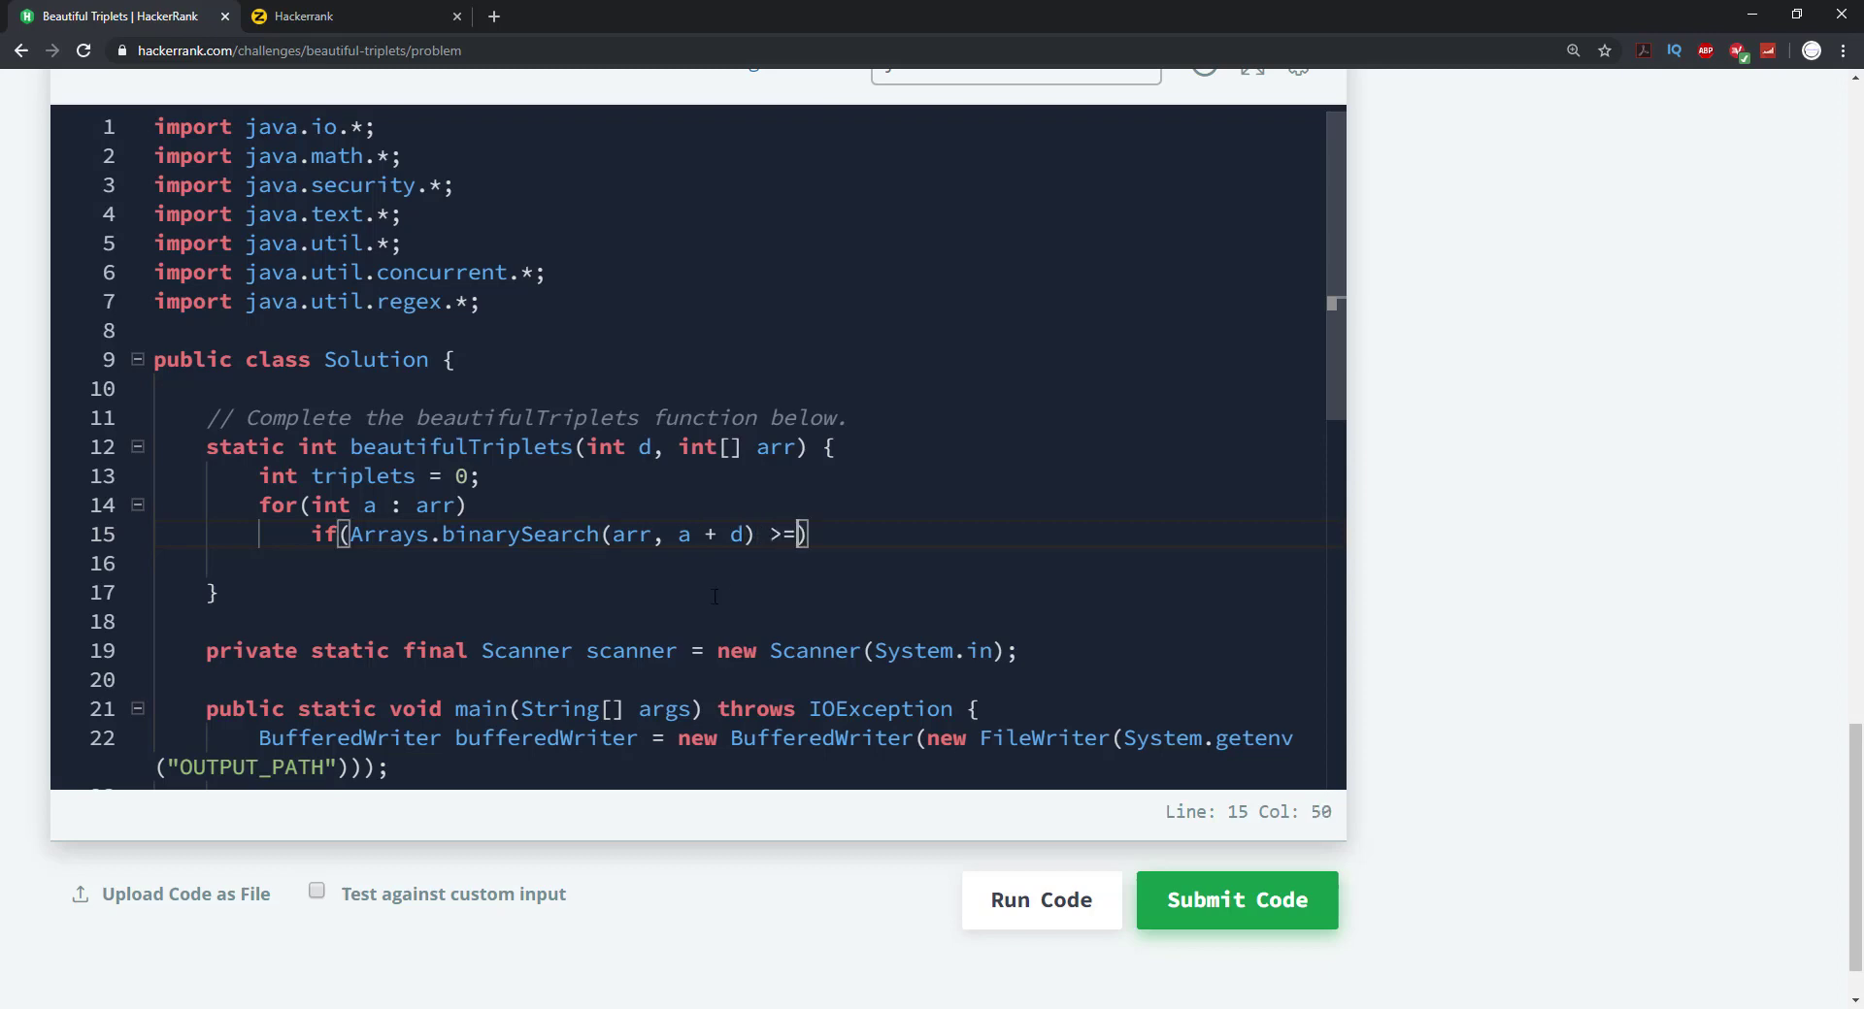
{"action": "type", "text": "0"}
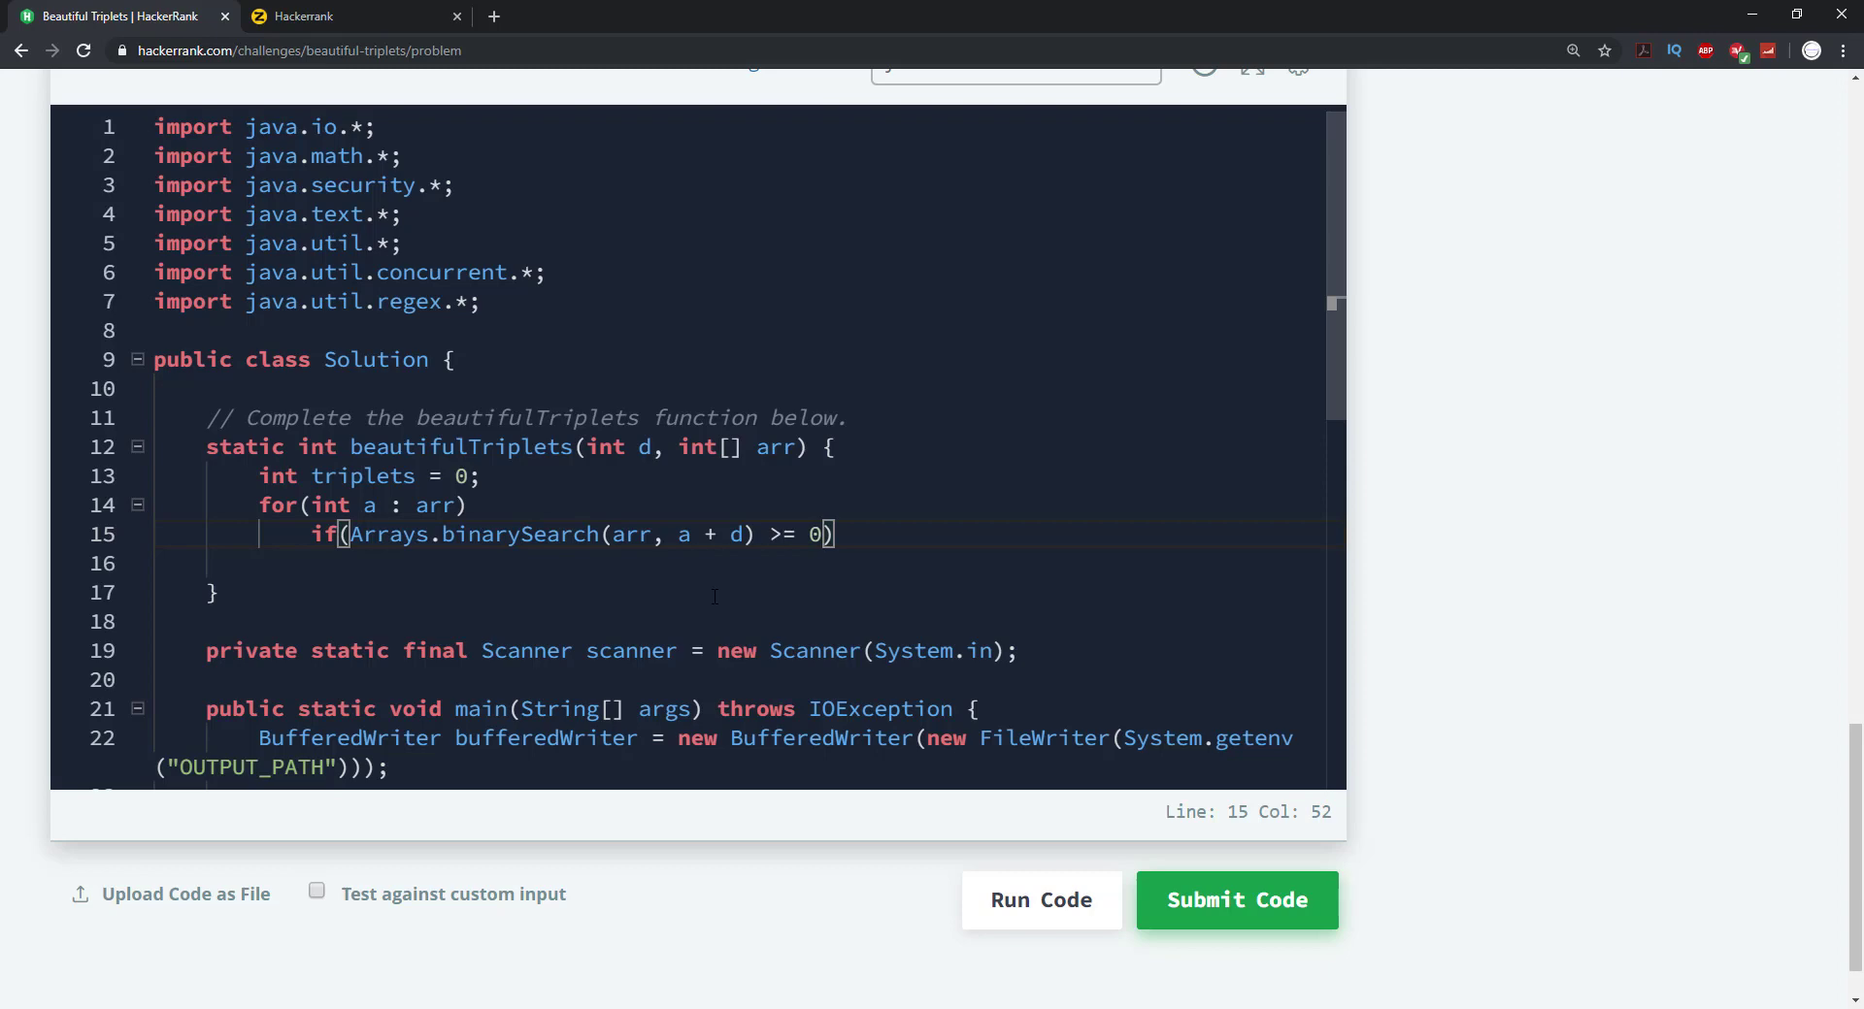
{"action": "type", "text": "&&"}
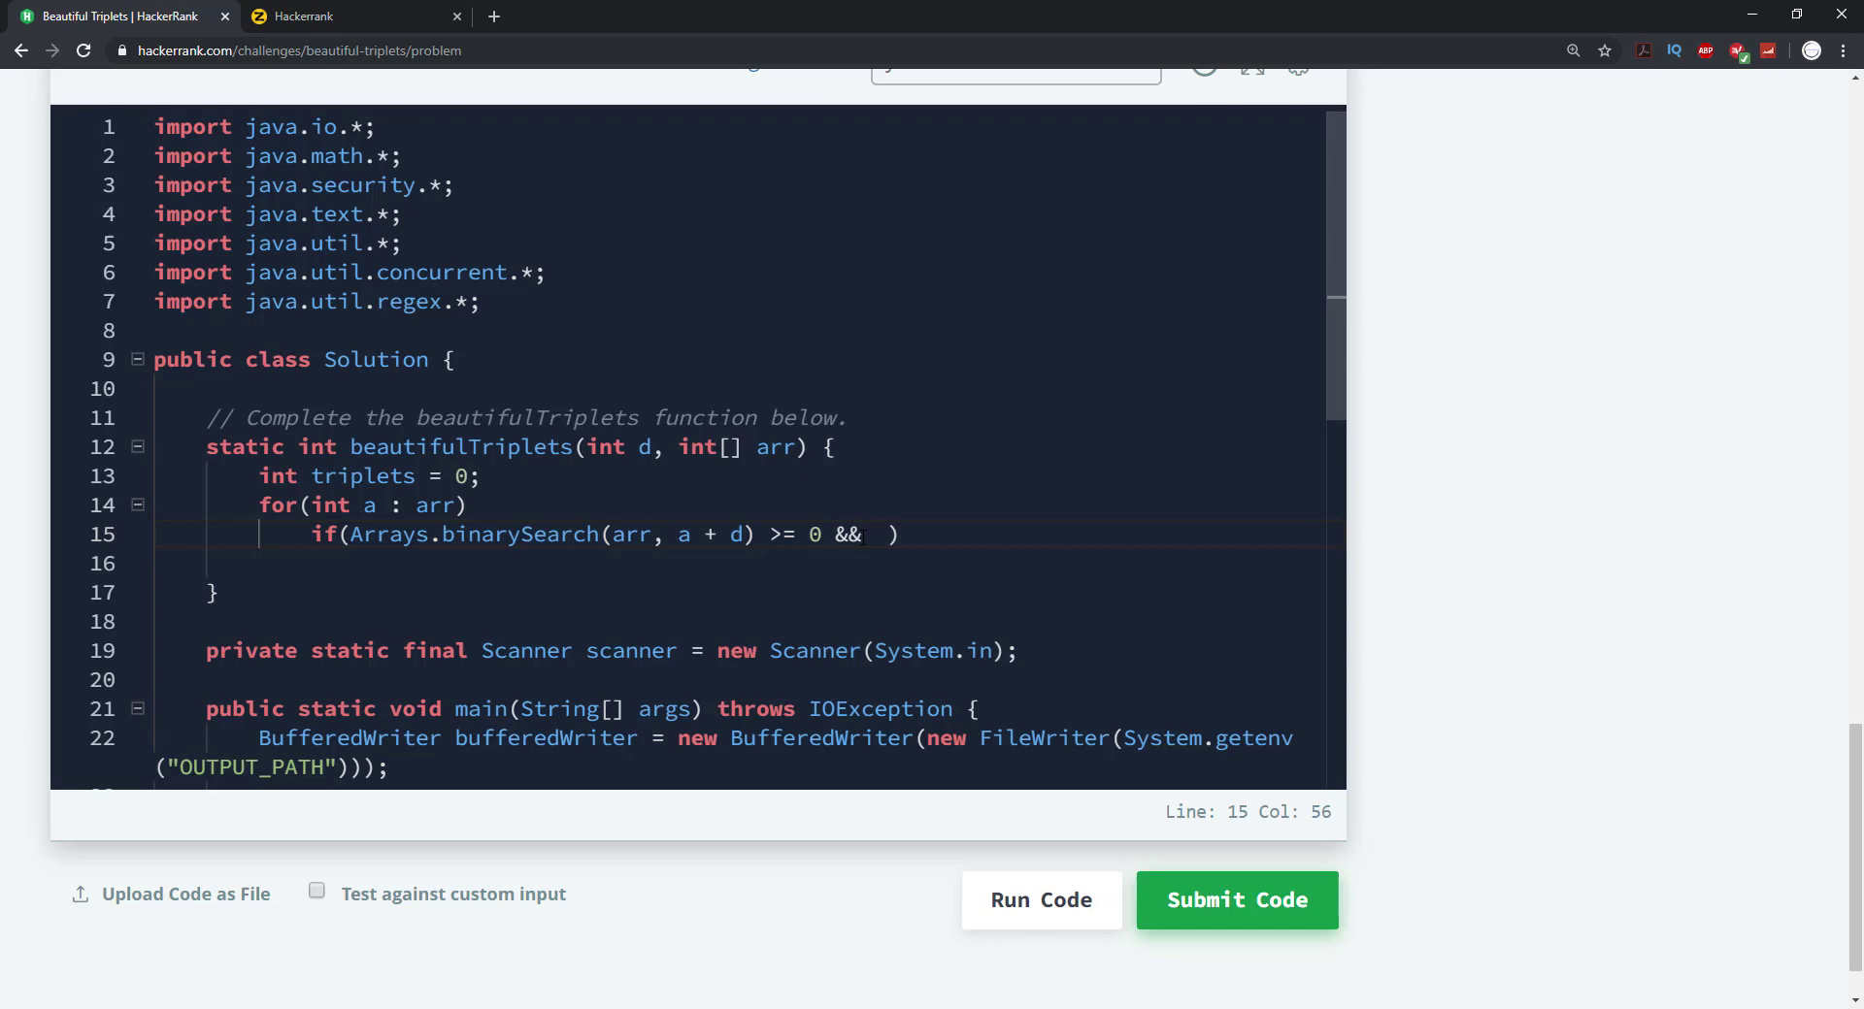
Complete the condition with the a + d * 2 binary search and add '++triplets;'
{"action": "type", "text": "Arrays.binarySearch(arr, a + d) >= 0"}
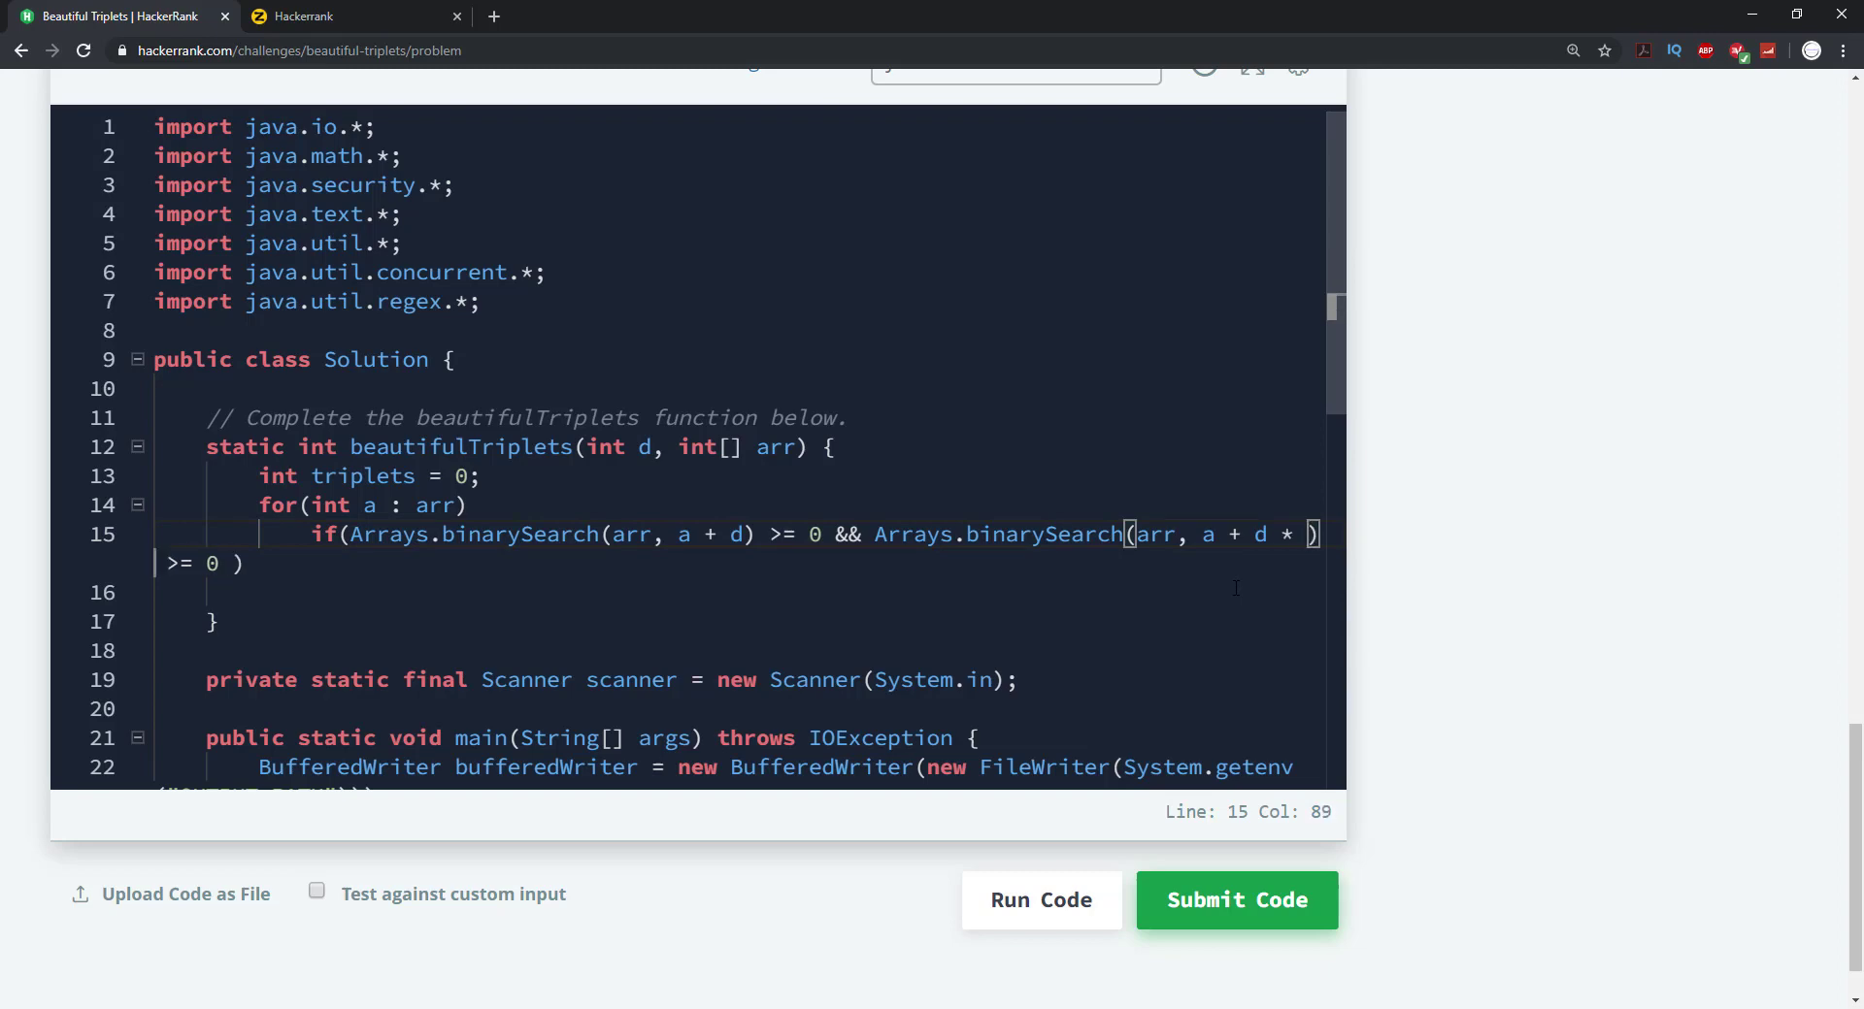
{"action": "type", "text": "2"}
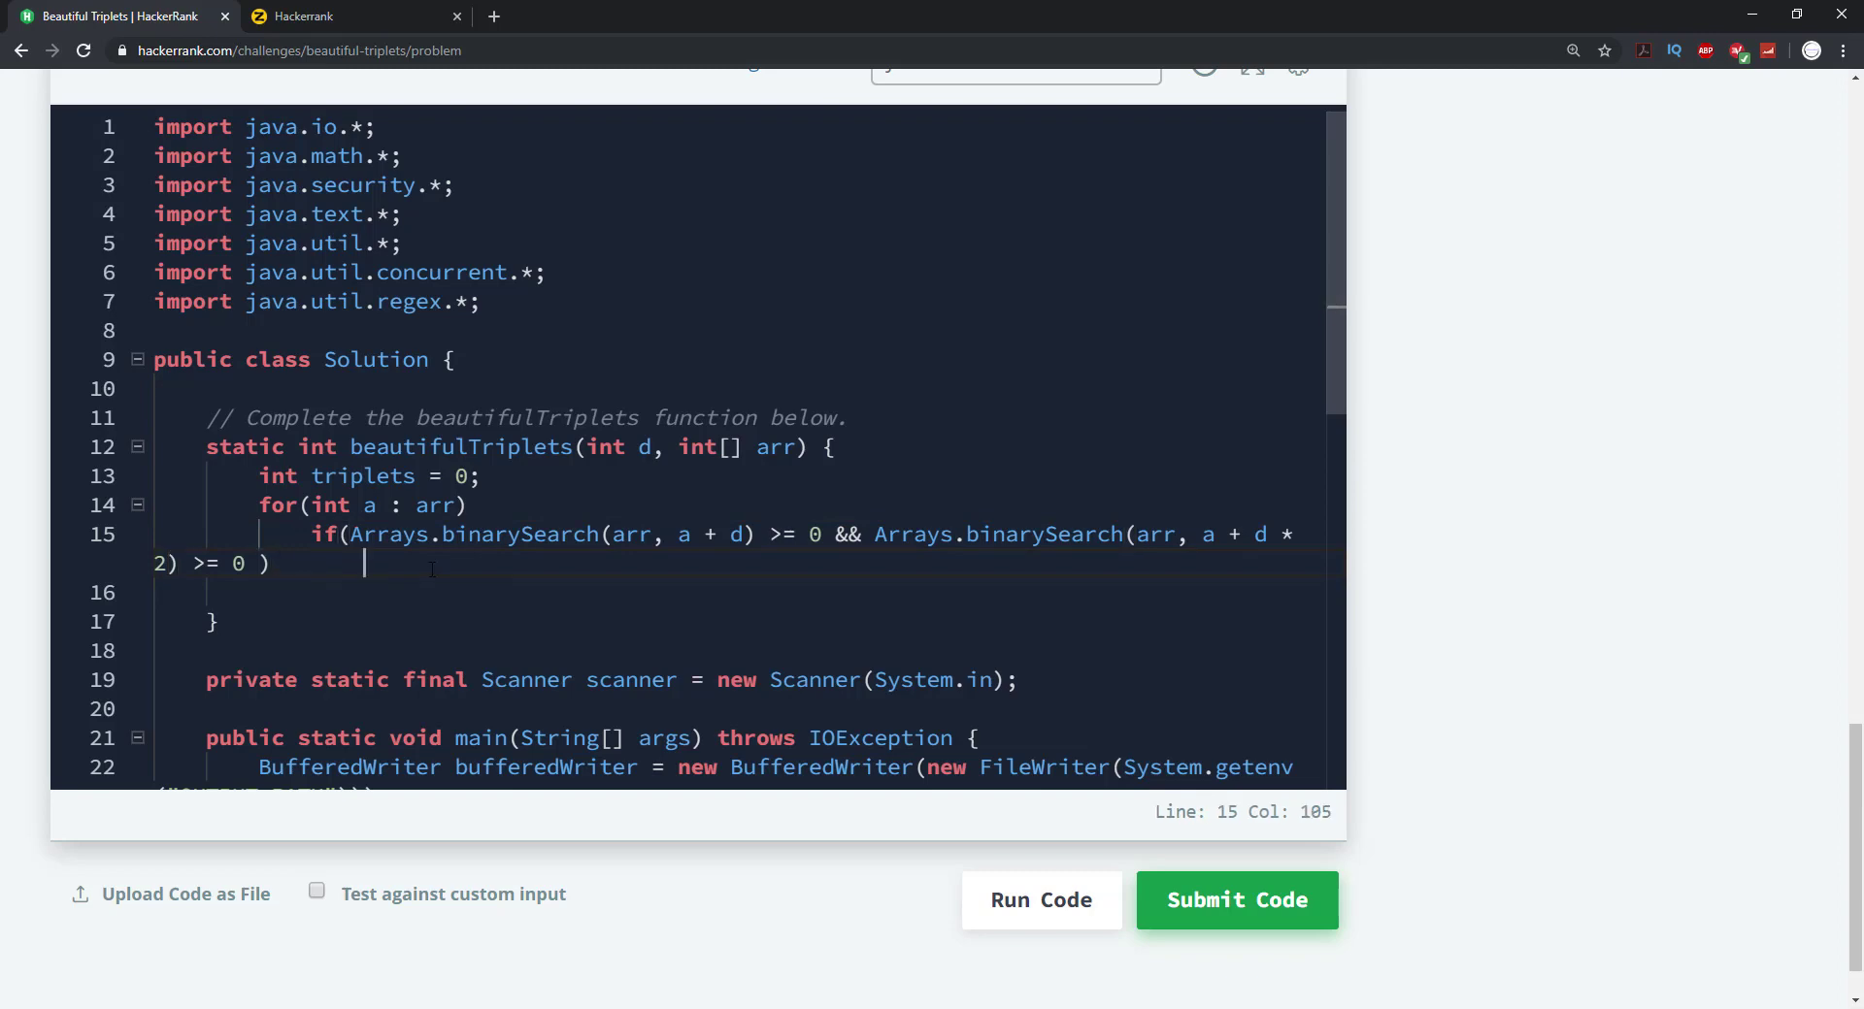
{"action": "type", "text": "++"}
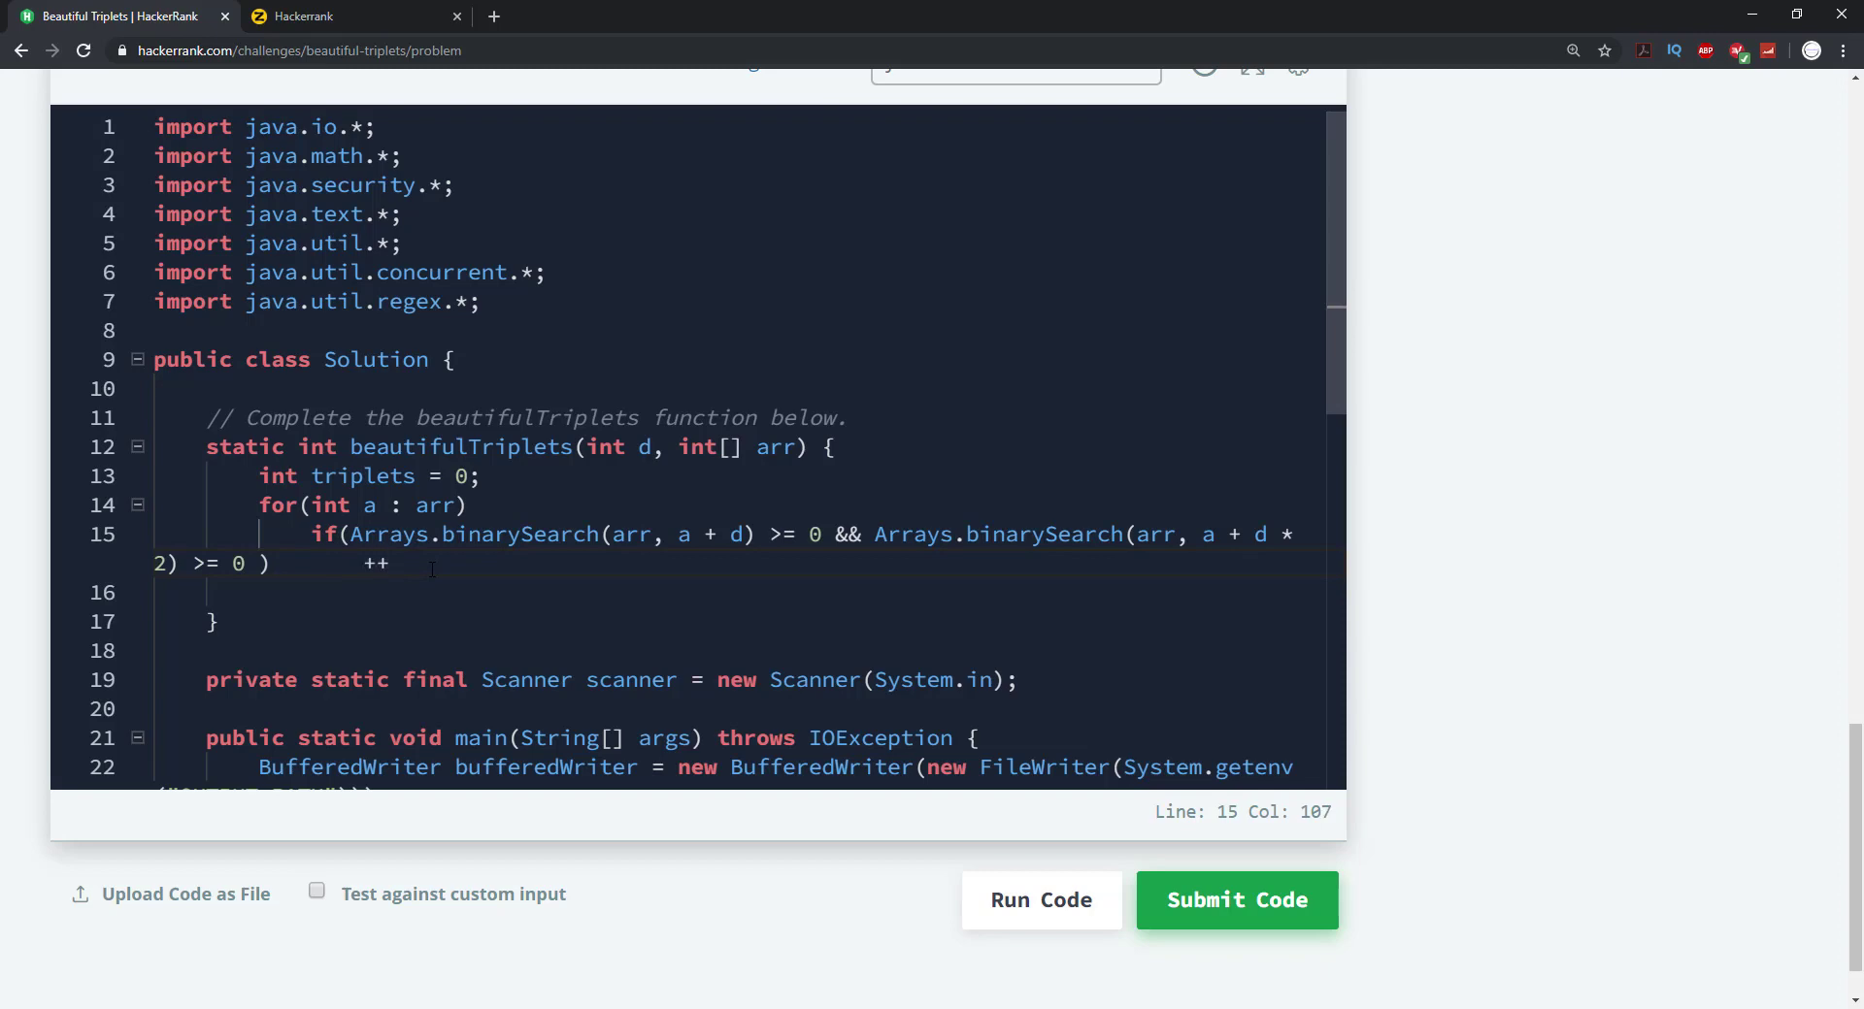
{"action": "type", "text": "tr"}
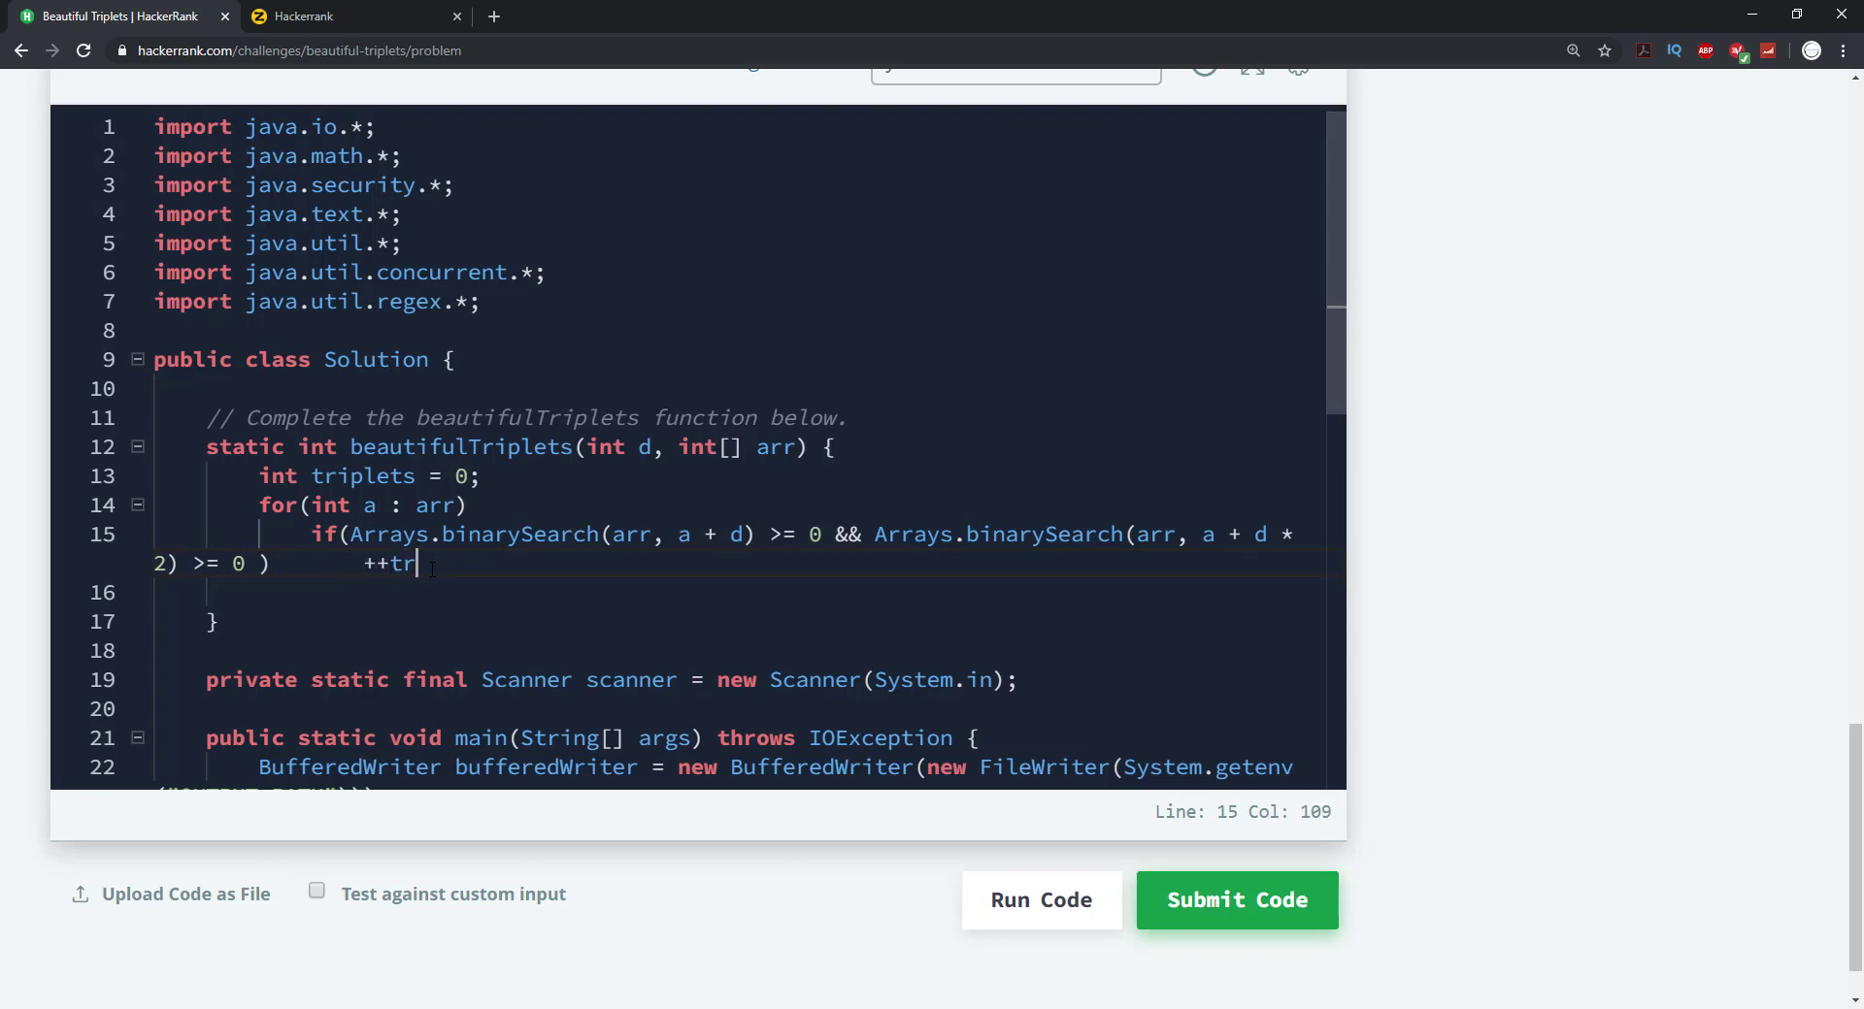
{"action": "type", "text": "iplets"}
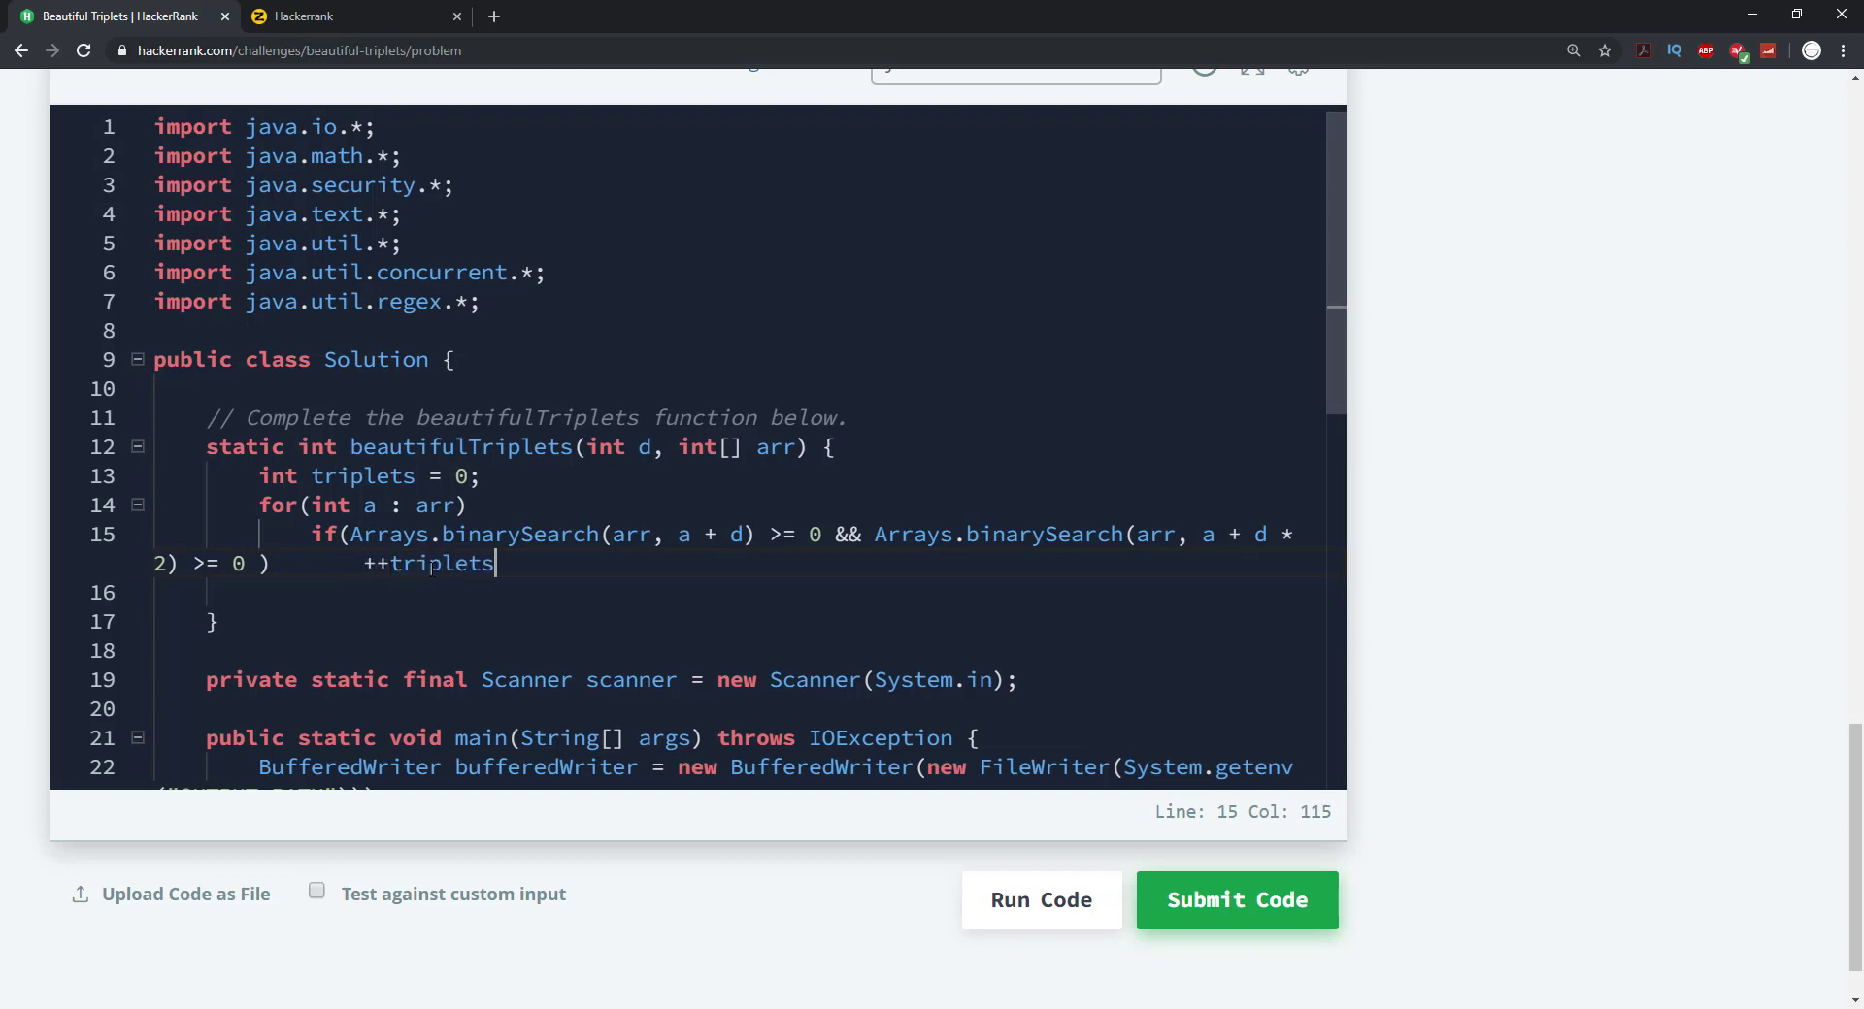
{"action": "type", "text": ";"}
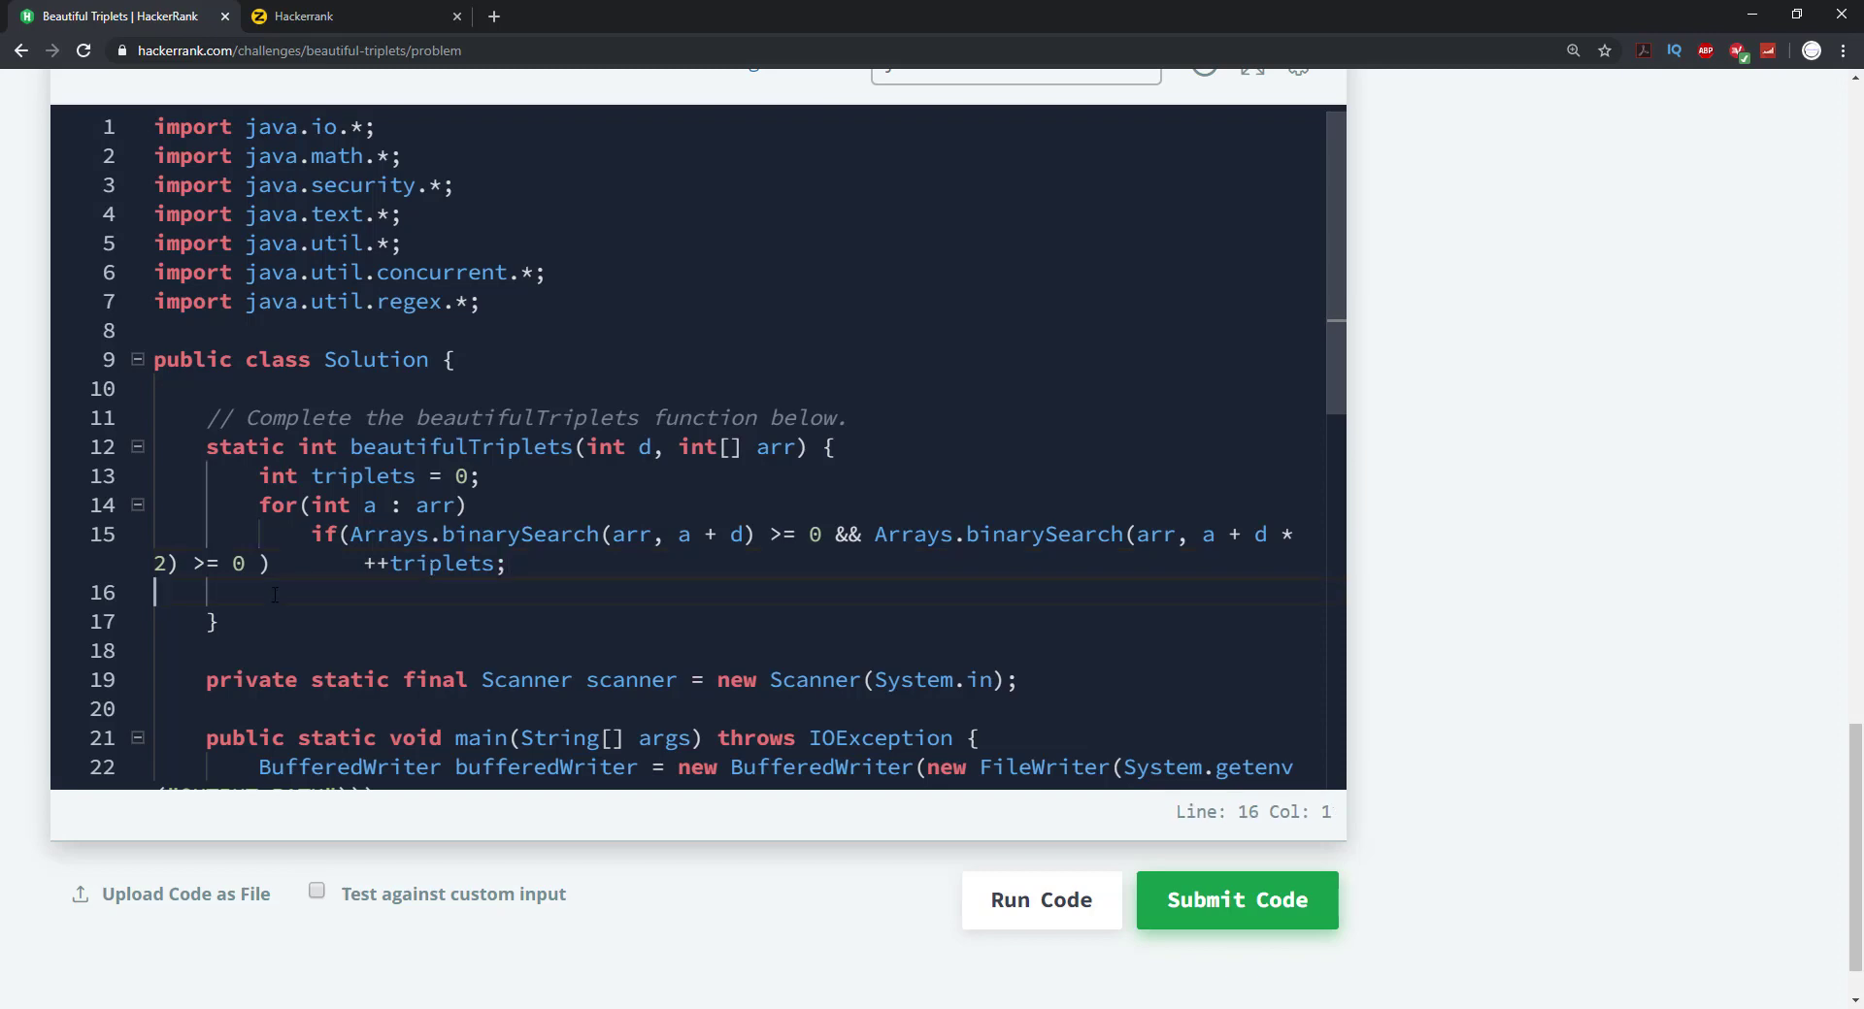
End the function with 'return triplets;'
{"action": "type", "text": "re"}
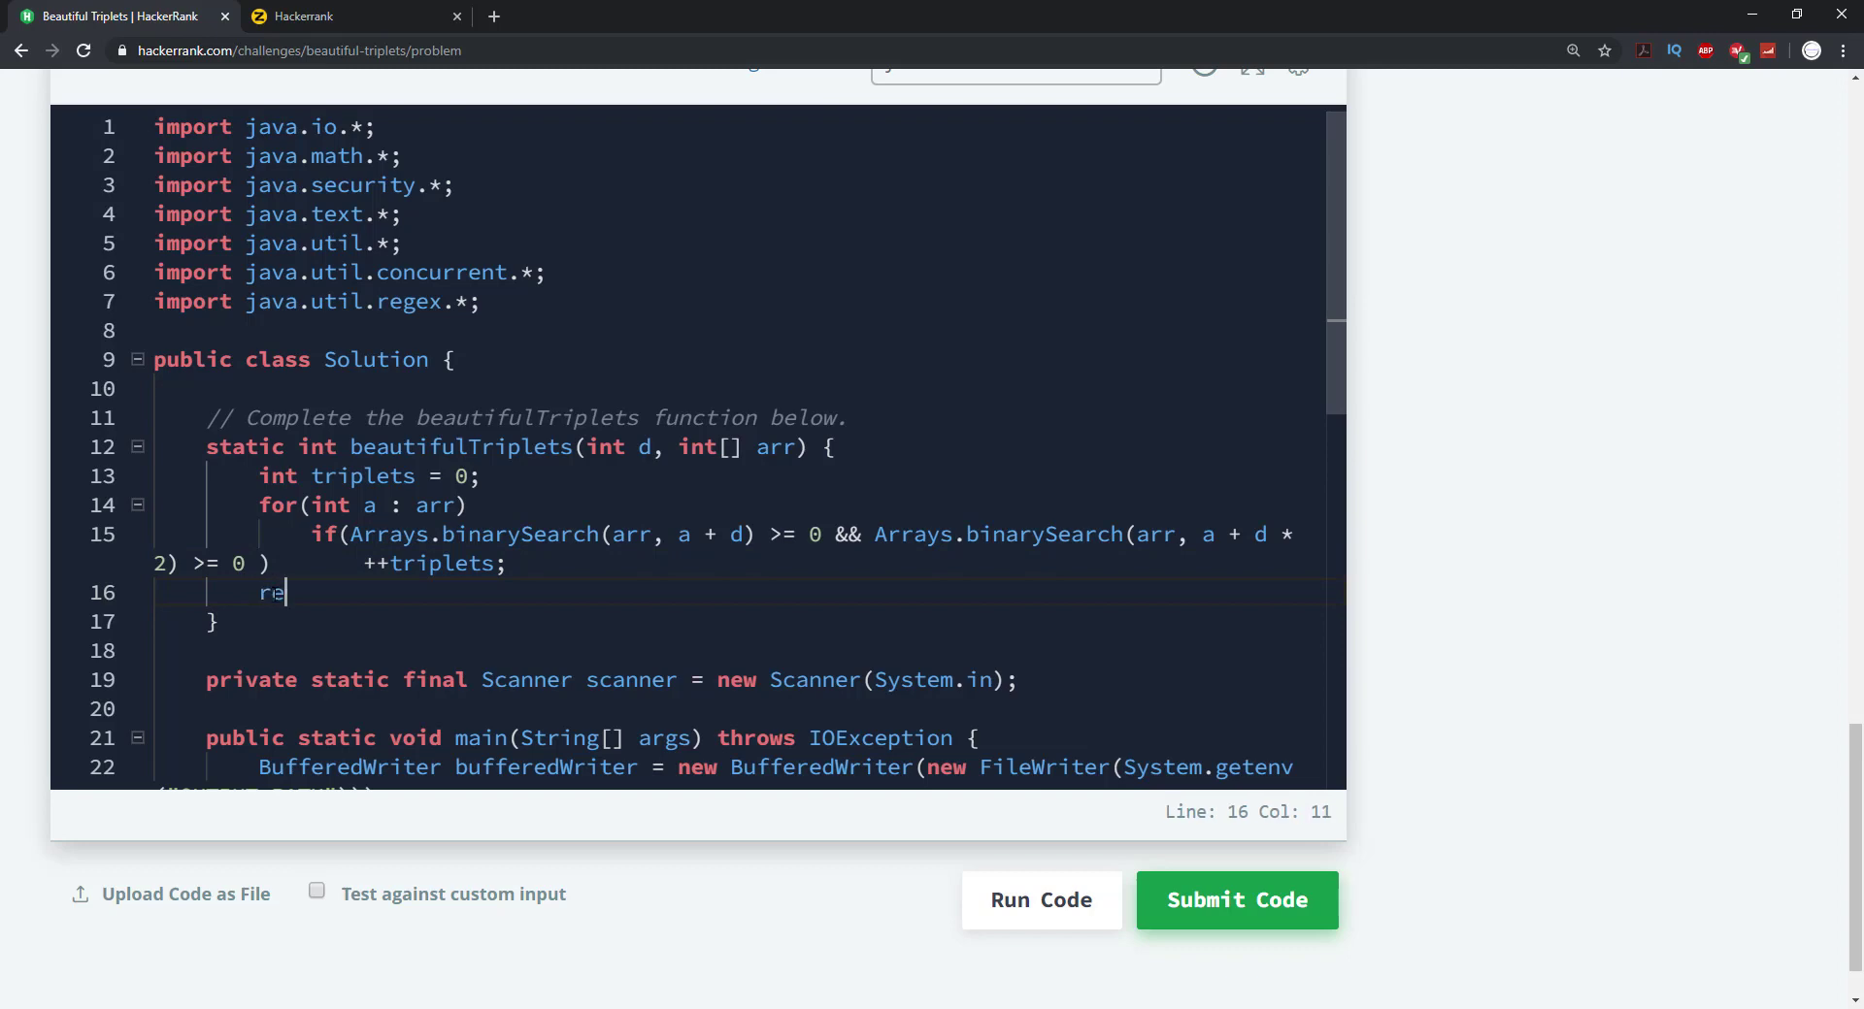
{"action": "type", "text": "turnt"}
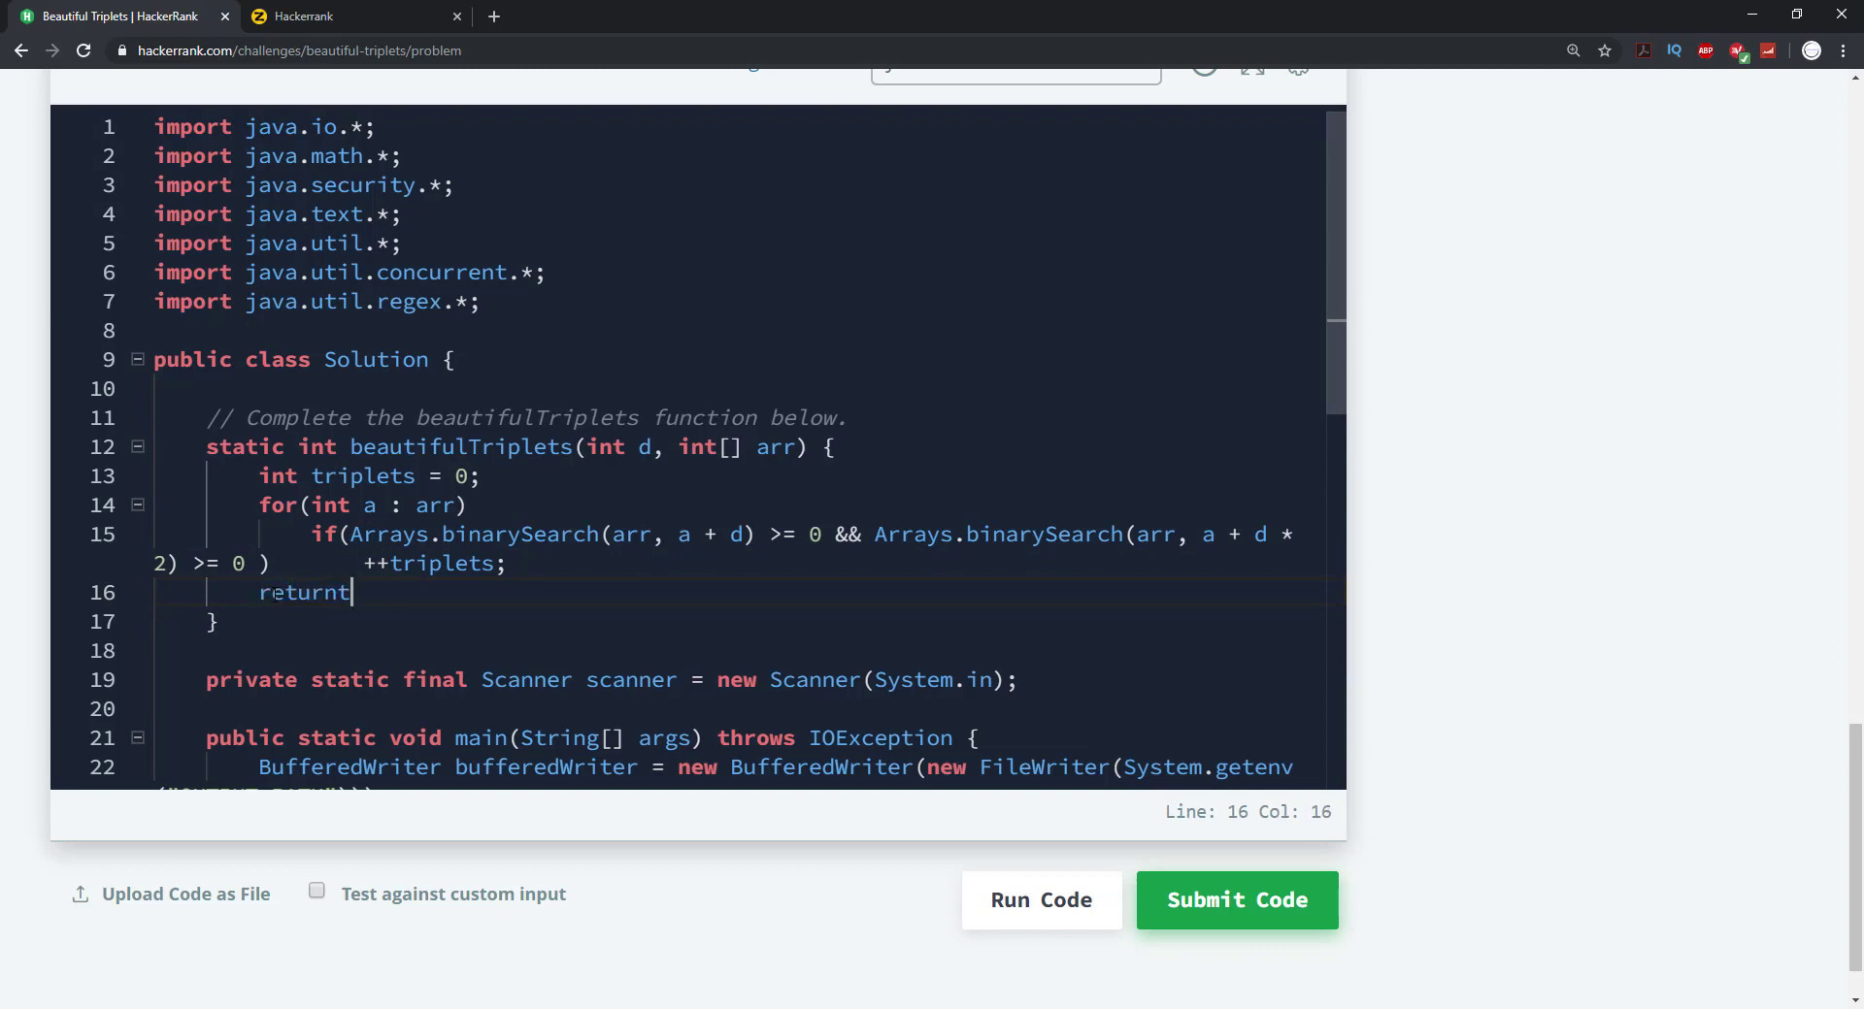
{"action": "type", "text": "trip"}
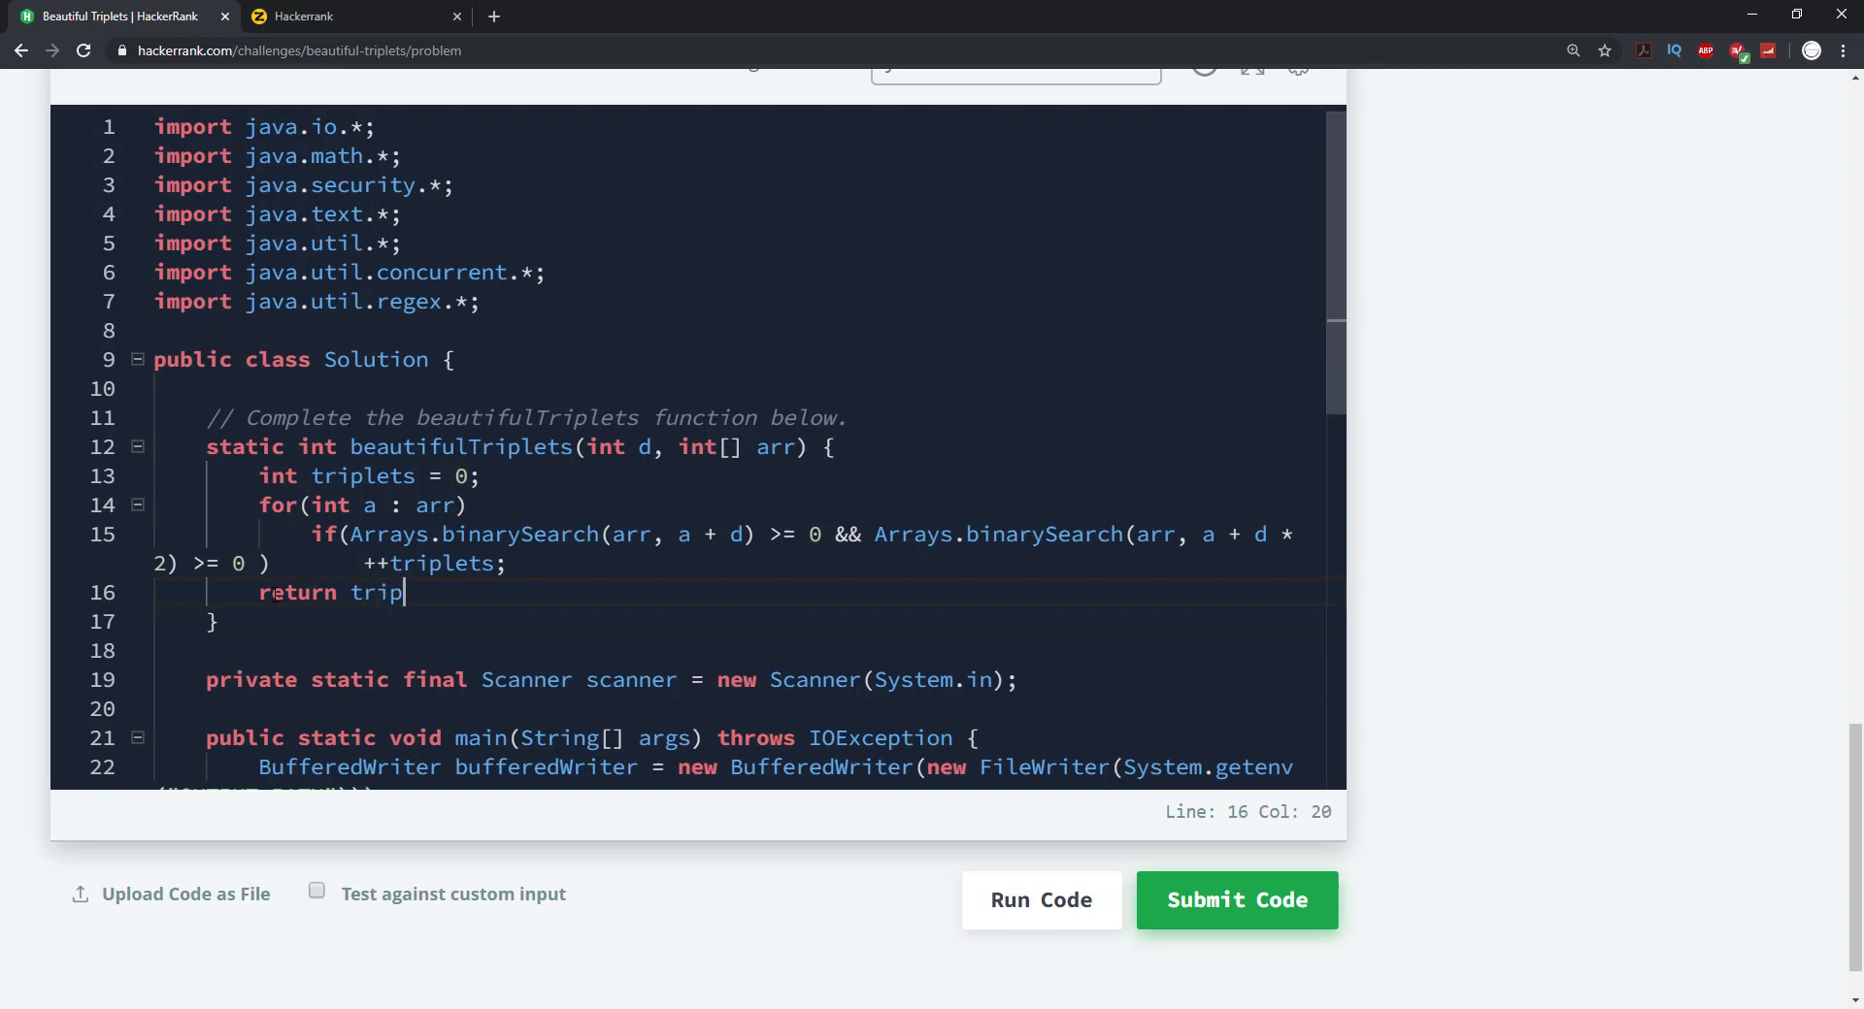
{"action": "type", "text": "lets;"}
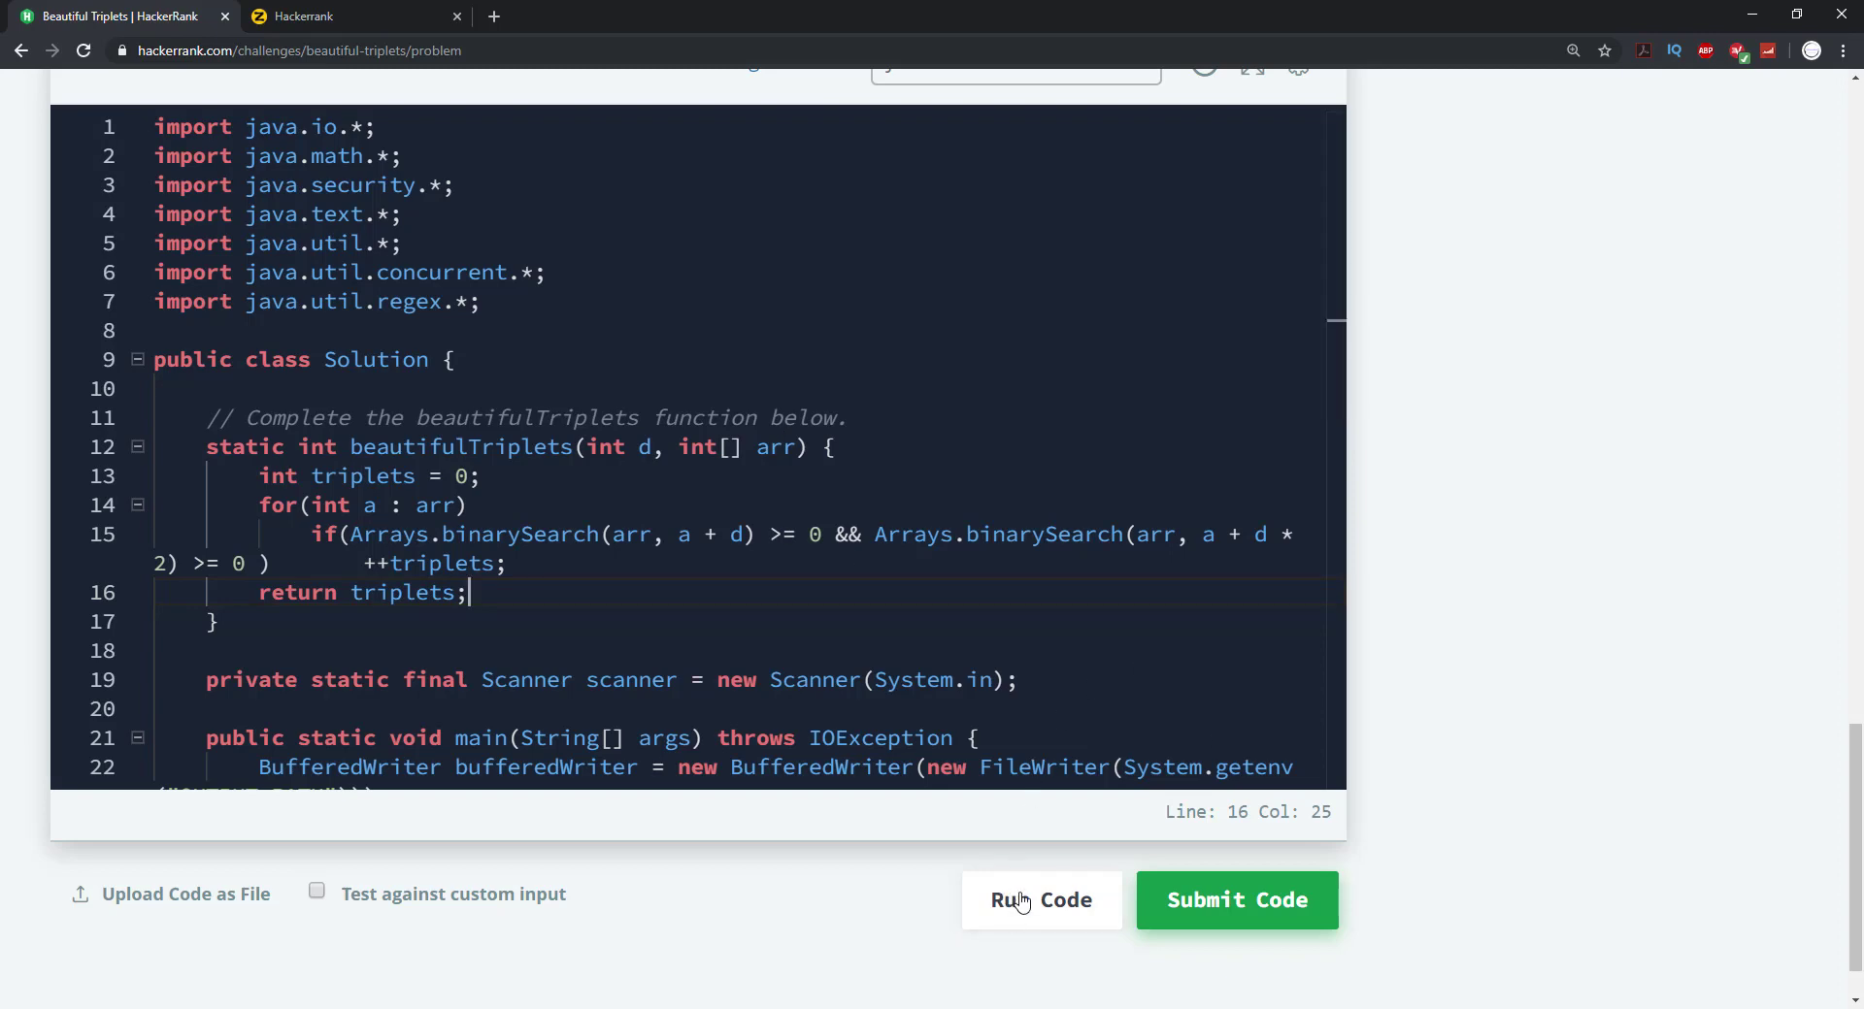
Run the code against both sample tests, then submit it for 20.00 points
{"action": "left_click", "coordinate": [1041, 901]}
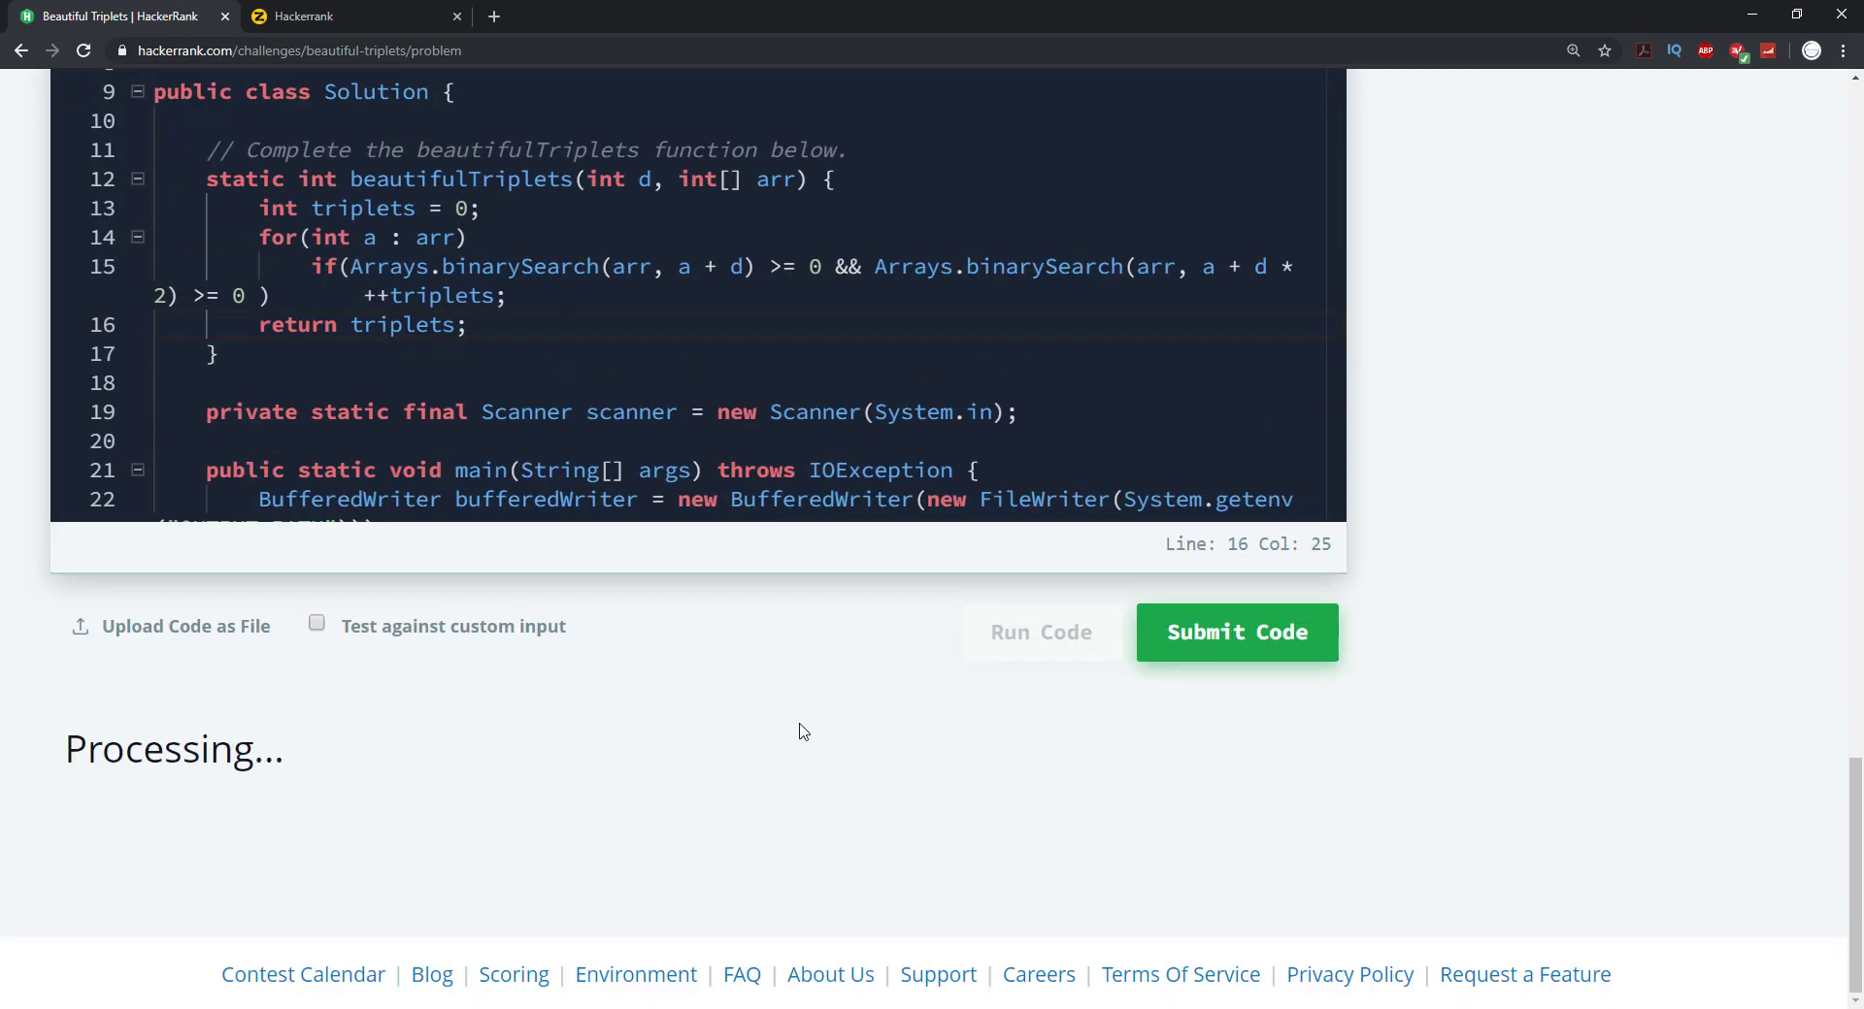
{"action": "mouse_move", "coordinate": [804, 711]}
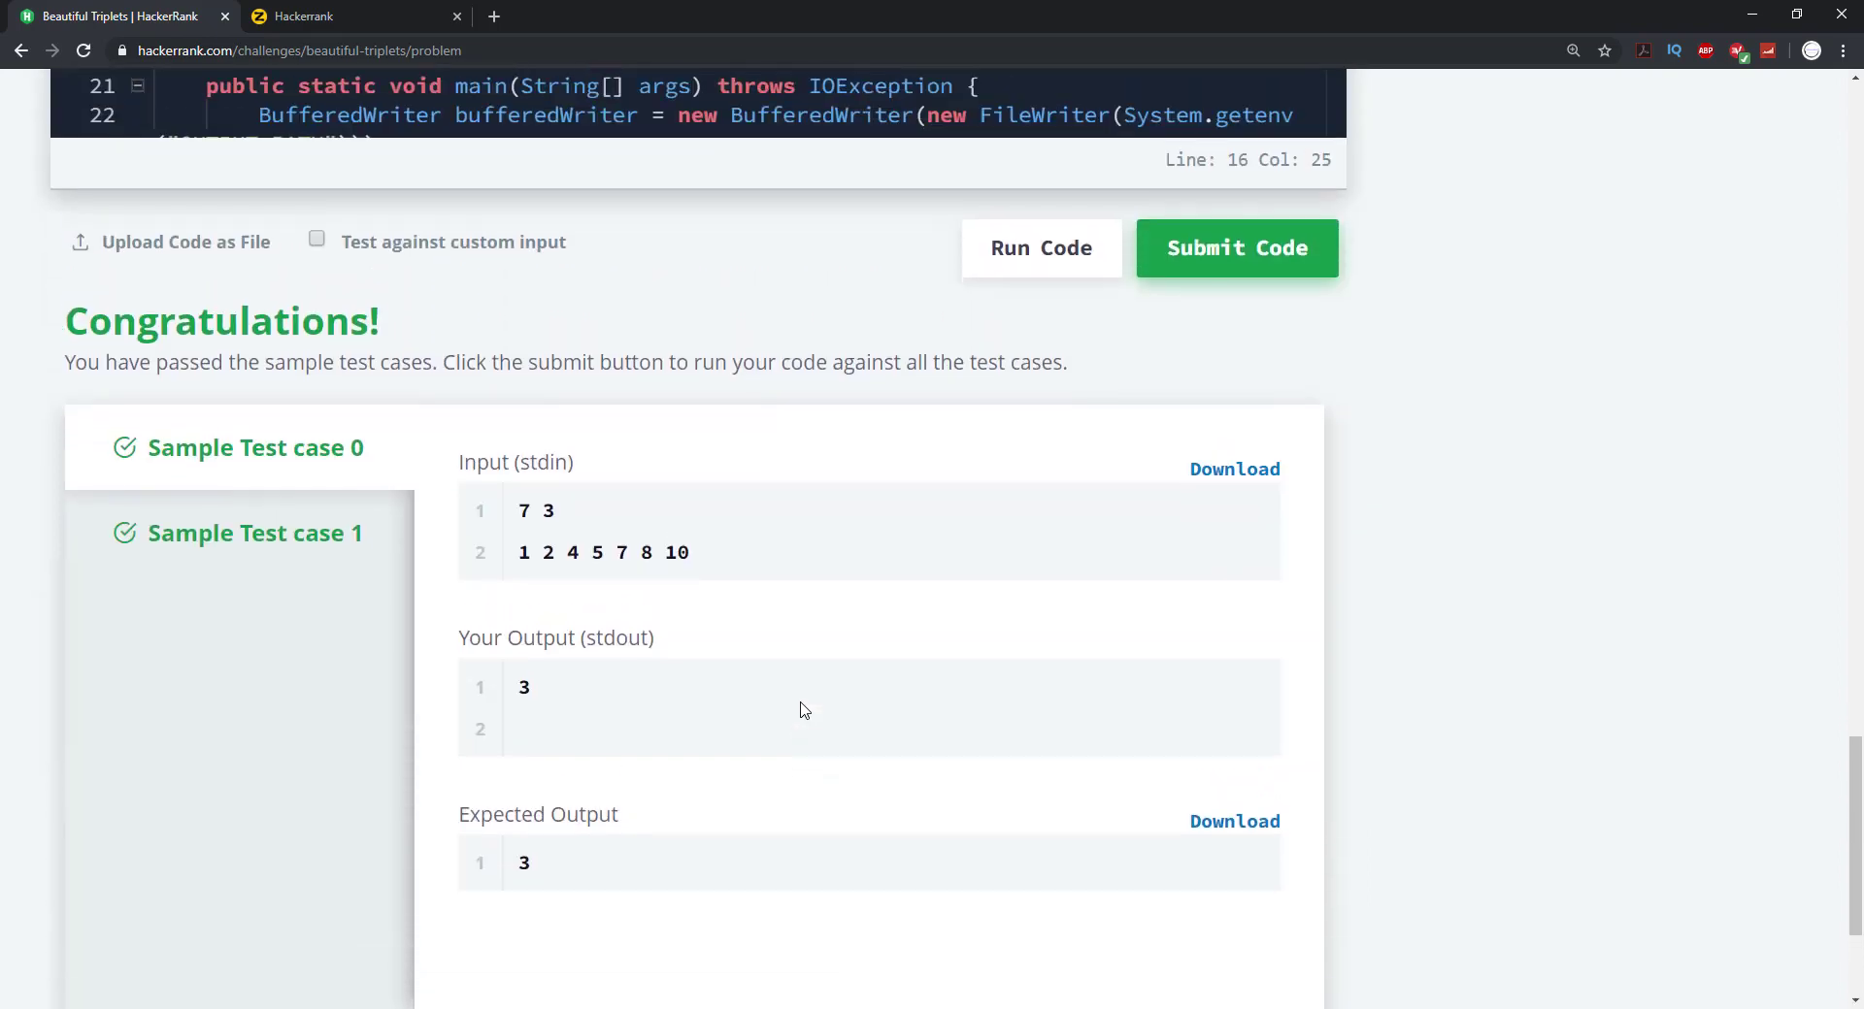
{"action": "scroll", "scroll_direction": "up", "scroll_amount": 3}
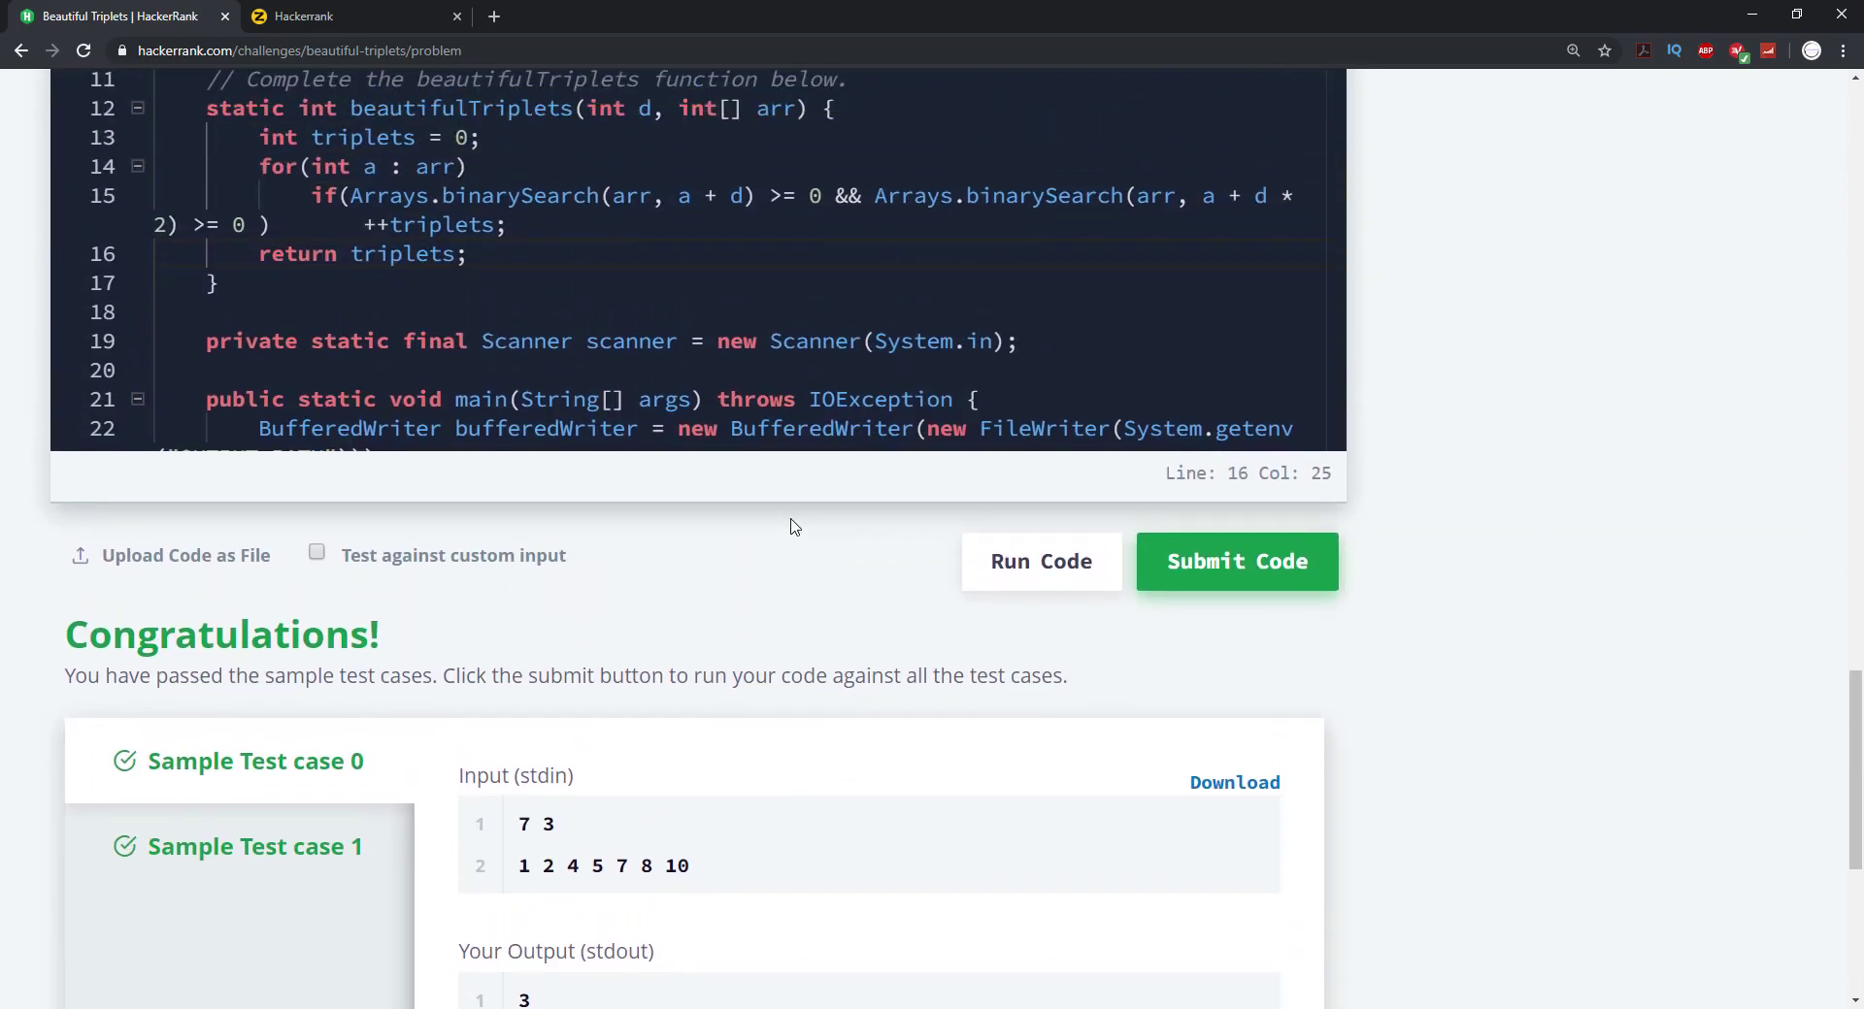
{"action": "left_click", "coordinate": [1237, 561]}
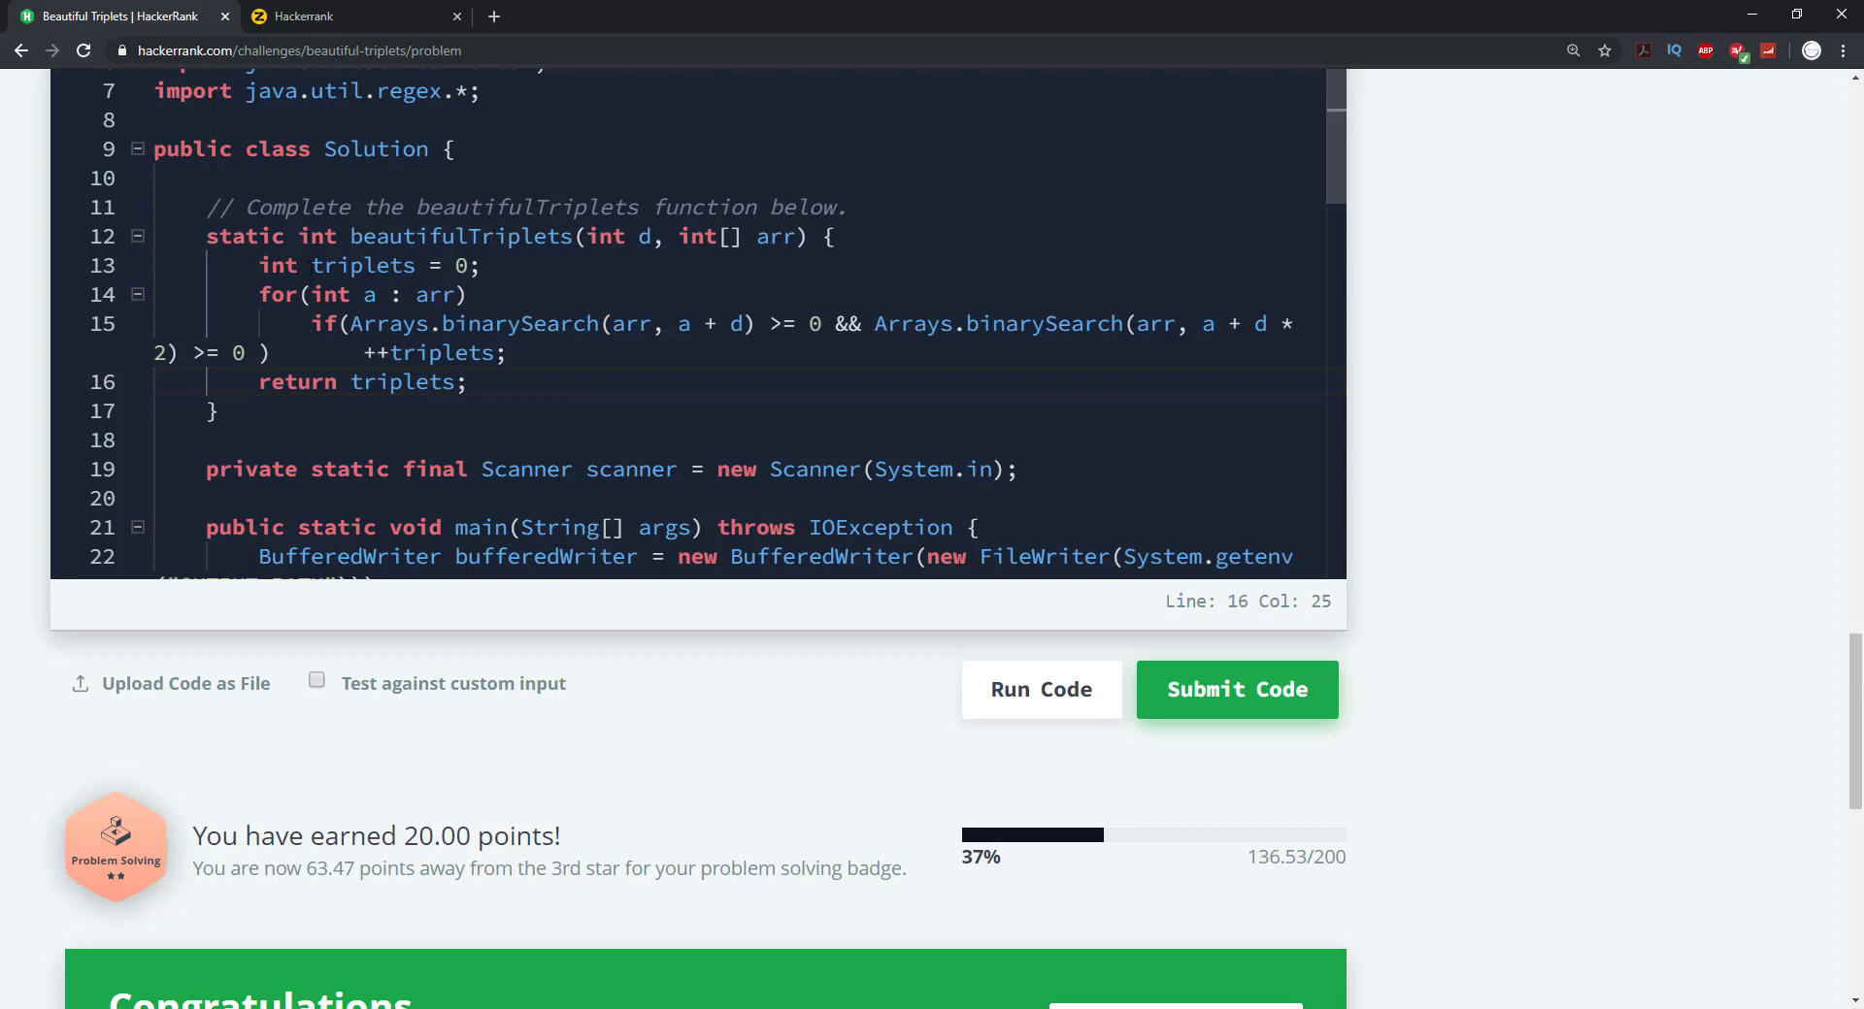
Delete the binary-search loop and type an empty 'for(int a : arr){' block
{"action": "left_click", "coordinate": [248, 294]}
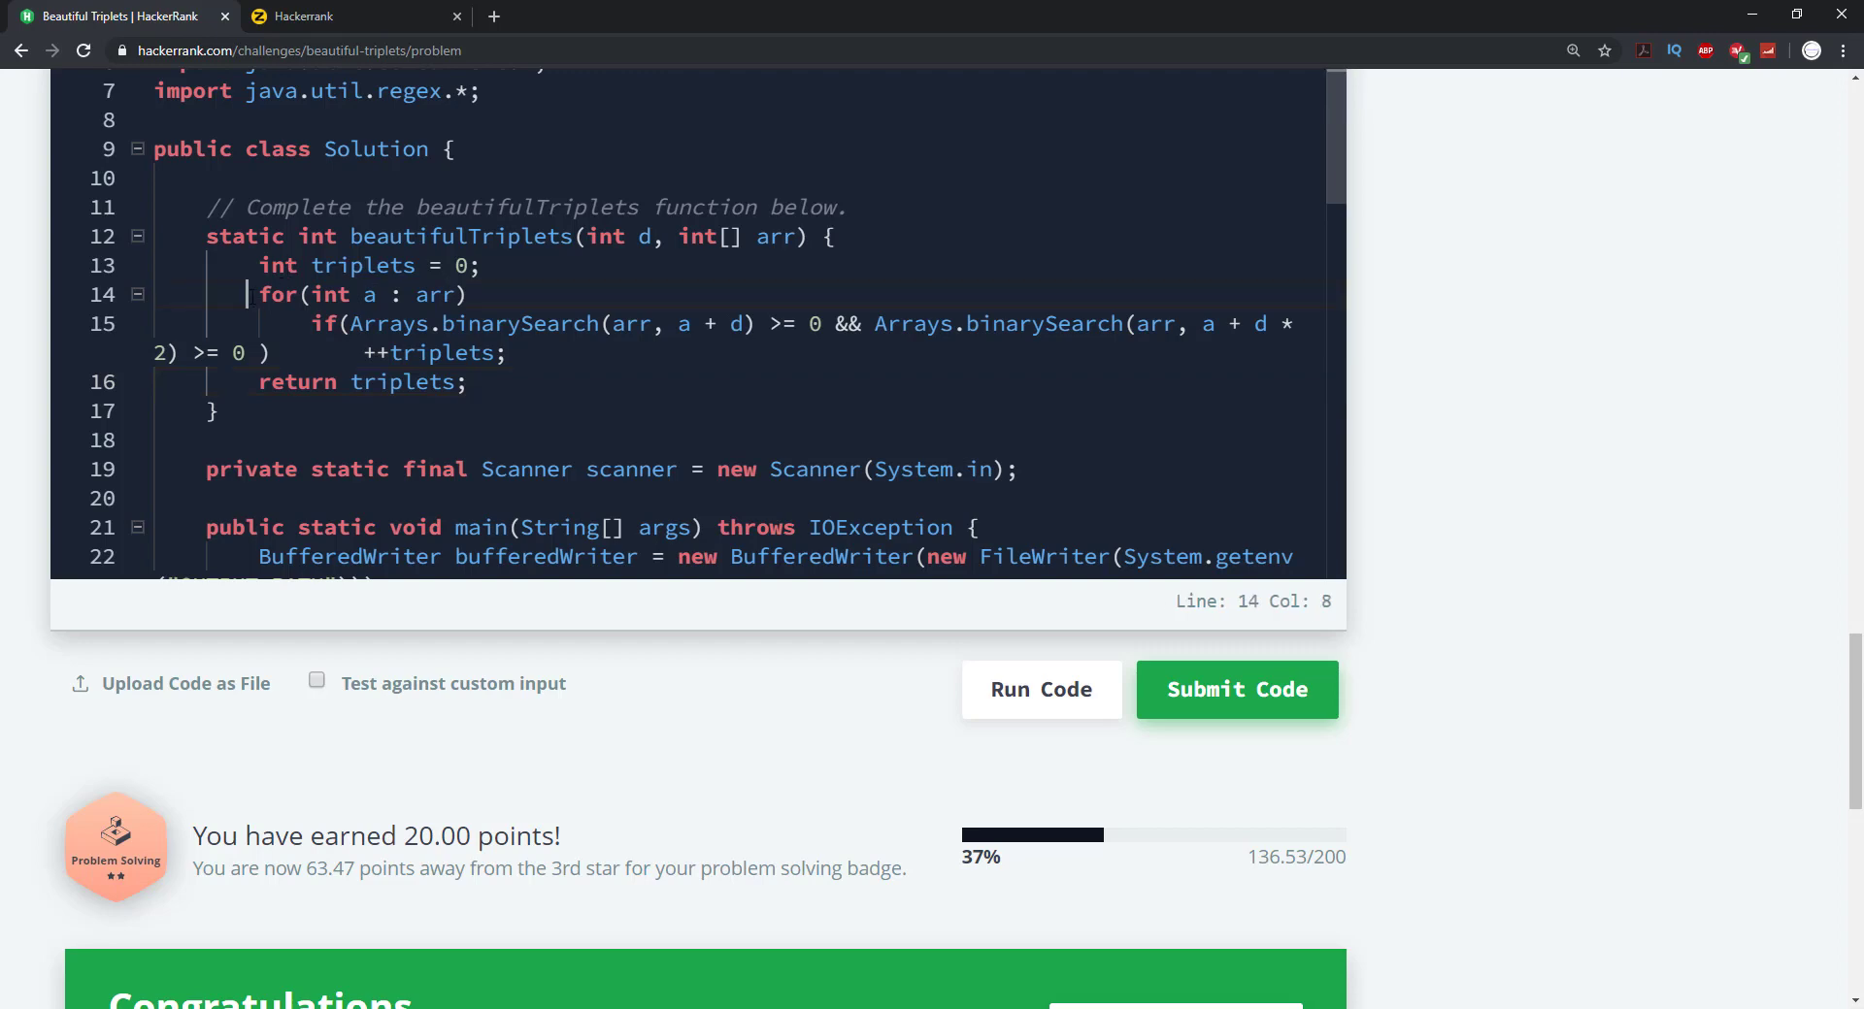
{"action": "left_click_drag", "start_coordinate": [246, 295], "coordinate": [504, 353]}
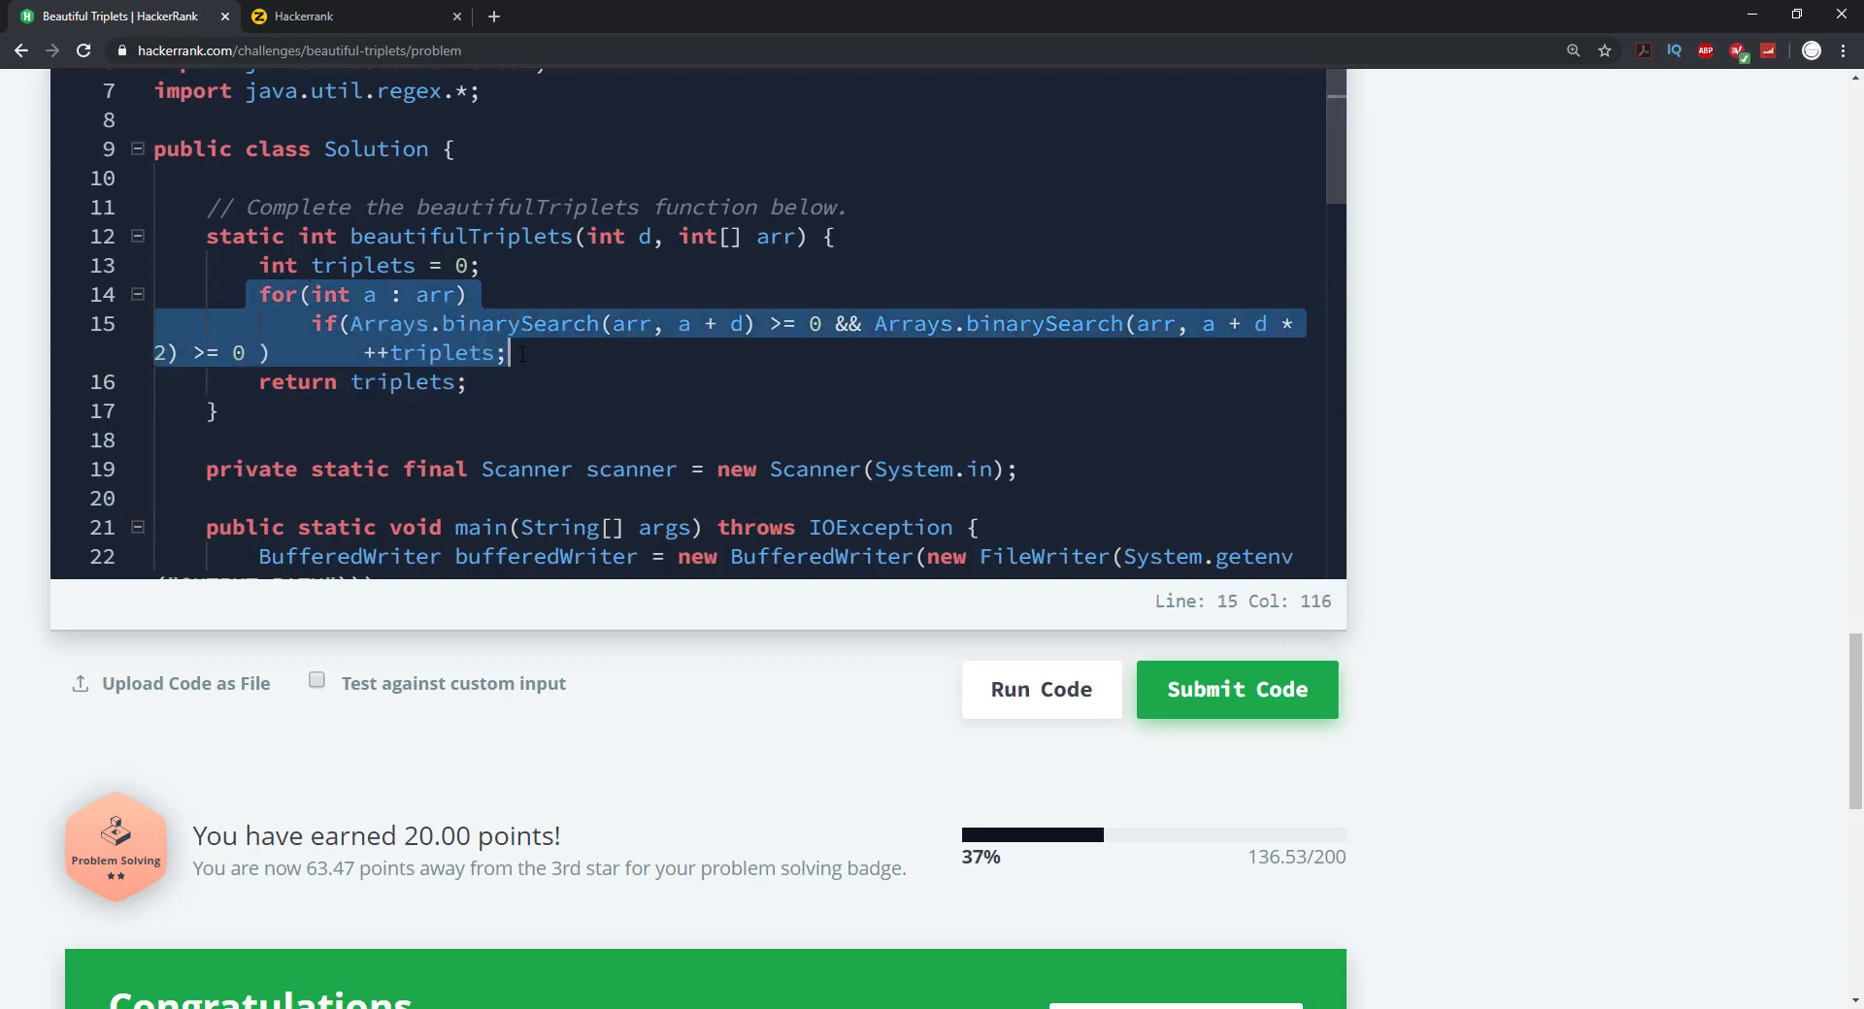
{"action": "key", "text": "Delete"}
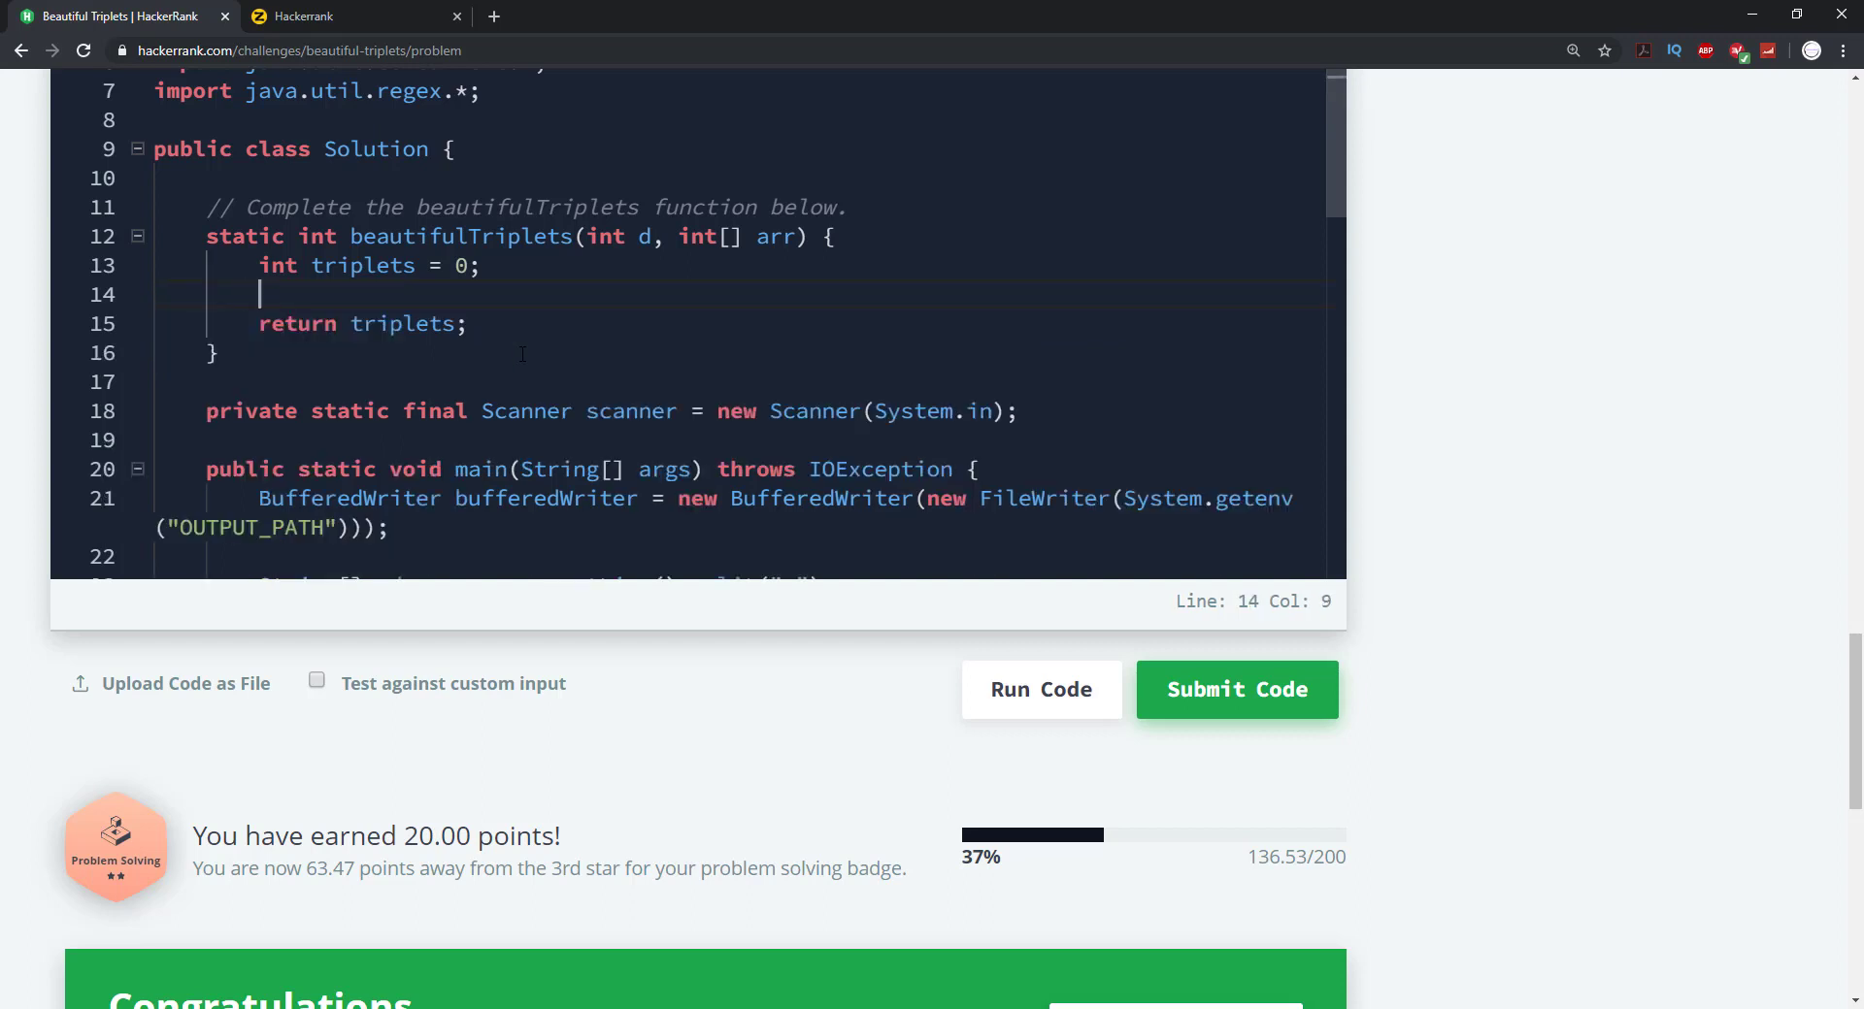
{"action": "type", "text": "for("}
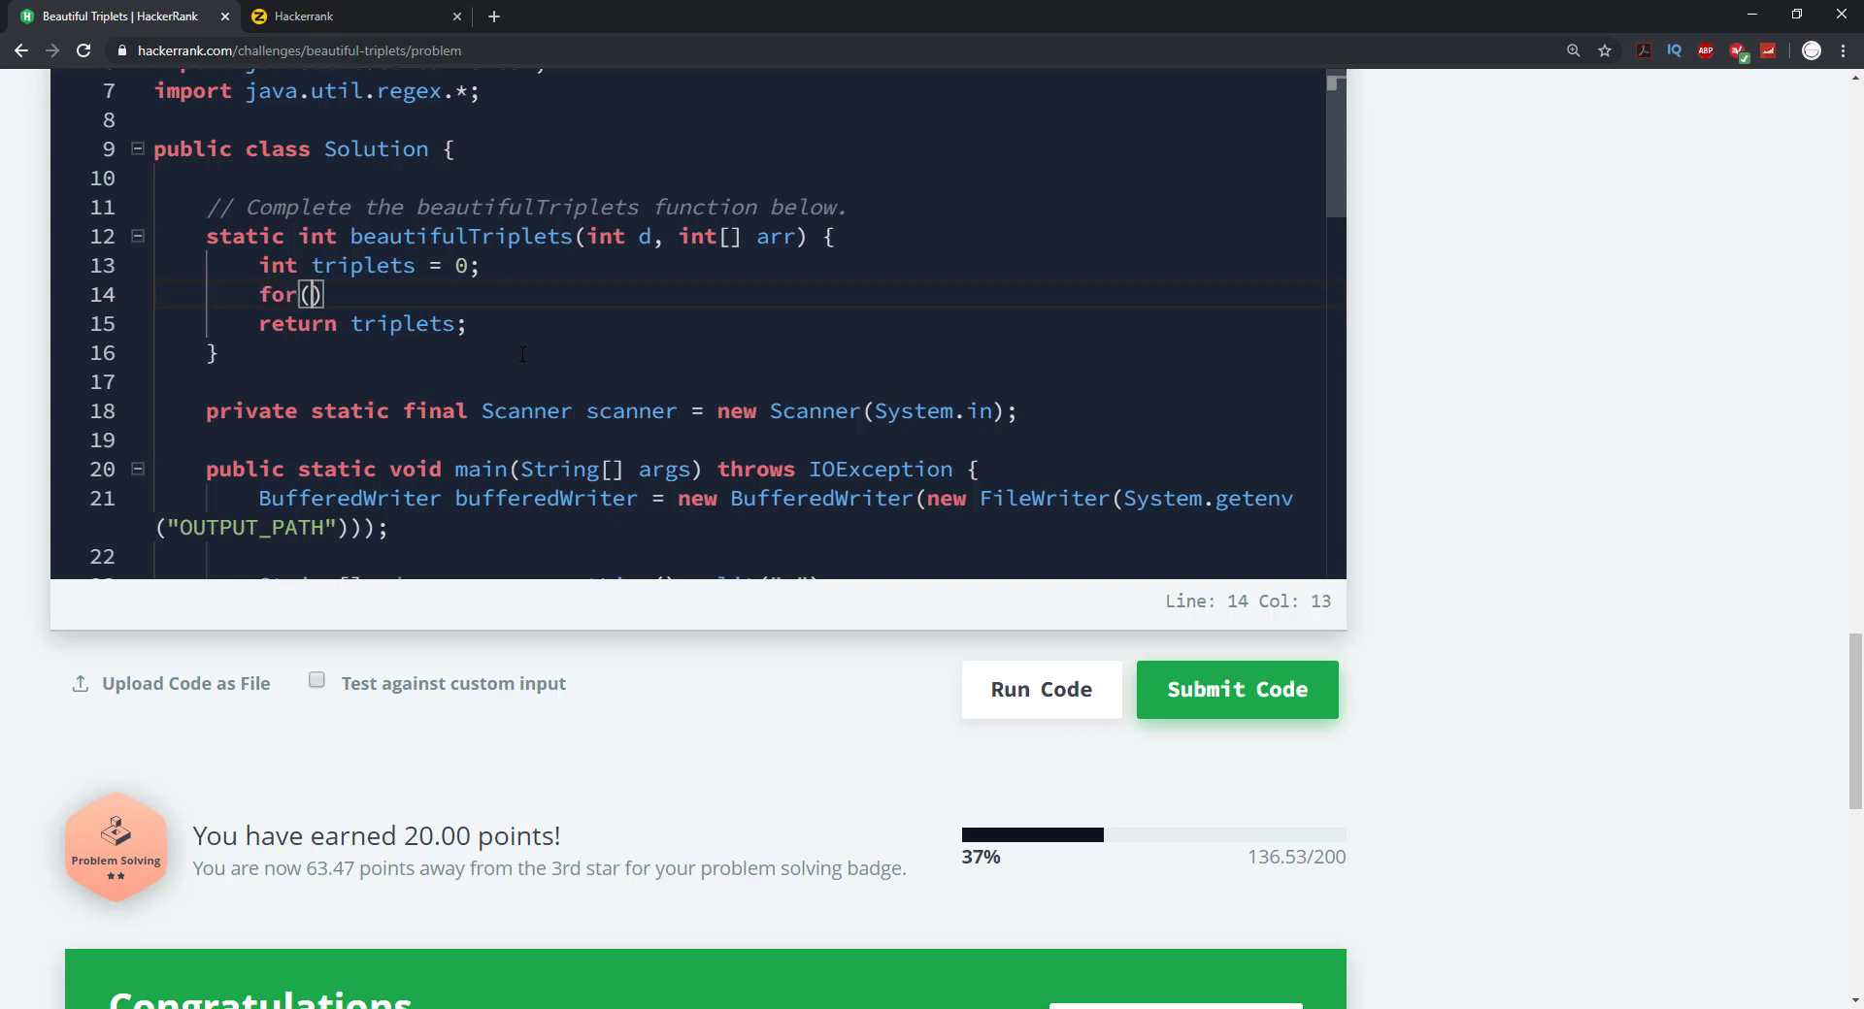
{"action": "type", "text": "int a"}
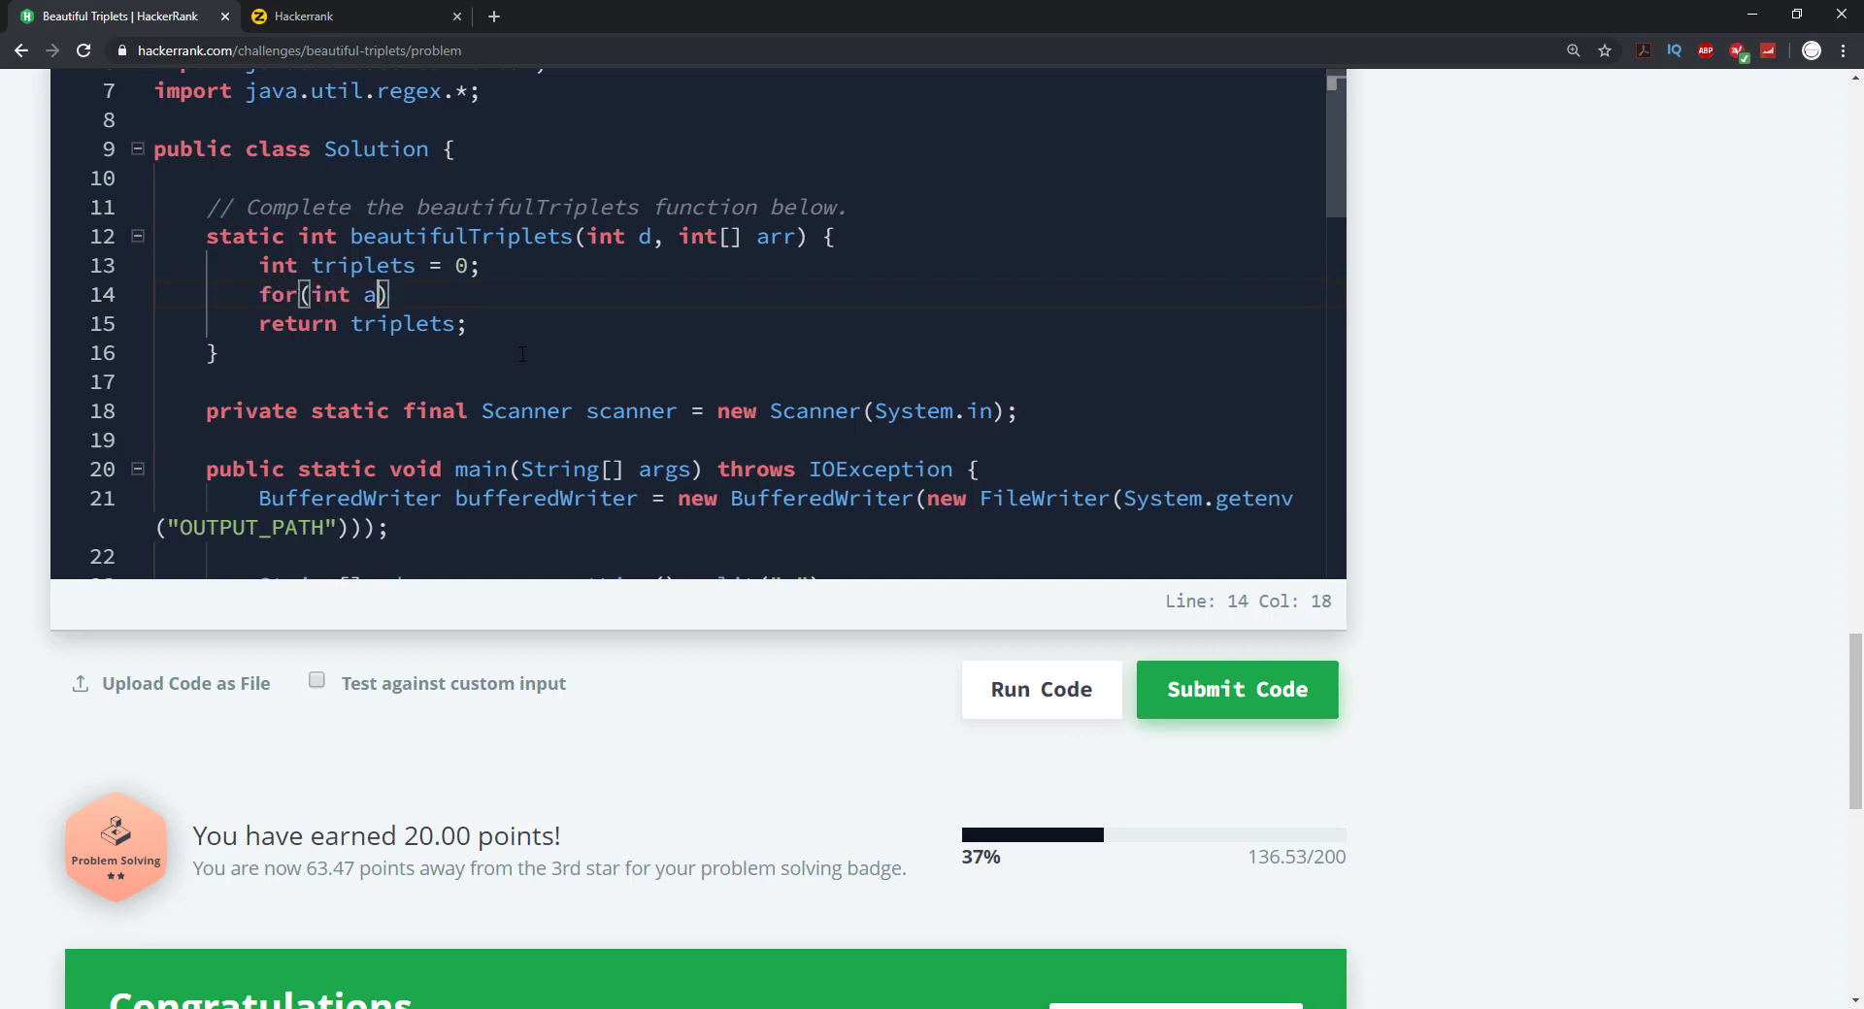
{"action": "type", "text": ": arr"}
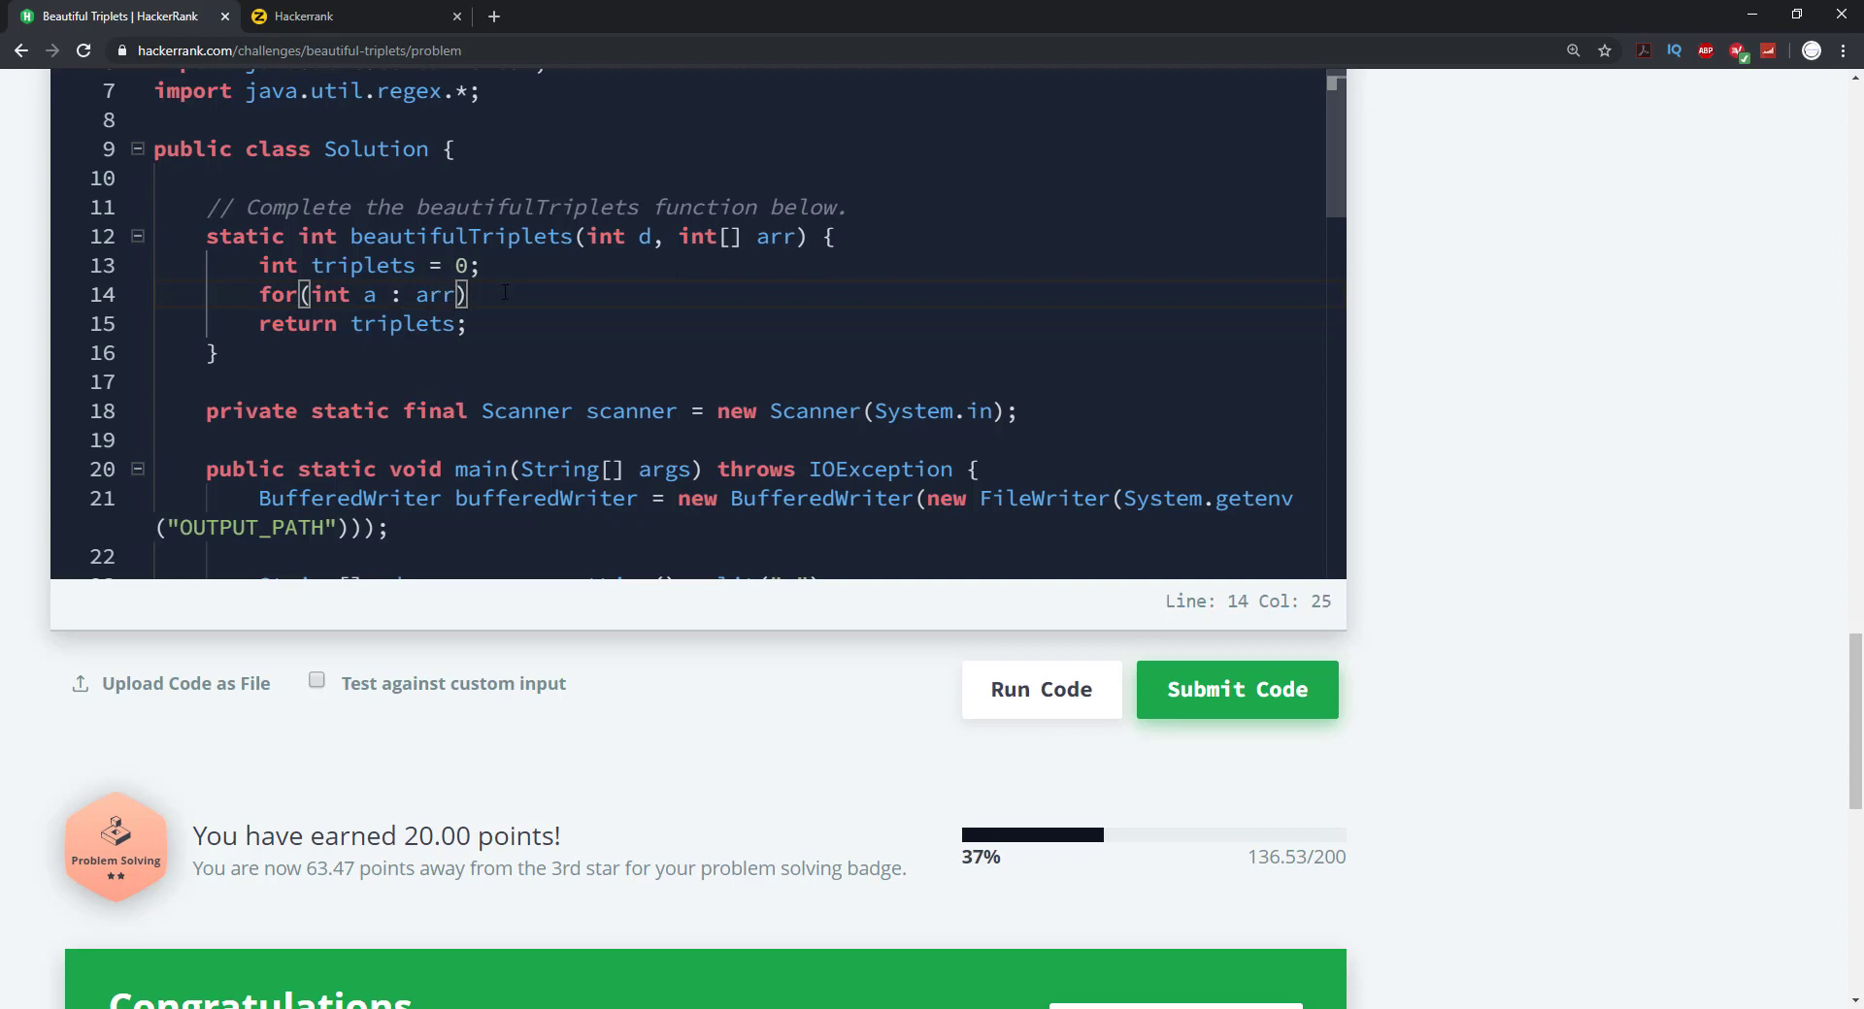
{"action": "type", "text": "{"}
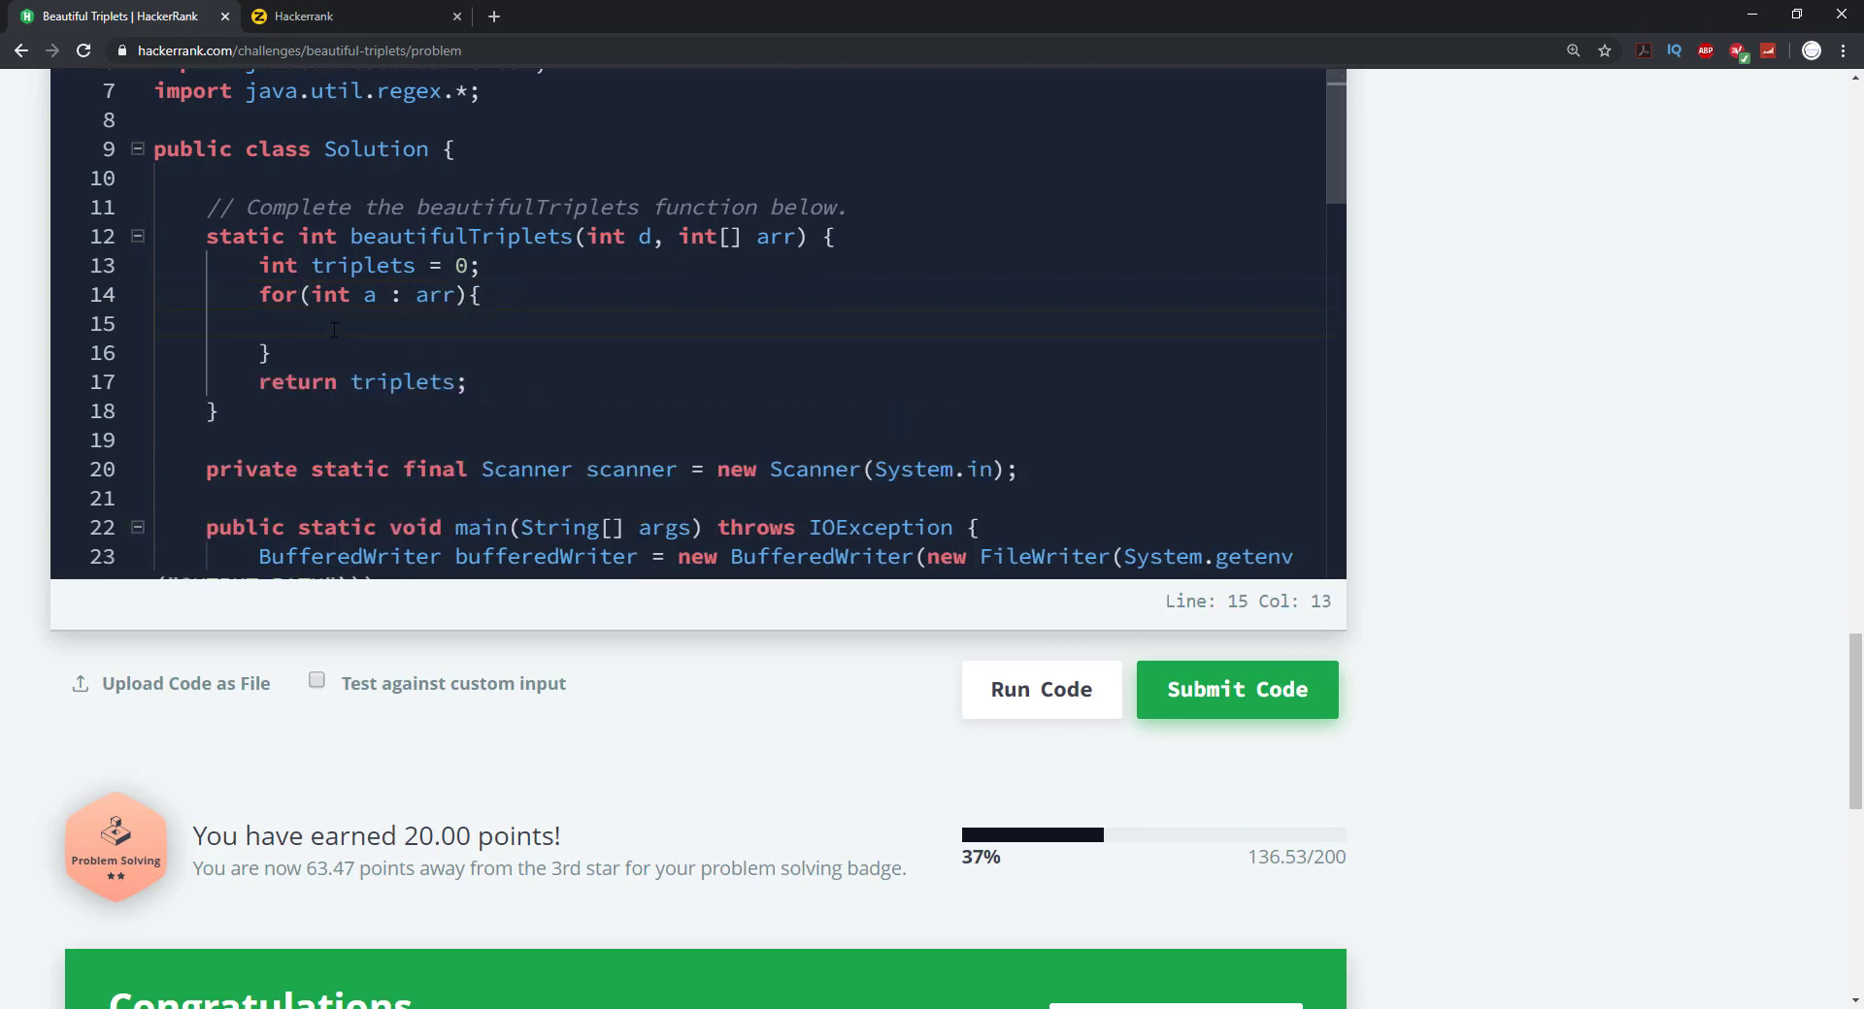
Declare 'Set<Integer> set = new HashSet<>();' after the triplets declaration
{"action": "left_click", "coordinate": [489, 265]}
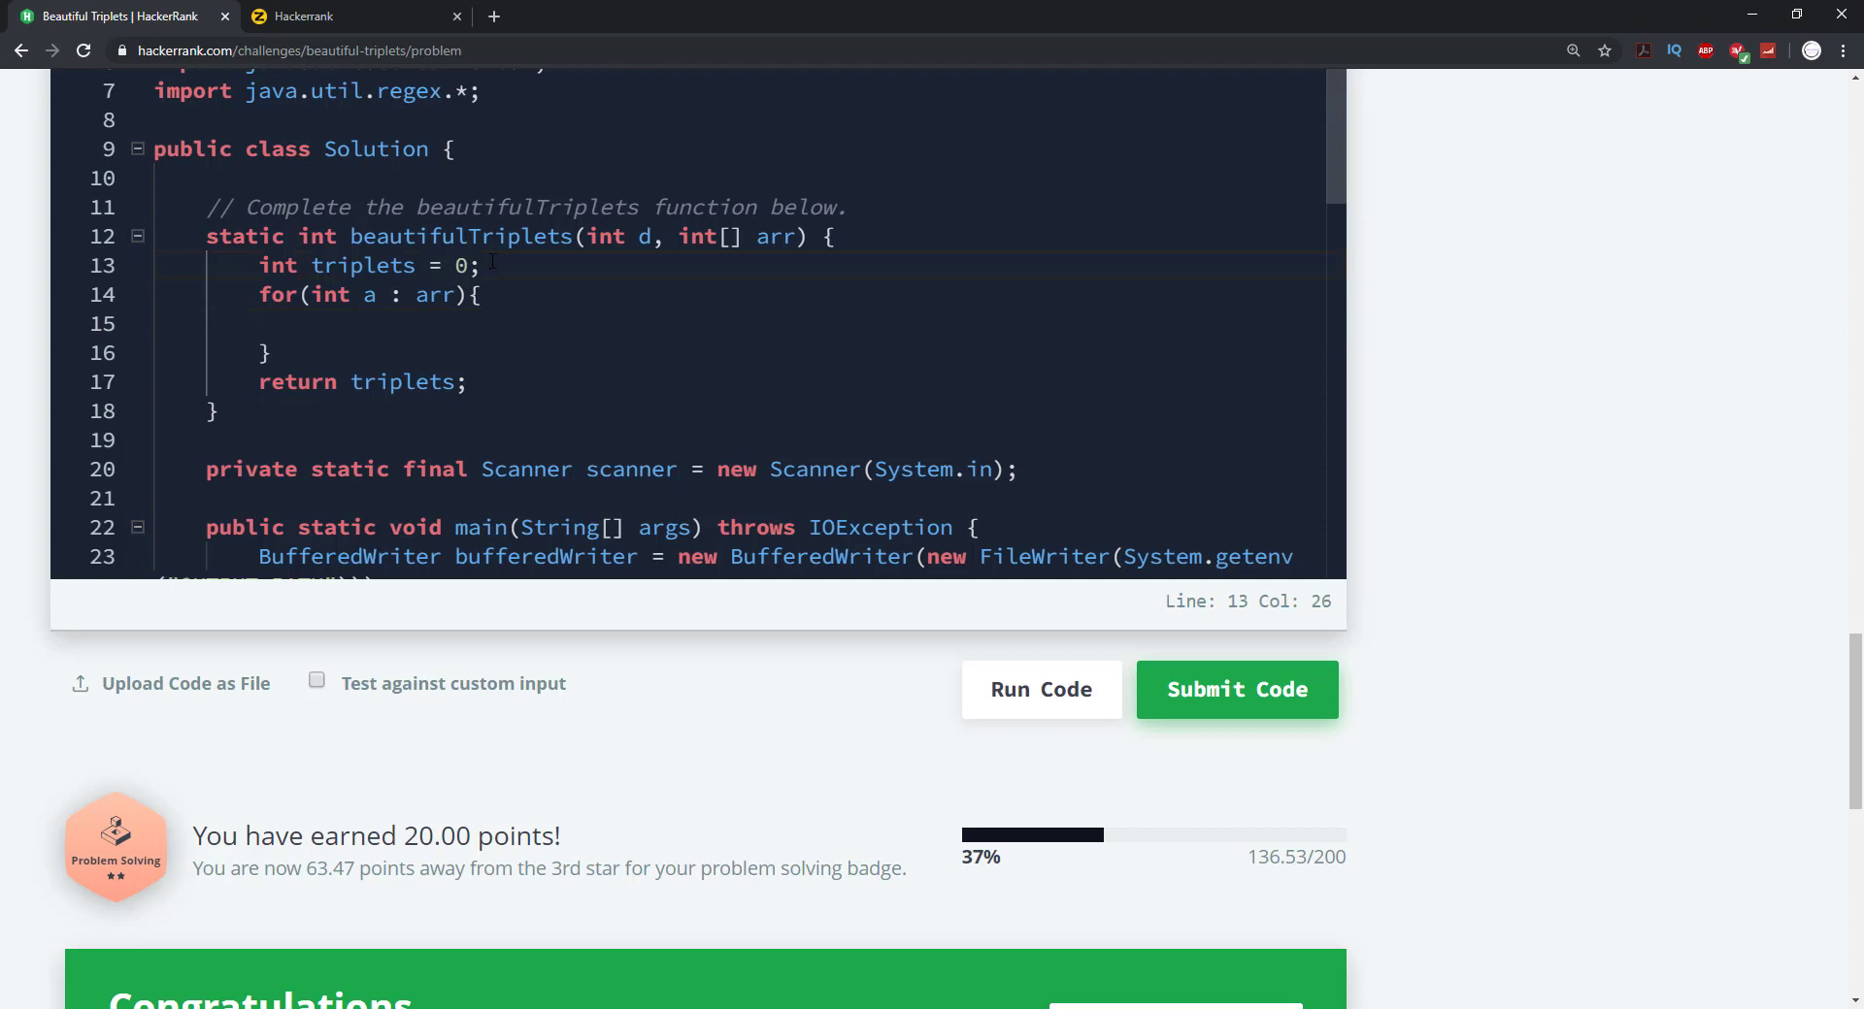
{"action": "type", "text": "Set"}
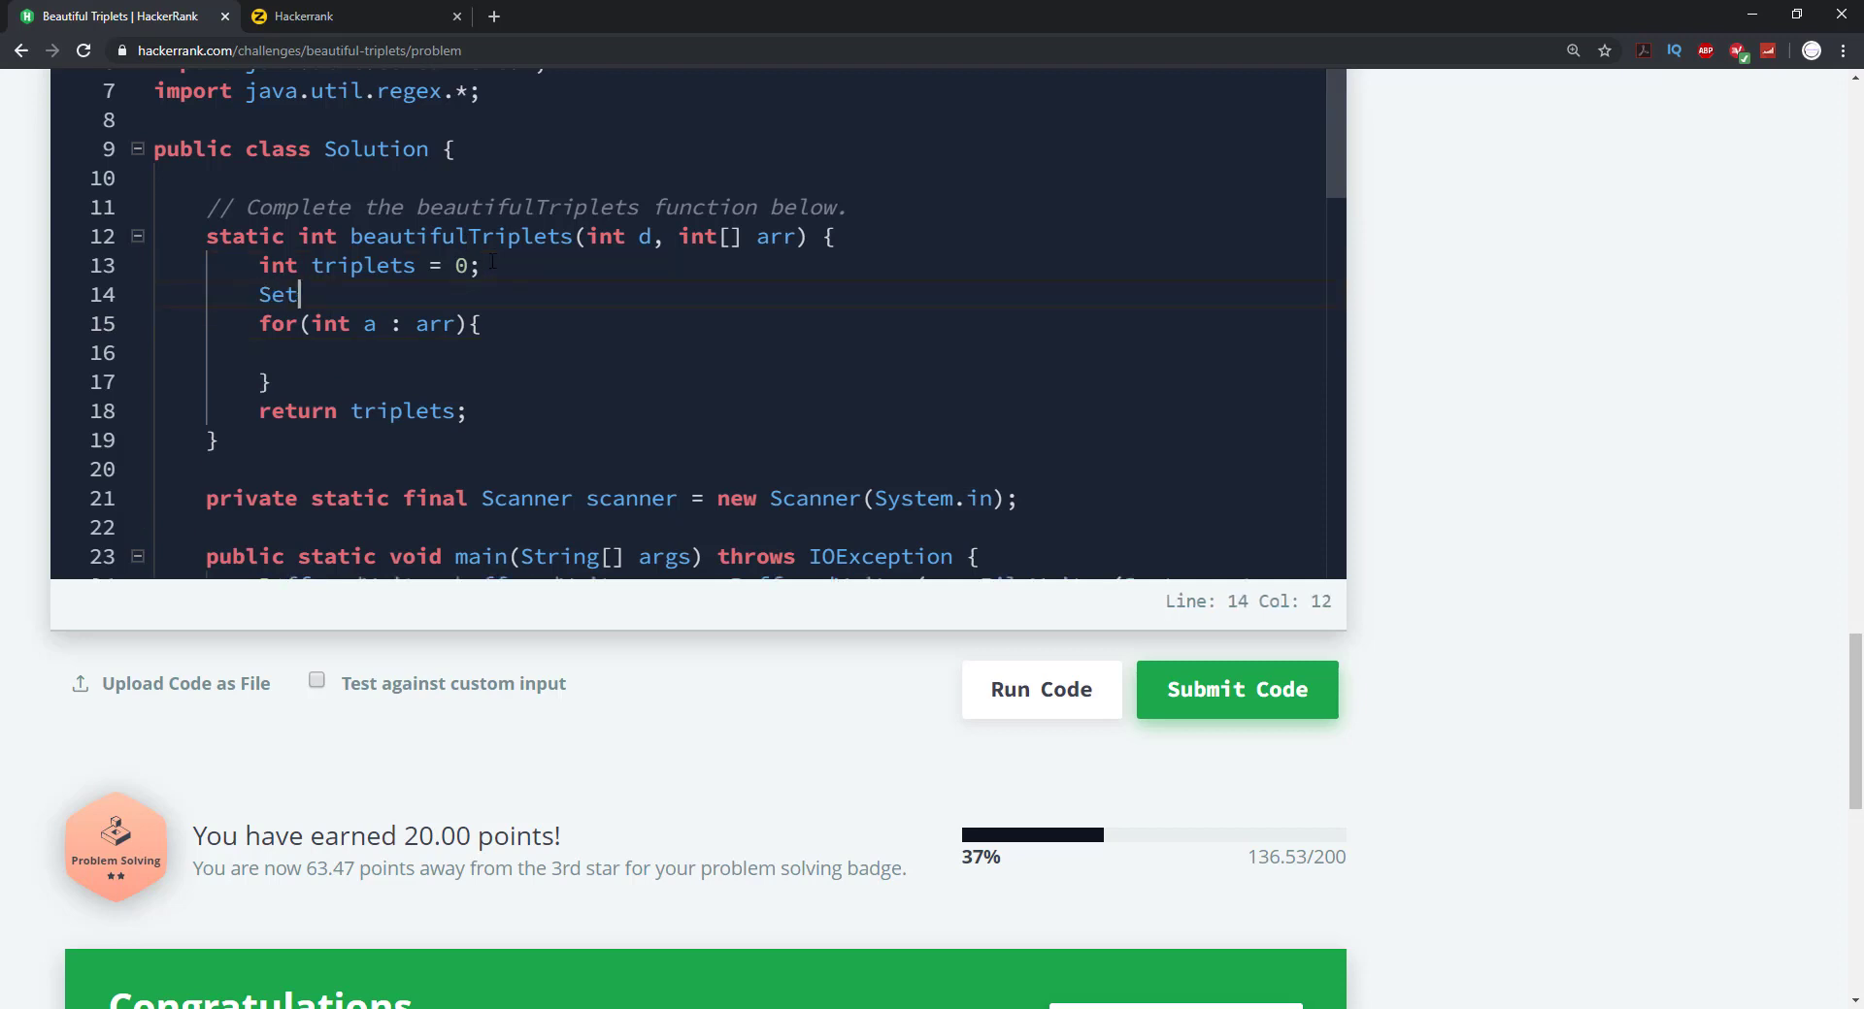
{"action": "type", "text": "<Int"}
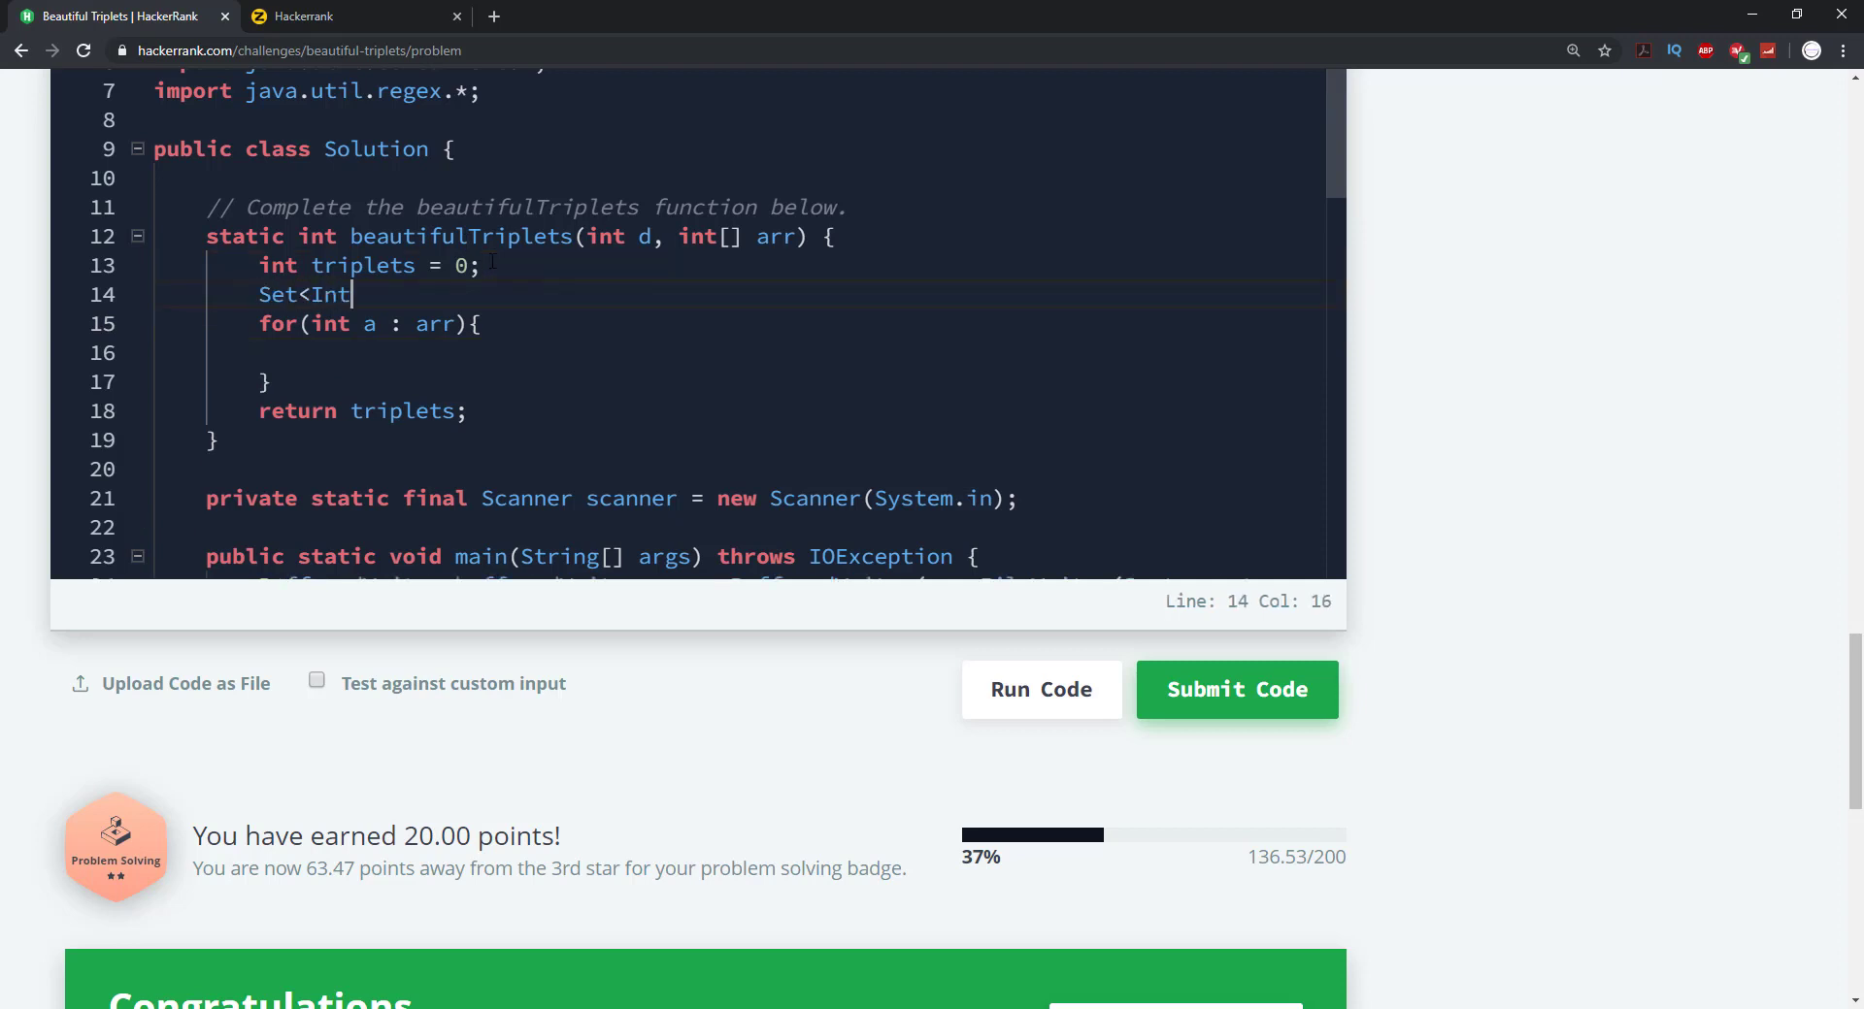
{"action": "type", "text": "eger> set"}
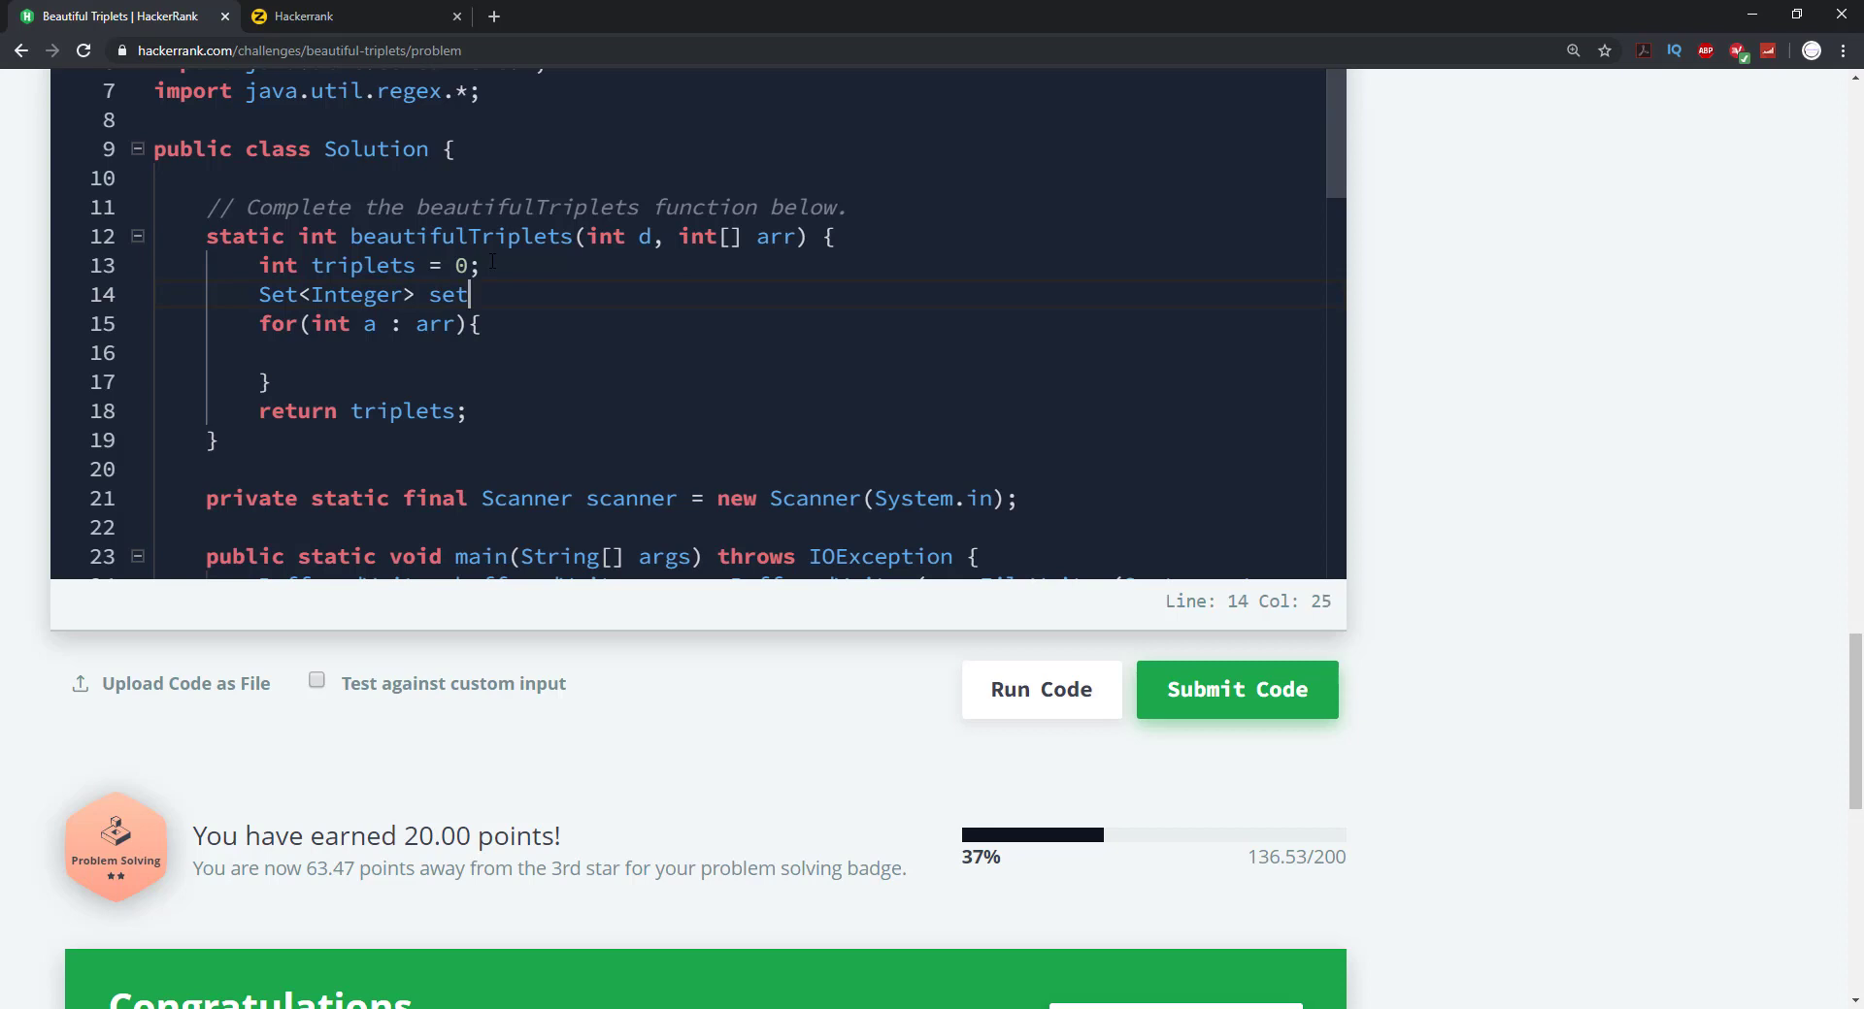
{"action": "type", "text": "= new Has"}
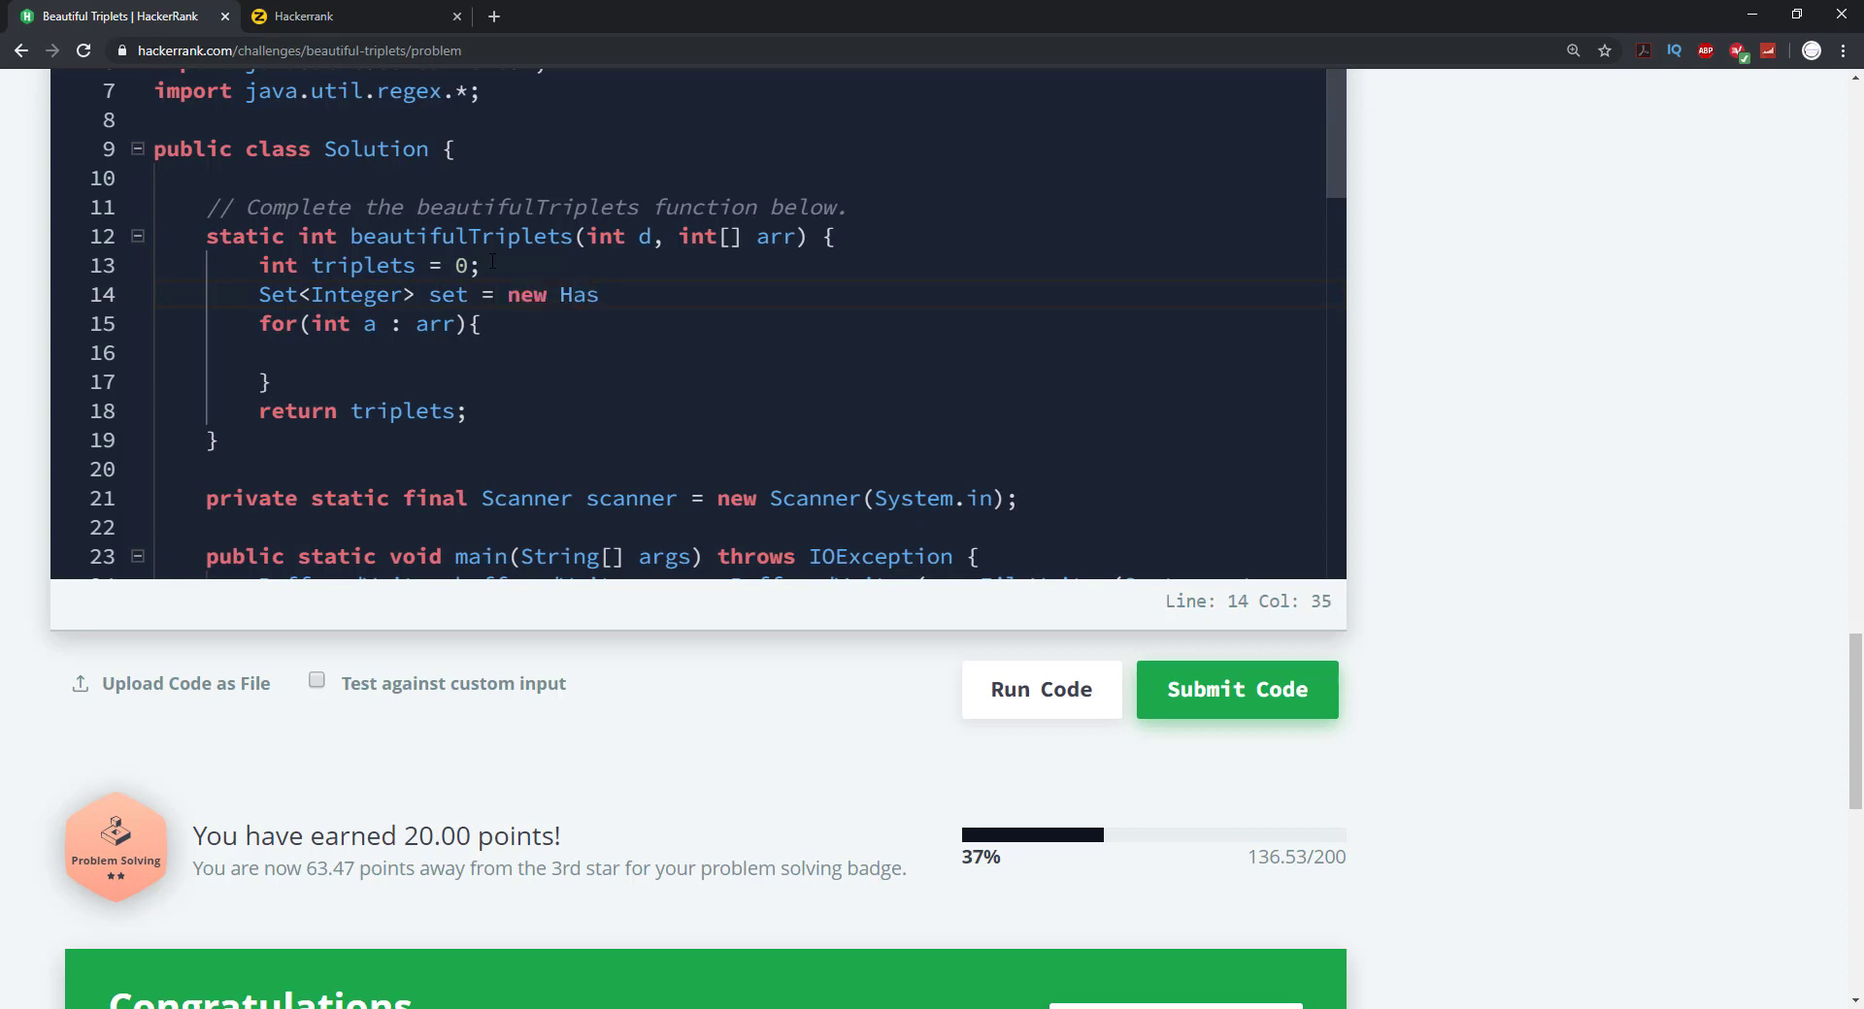
{"action": "type", "text": "hSet"}
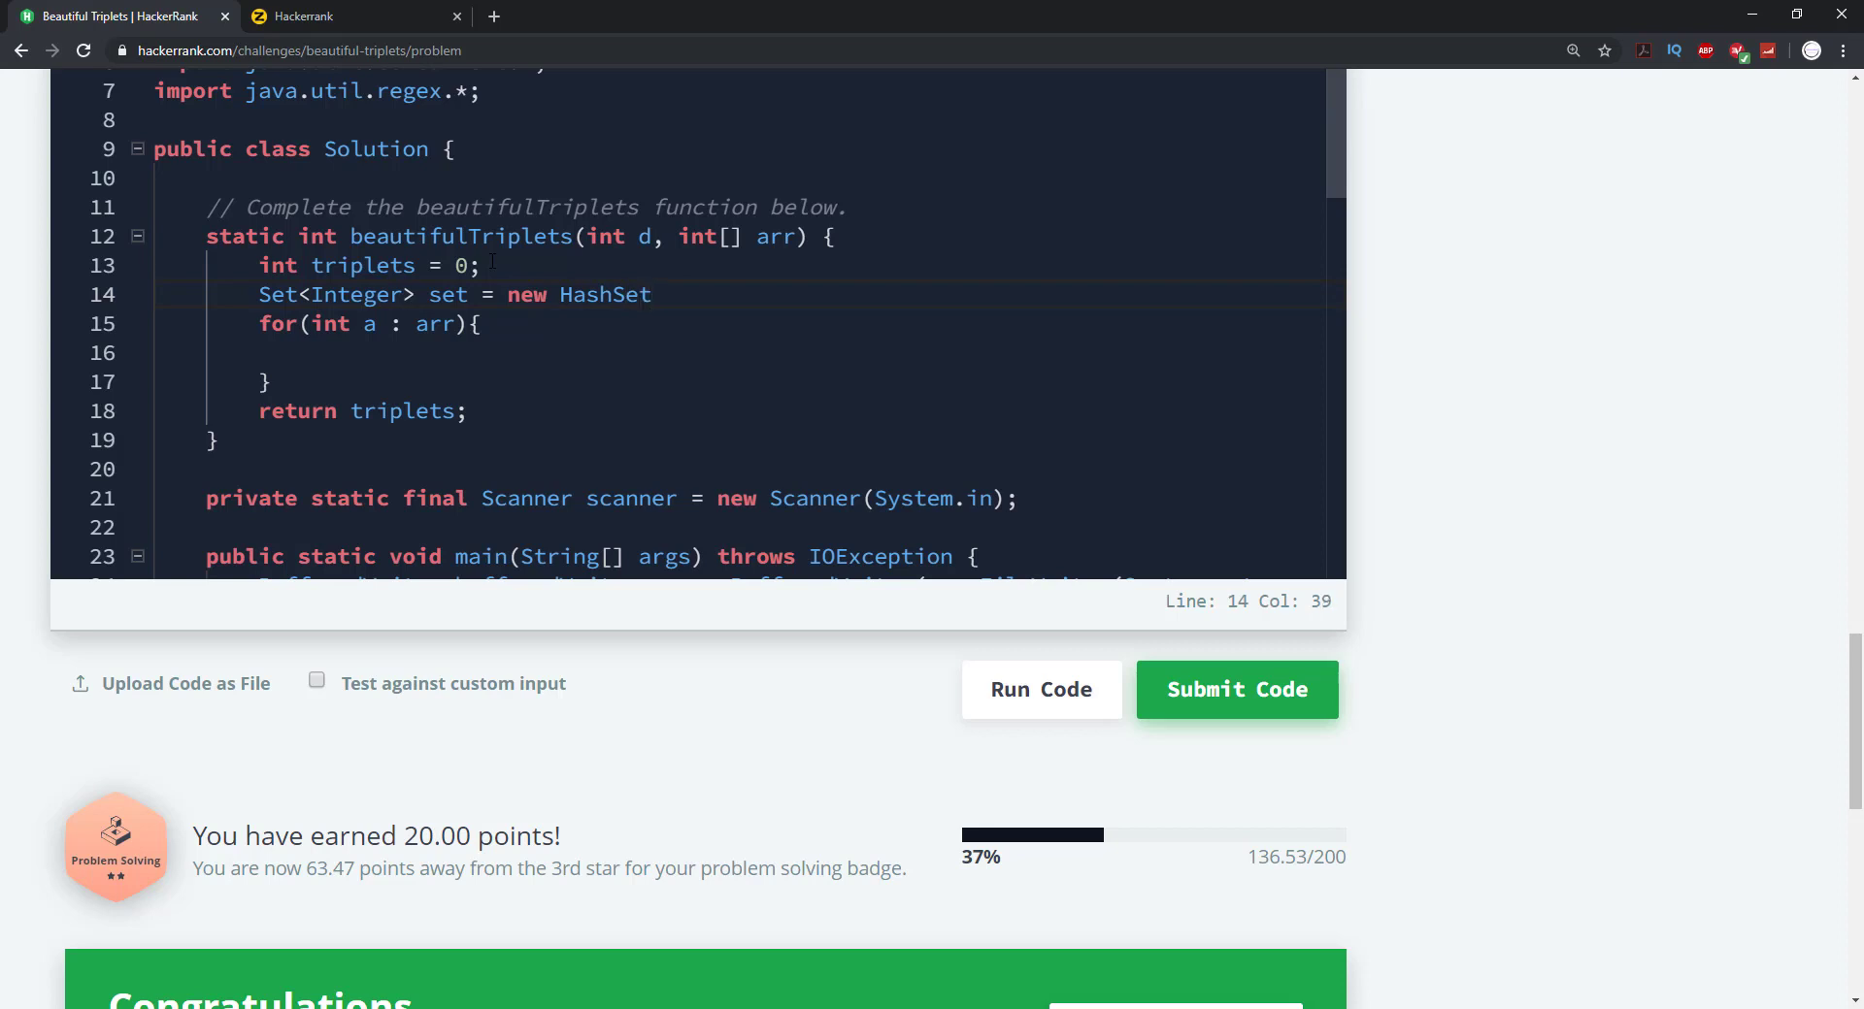
{"action": "type", "text": "<>"}
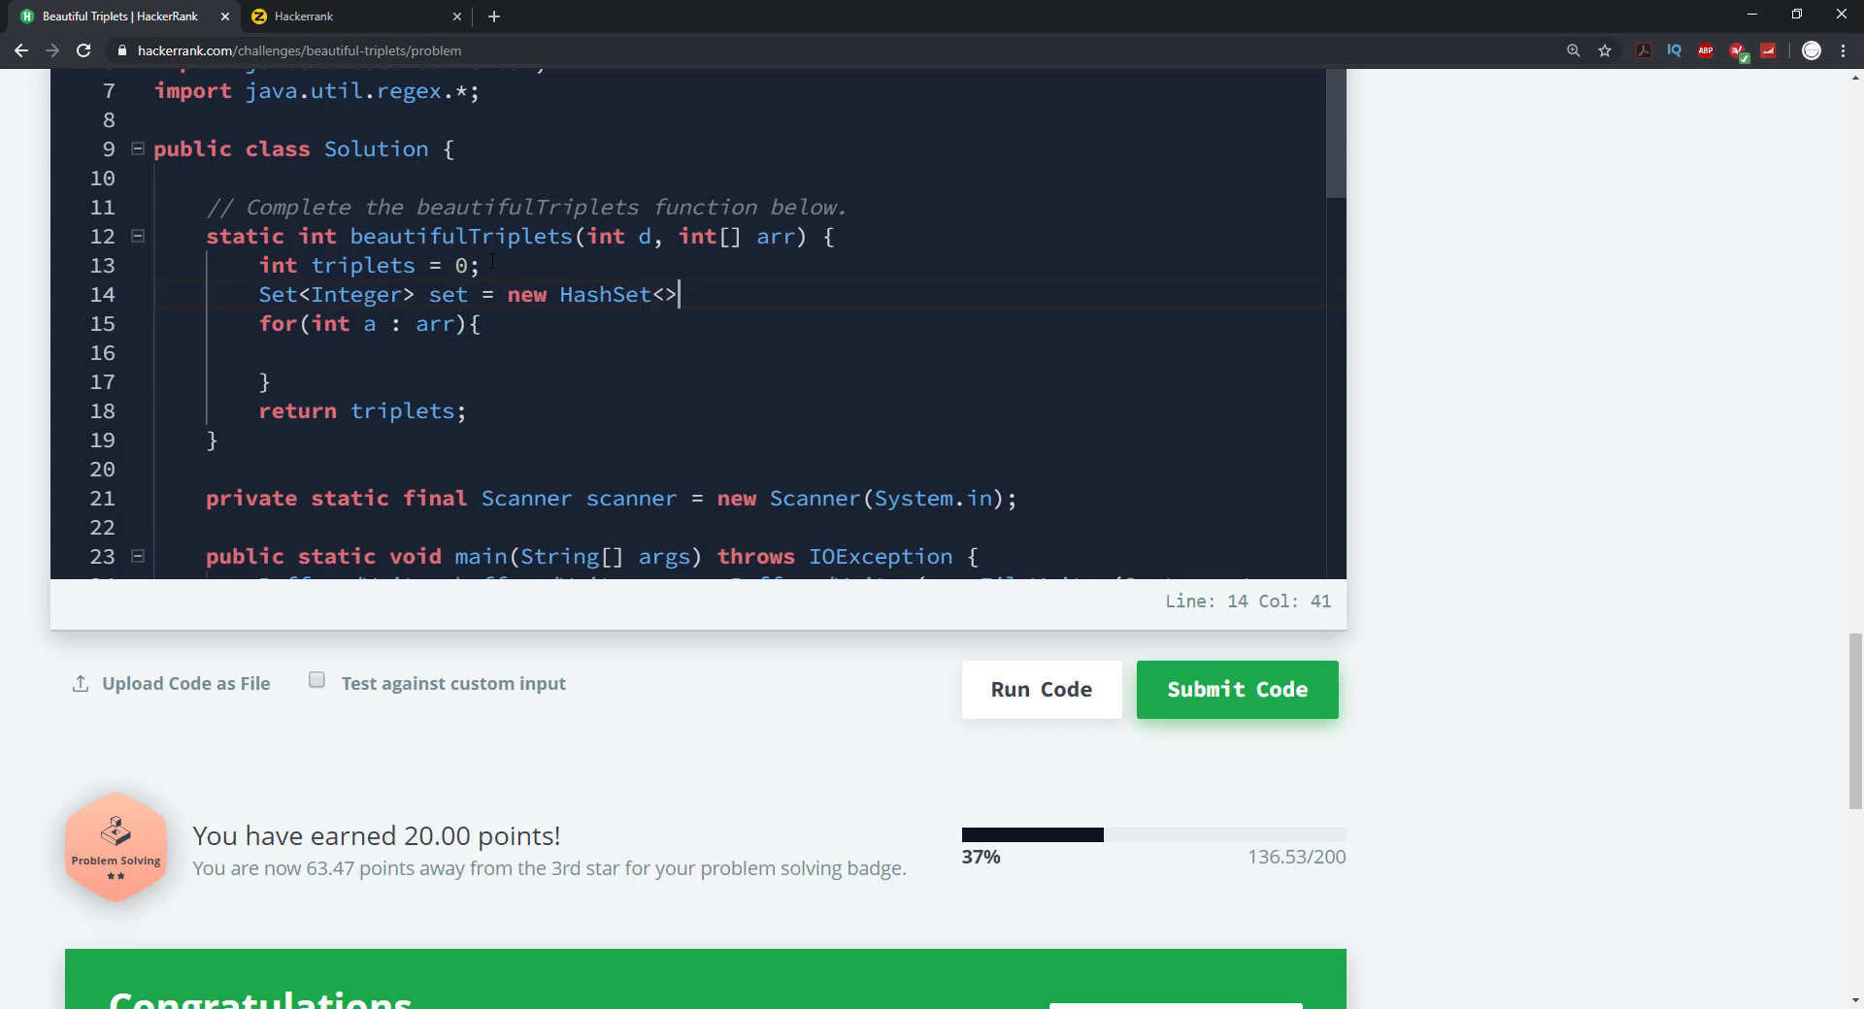
{"action": "type", "text": "();"}
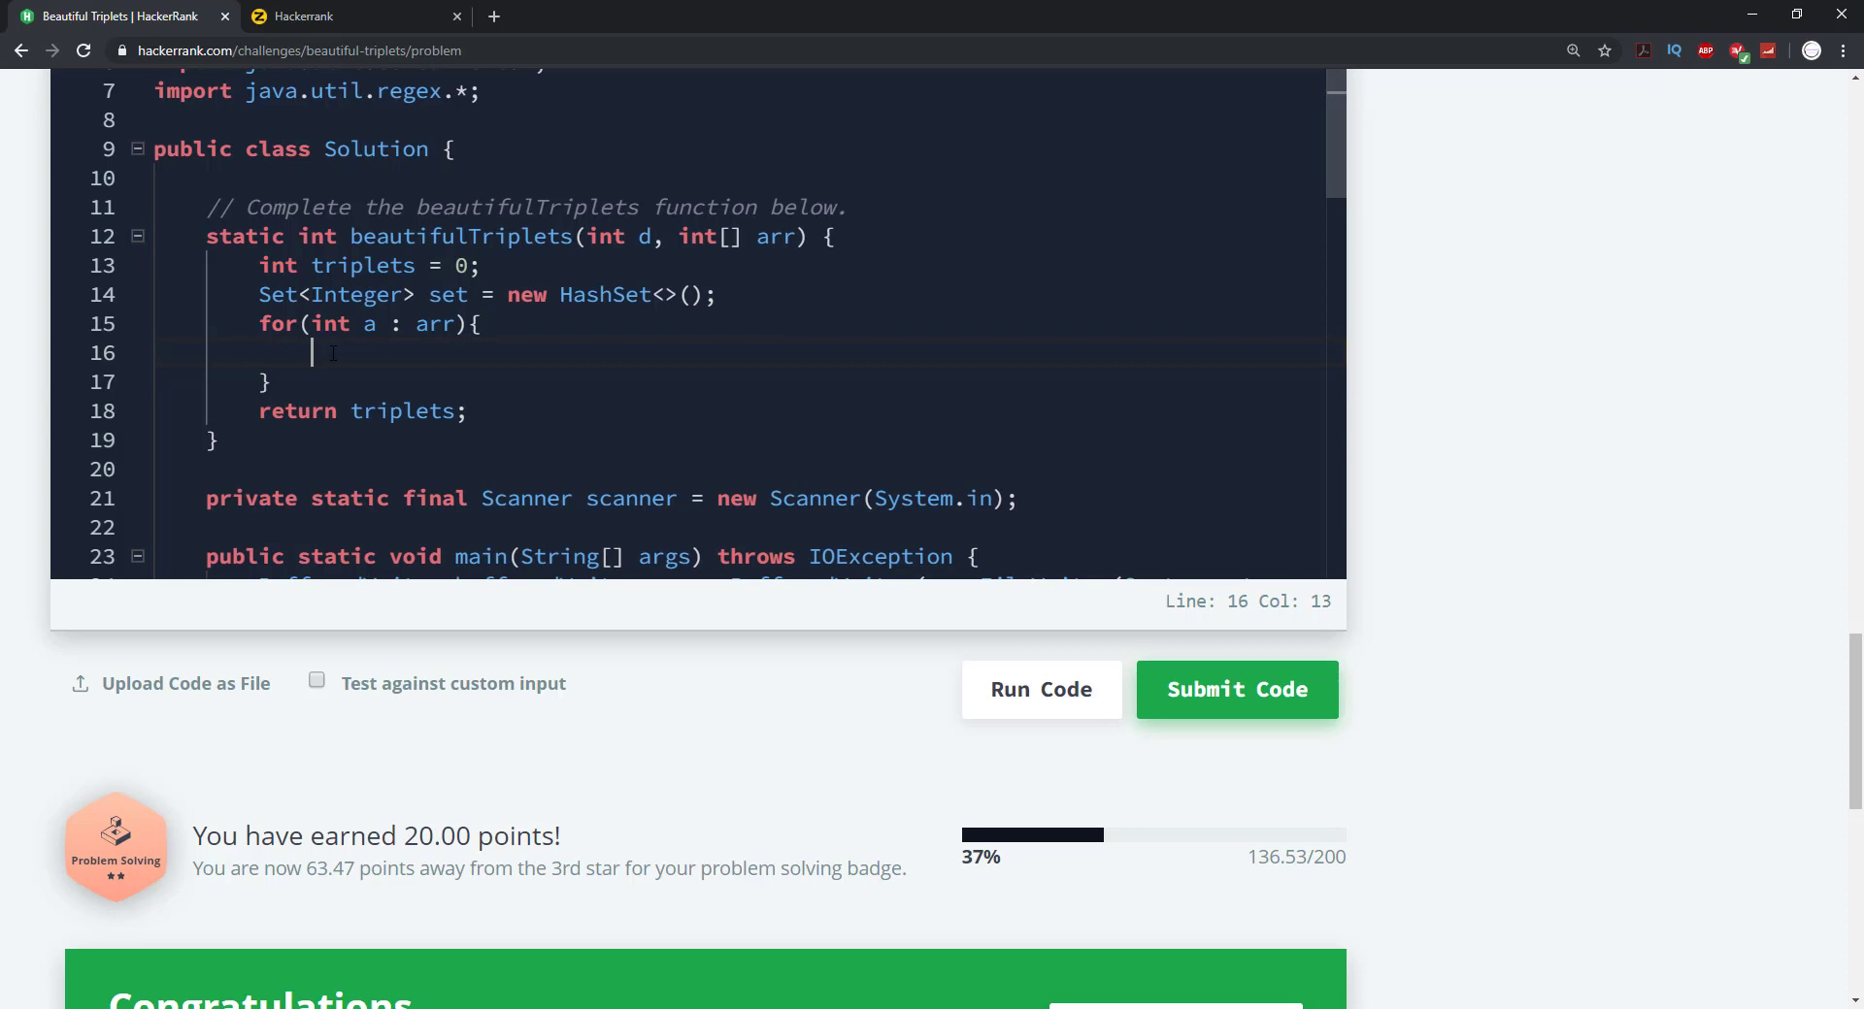
In the loop, add a to the set when set.contains(a) is false
{"action": "type", "text": "if("}
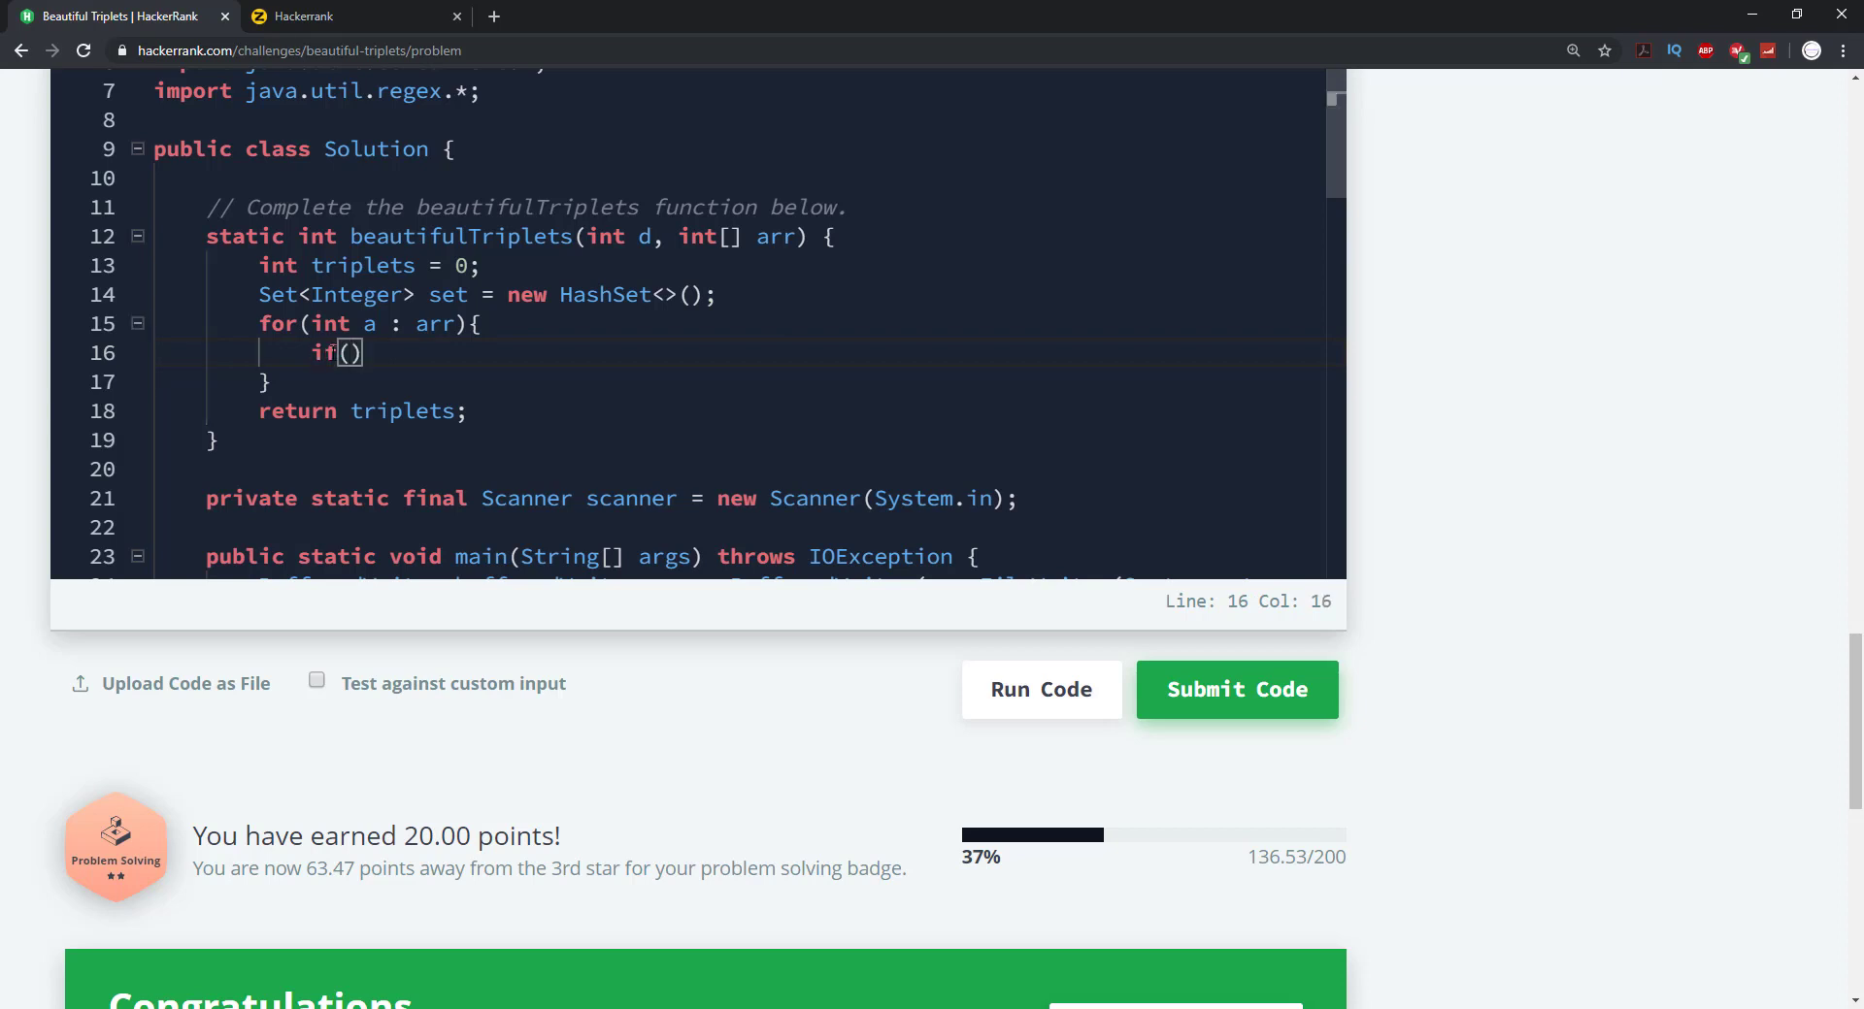
{"action": "type", "text": "set."}
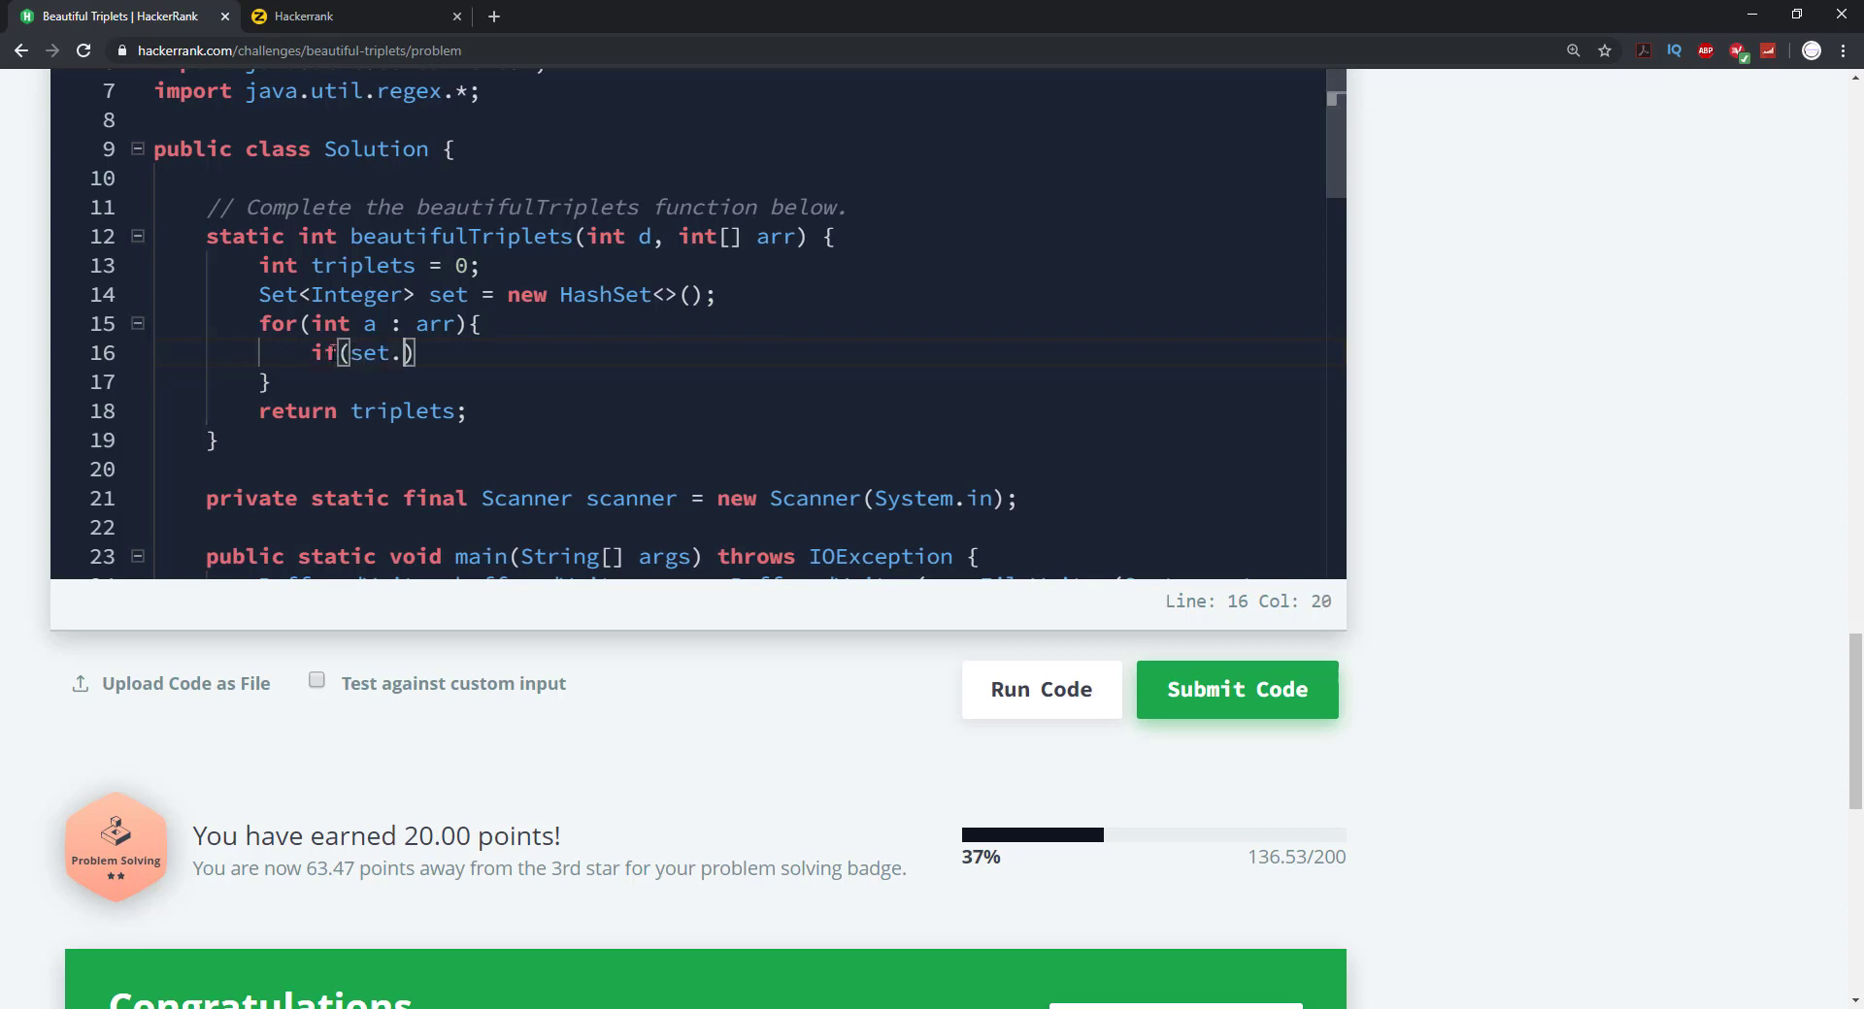
{"action": "type", "text": "contains"}
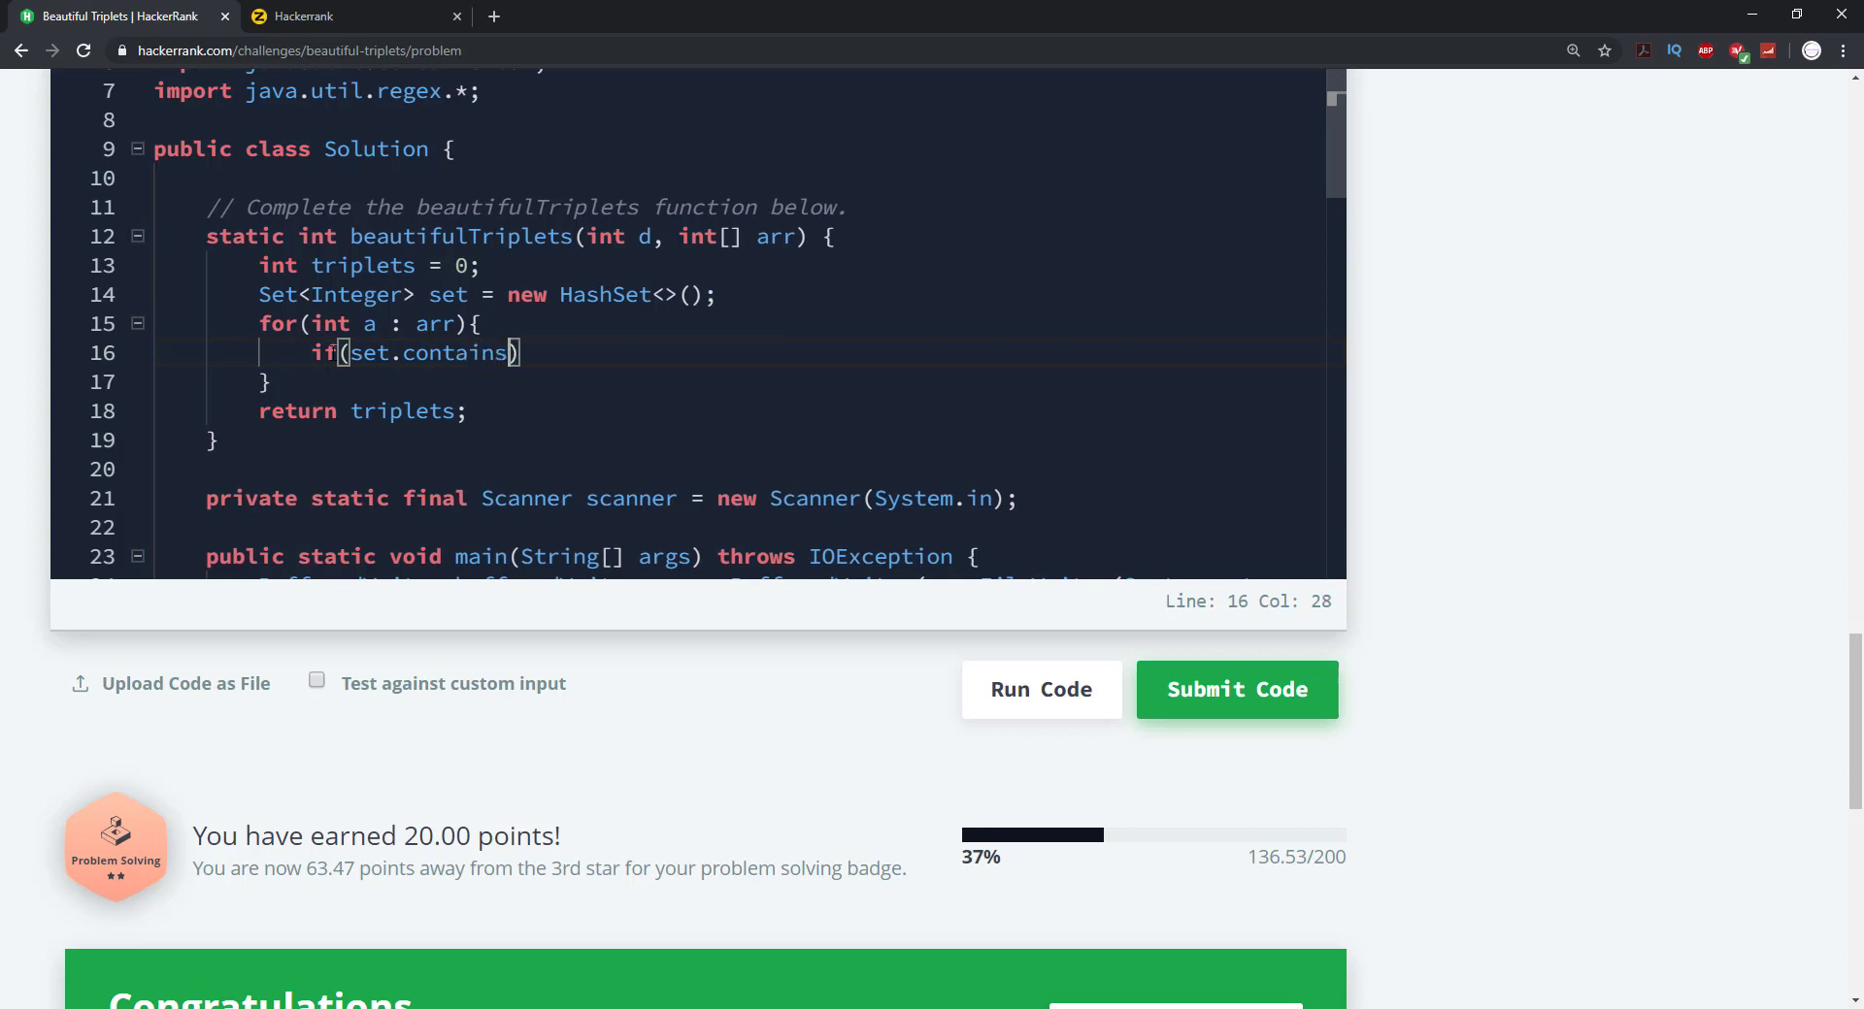
{"action": "type", "text": "(a"}
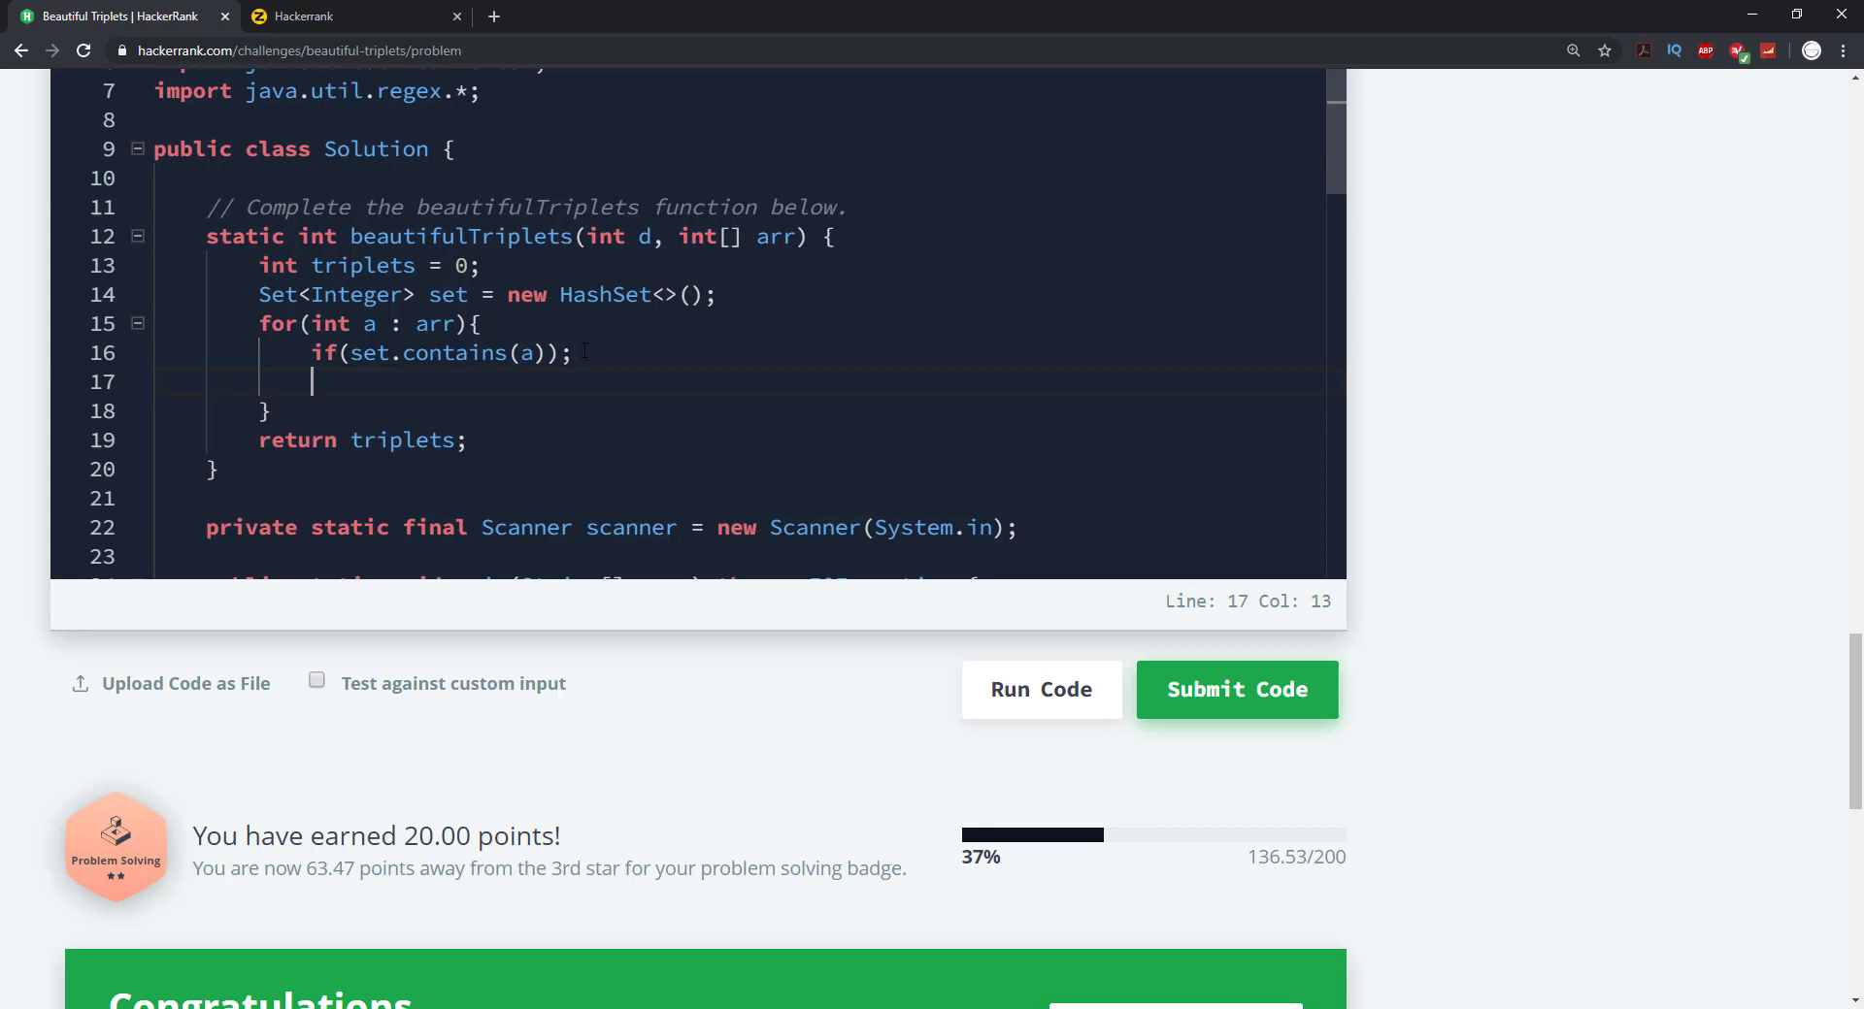
{"action": "type", "text": "else"}
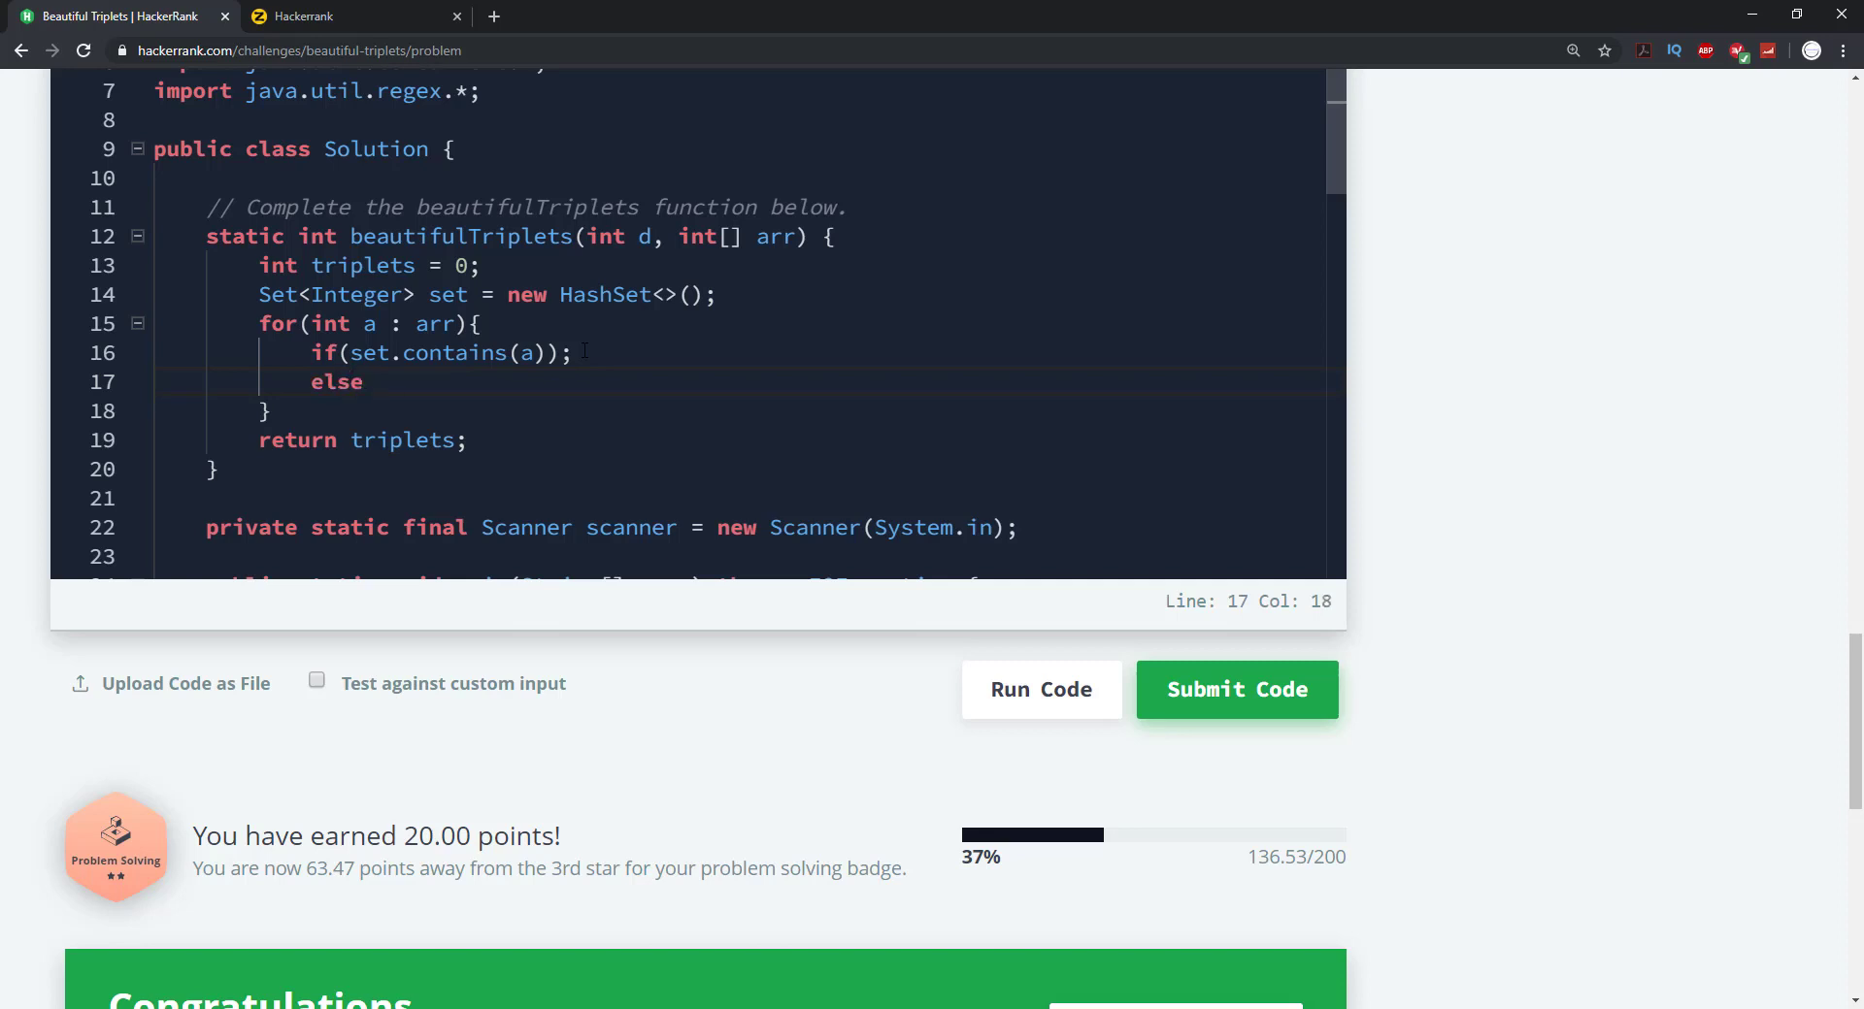
{"action": "type", "text": "s"}
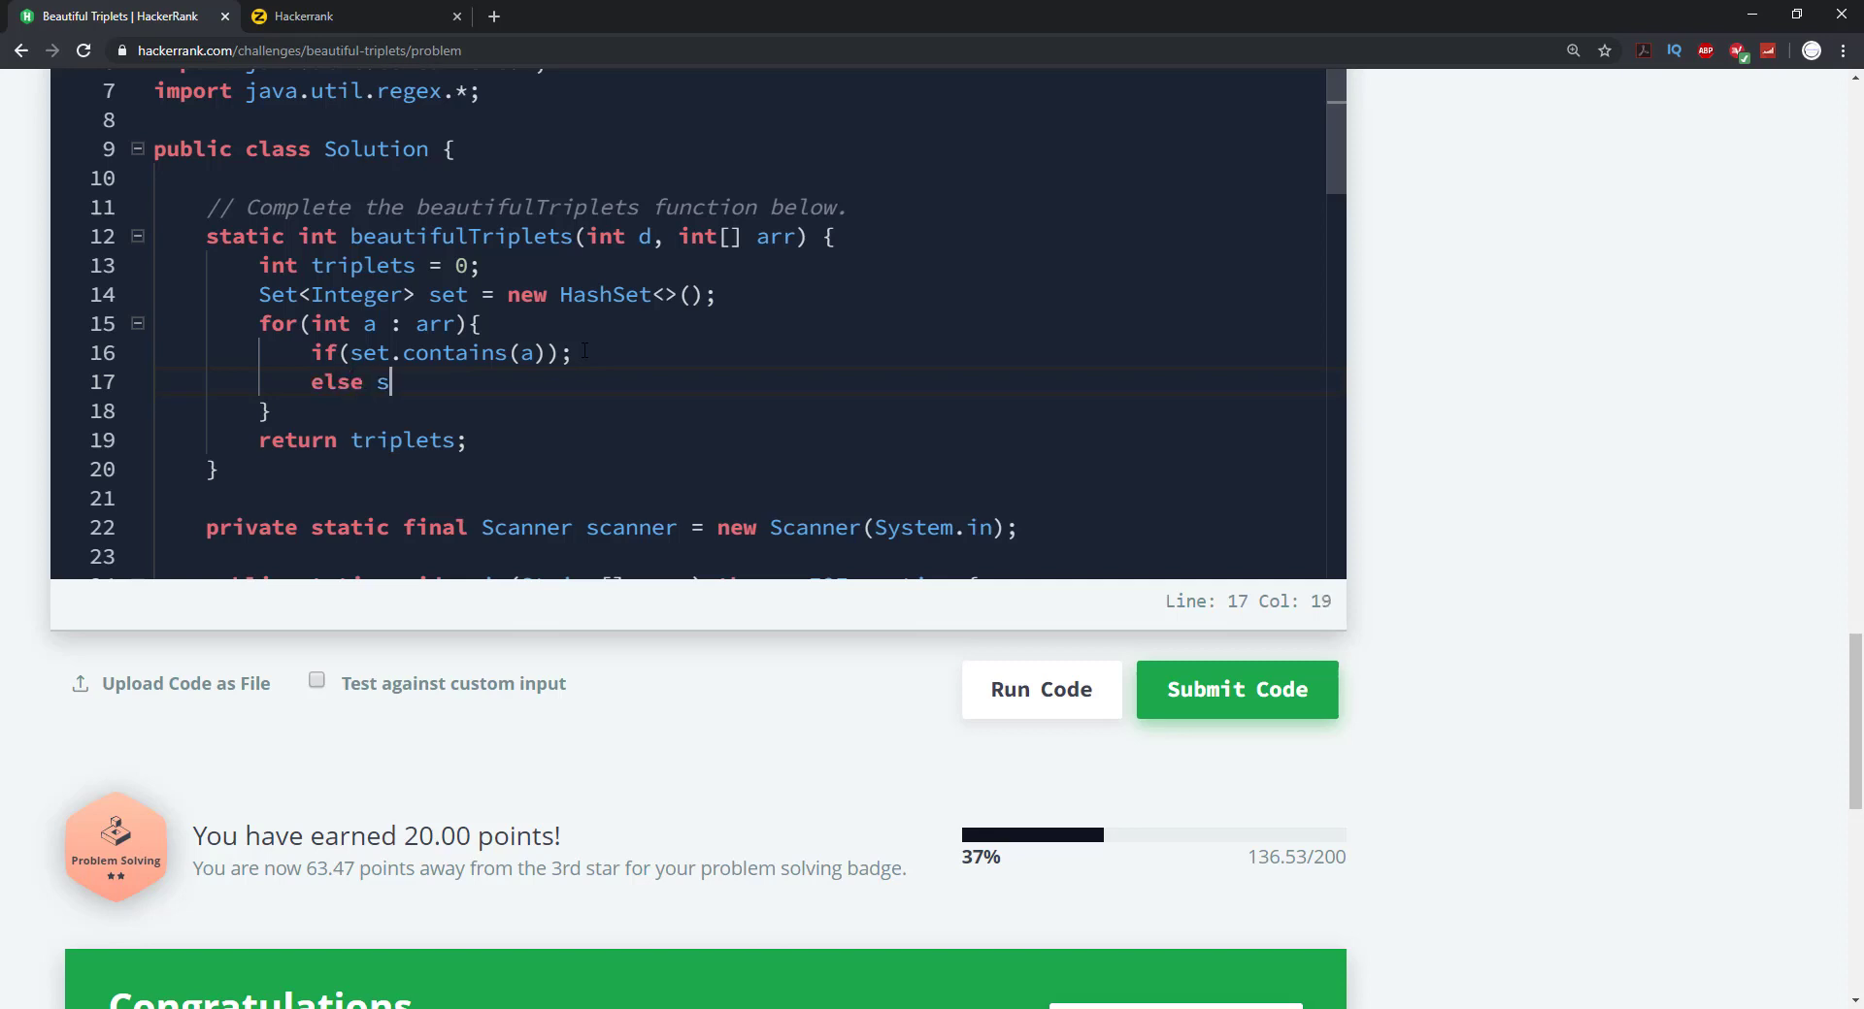
{"action": "type", "text": "et.ad"}
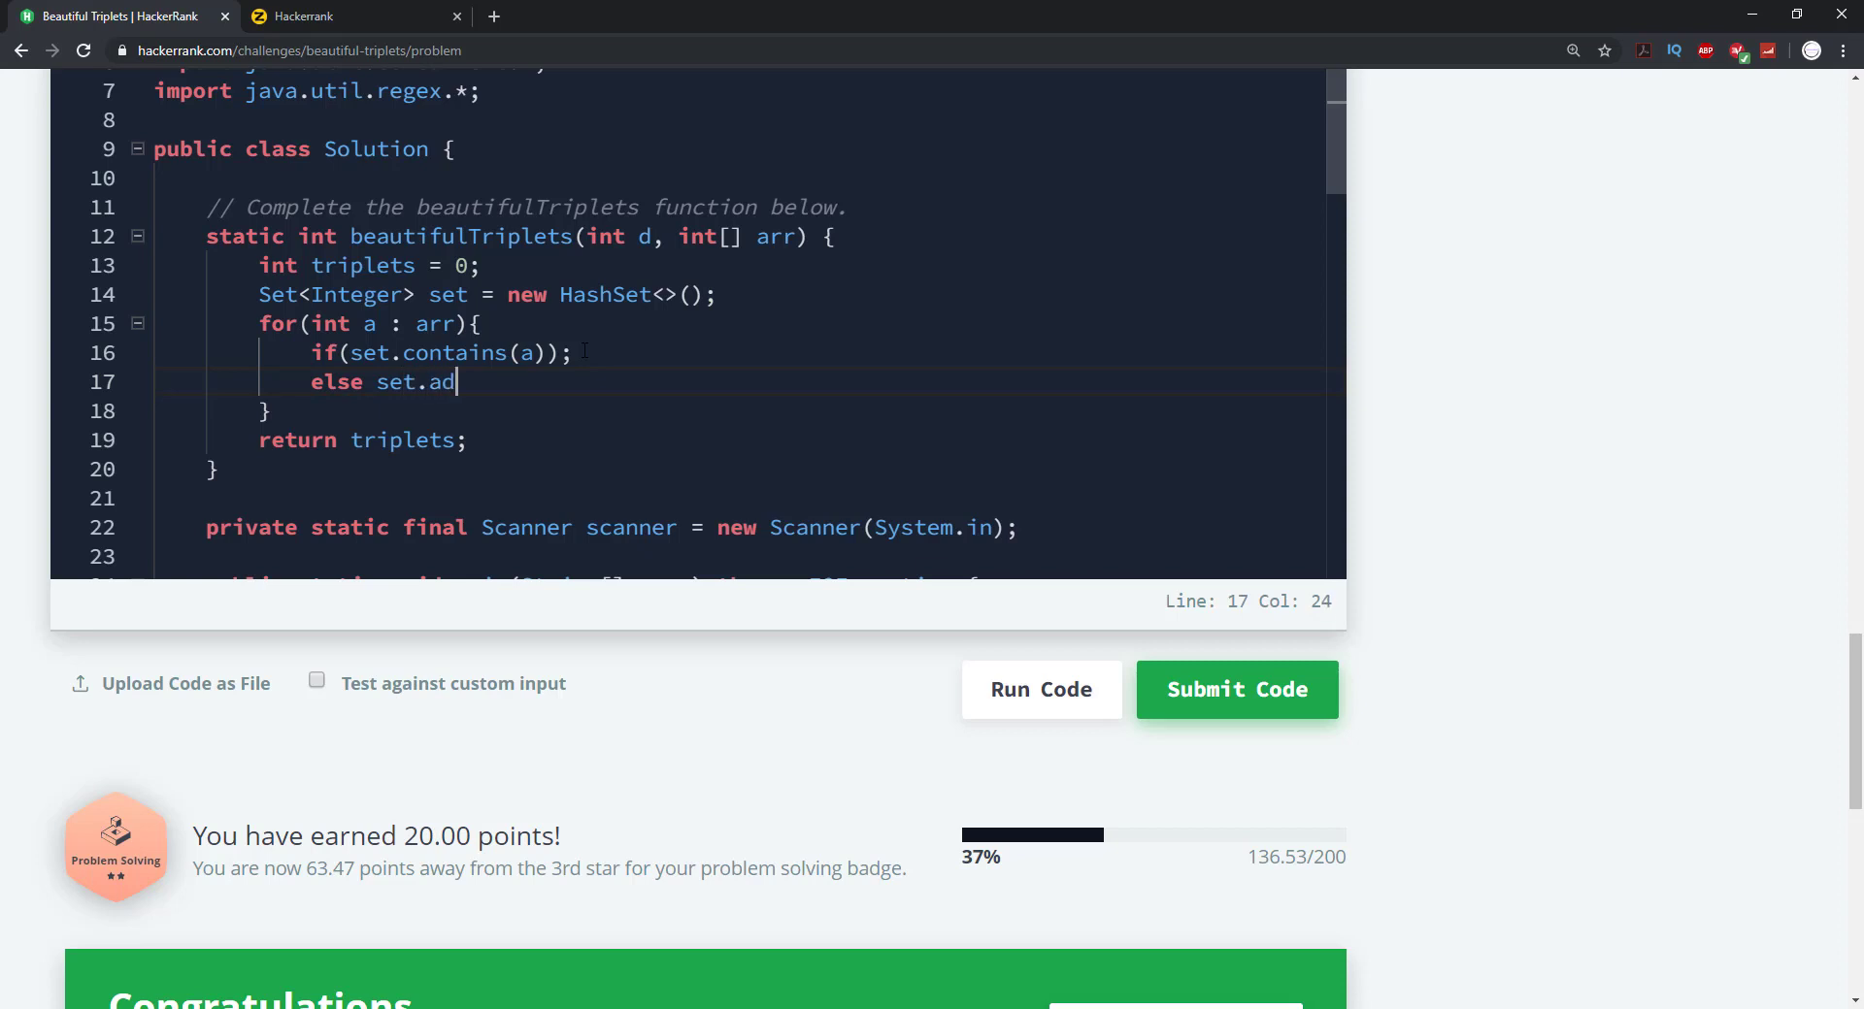
{"action": "type", "text": "(a)"}
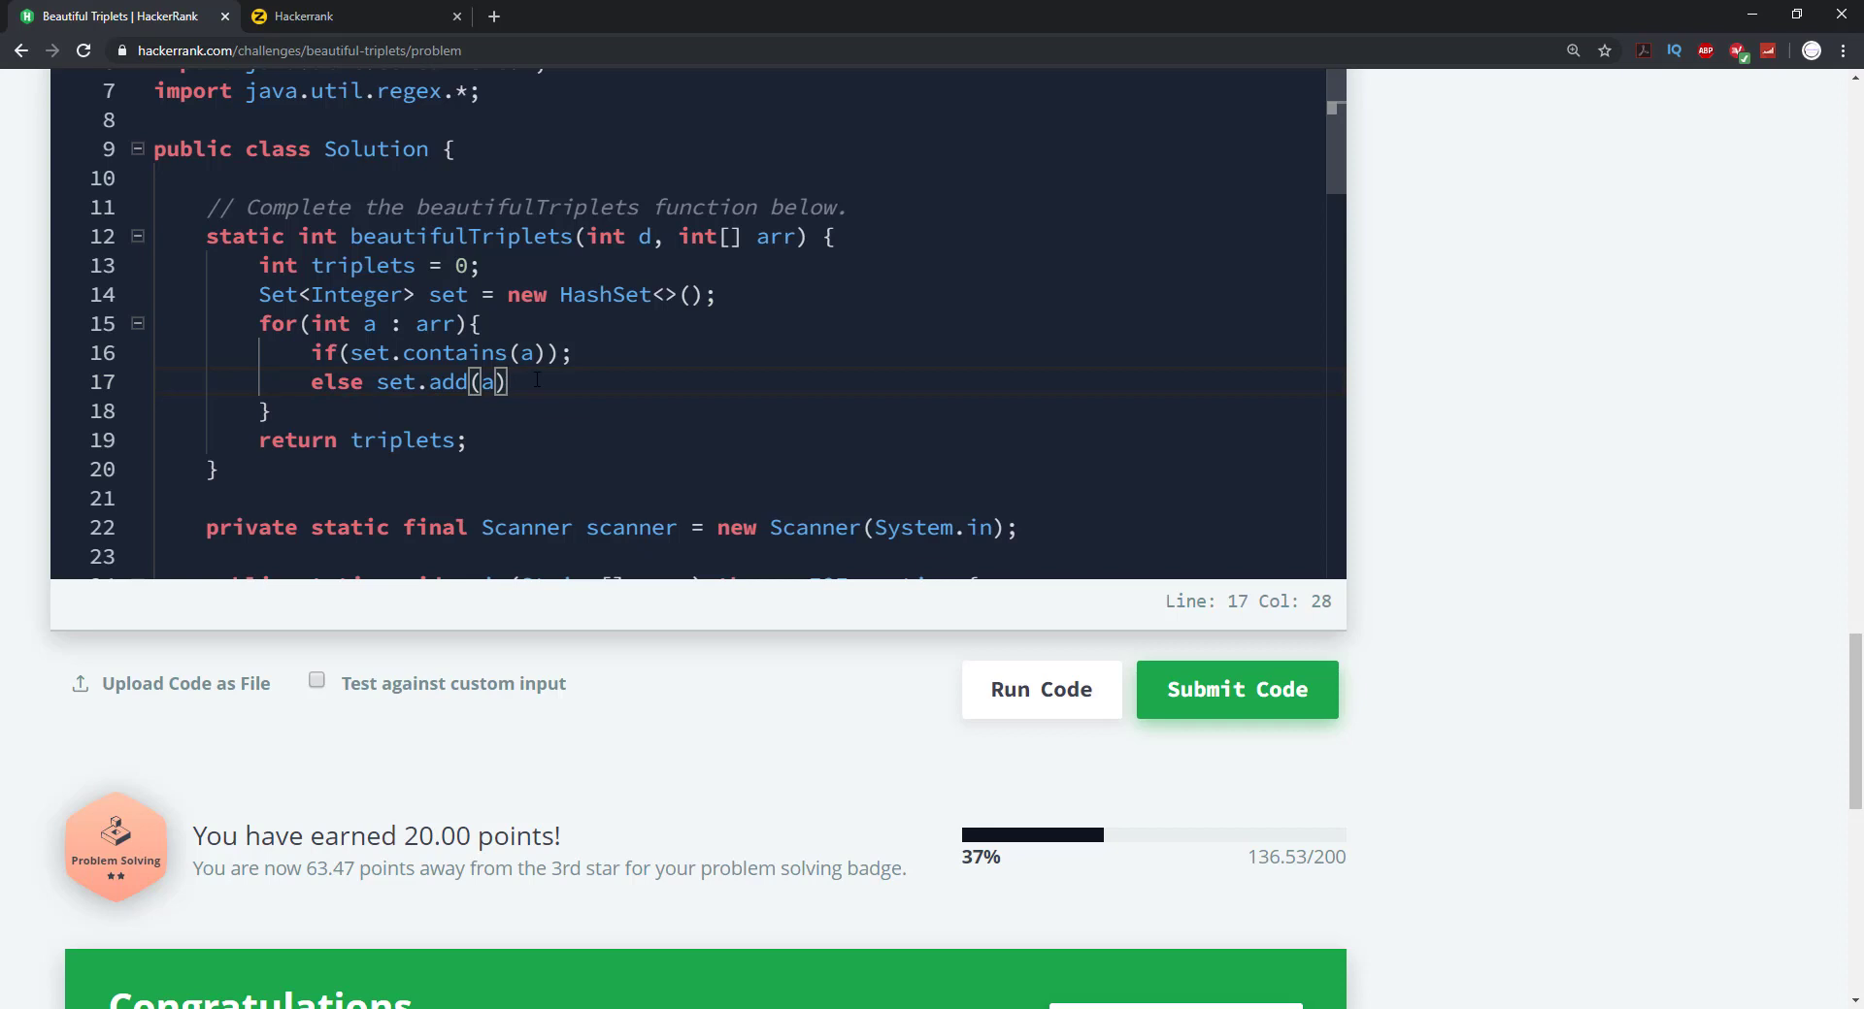
{"action": "type", "text": ";"}
{"action": "type", "text": "fo"}
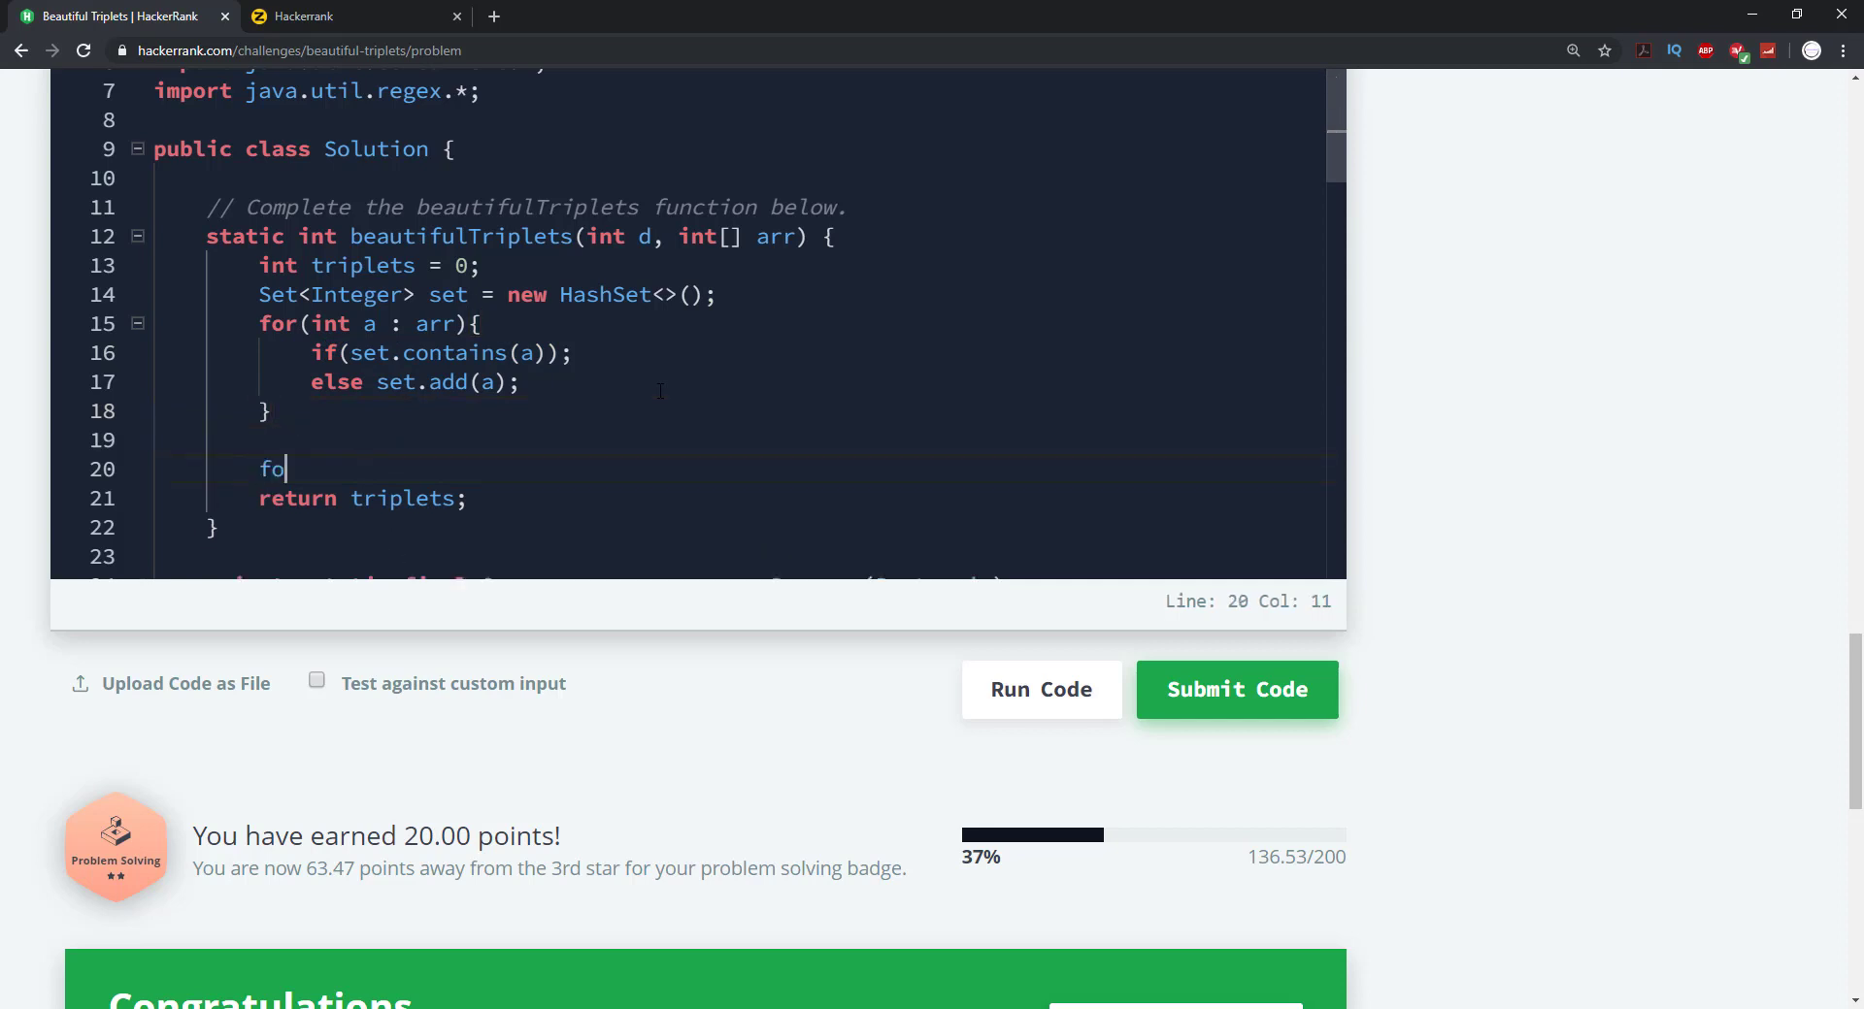
Start a second 'for(int a : arr){' loop before the return
{"action": "type", "text": "("}
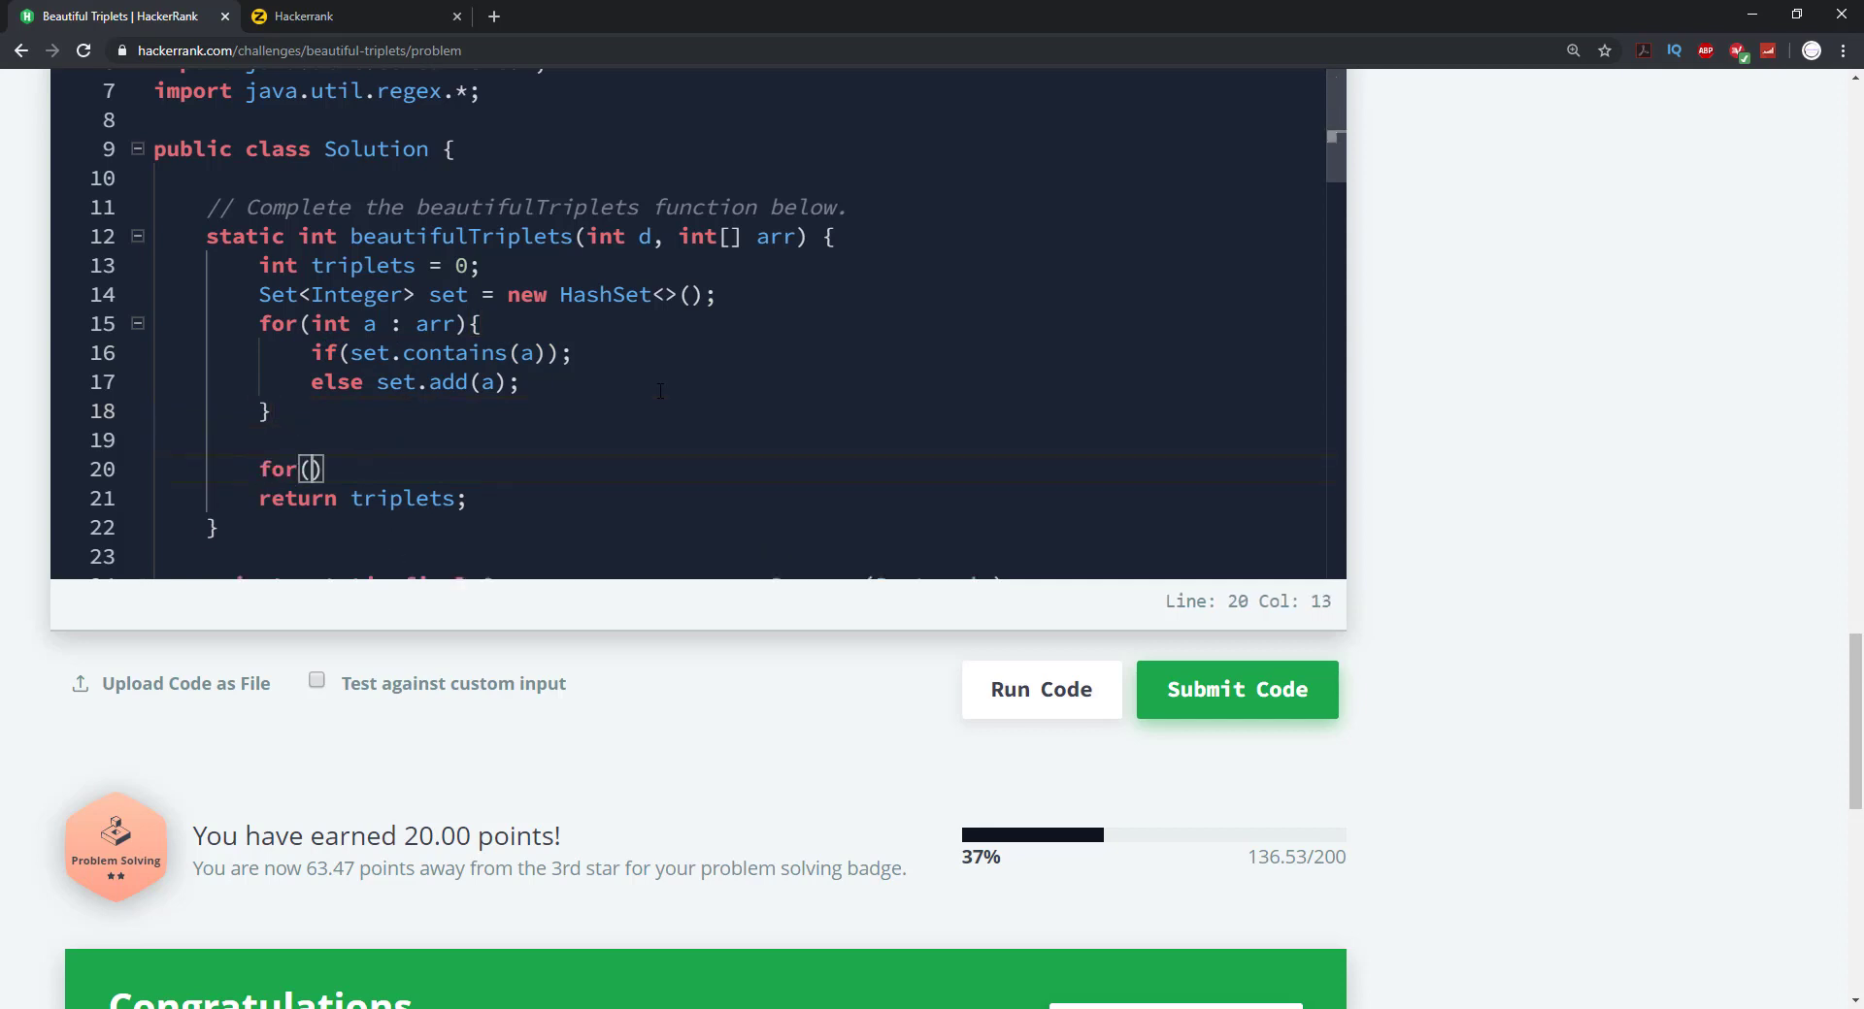
{"action": "type", "text": "int a"}
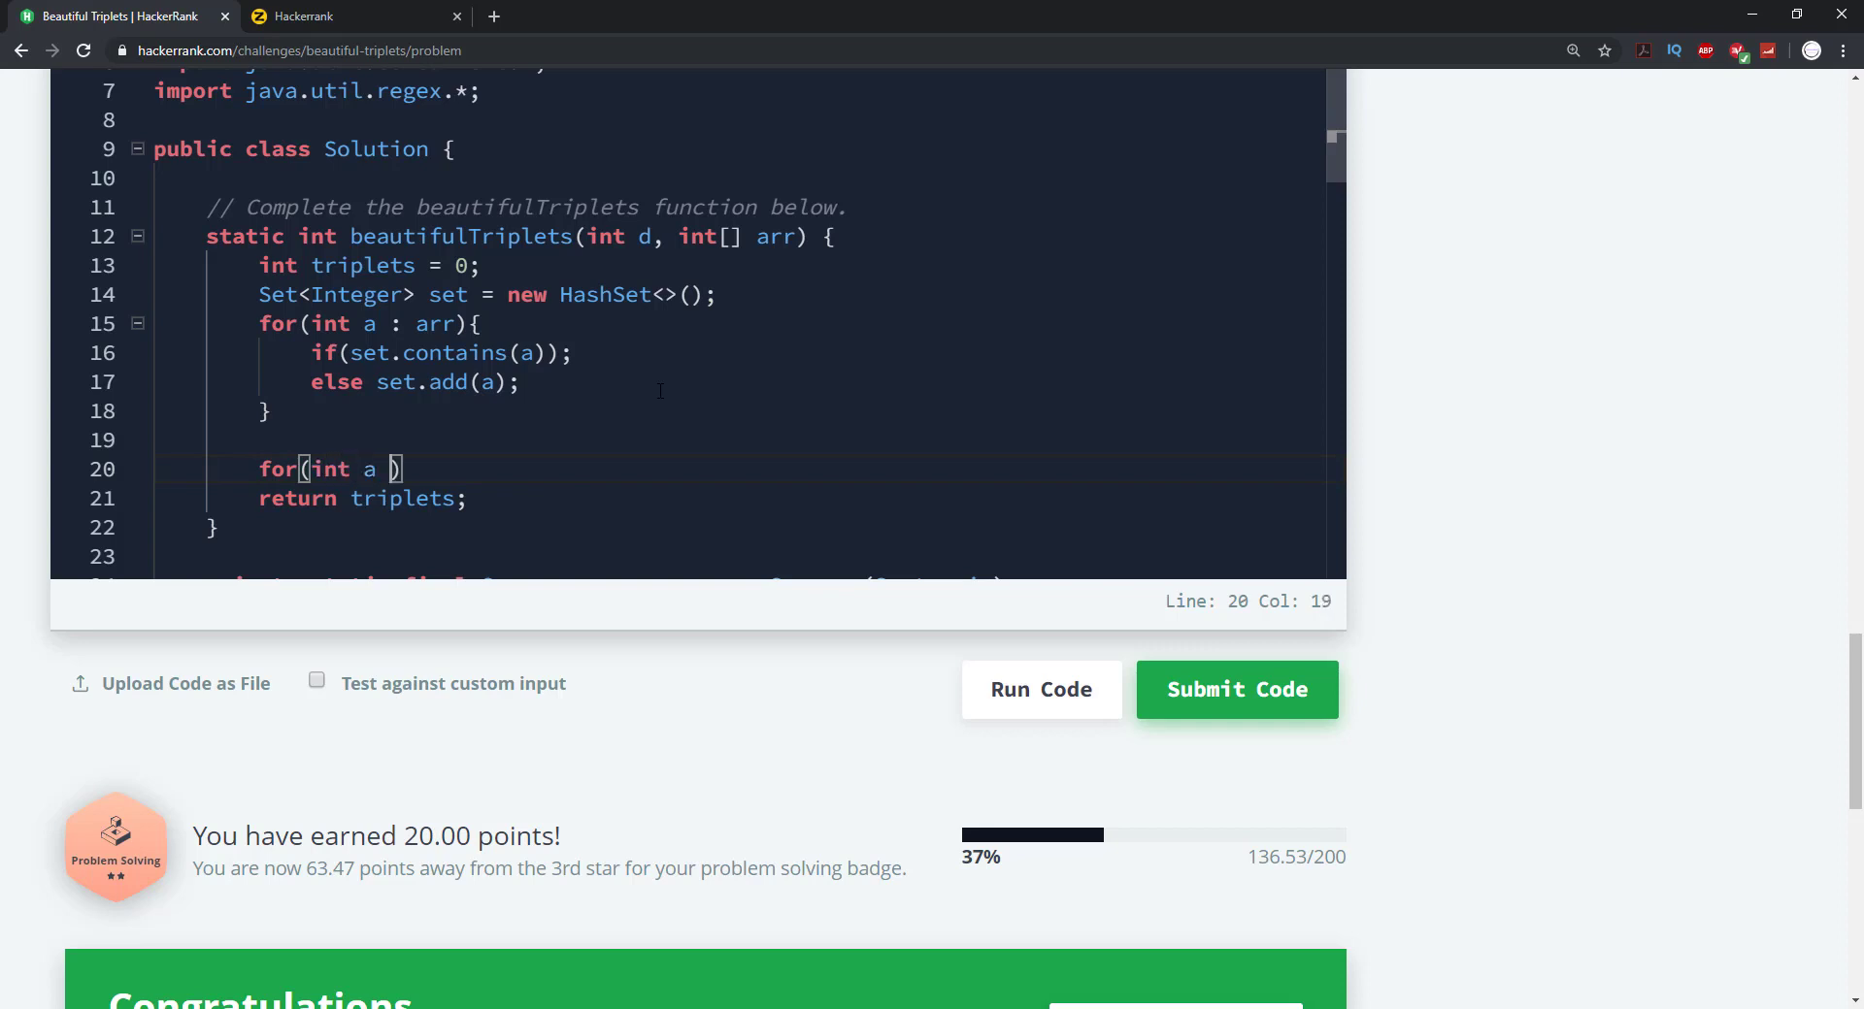
{"action": "type", "text": ": arr"}
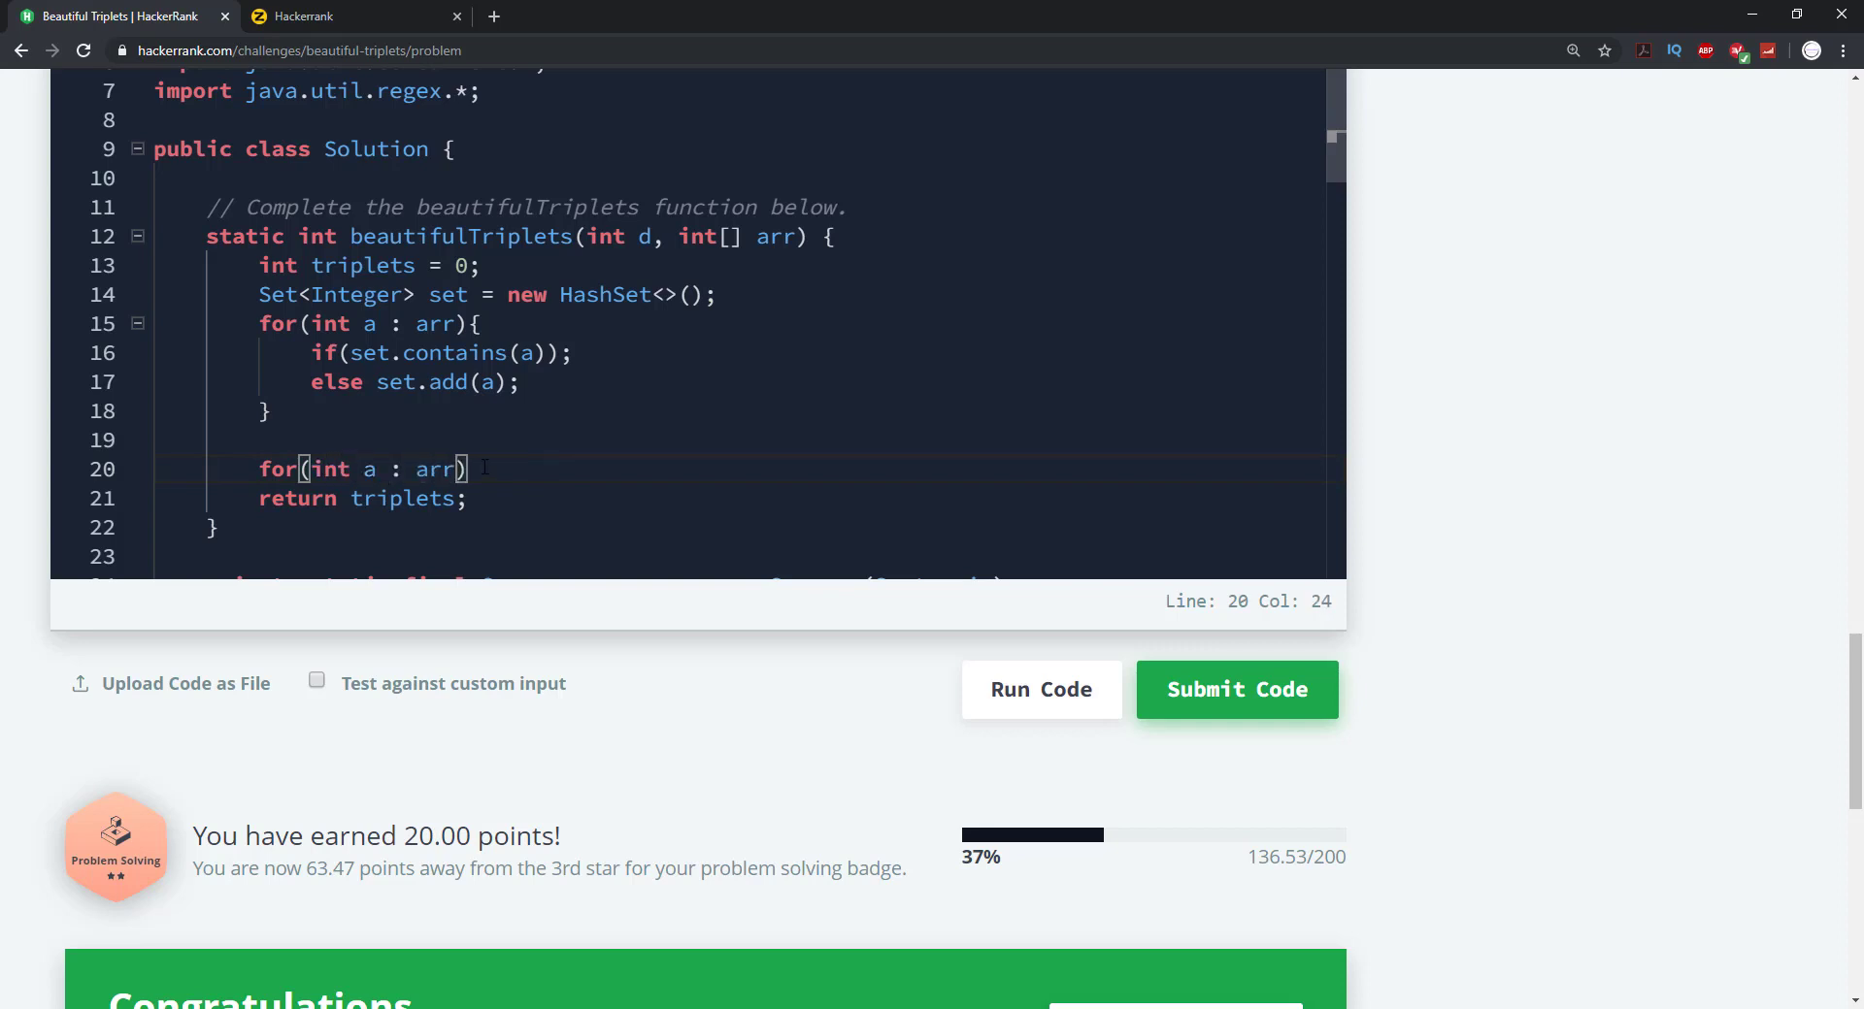
{"action": "type", "text": "{"}
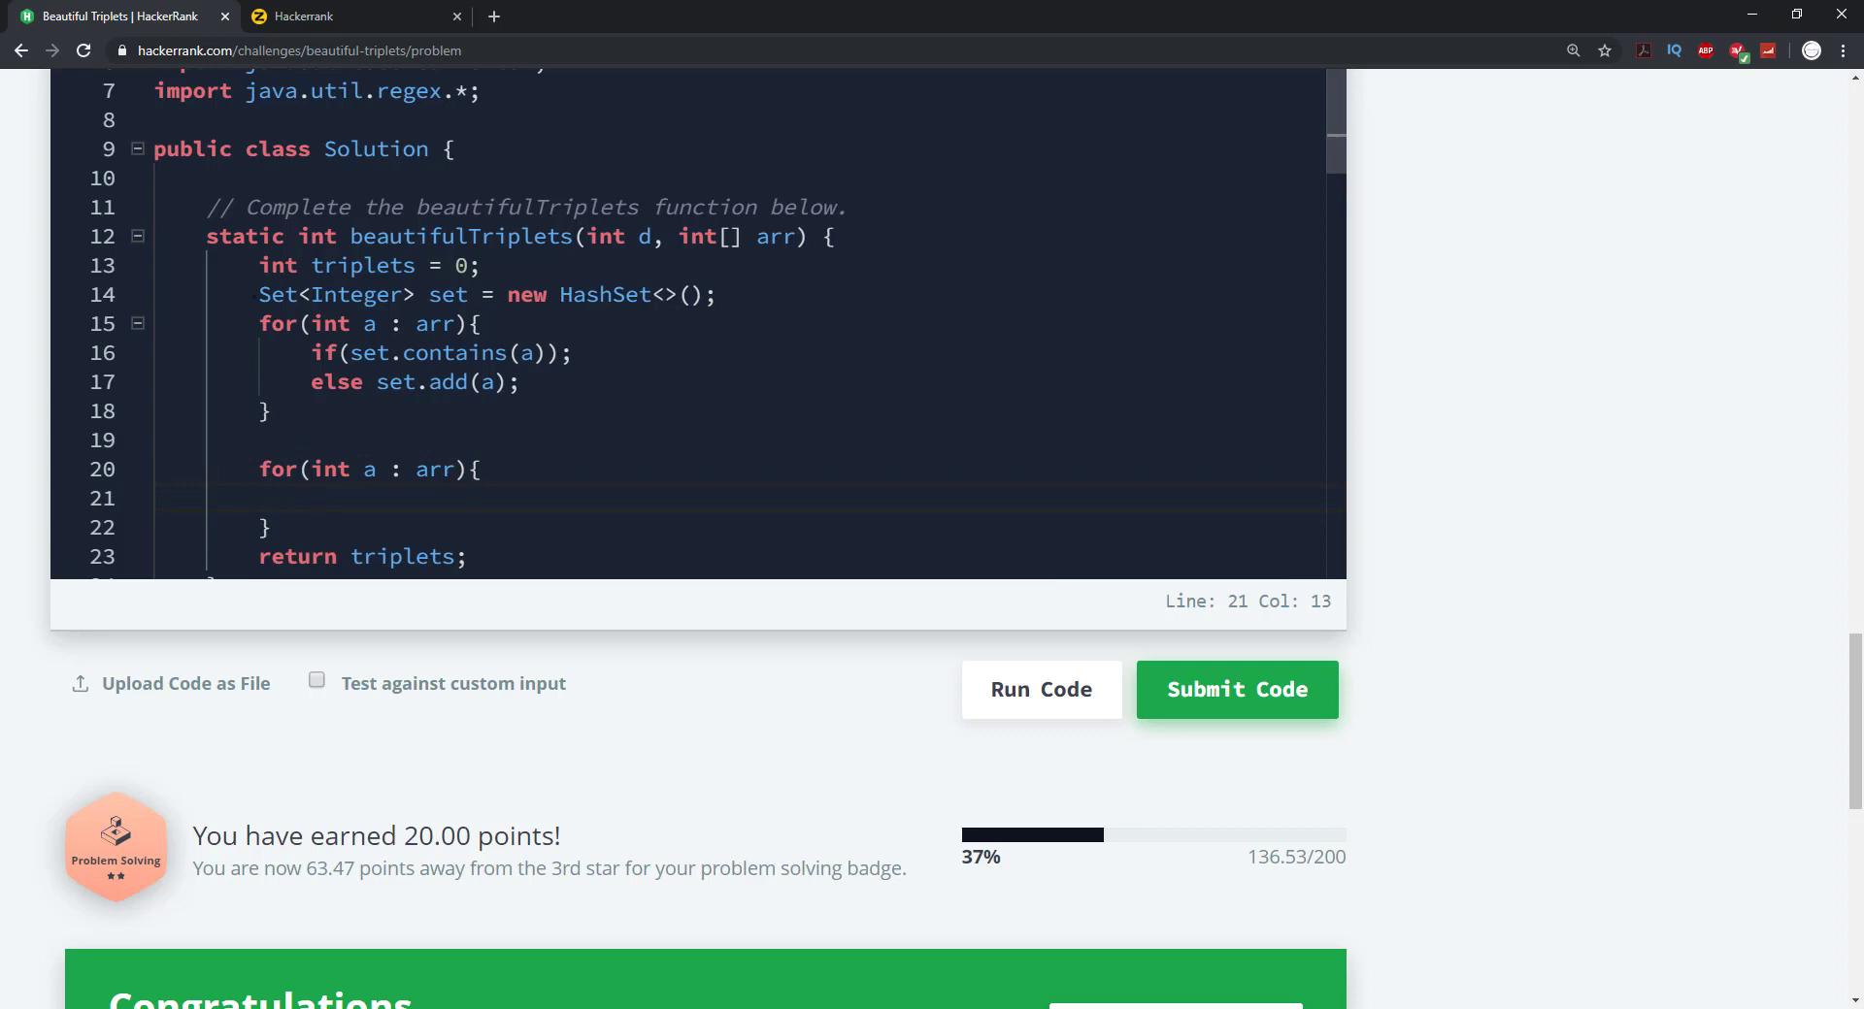
{"action": "scroll", "scroll_direction": "down", "scroll_amount": 3}
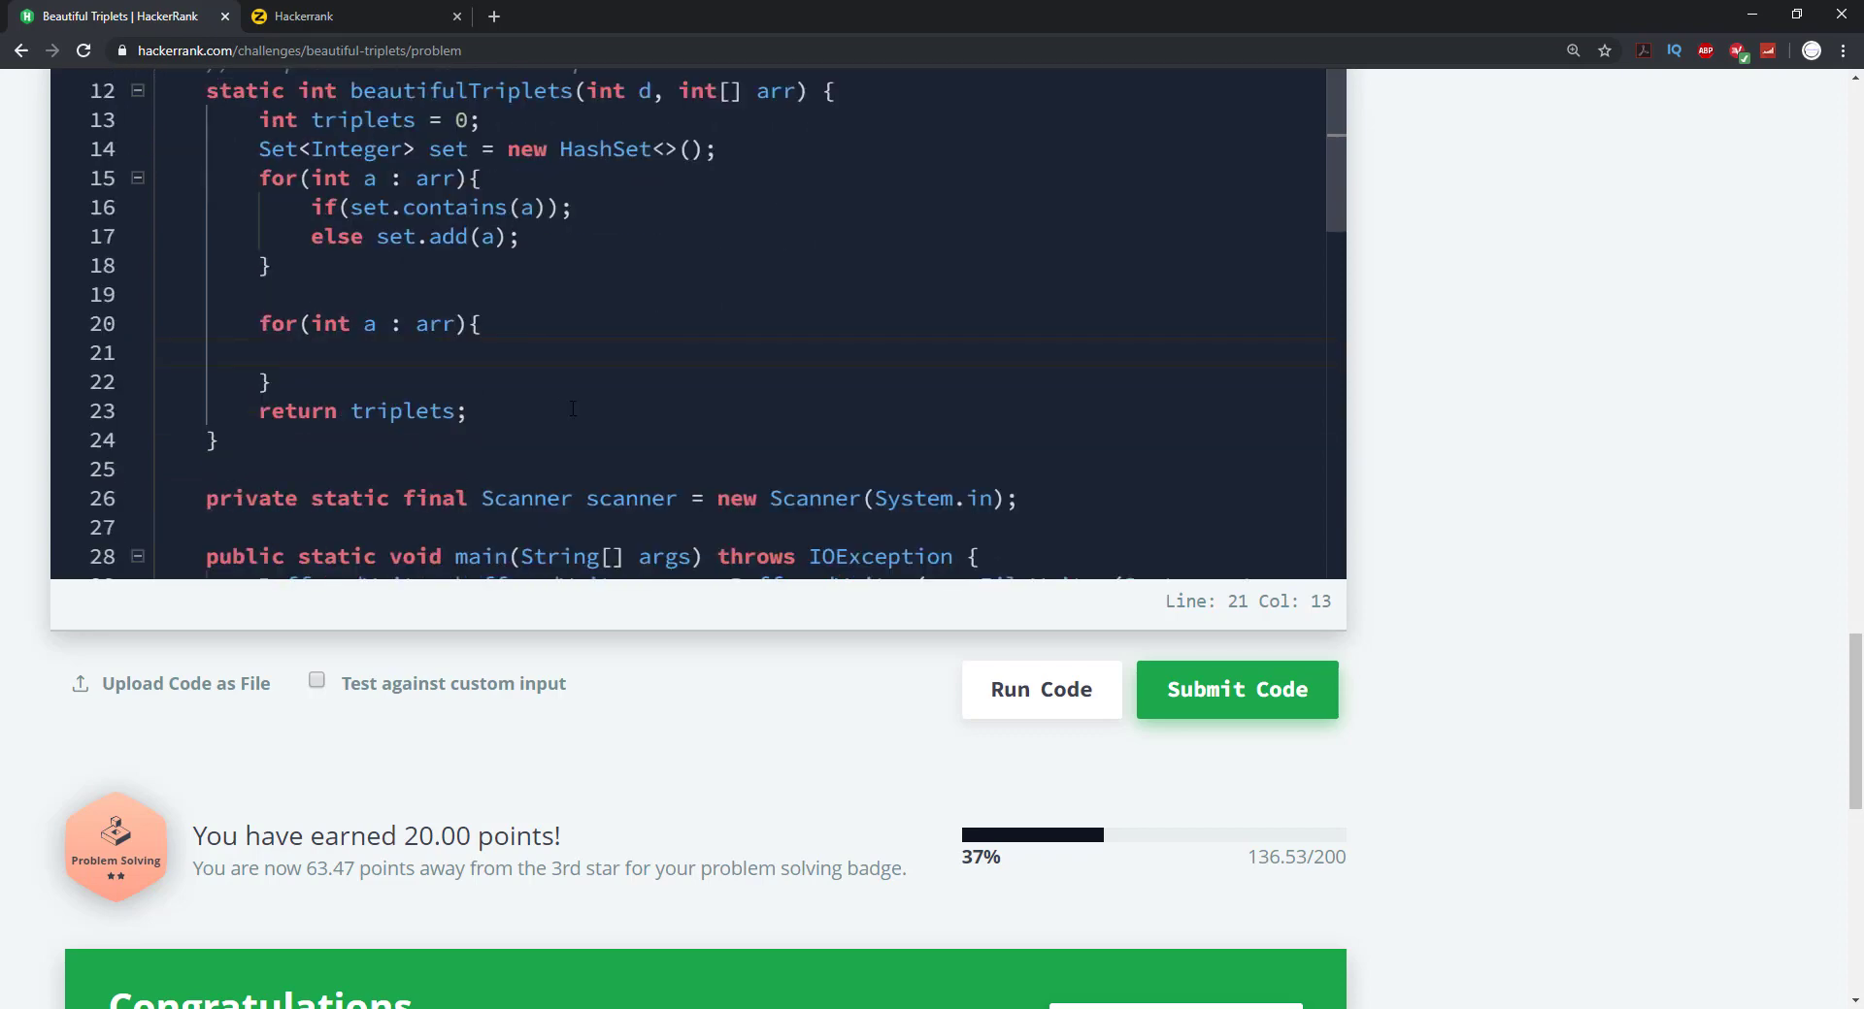
Increment triplets when the set contains both a + d and a + d * 2
{"action": "type", "text": "if("}
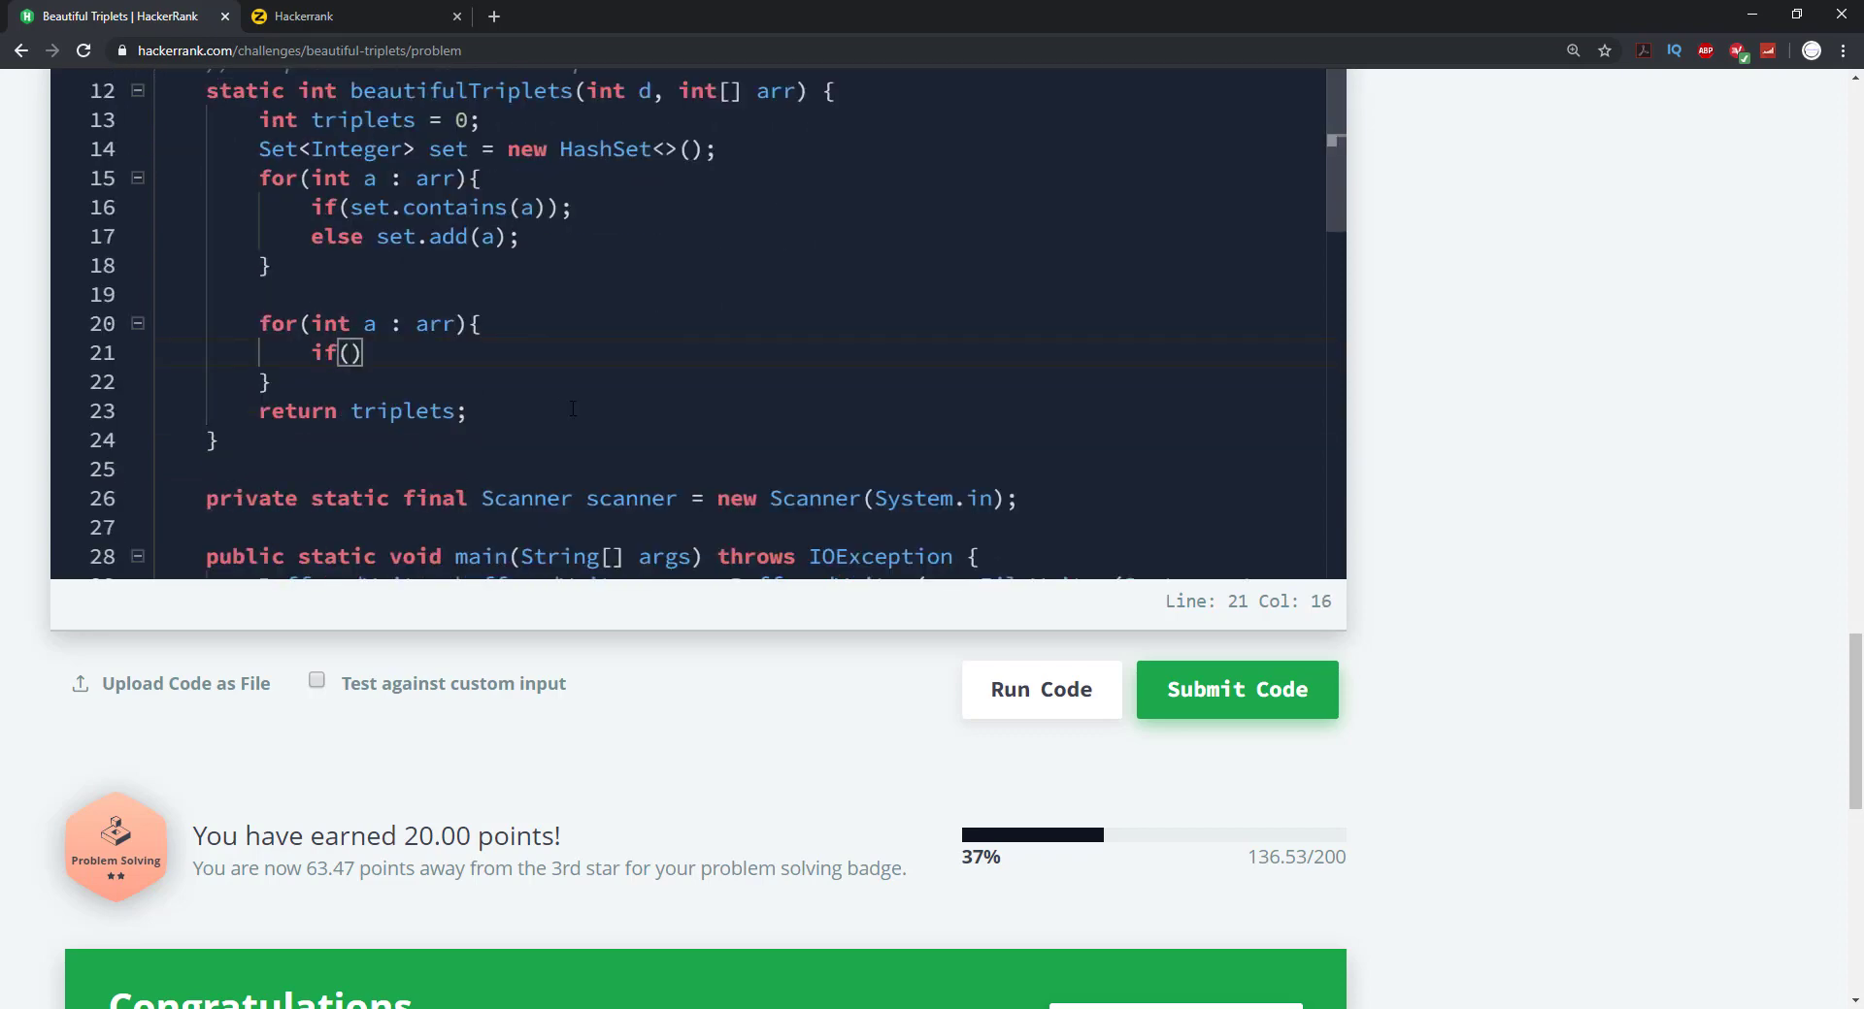
{"action": "type", "text": "set"}
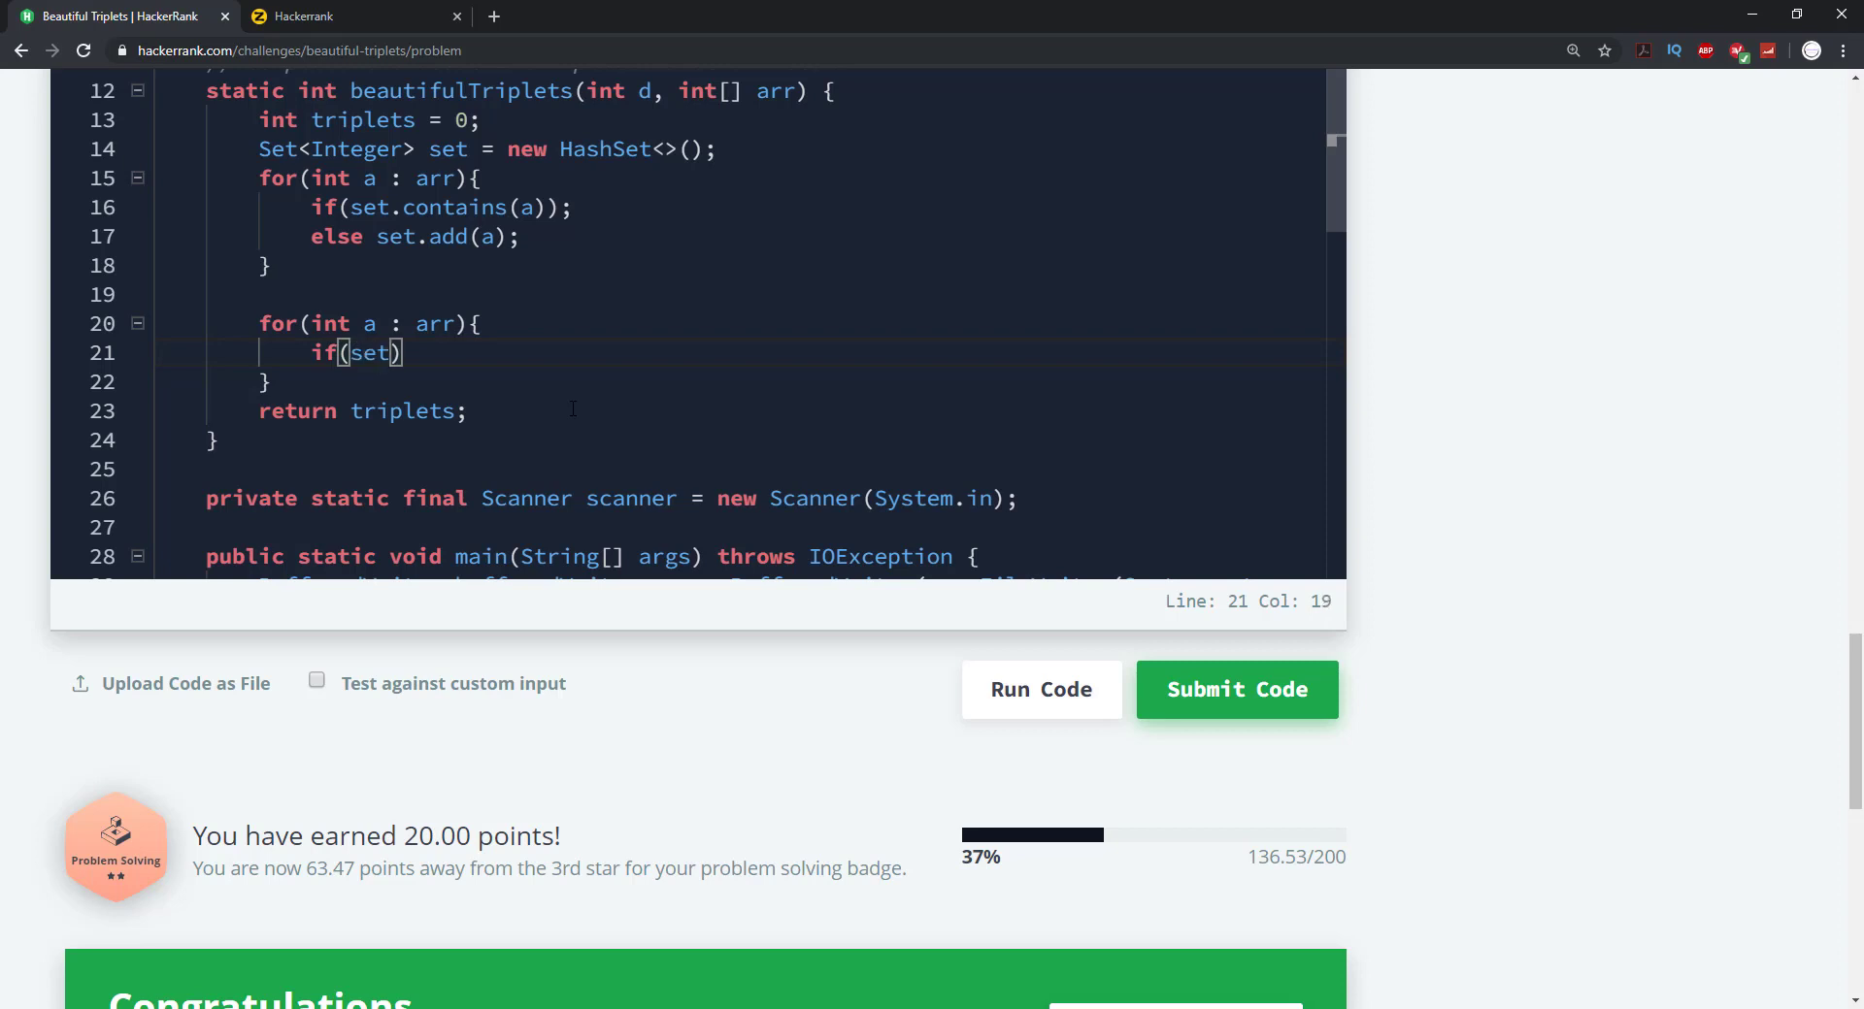
{"action": "type", "text": ".contains(a +"}
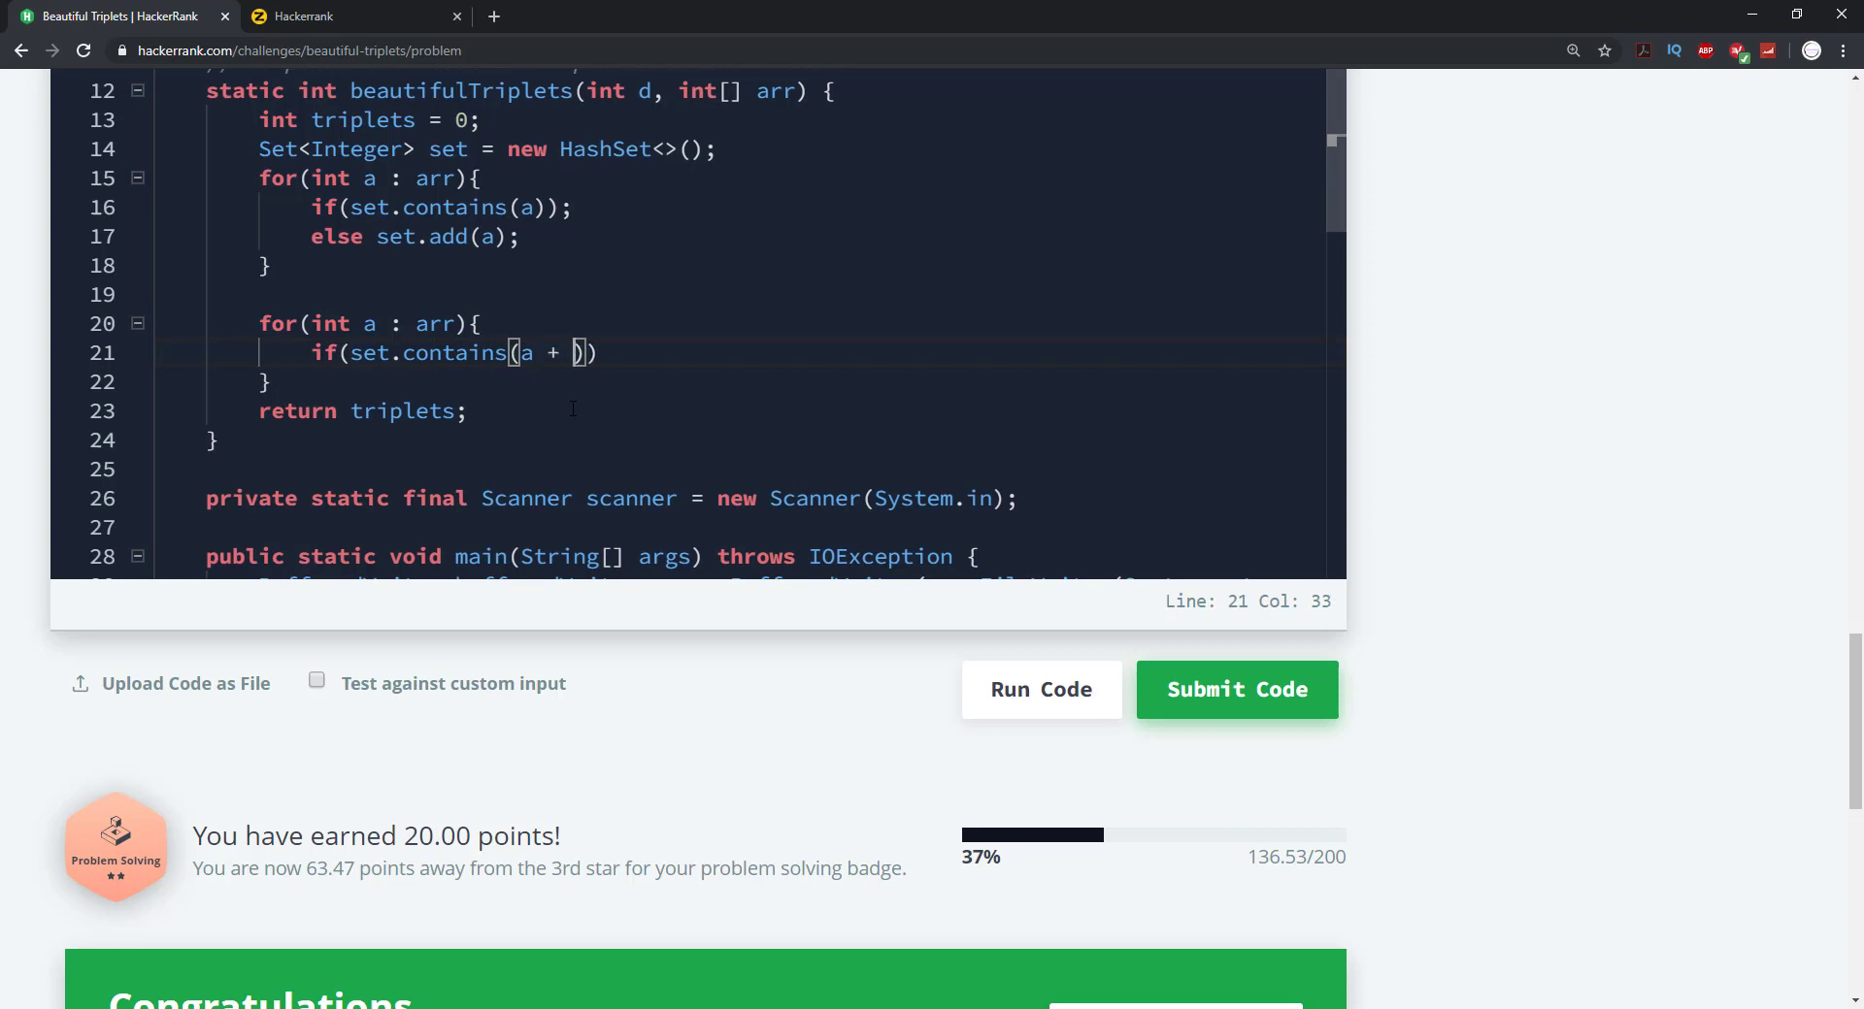
{"action": "type", "text": "d"}
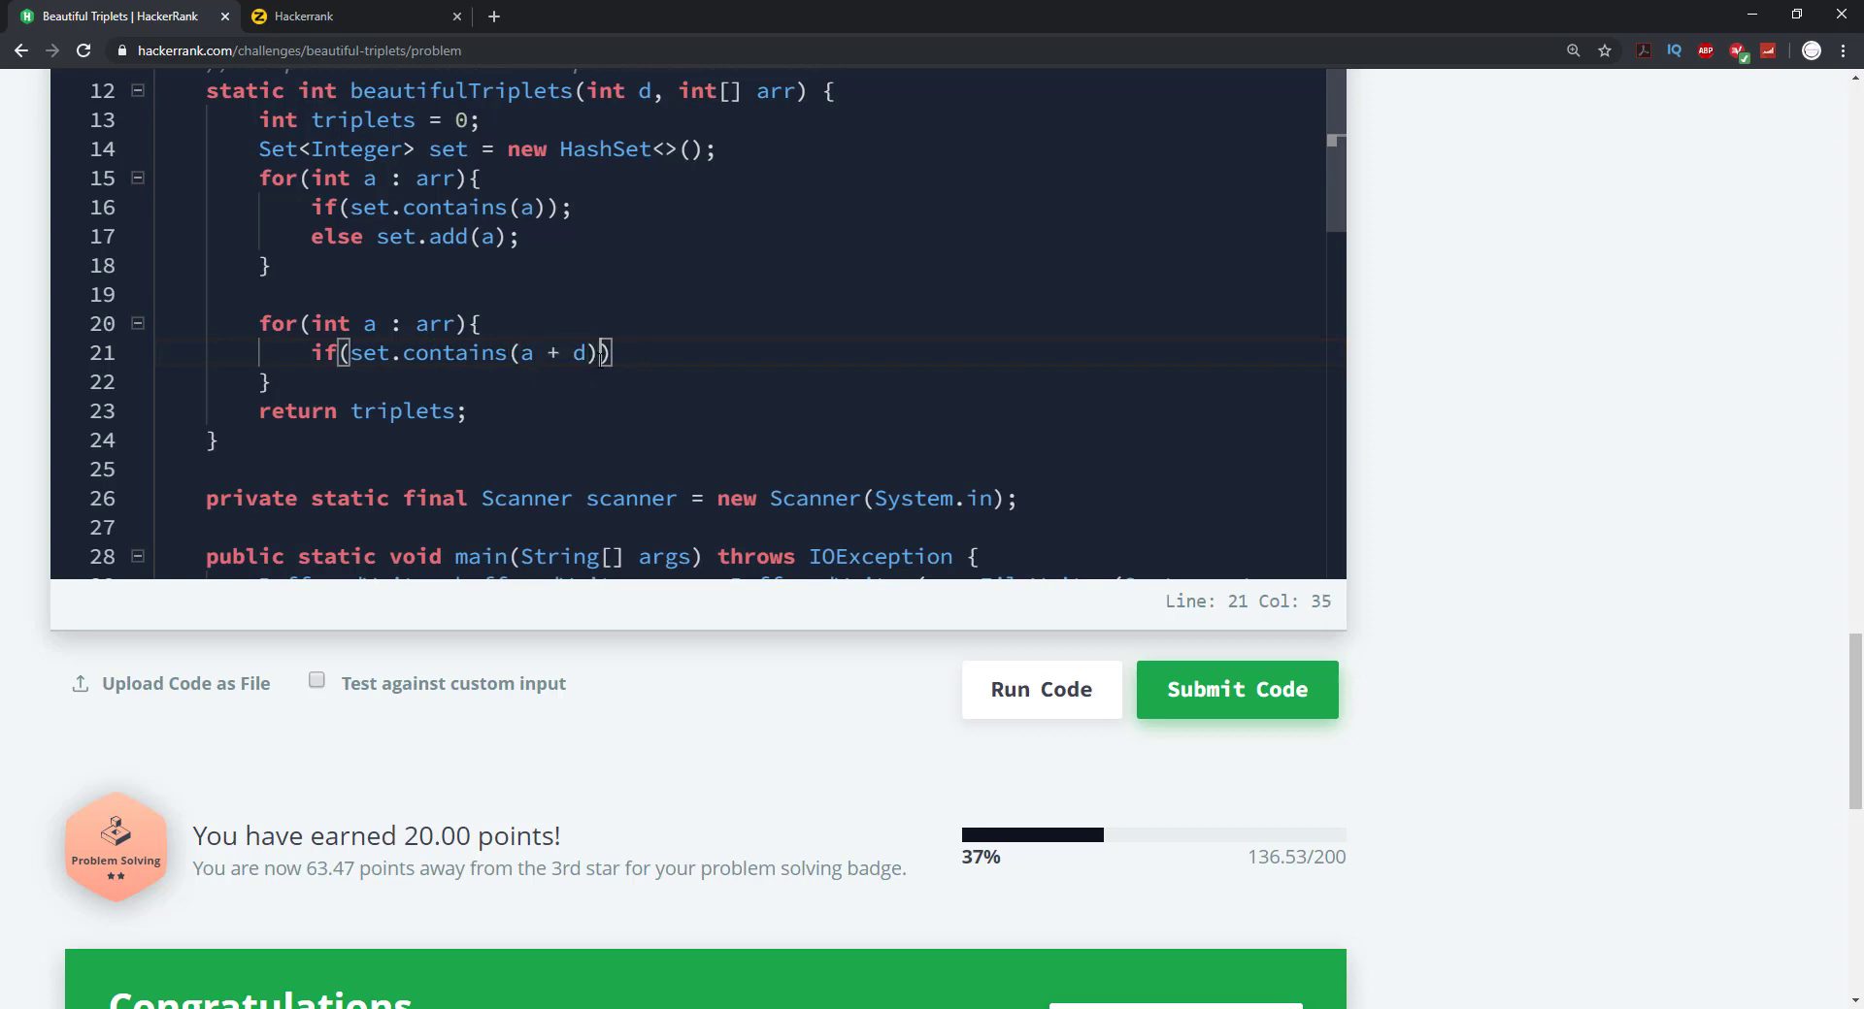
{"action": "type", "text": "&& set.co"}
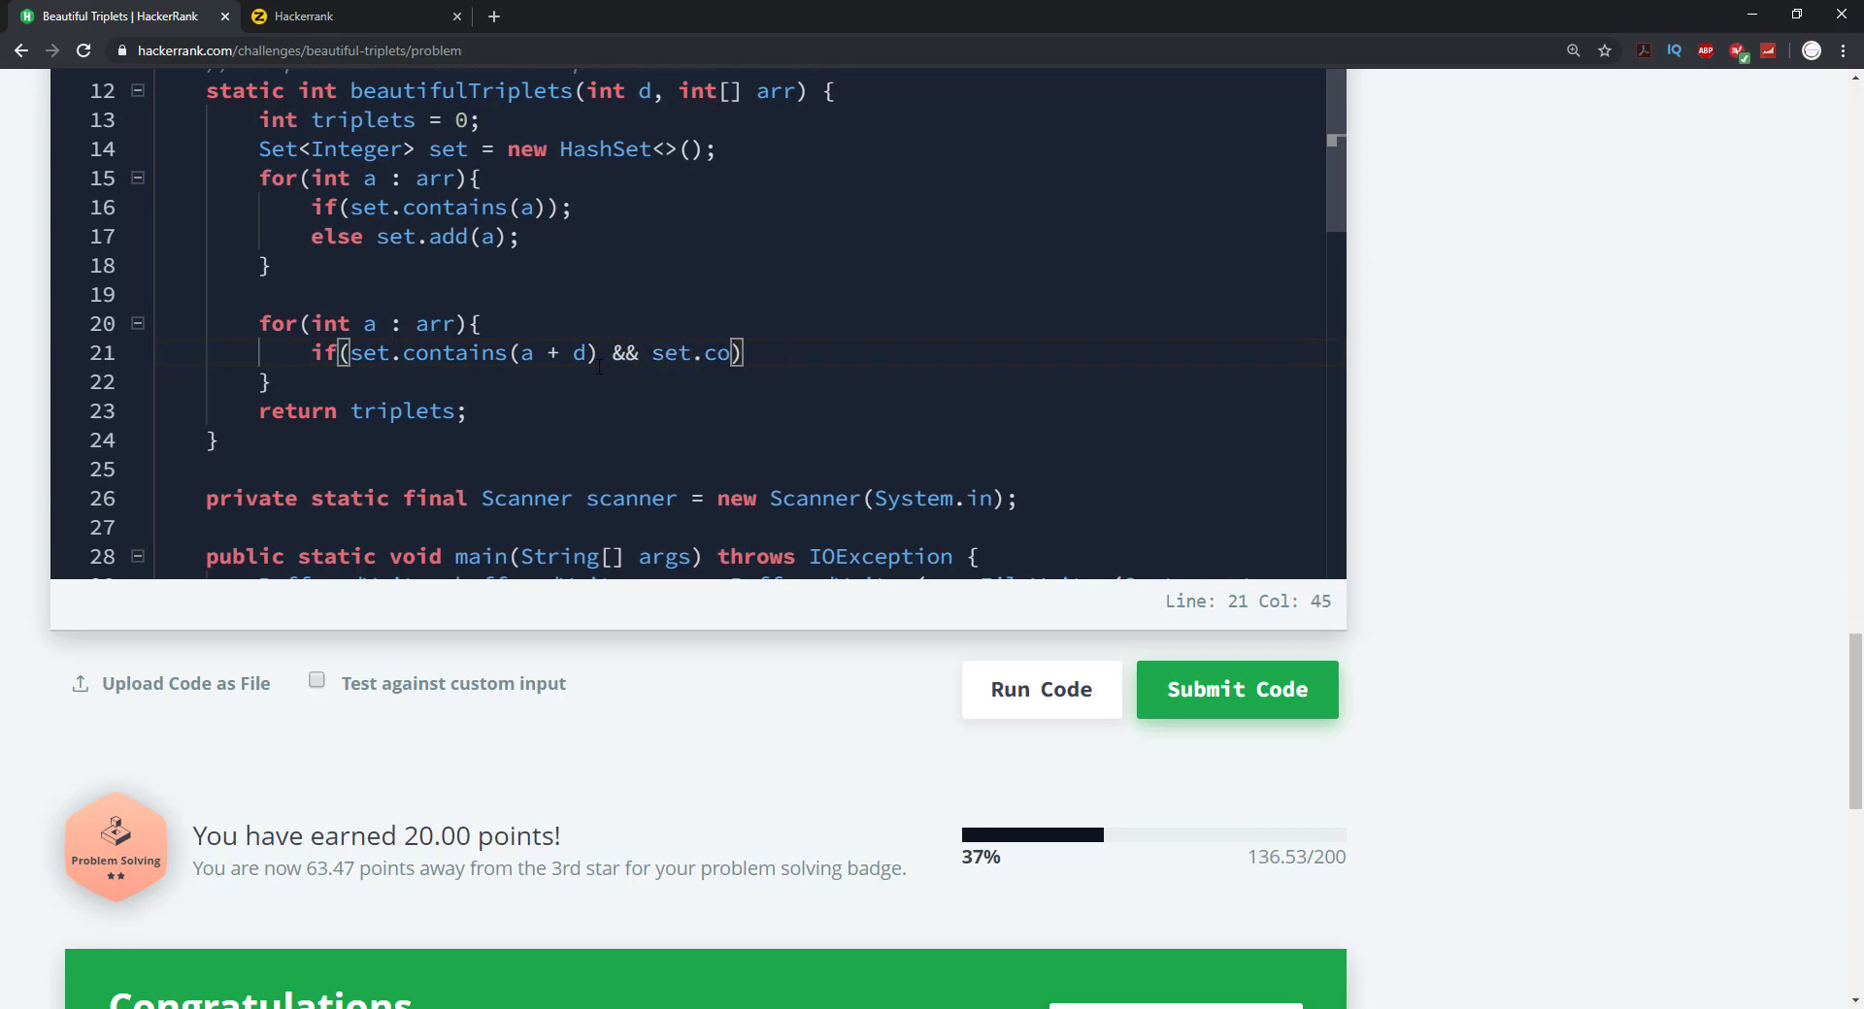
{"action": "type", "text": "ntains()"}
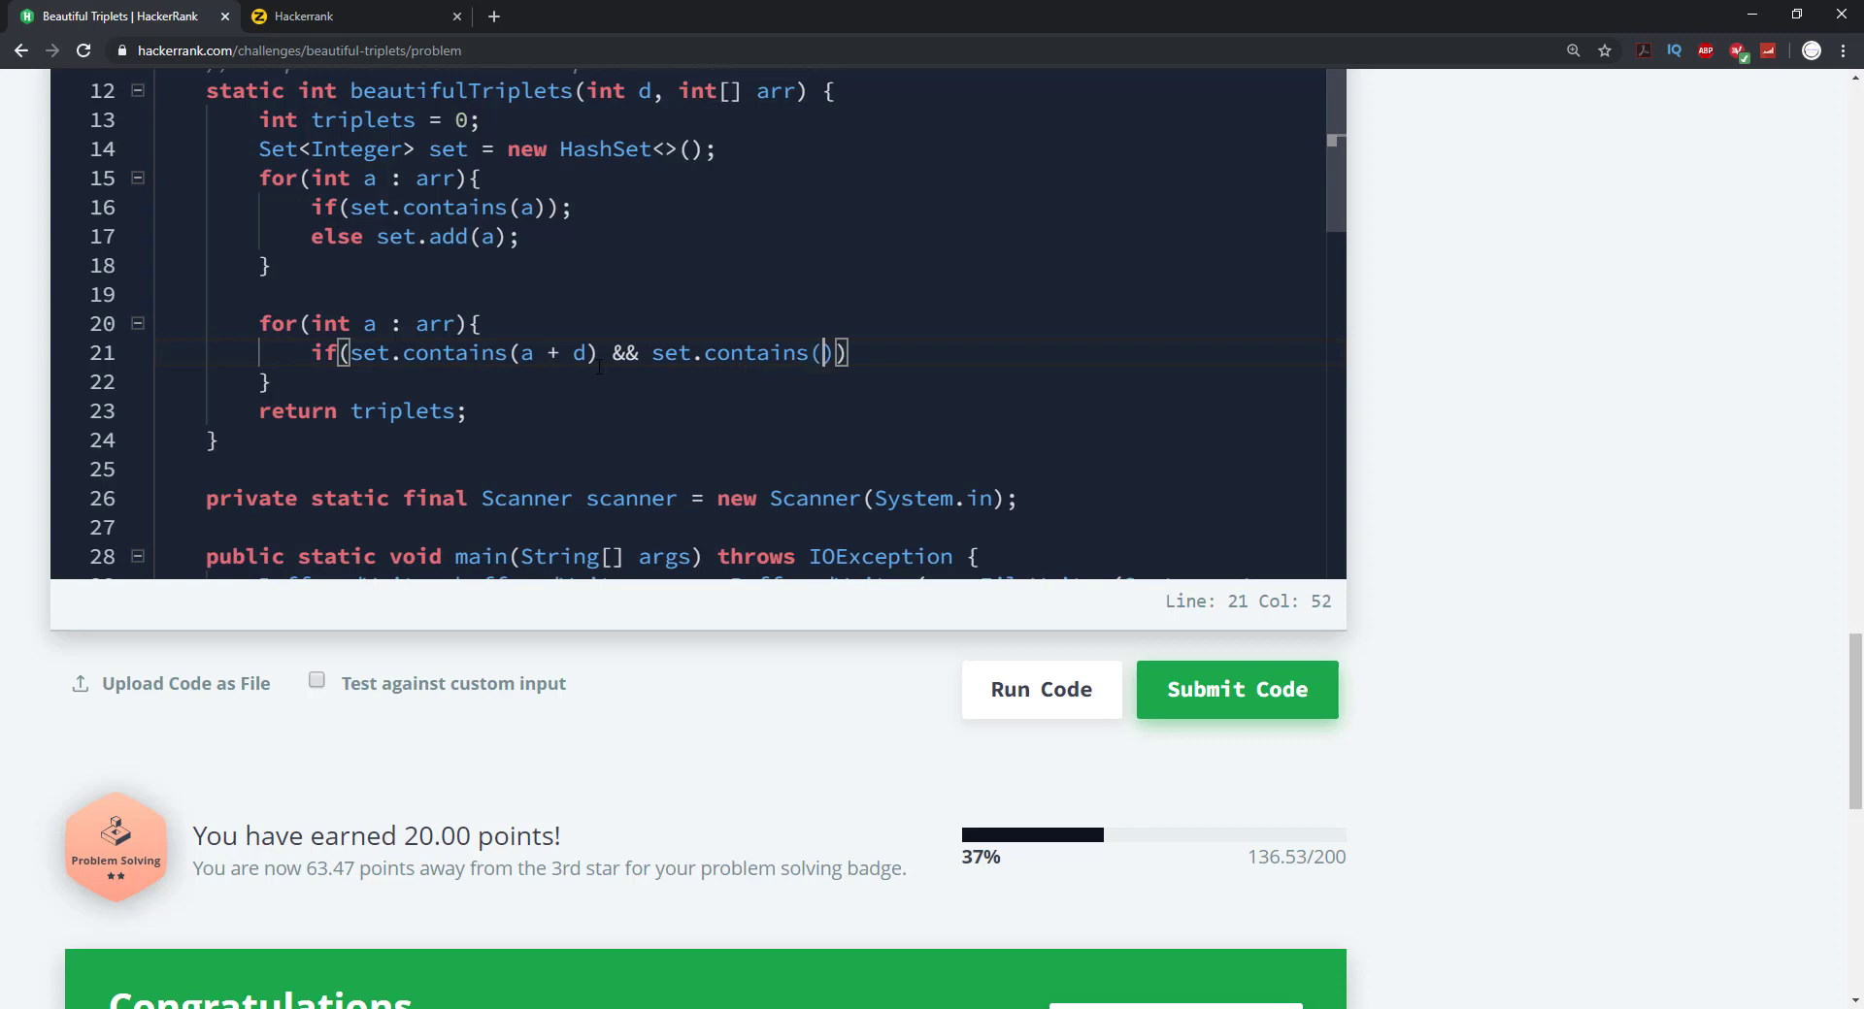
{"action": "type", "text": "a"}
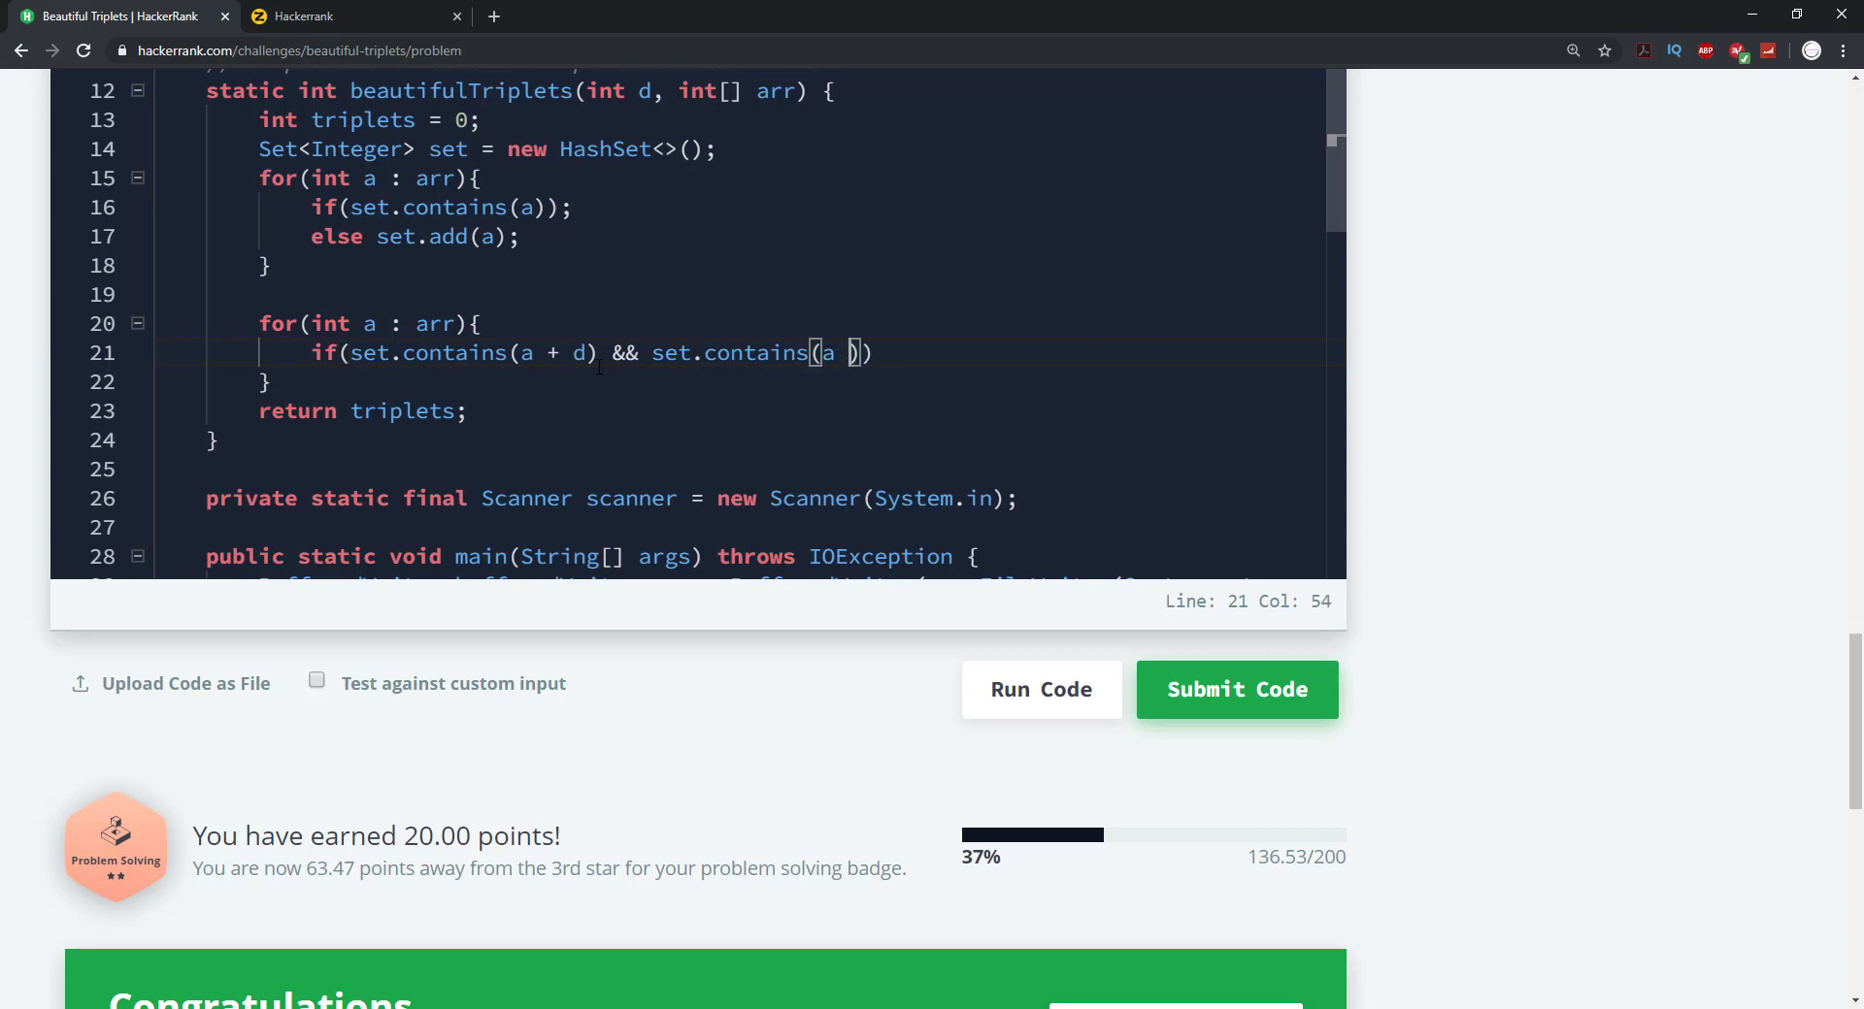
{"action": "type", "text": "+ d"}
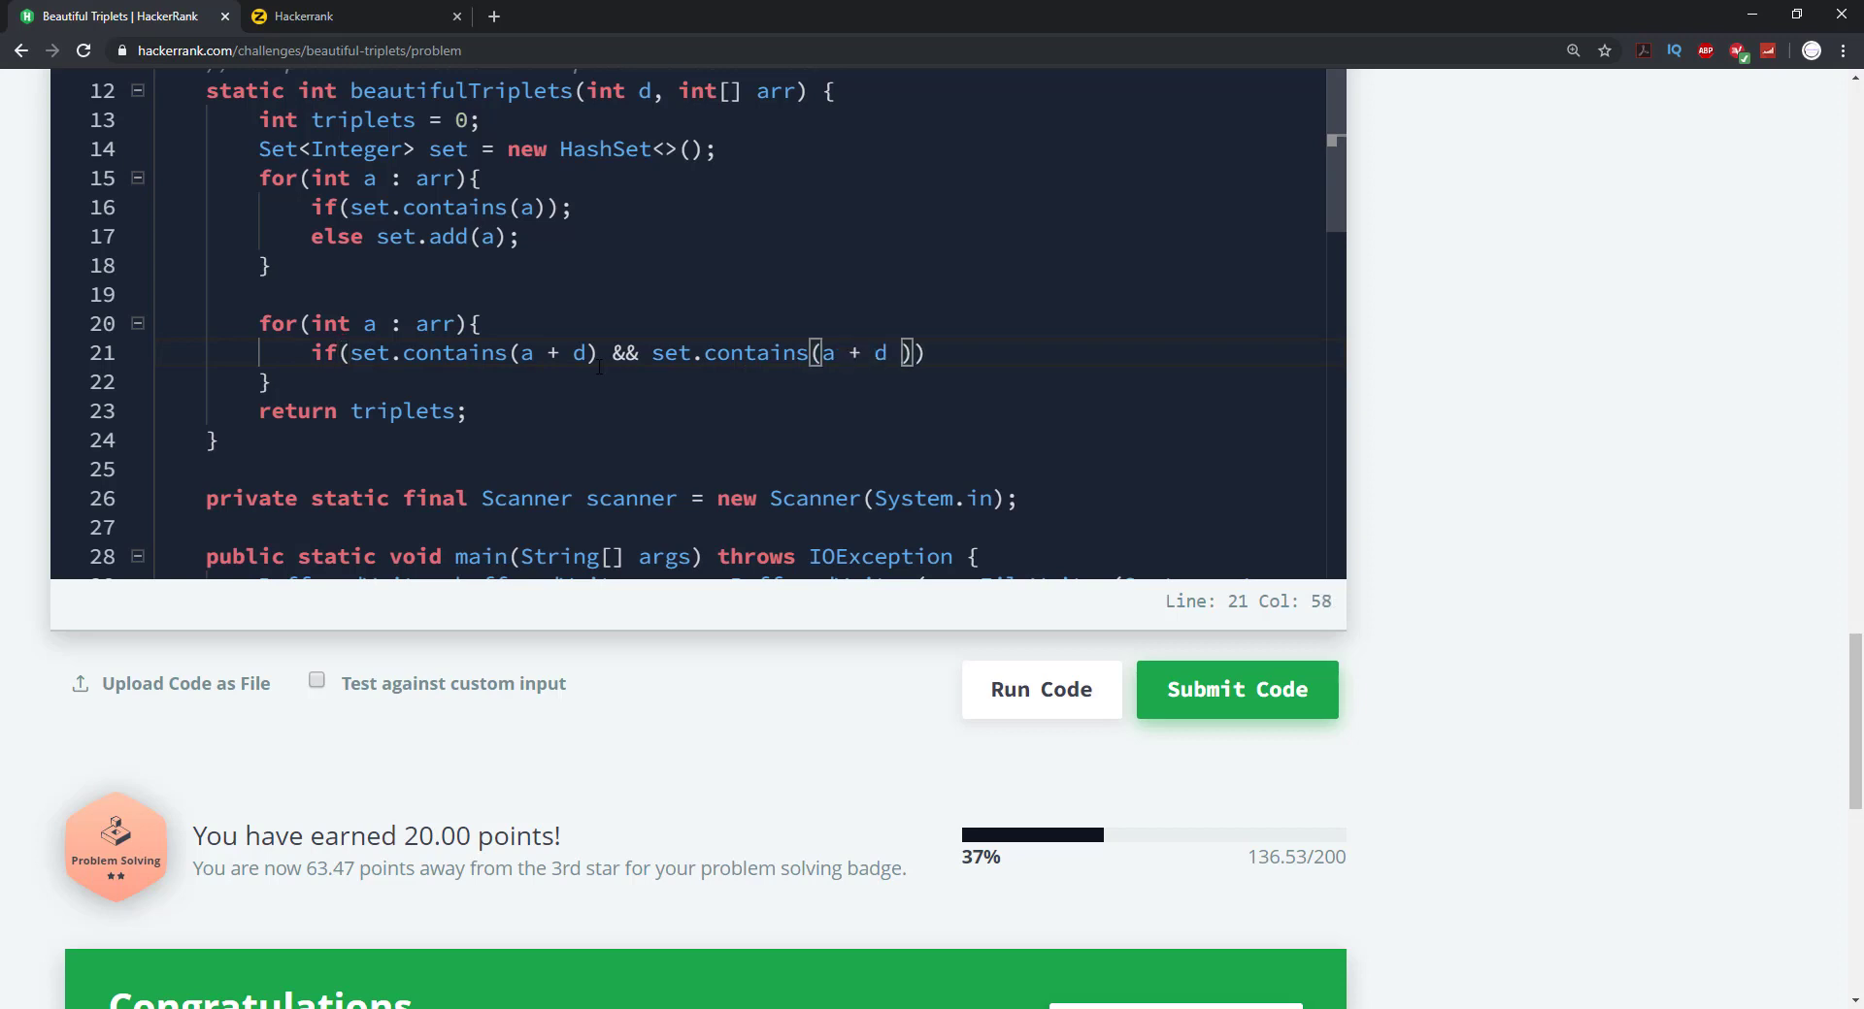
{"action": "type", "text": "* 2"}
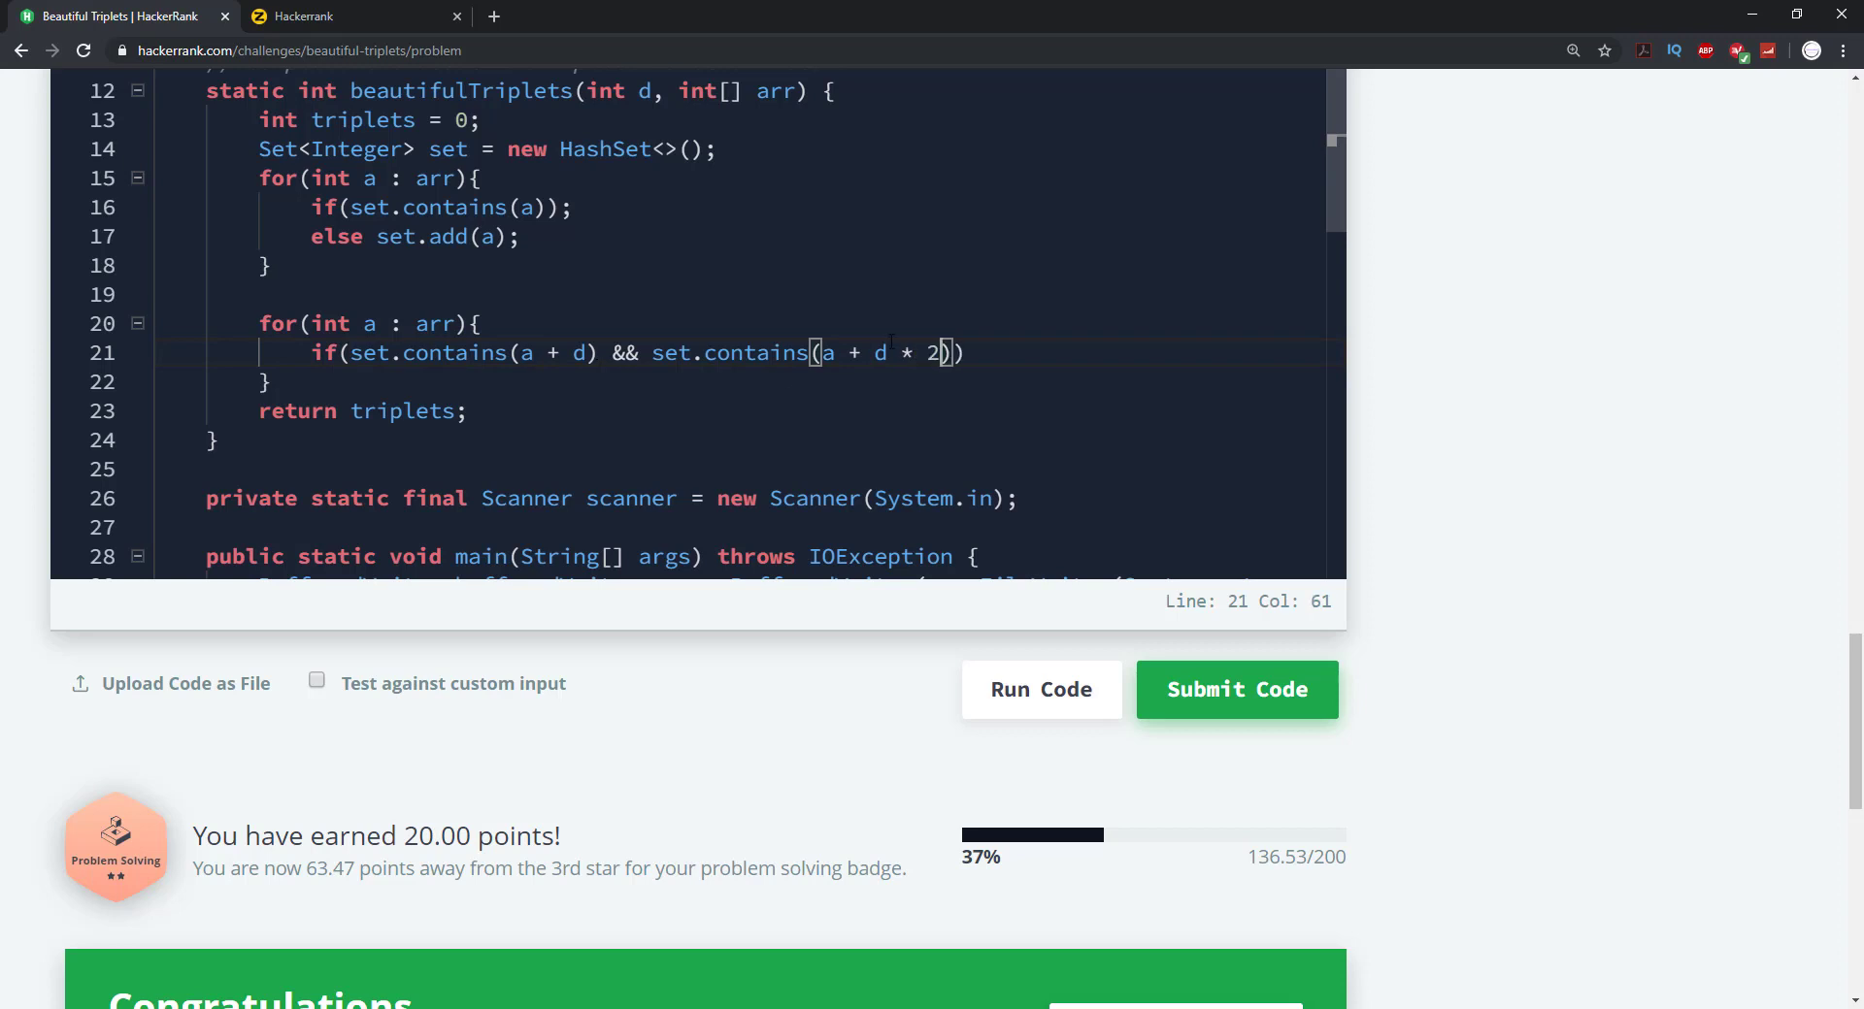
{"action": "key", "text": "Enter"}
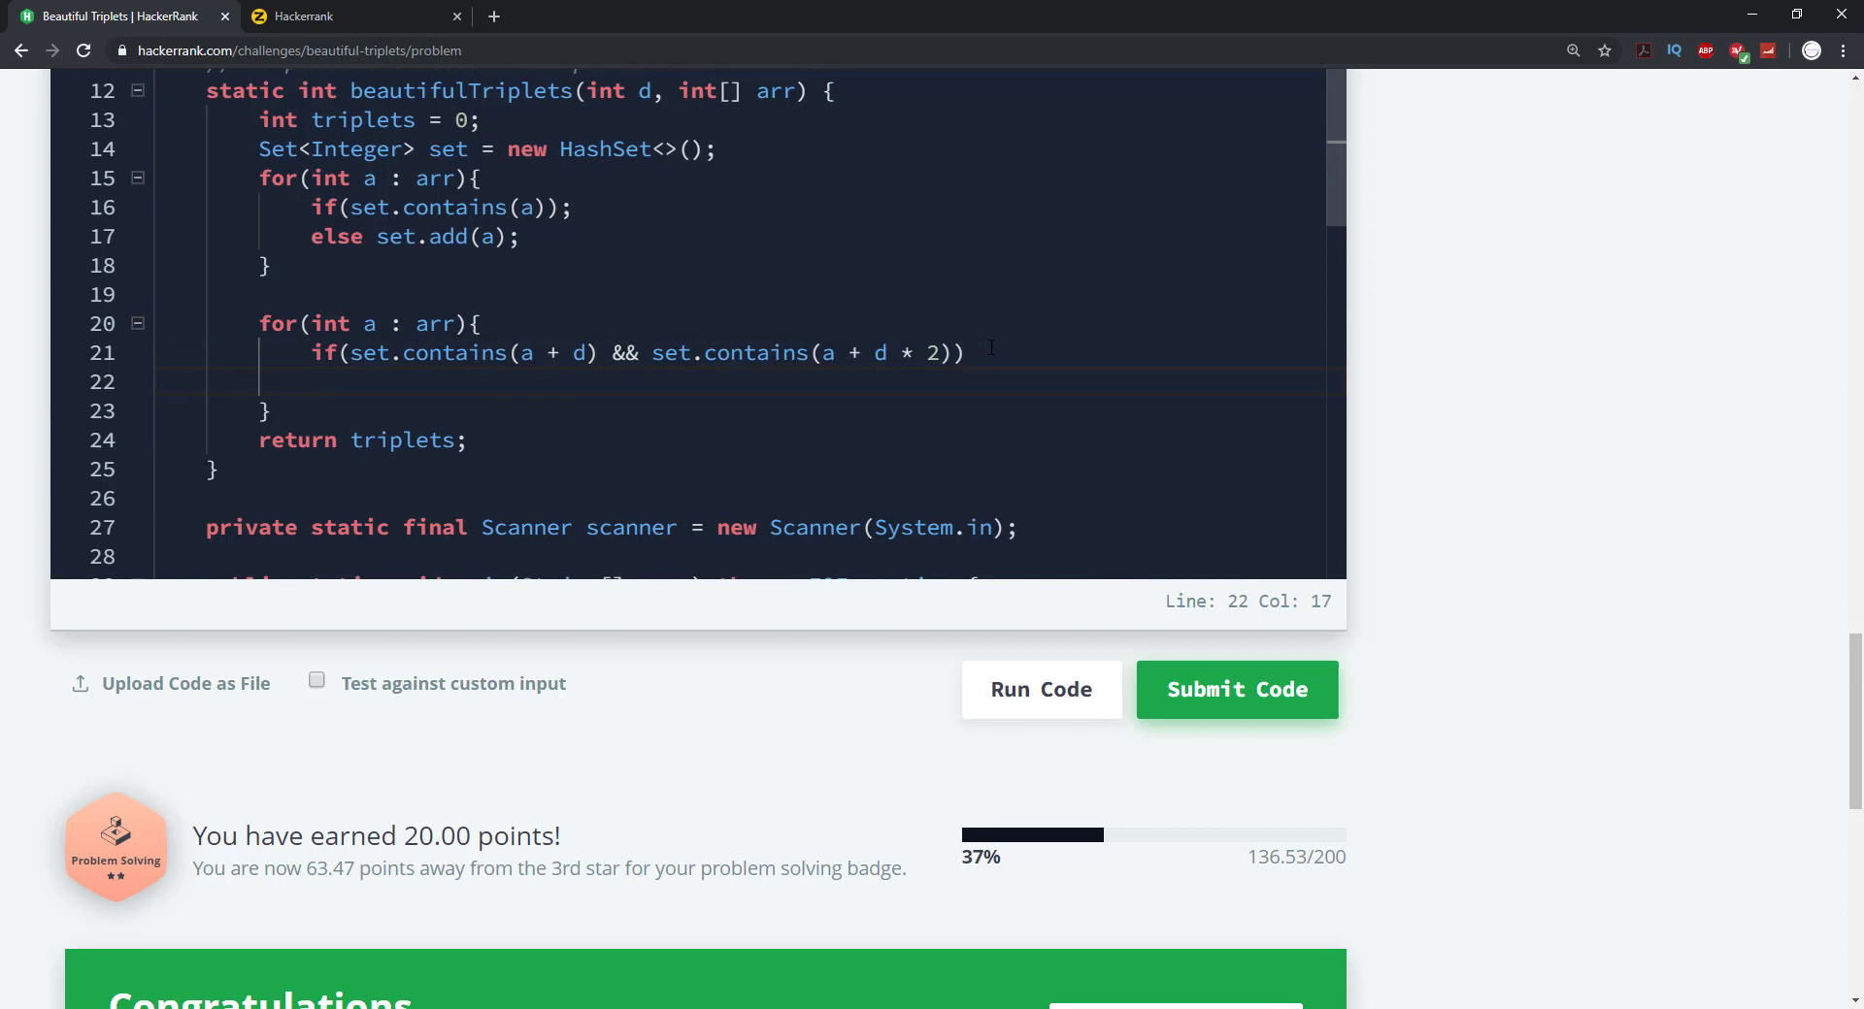
{"action": "type", "text": "++tr"}
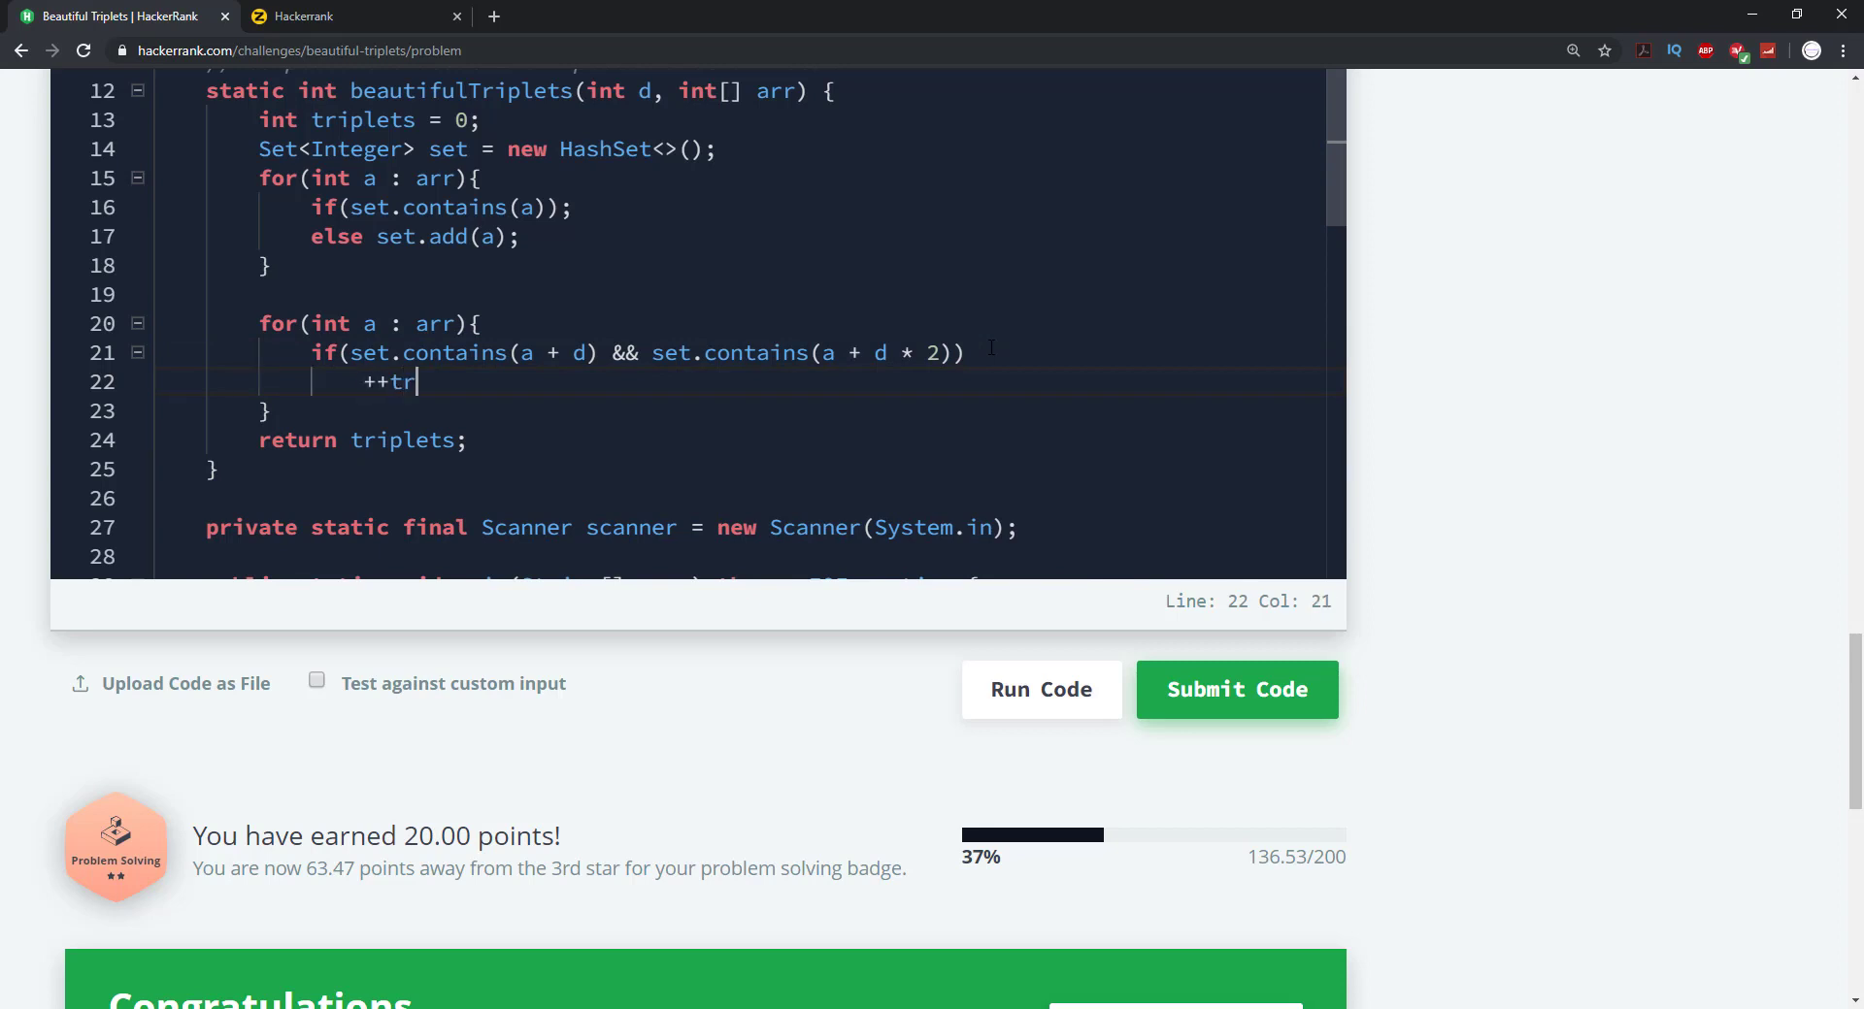
{"action": "type", "text": "ipl"}
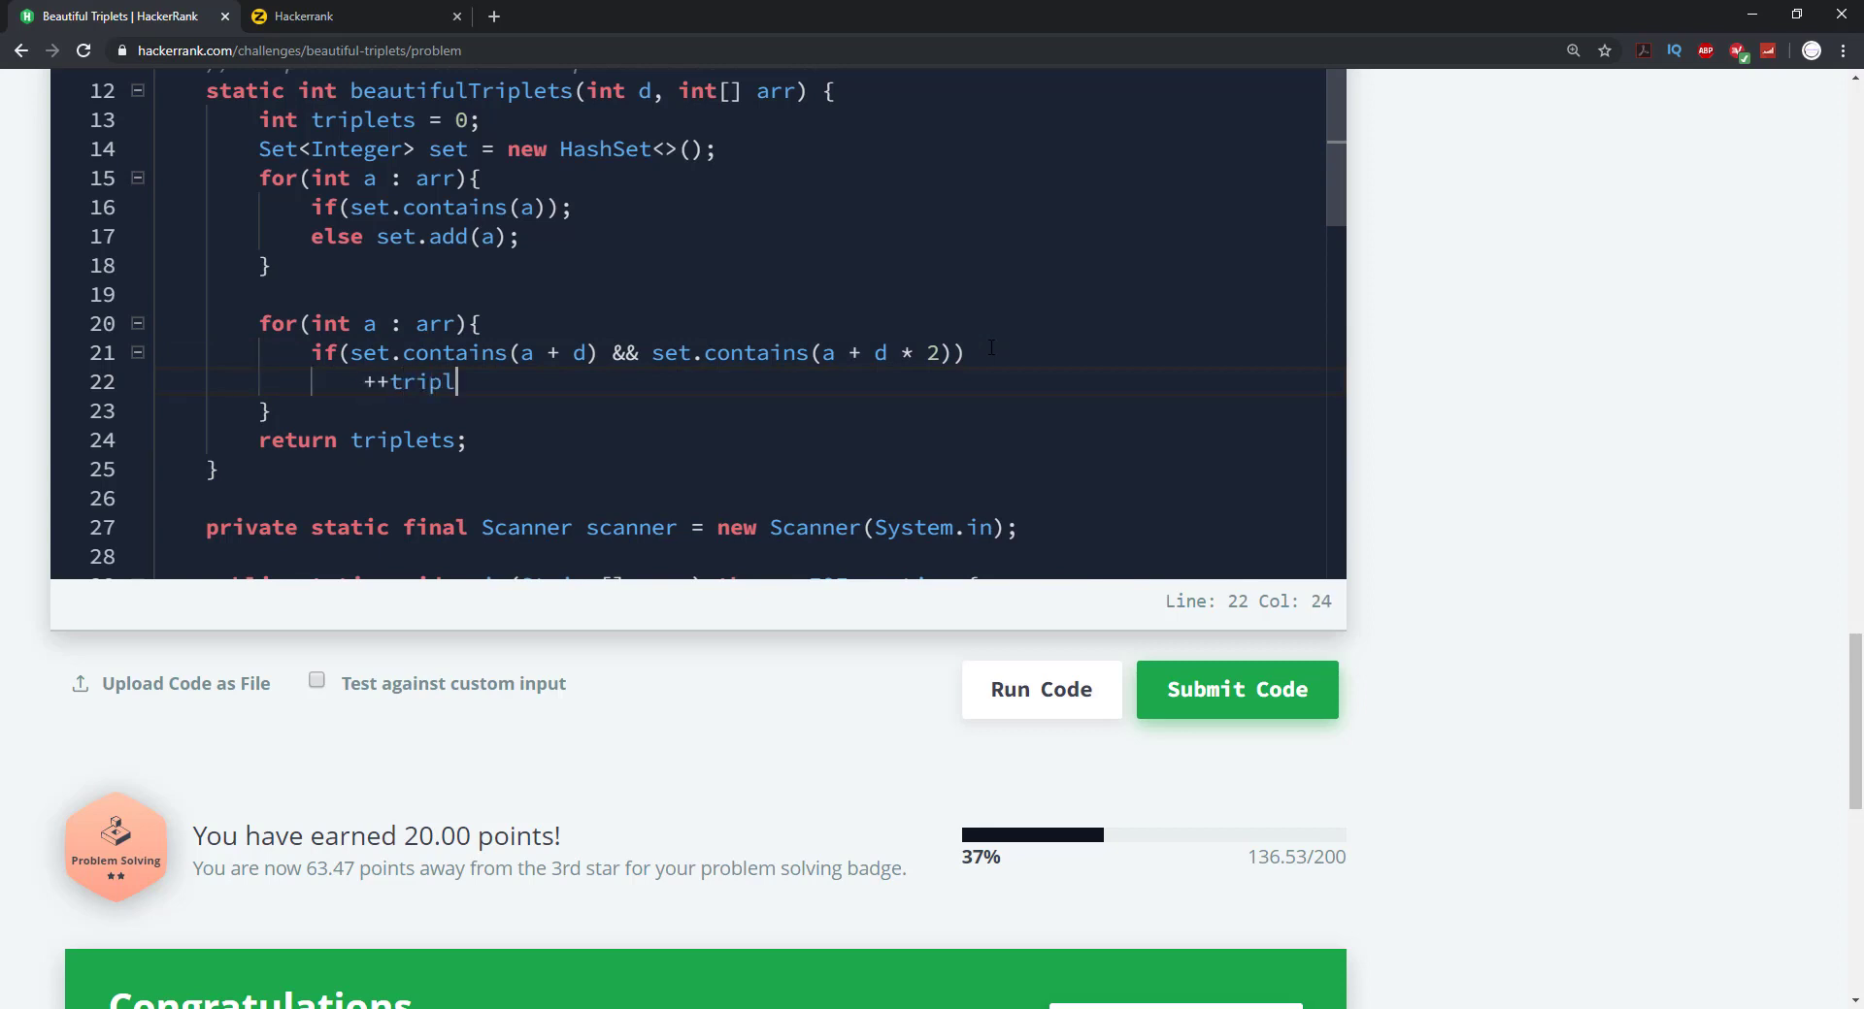
{"action": "type", "text": "ets;"}
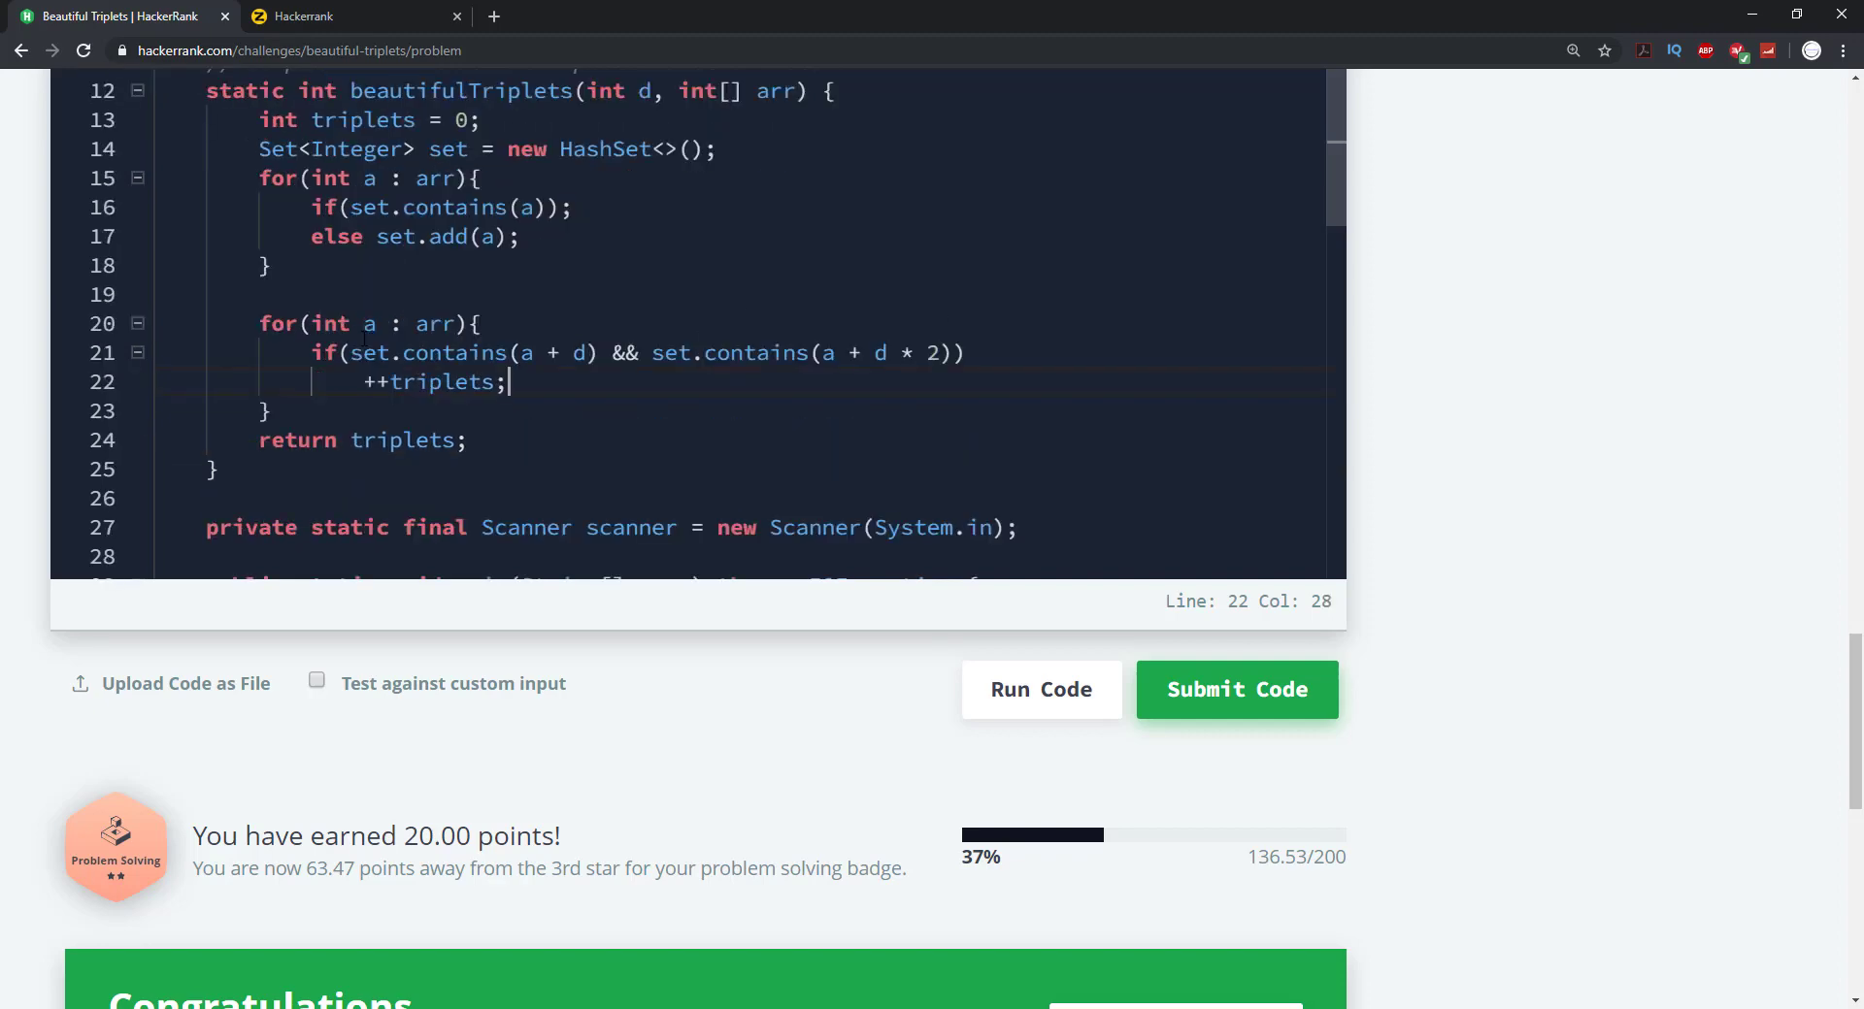
{"action": "mouse_move", "coordinate": [1036, 680]}
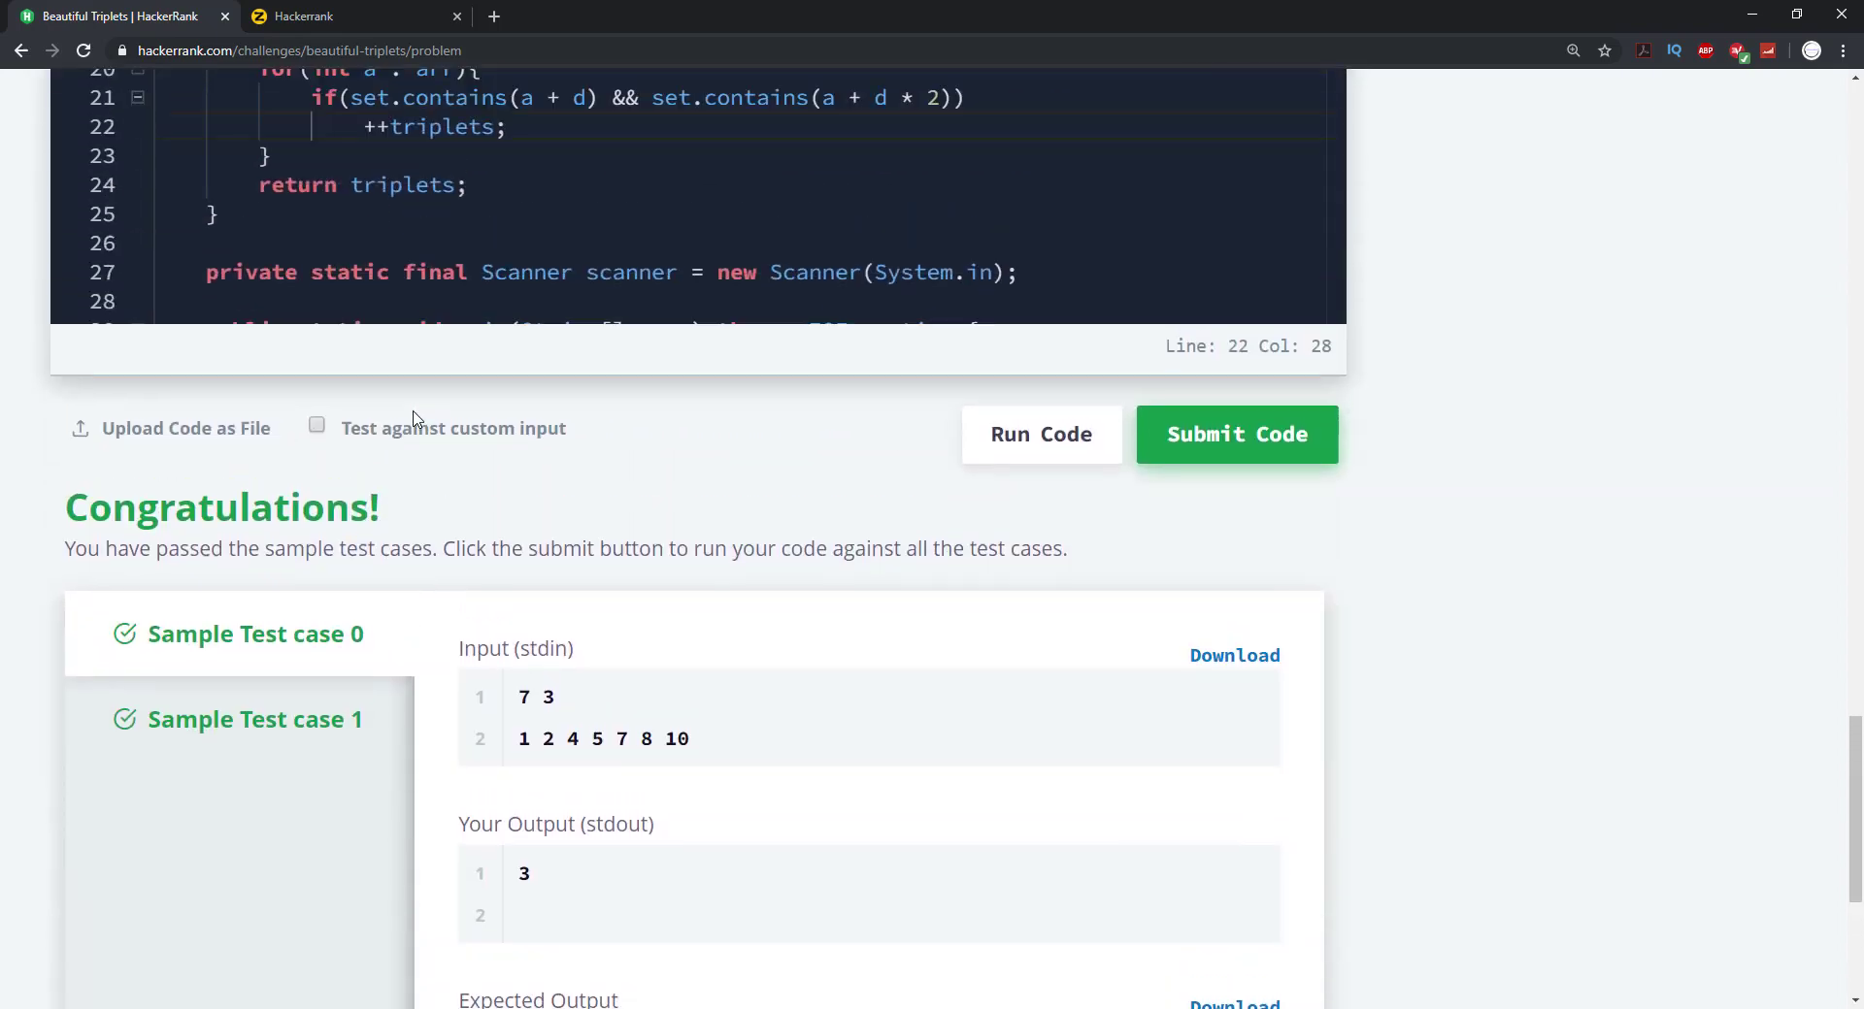
Submit the HashSet solution for grading on all test cases
{"action": "left_click", "coordinate": [1236, 434]}
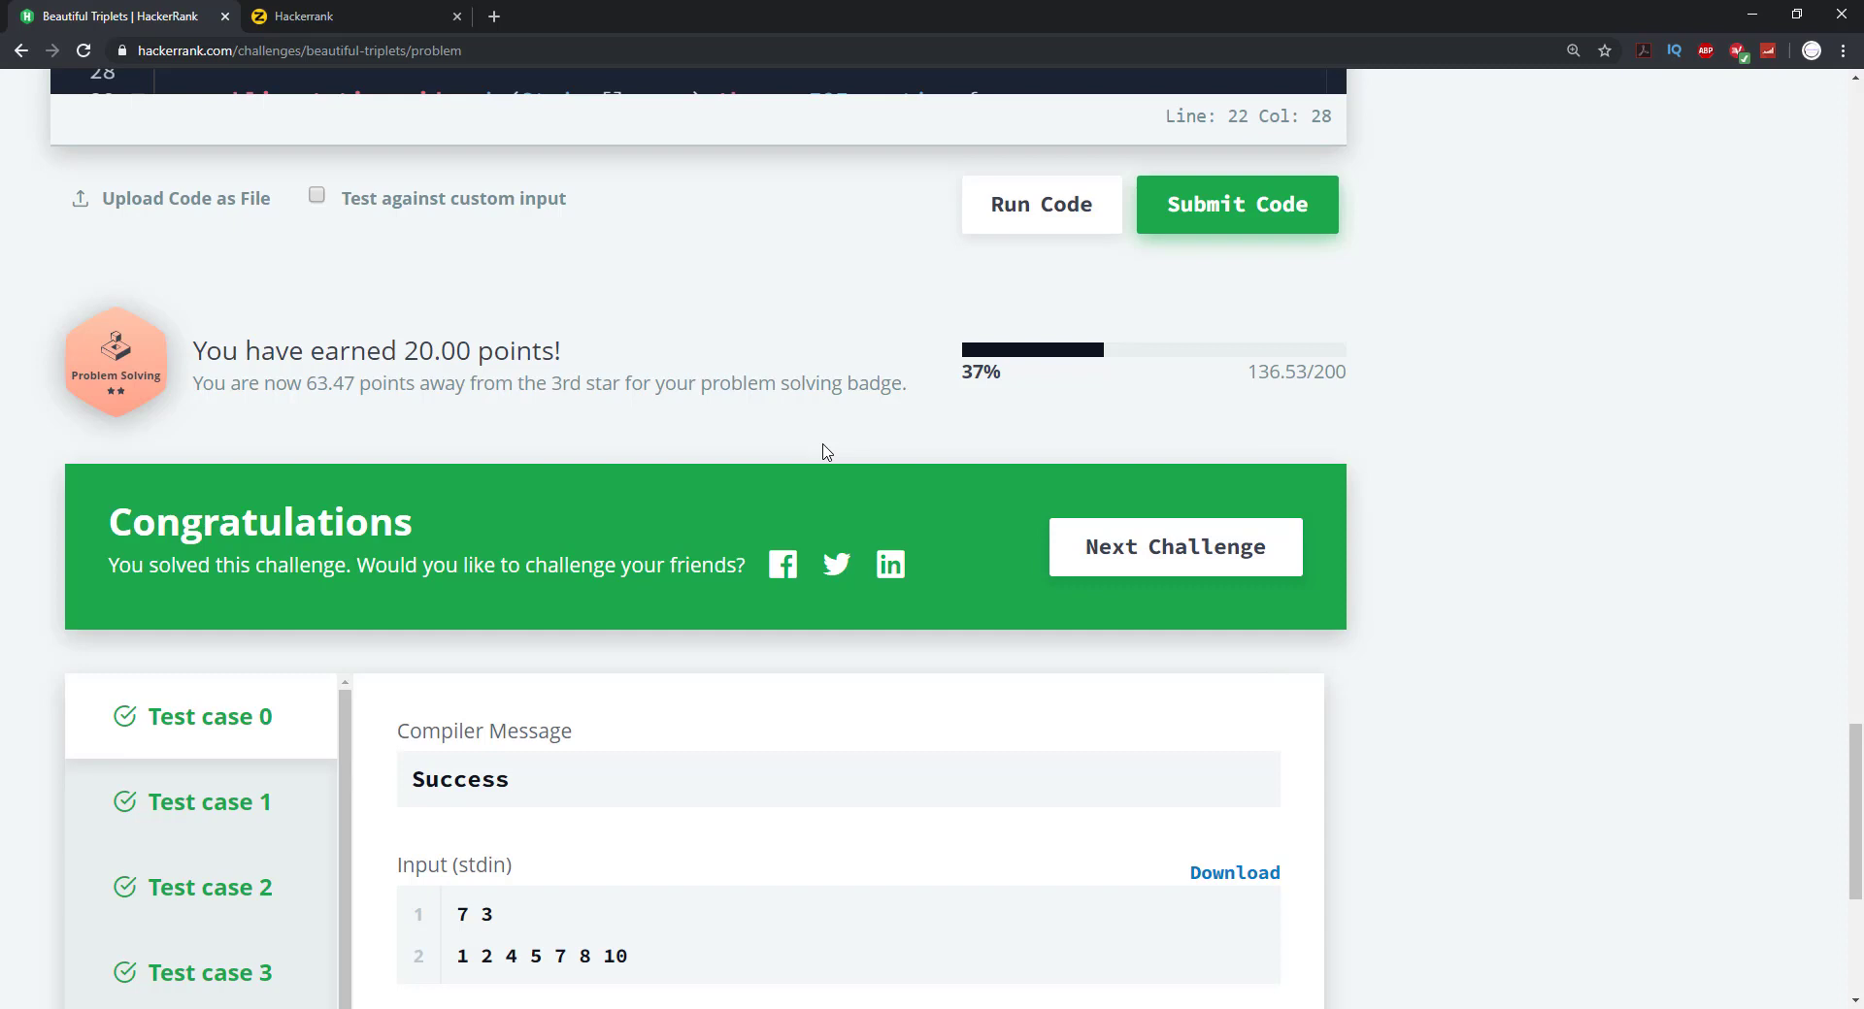
{"action": "mouse_move", "coordinate": [1178, 360]}
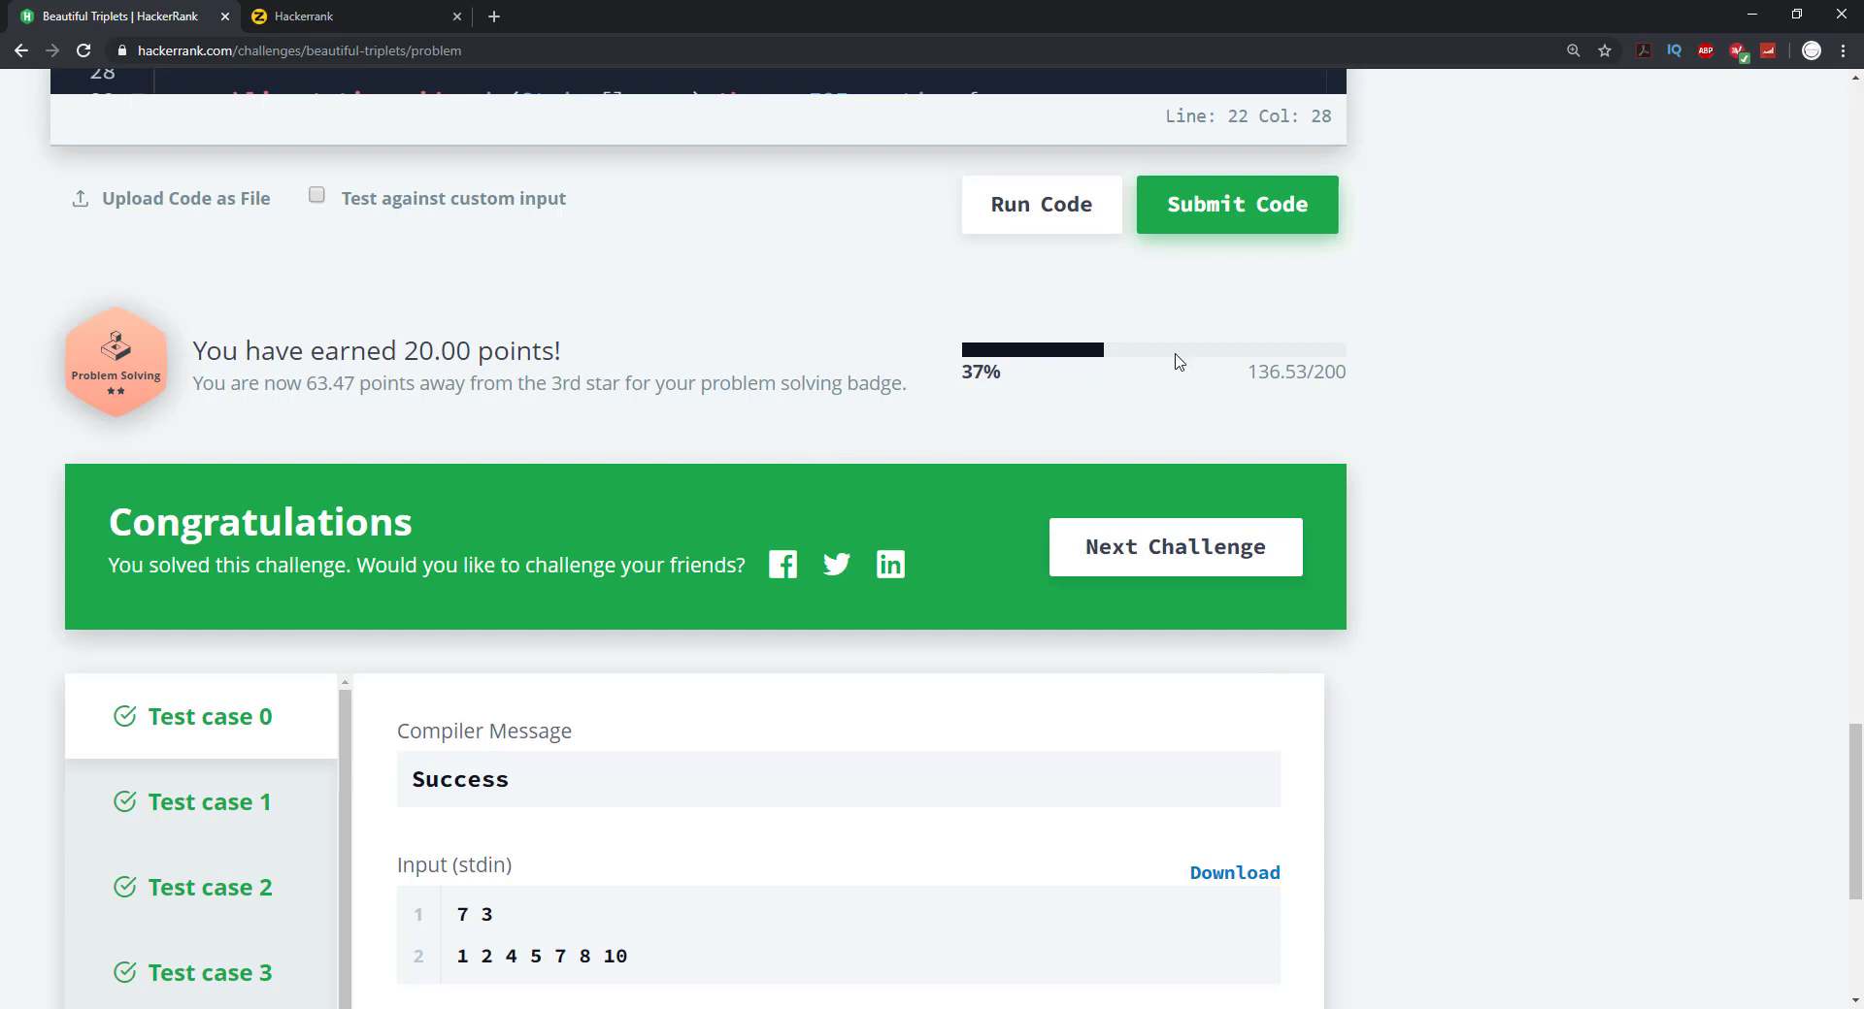